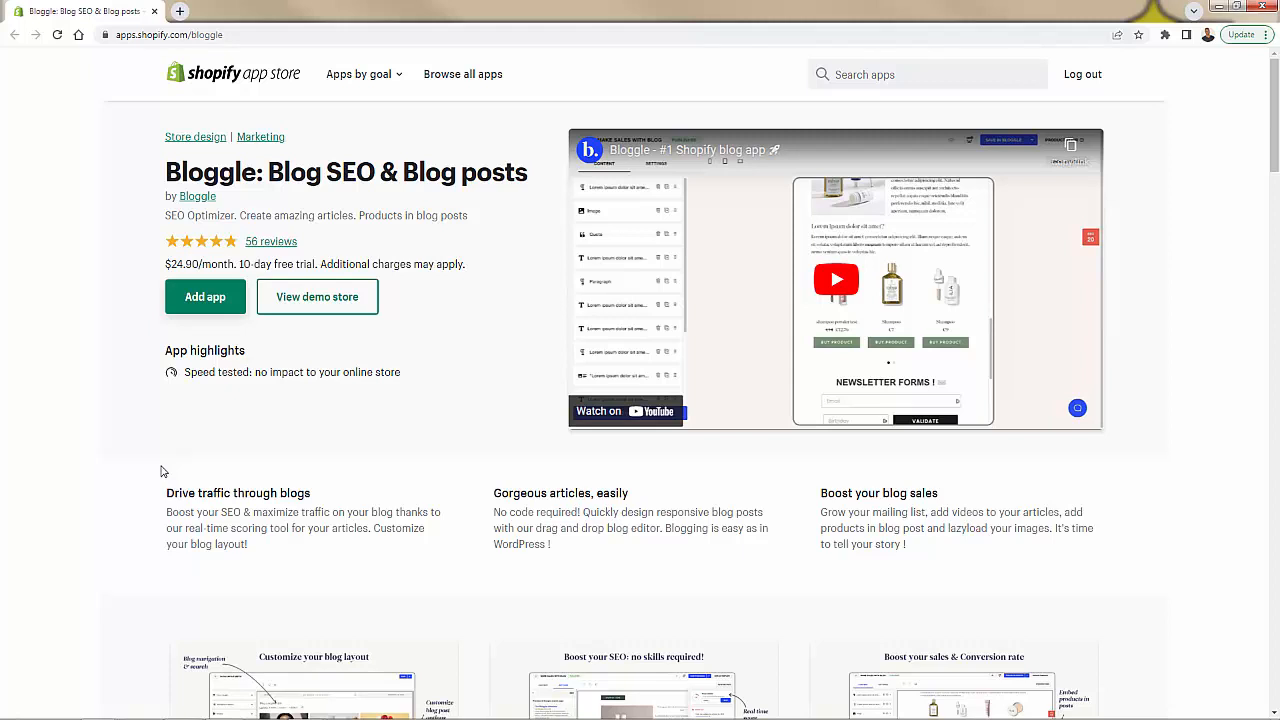
mouse_move(712, 555)
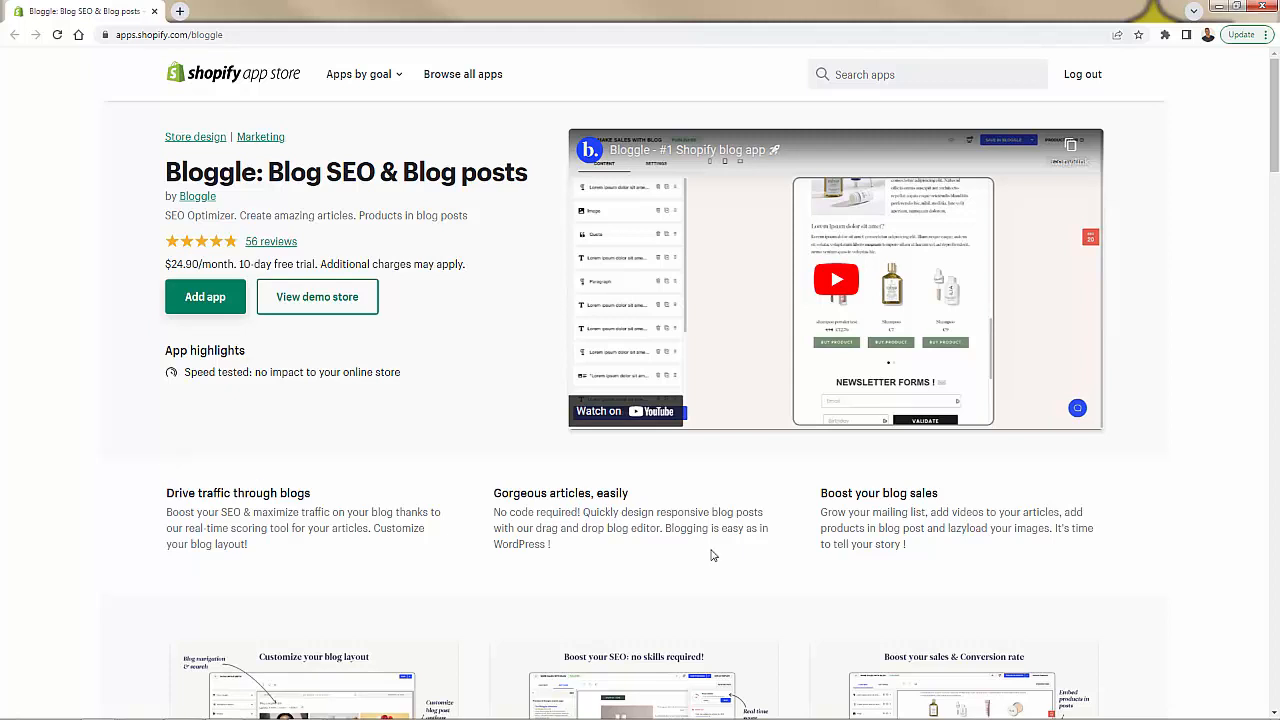
mouse_move(982, 553)
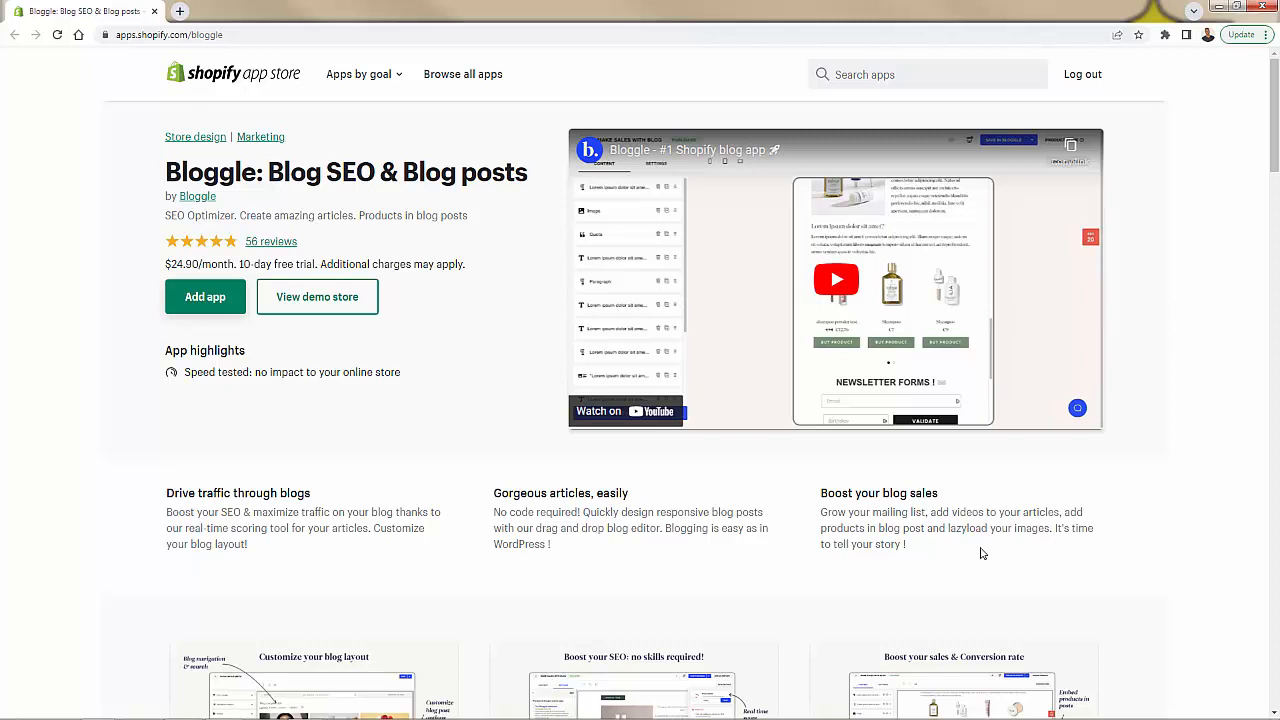
mouse_move(623, 588)
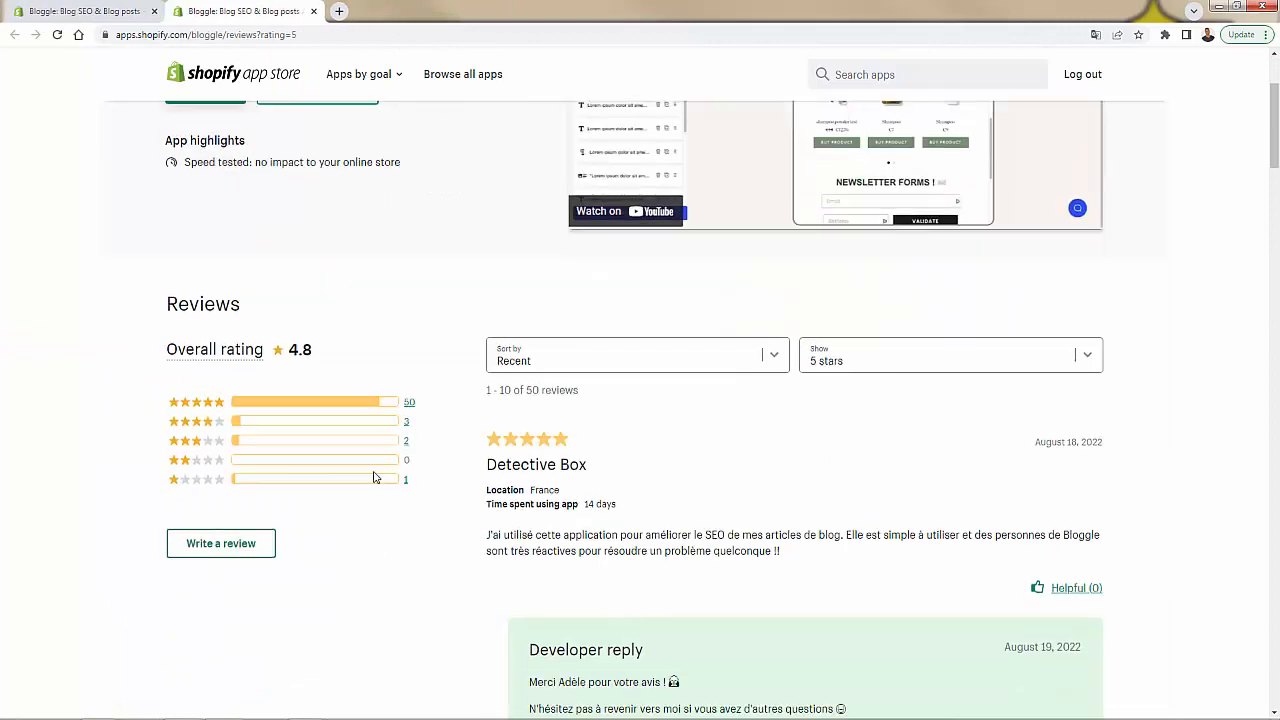
Step: Scroll through Bloggle's five-star reviews in the App Store tab
scroll(down, 3)
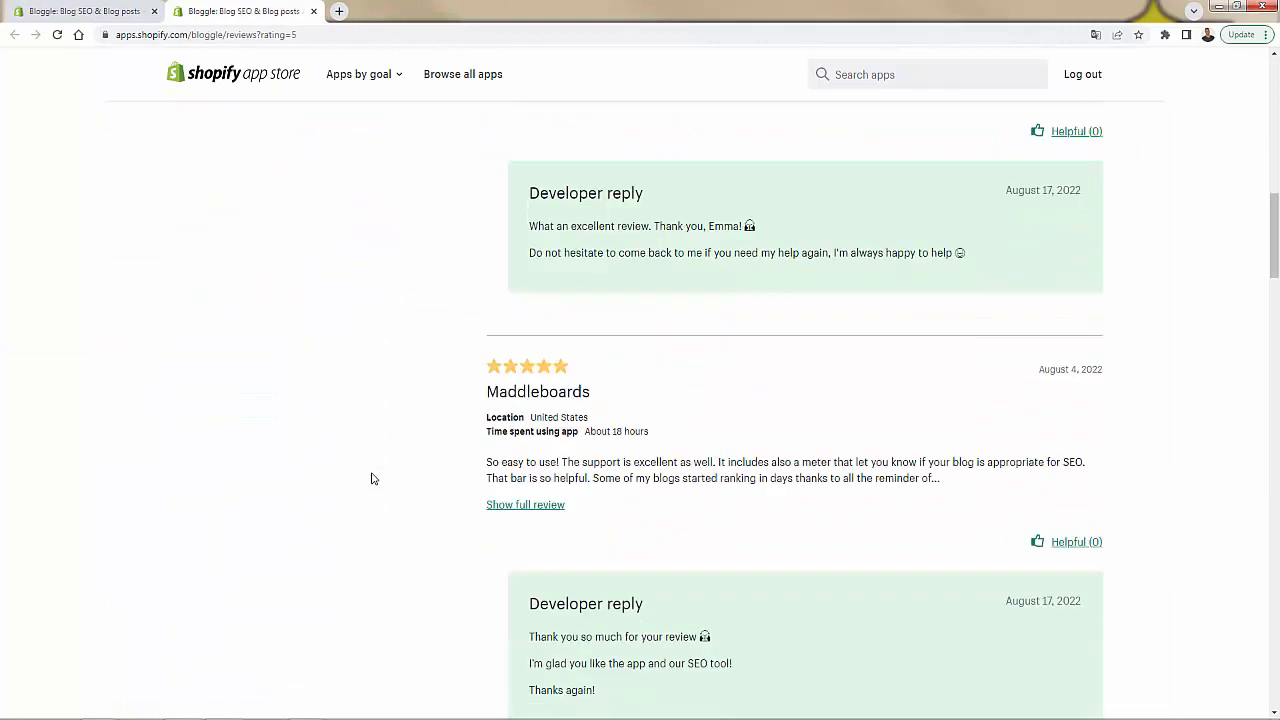
scroll(down, 3)
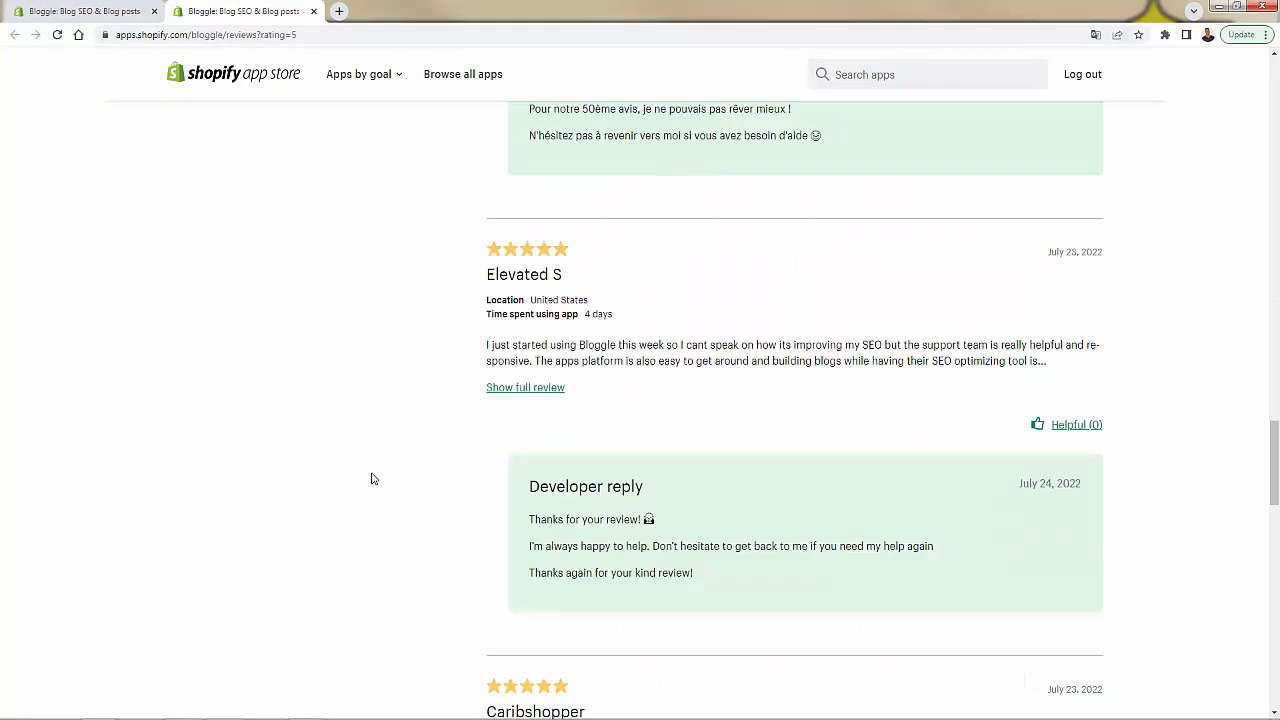
scroll(down, 3)
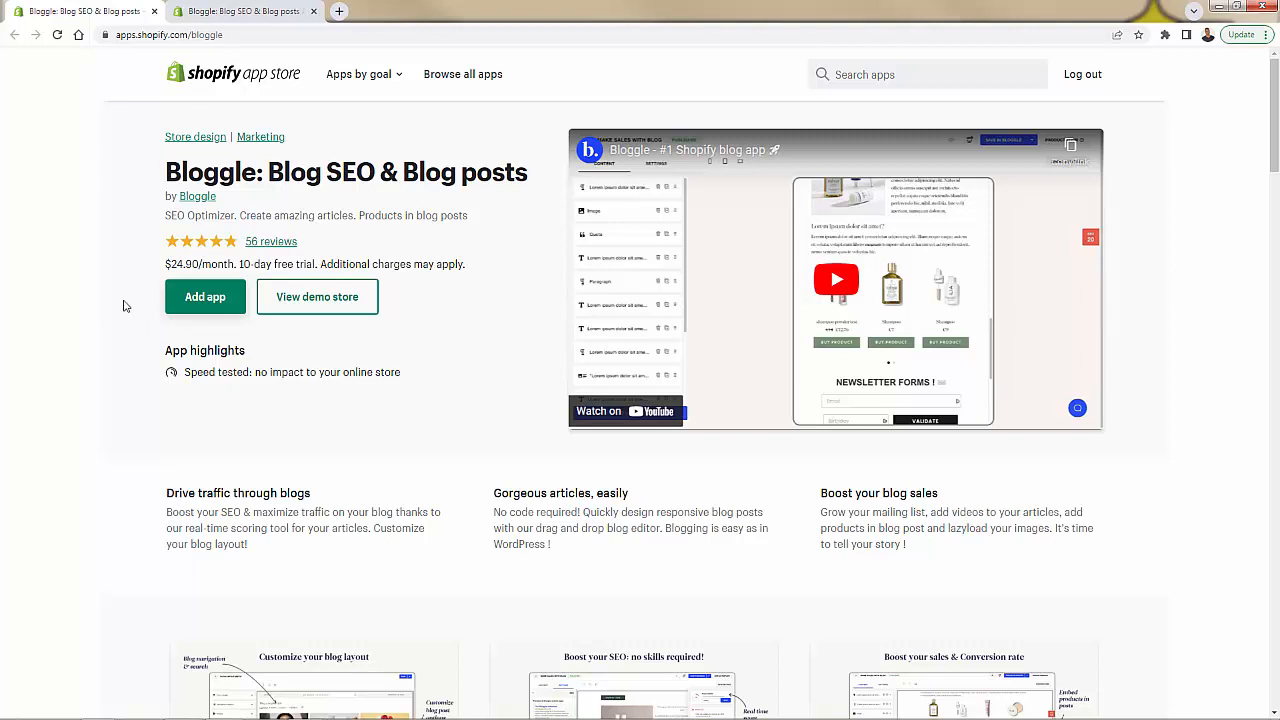
click(313, 685)
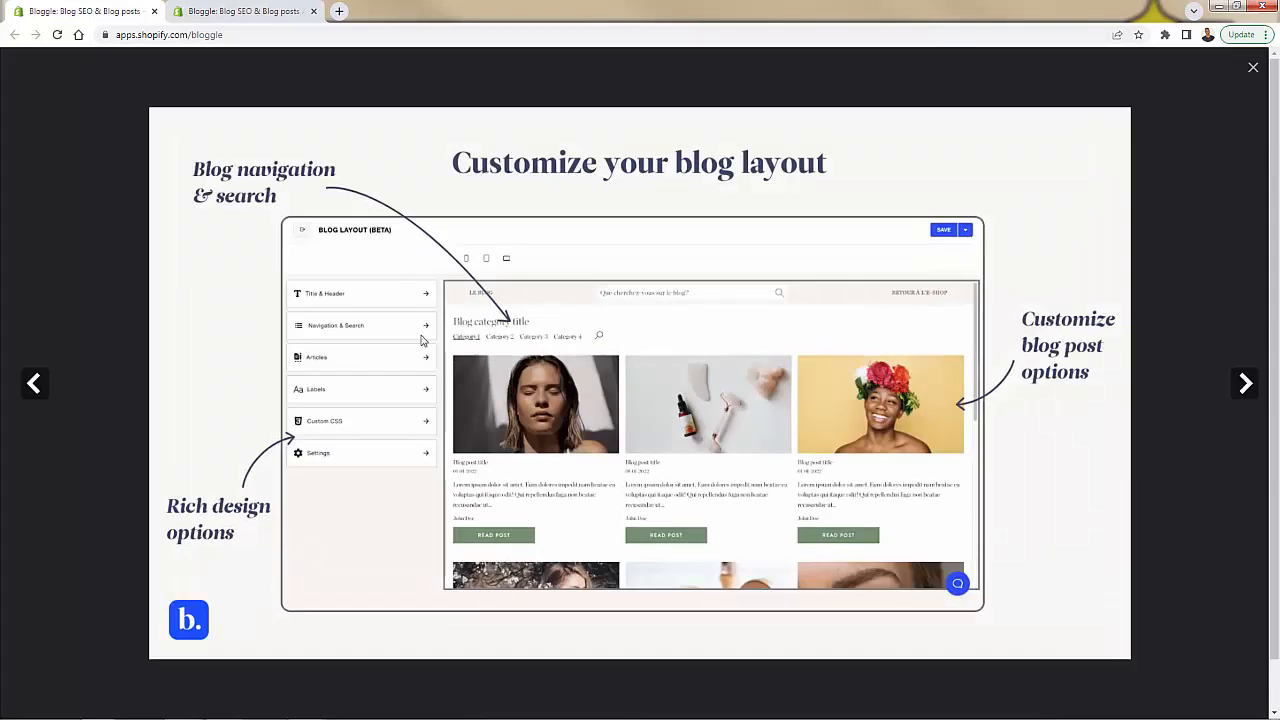
mouse_move(1180, 378)
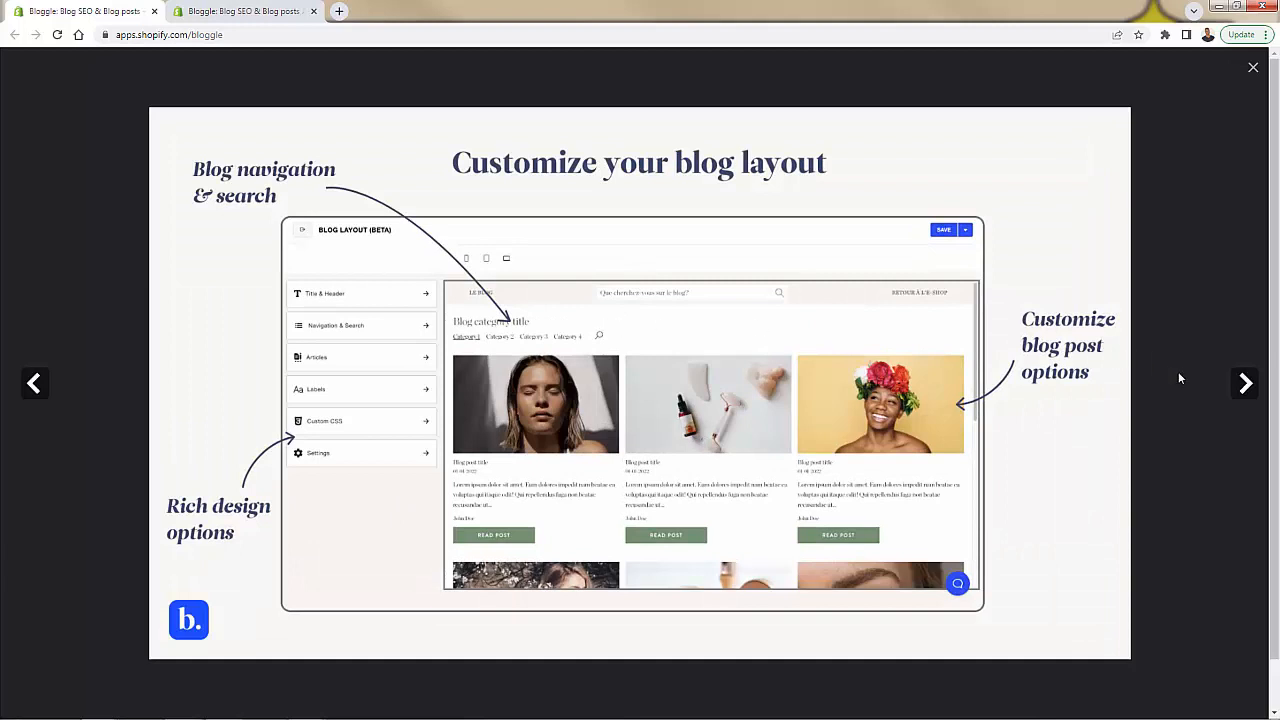
mouse_move(1237, 391)
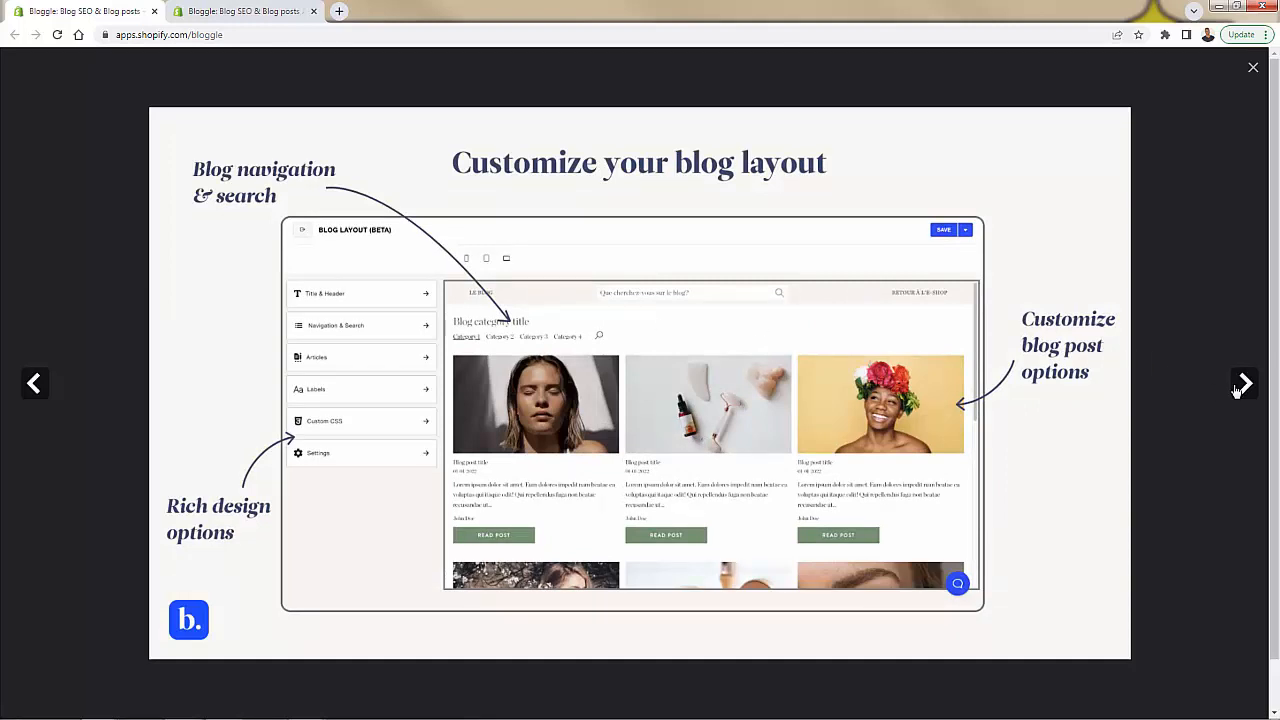
click(1243, 383)
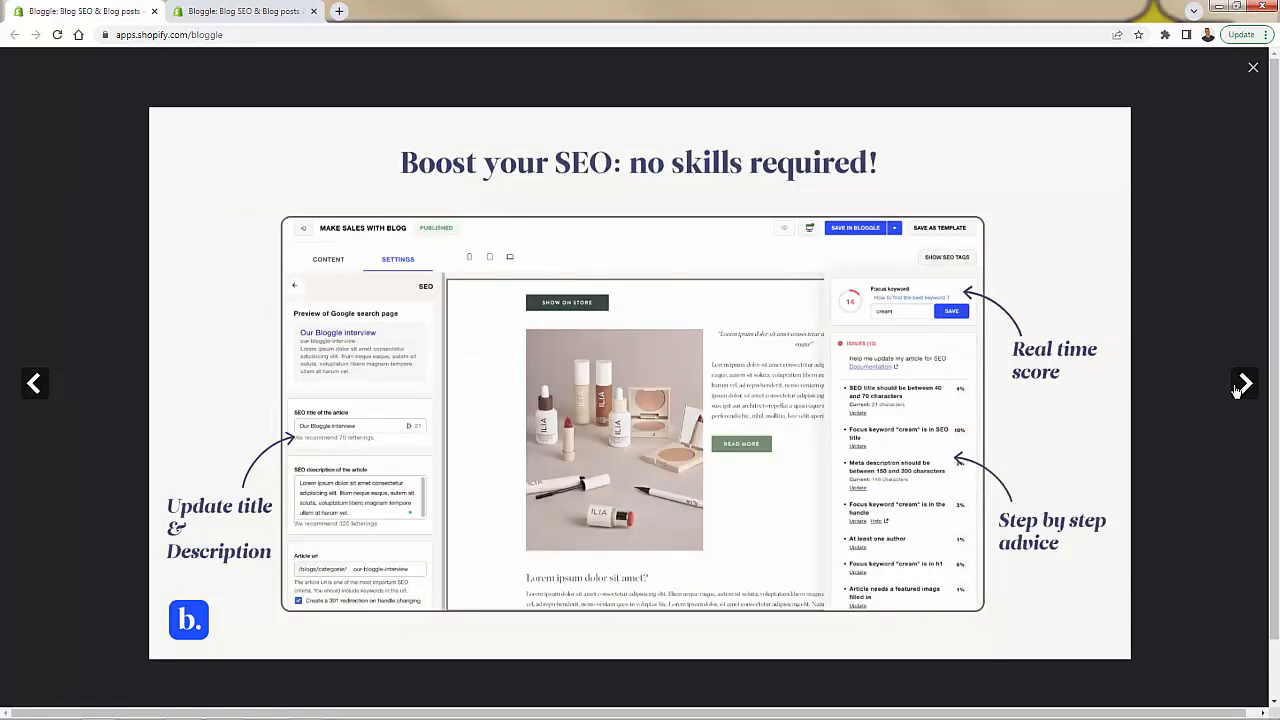
mouse_move(618, 500)
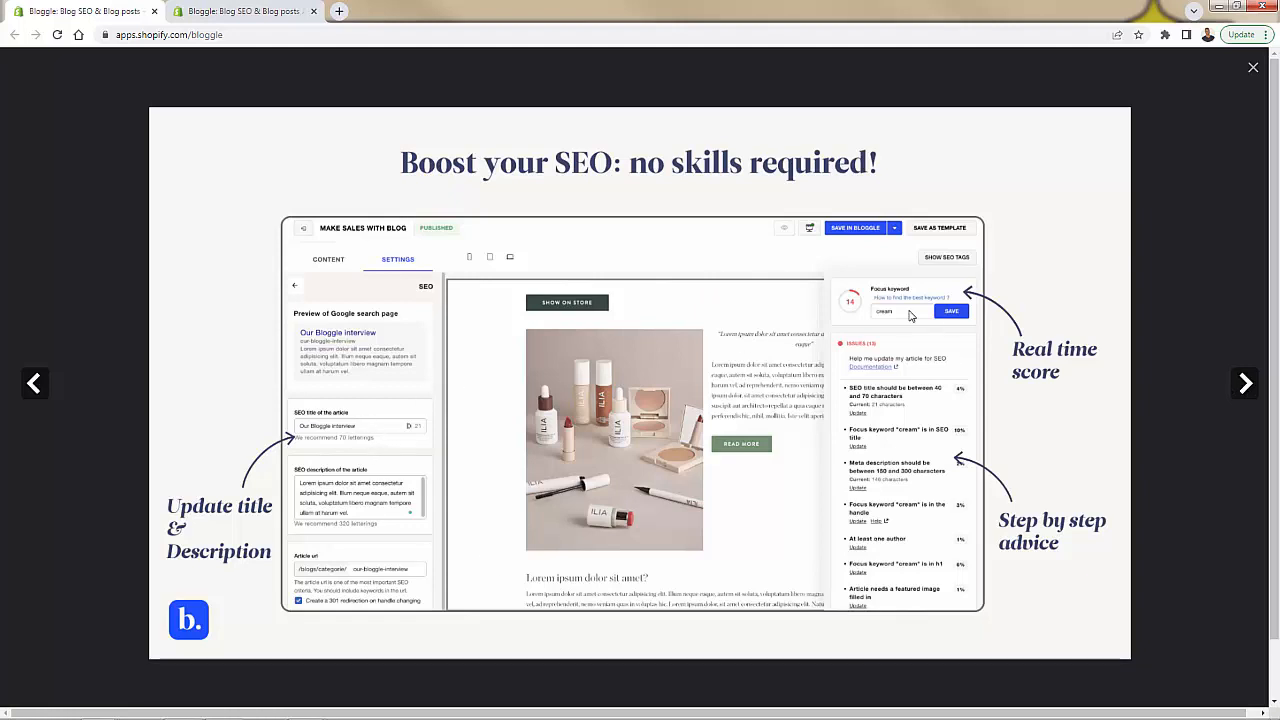
mouse_move(544, 520)
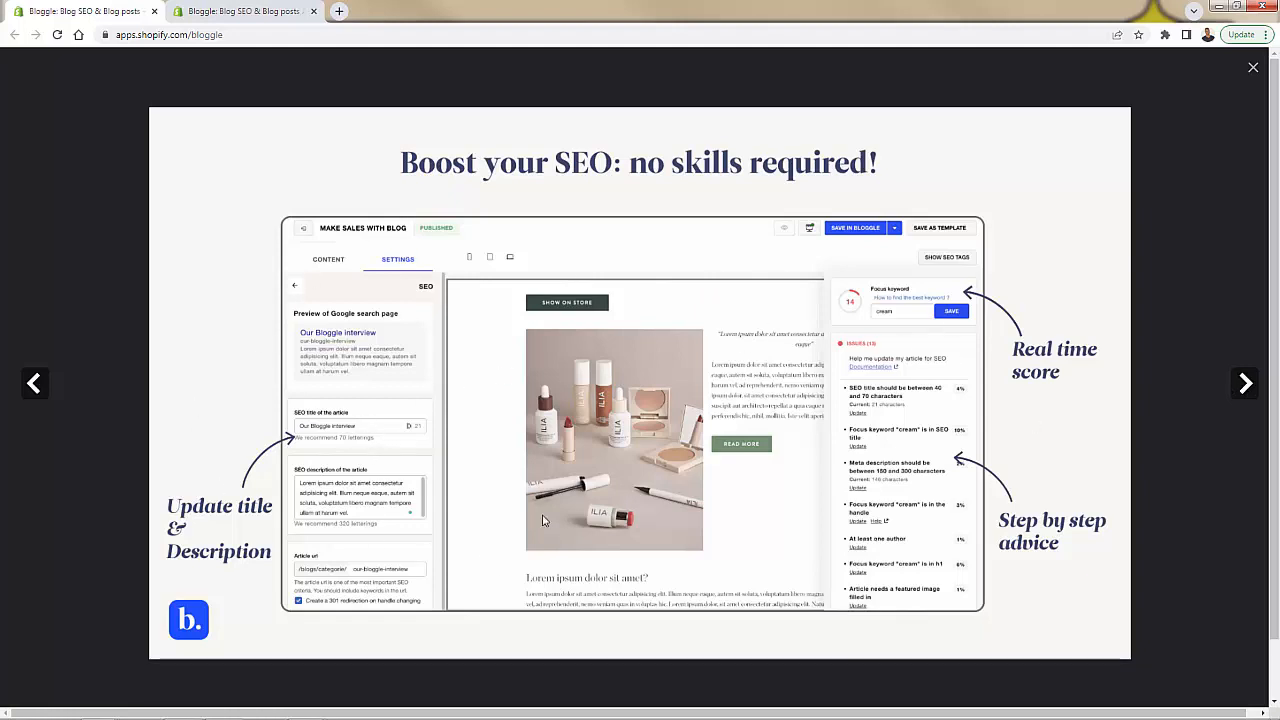
mouse_move(725, 404)
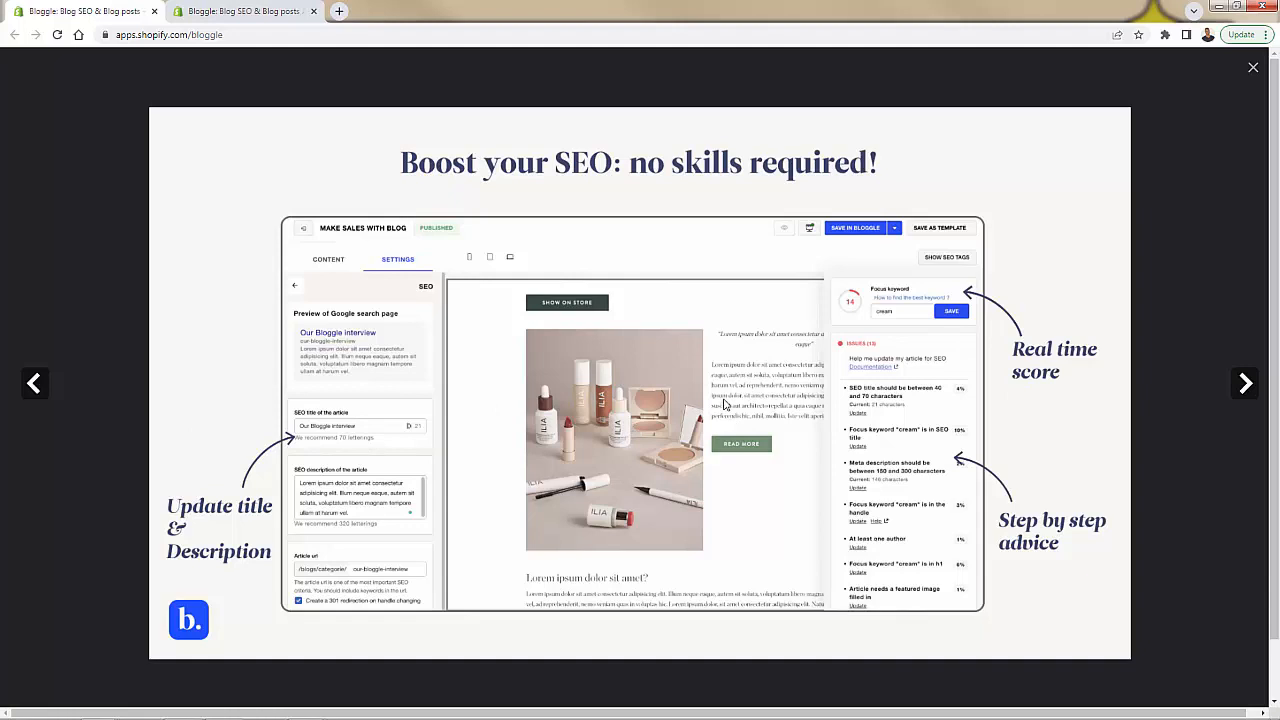
mouse_move(602, 412)
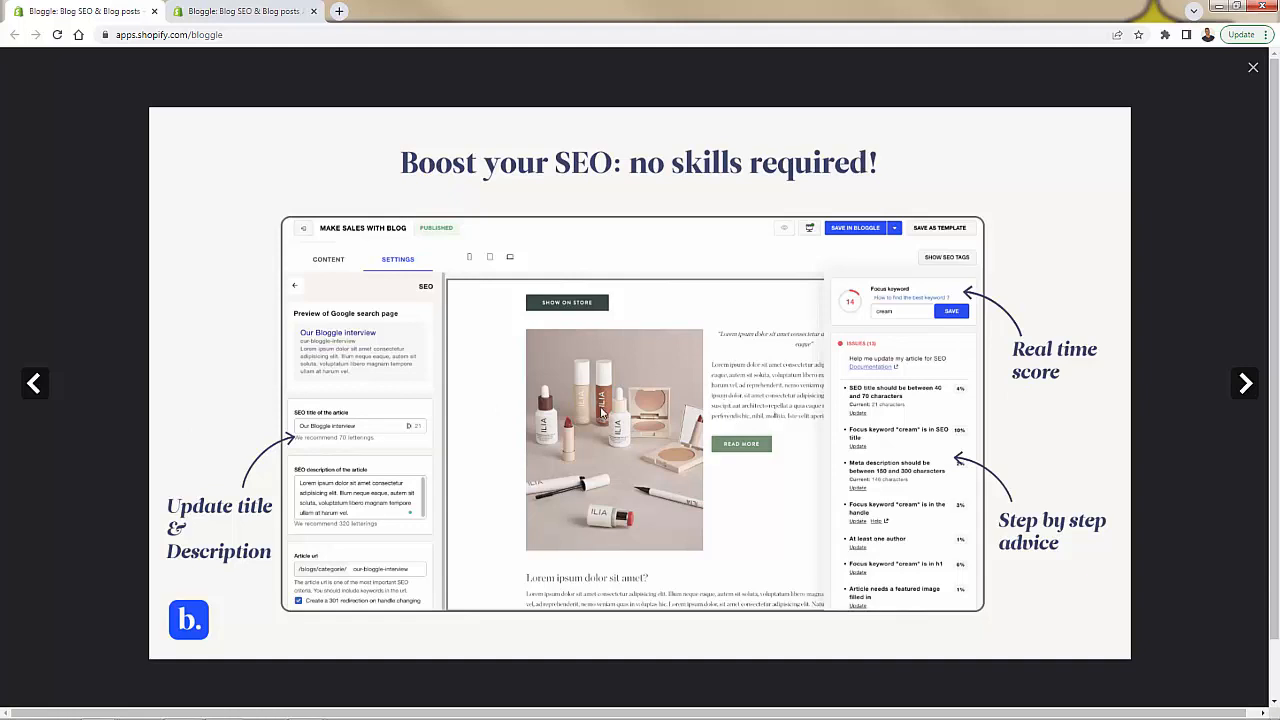
mouse_move(392, 301)
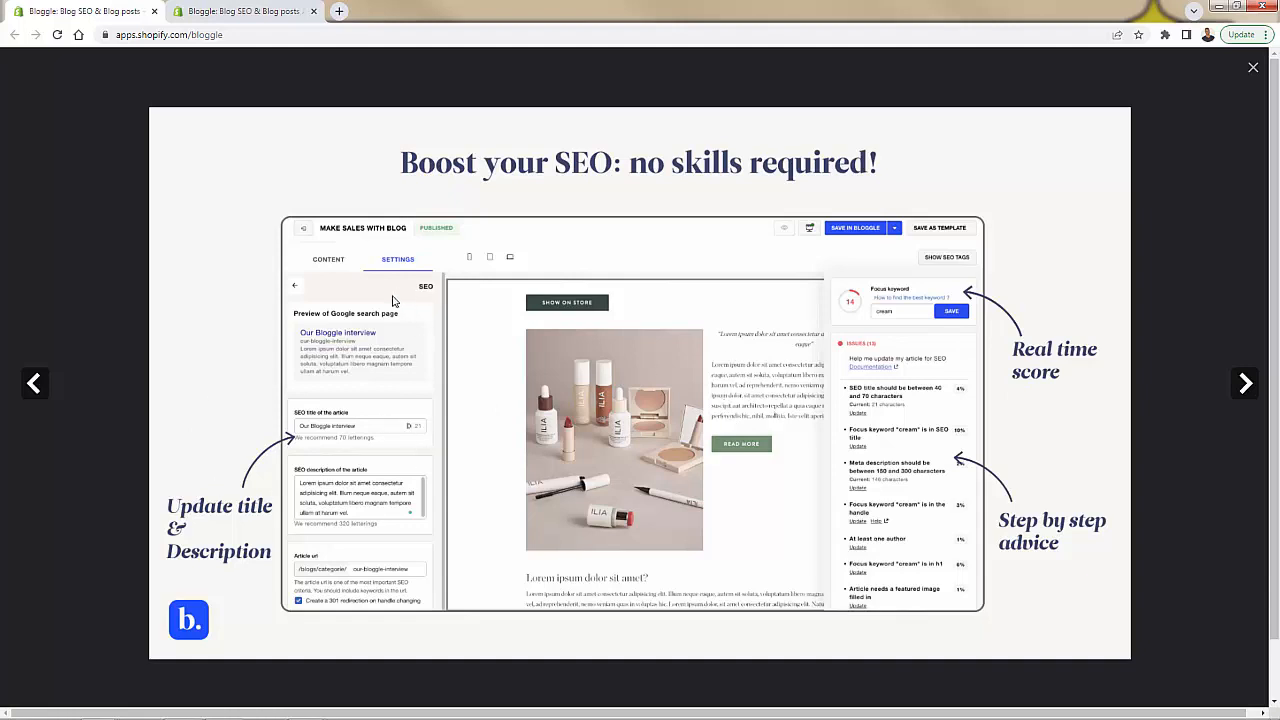
mouse_move(1012, 362)
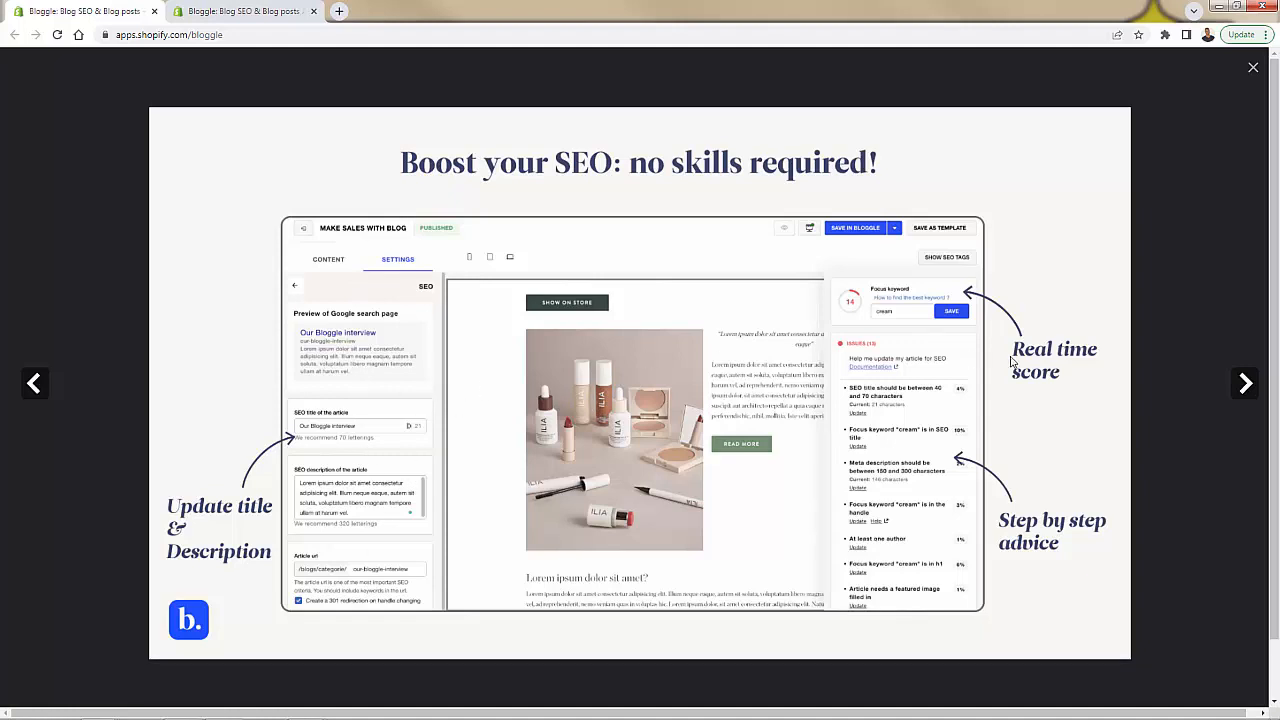
click(1245, 383)
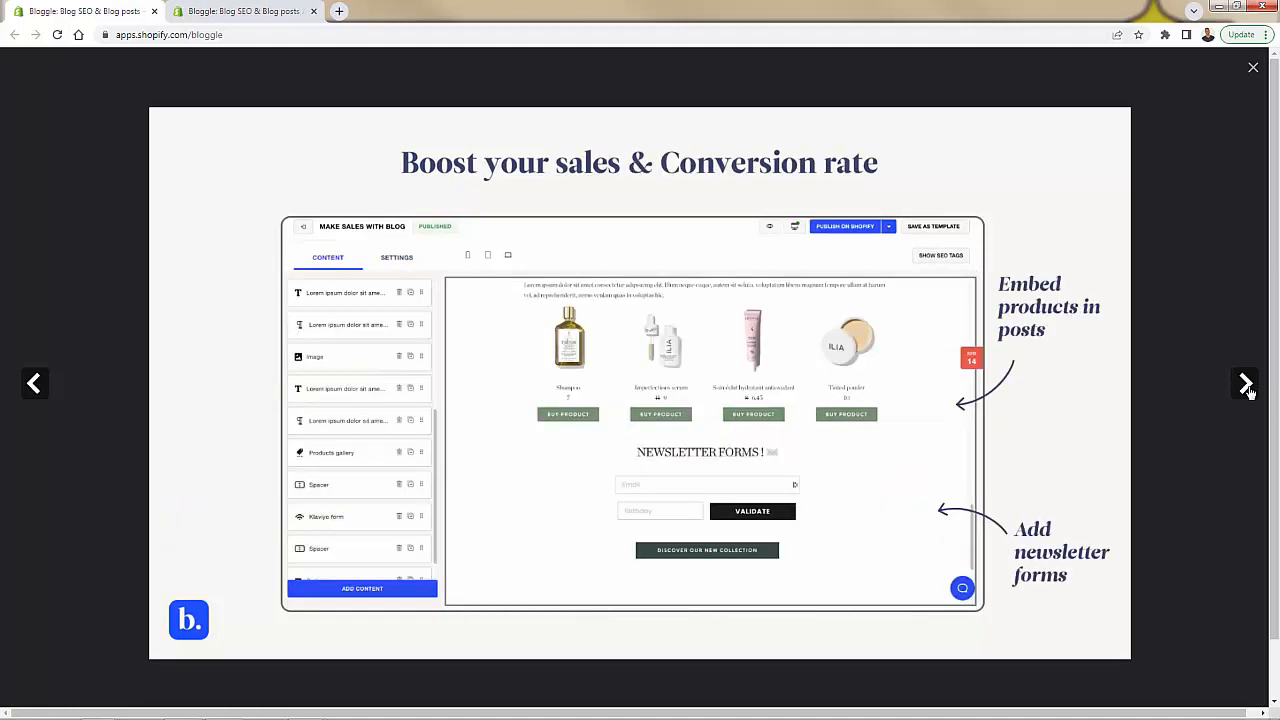
click(1246, 383)
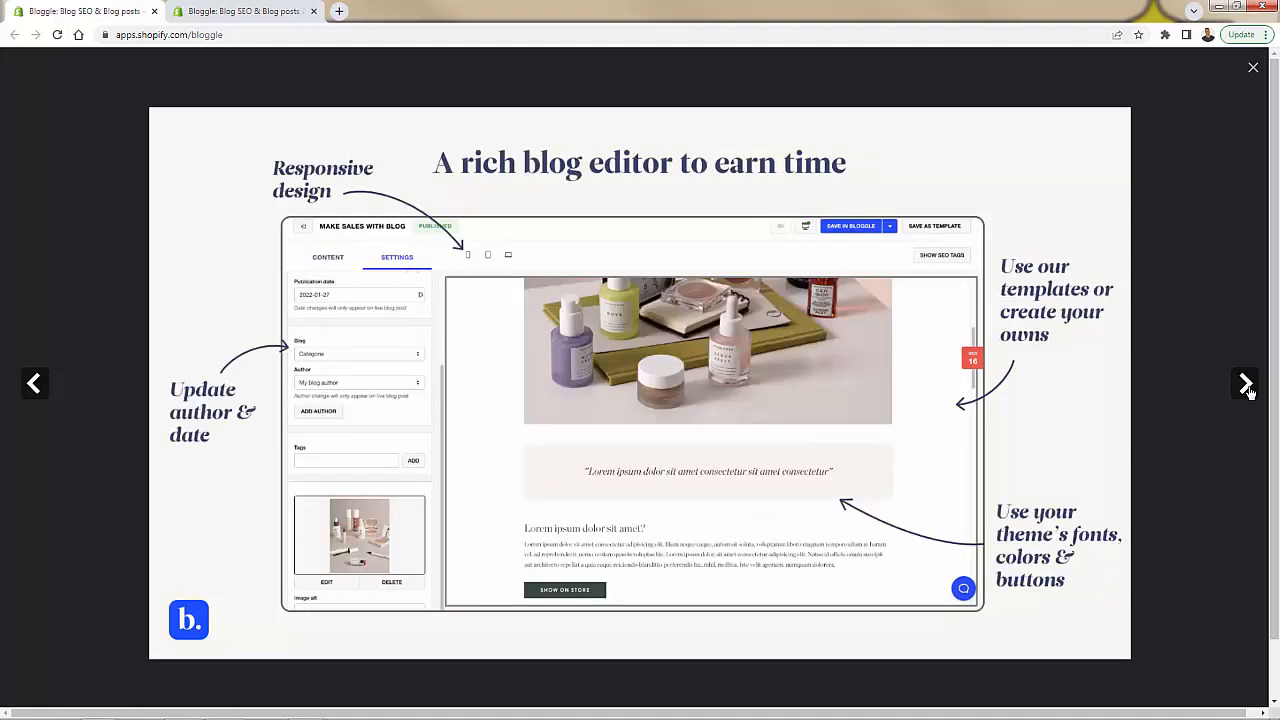
click(1245, 383)
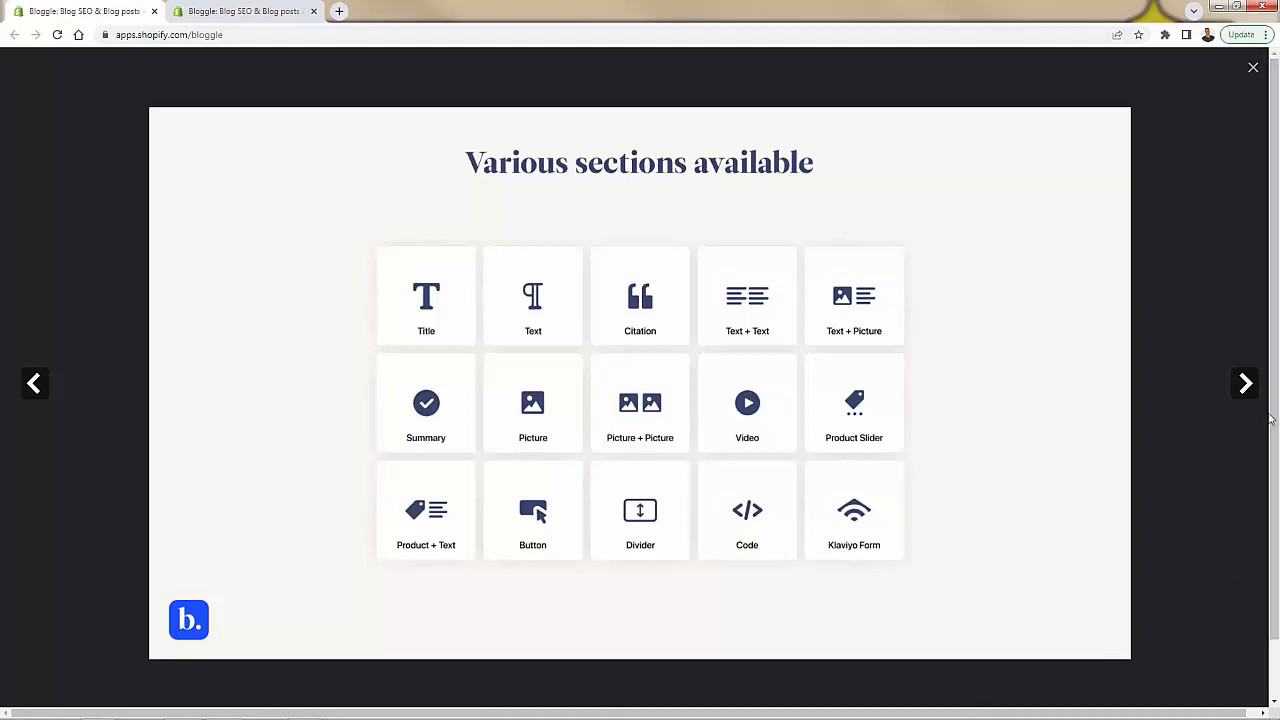
click(1244, 383)
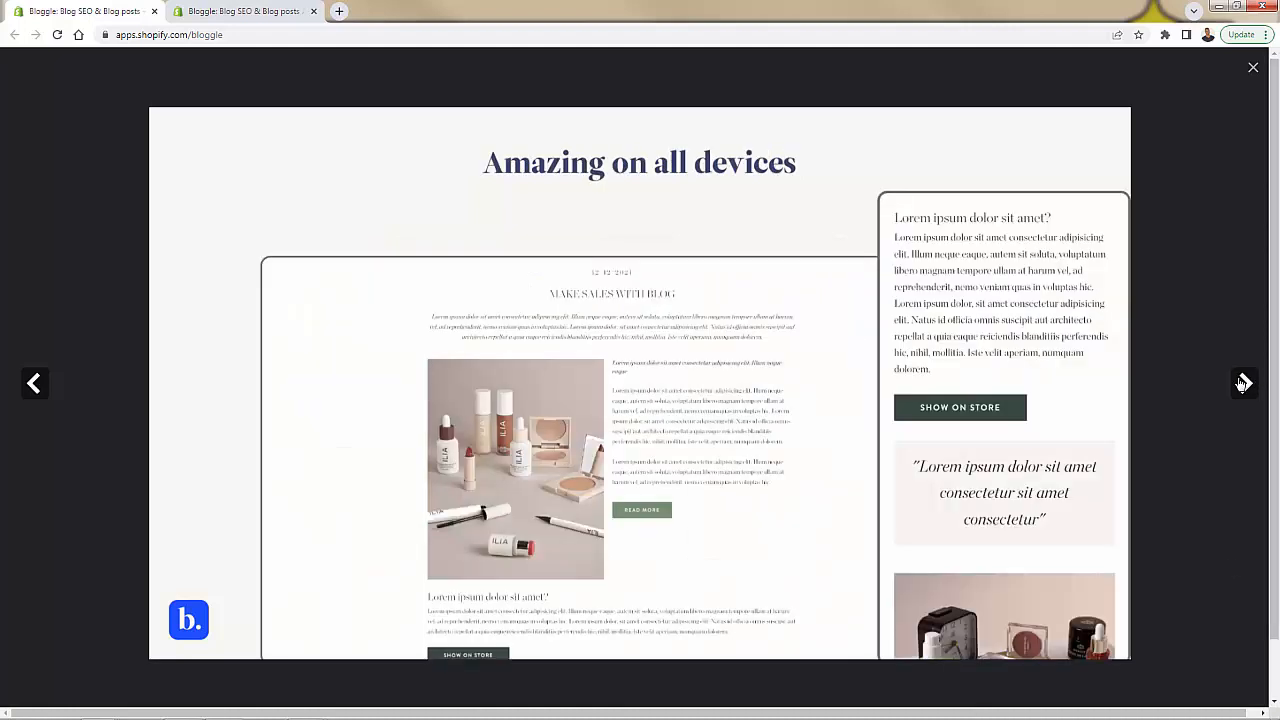
click(1253, 67)
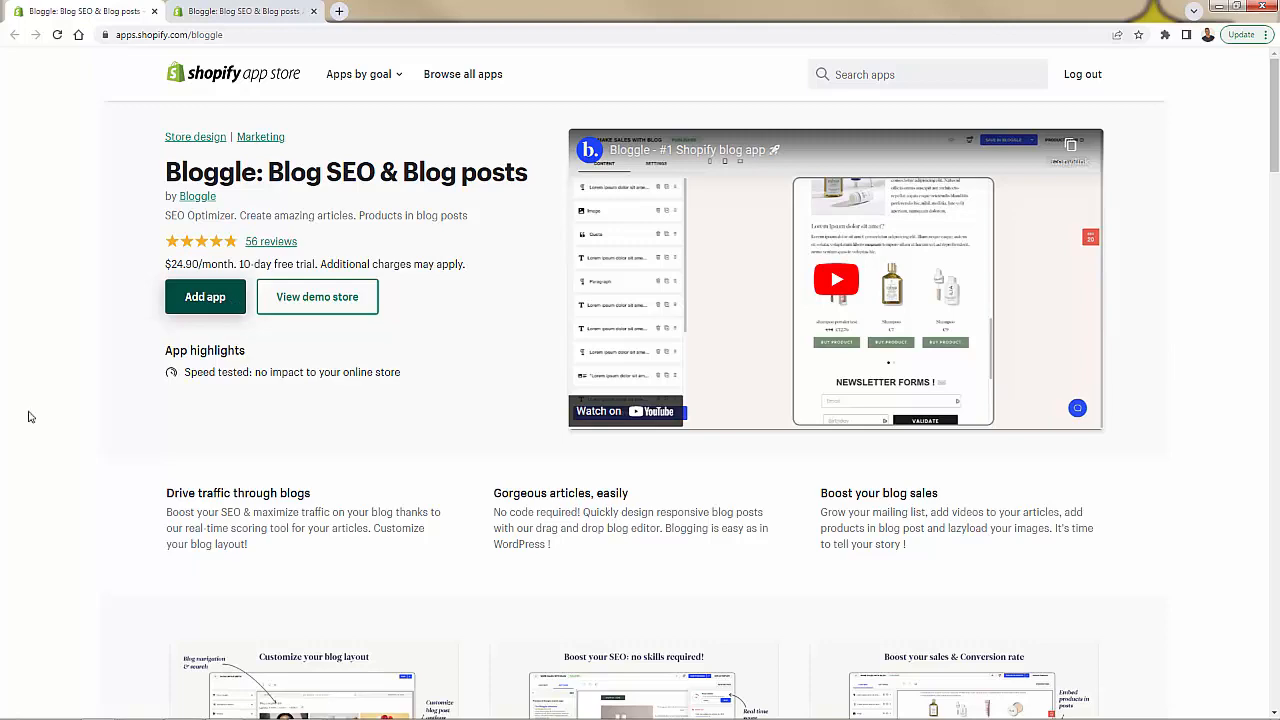
Step: Add and authorize Bloggle on the store, then start its ten-day free trial
click(205, 296)
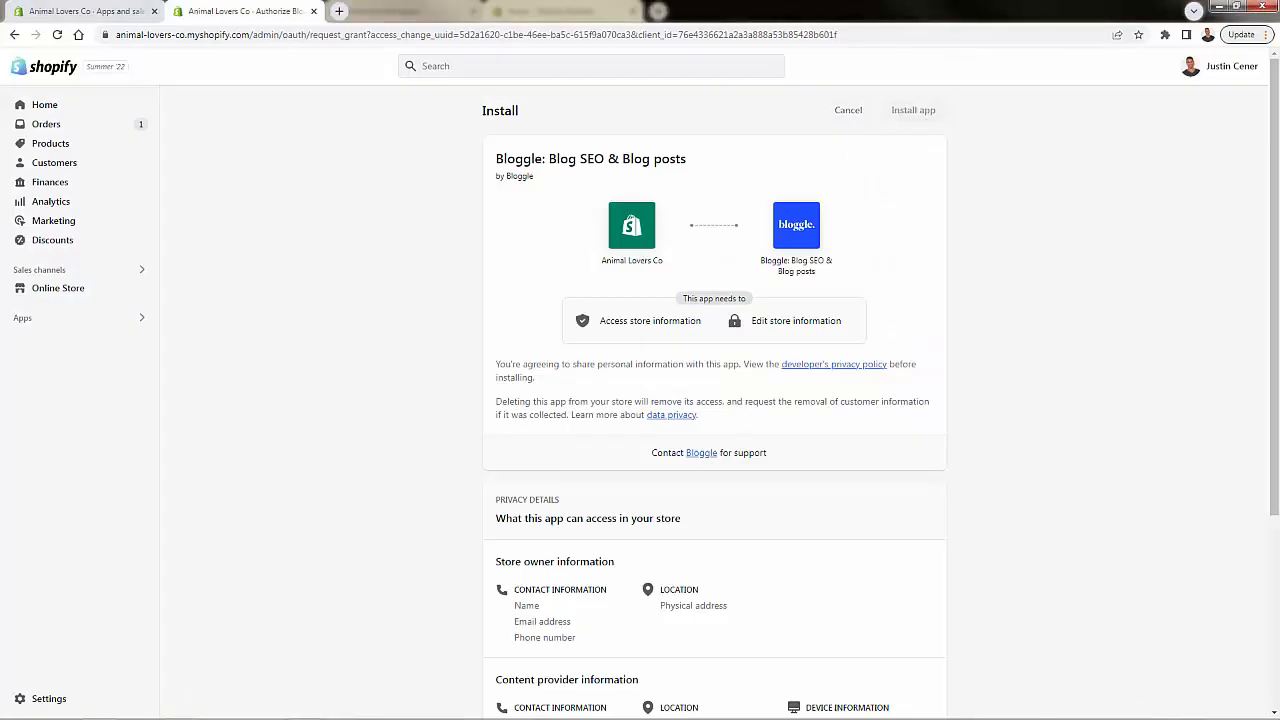
click(912, 110)
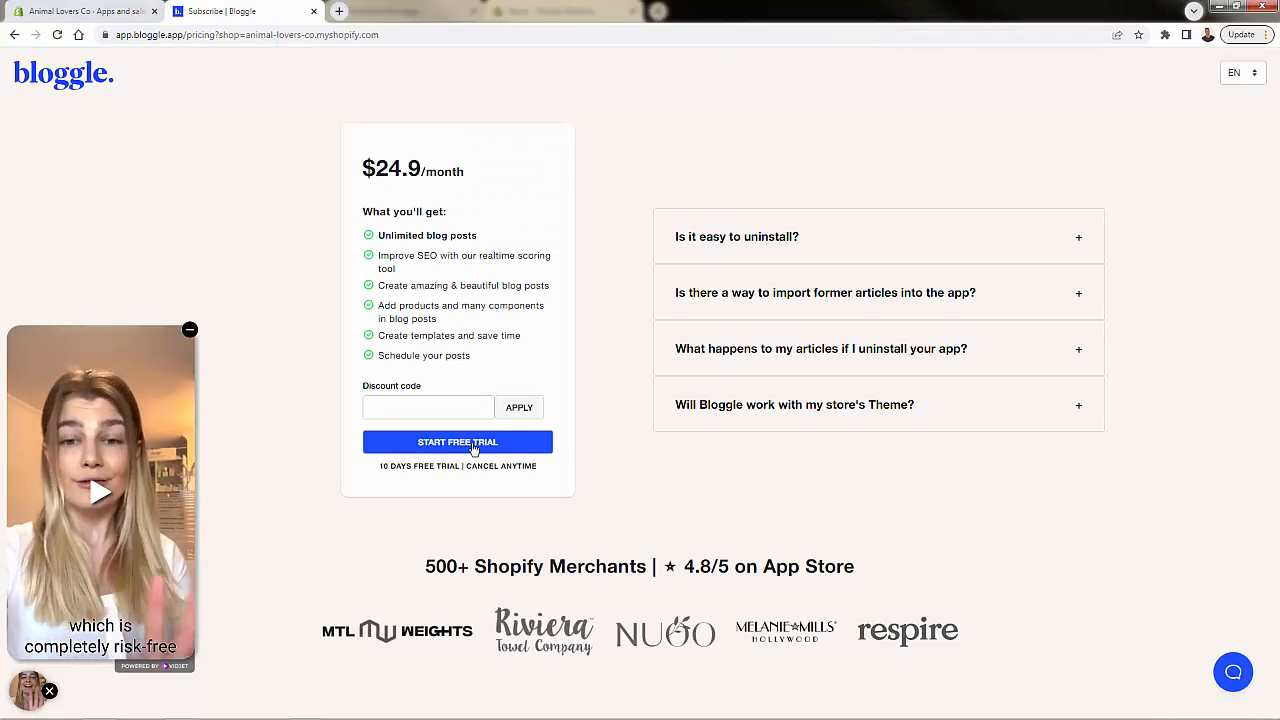
click(457, 442)
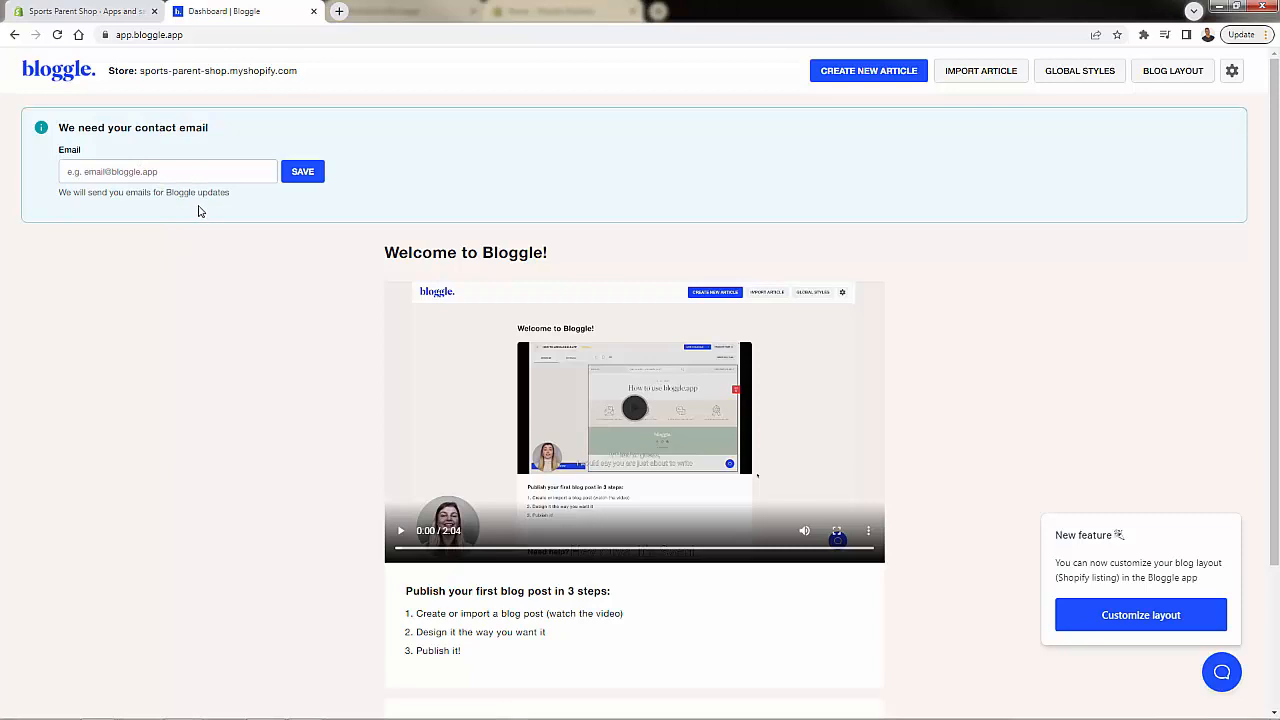
Step: Look over the Bloggle welcome dashboard and start a new blog article
scroll(down, 3)
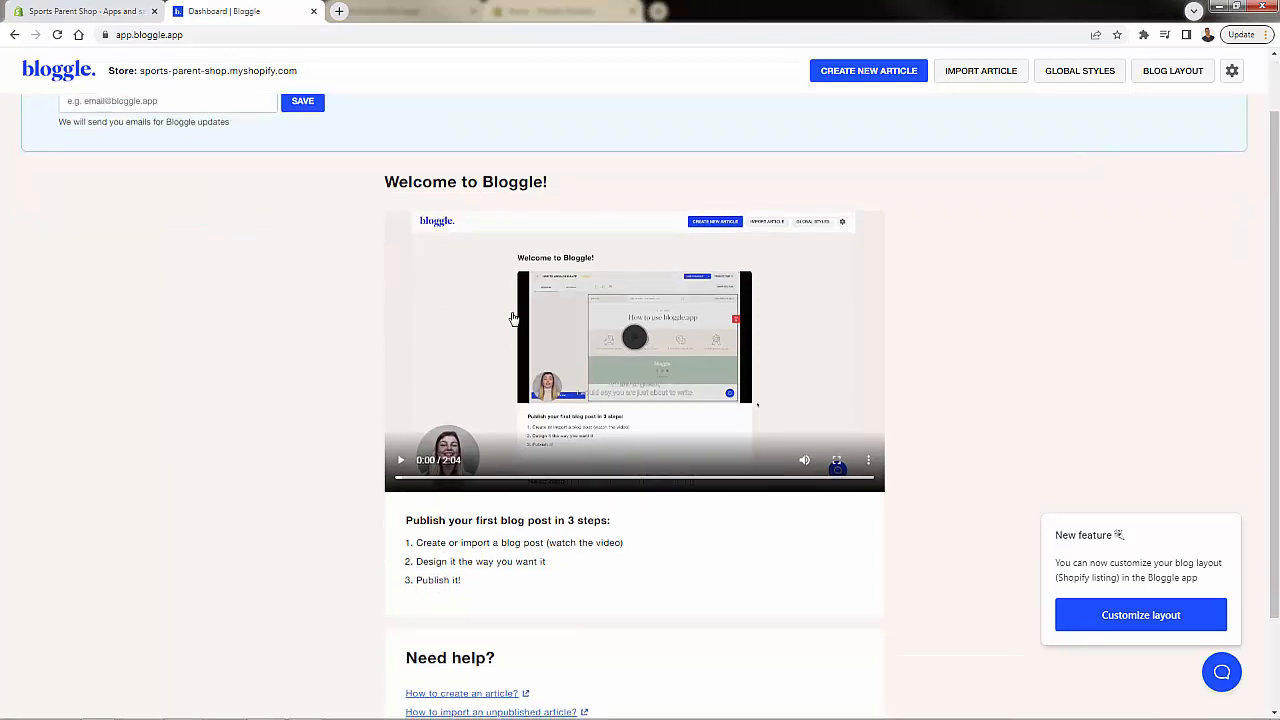
scroll(down, 3)
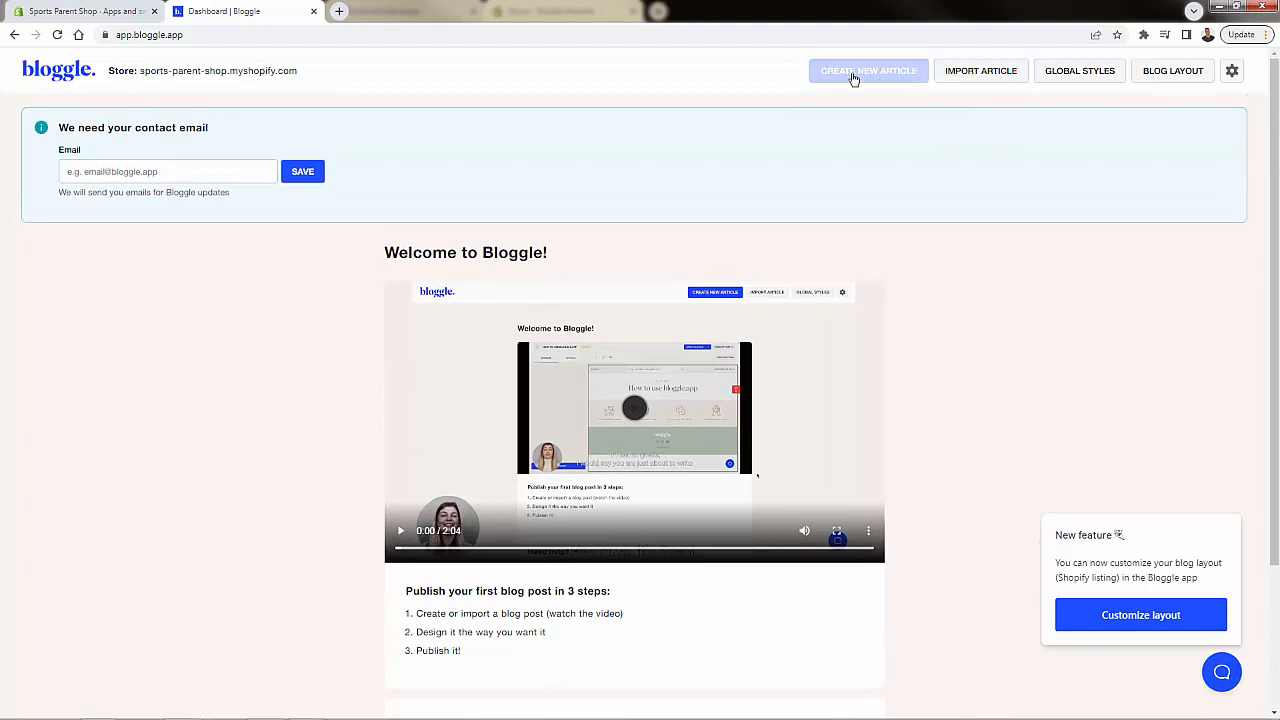
click(868, 70)
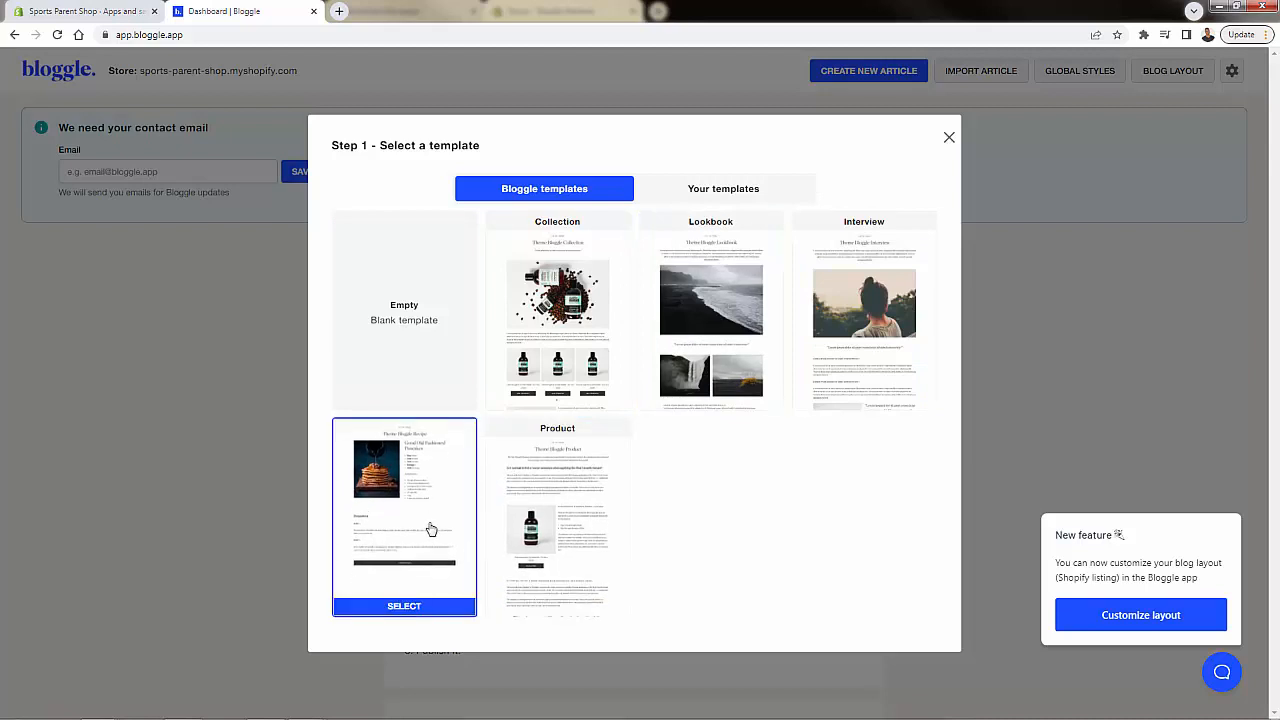
Step: Check Your templates, then start the article from the blank Empty template
click(723, 188)
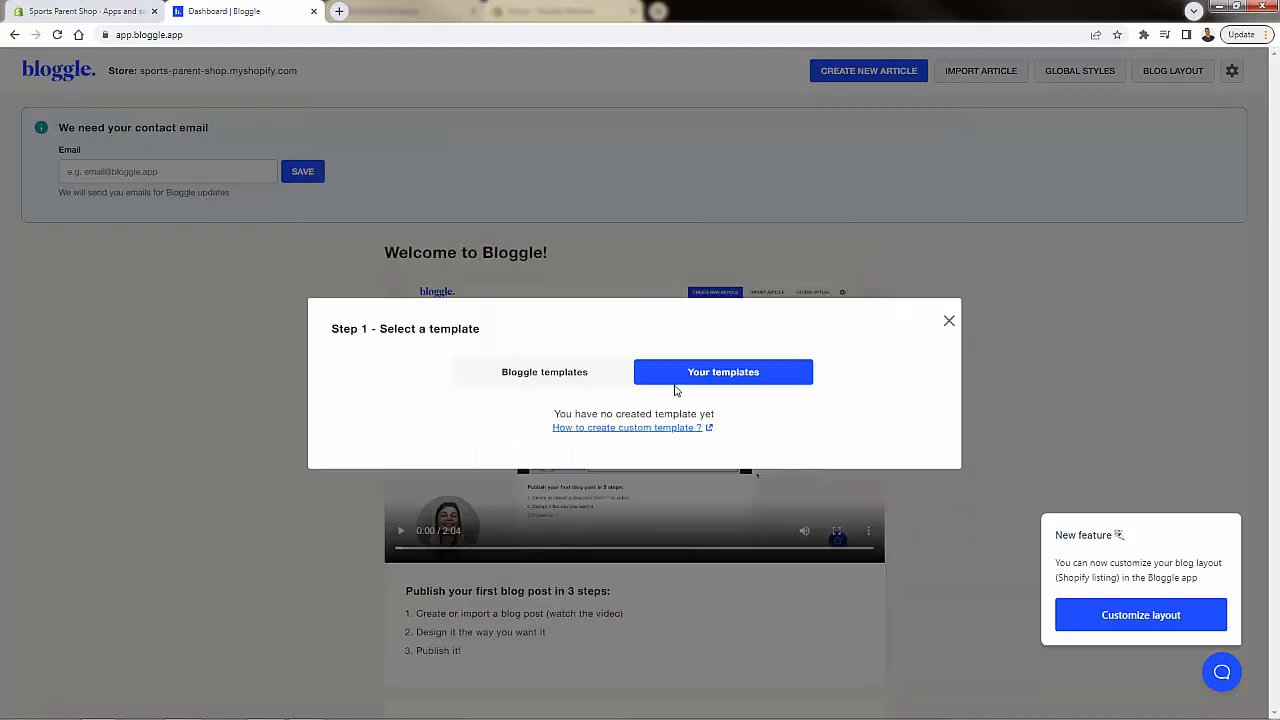
click(544, 371)
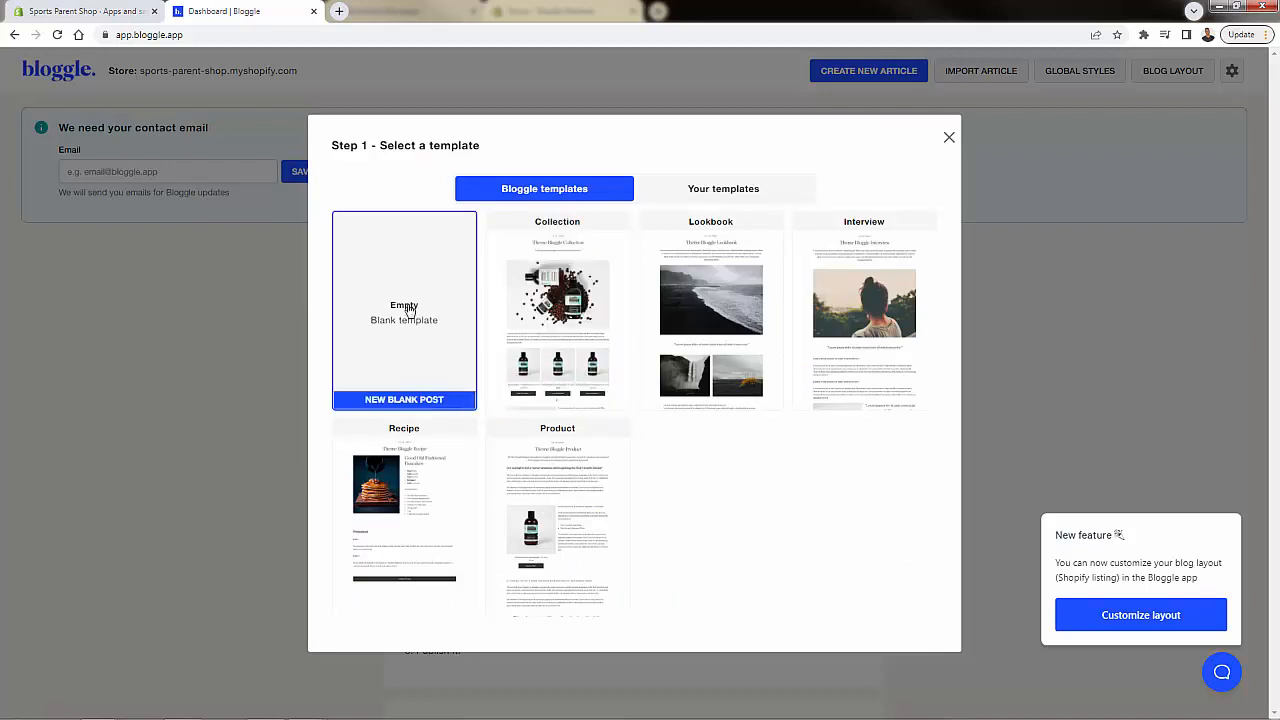
click(404, 399)
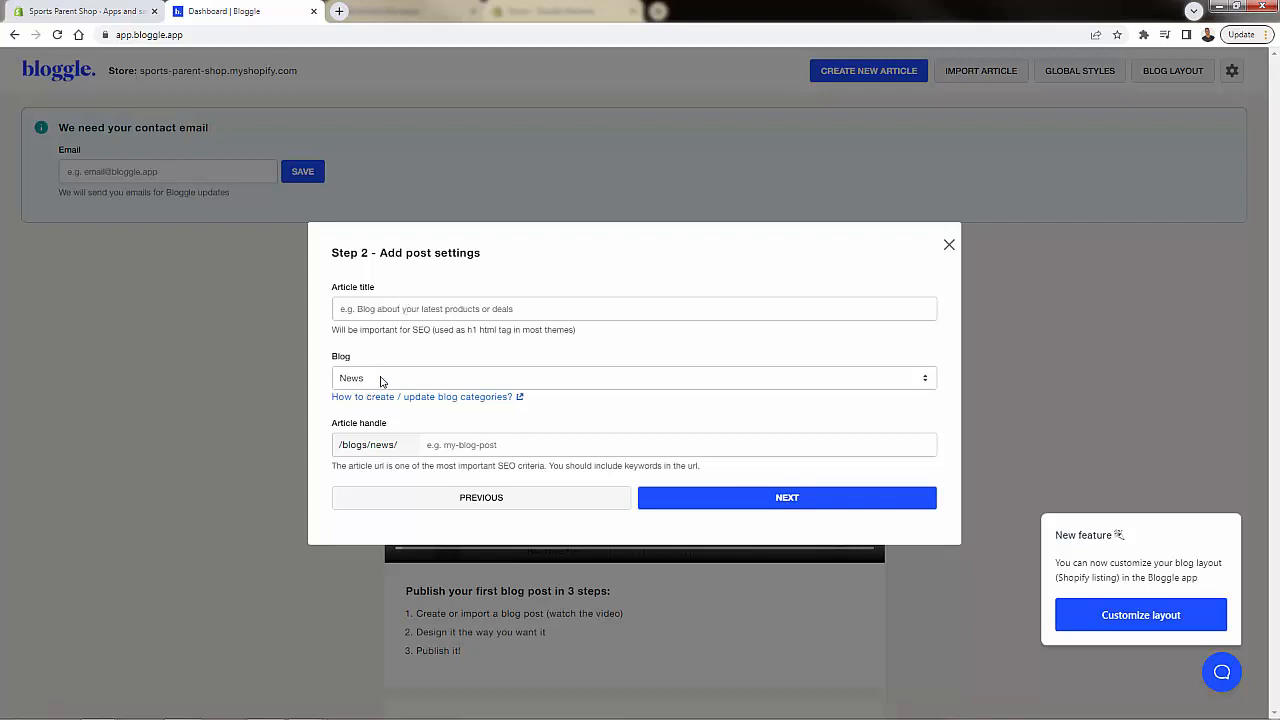
Step: Title the News article '5 Great Gifts For Sports Moms & Dads' and advance past post settings
click(634, 378)
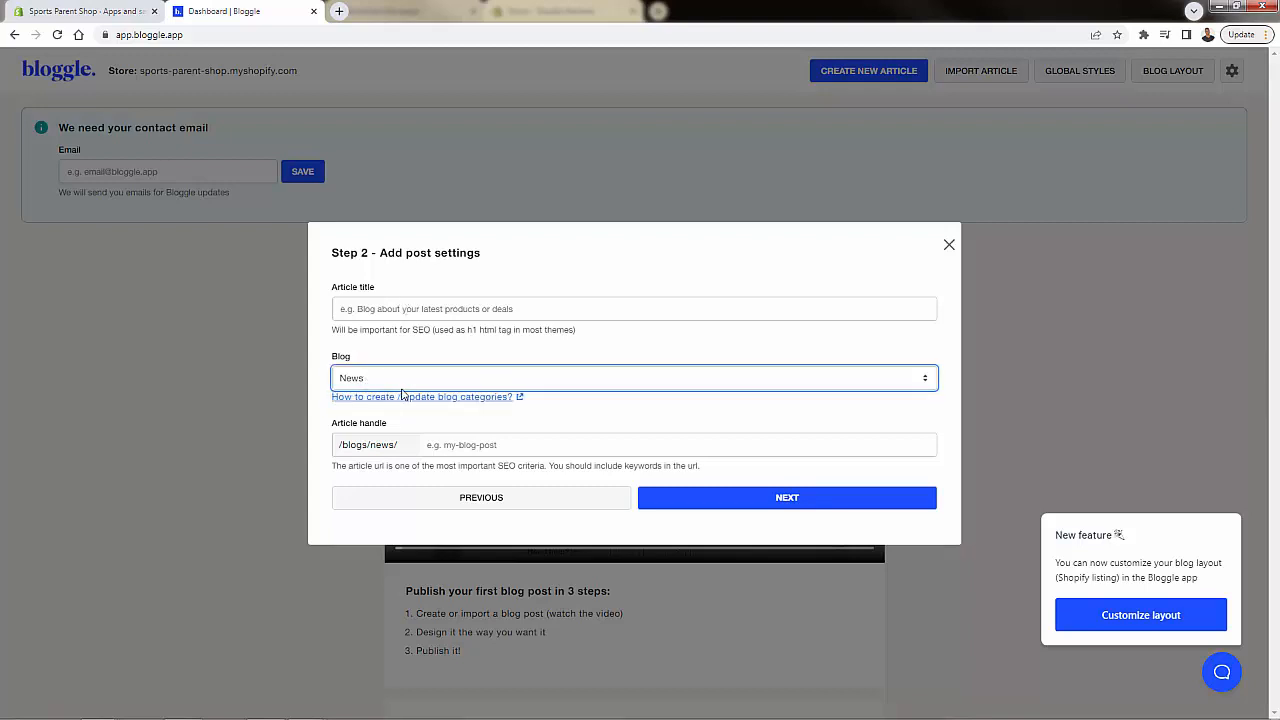
mouse_move(404, 397)
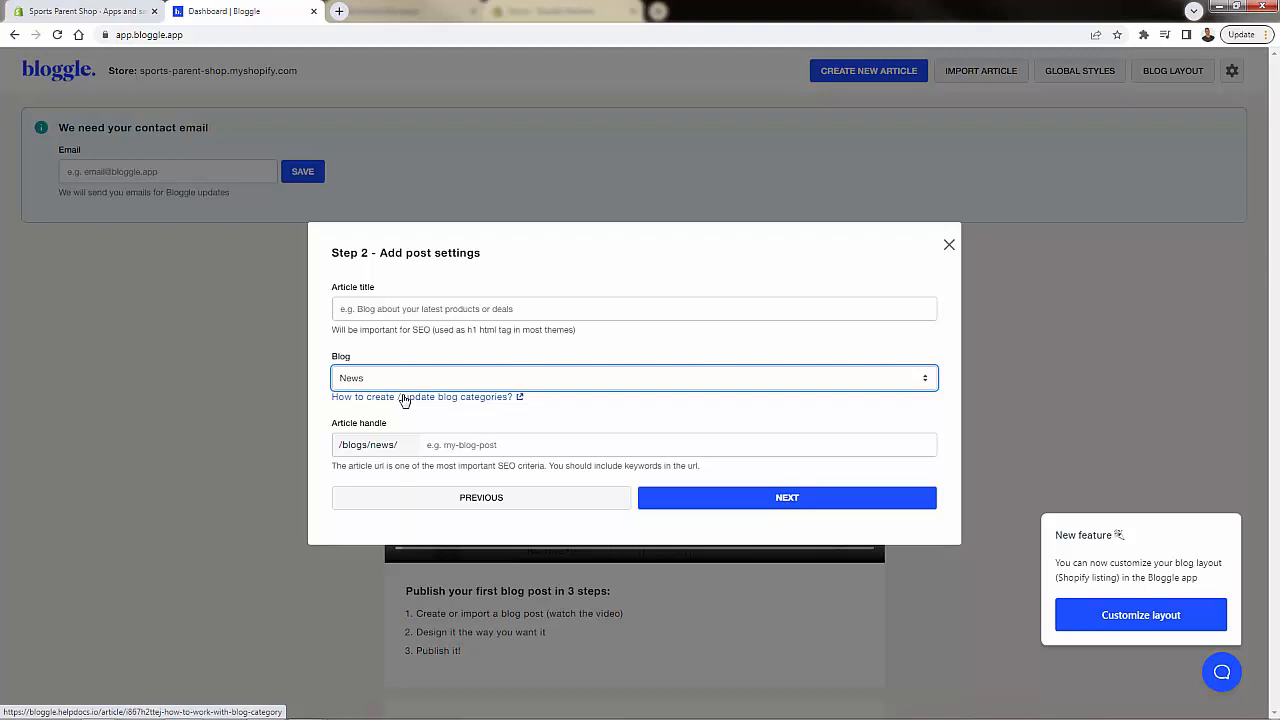
mouse_move(400, 397)
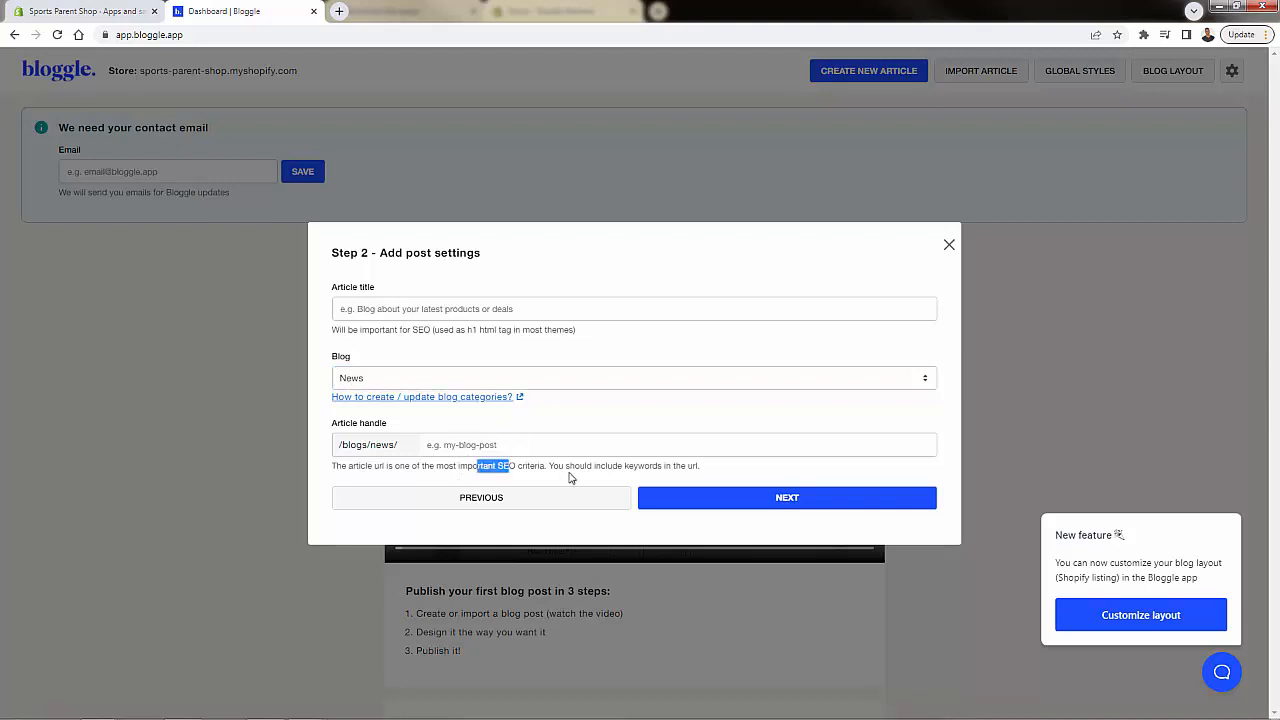
triple_click(515, 465)
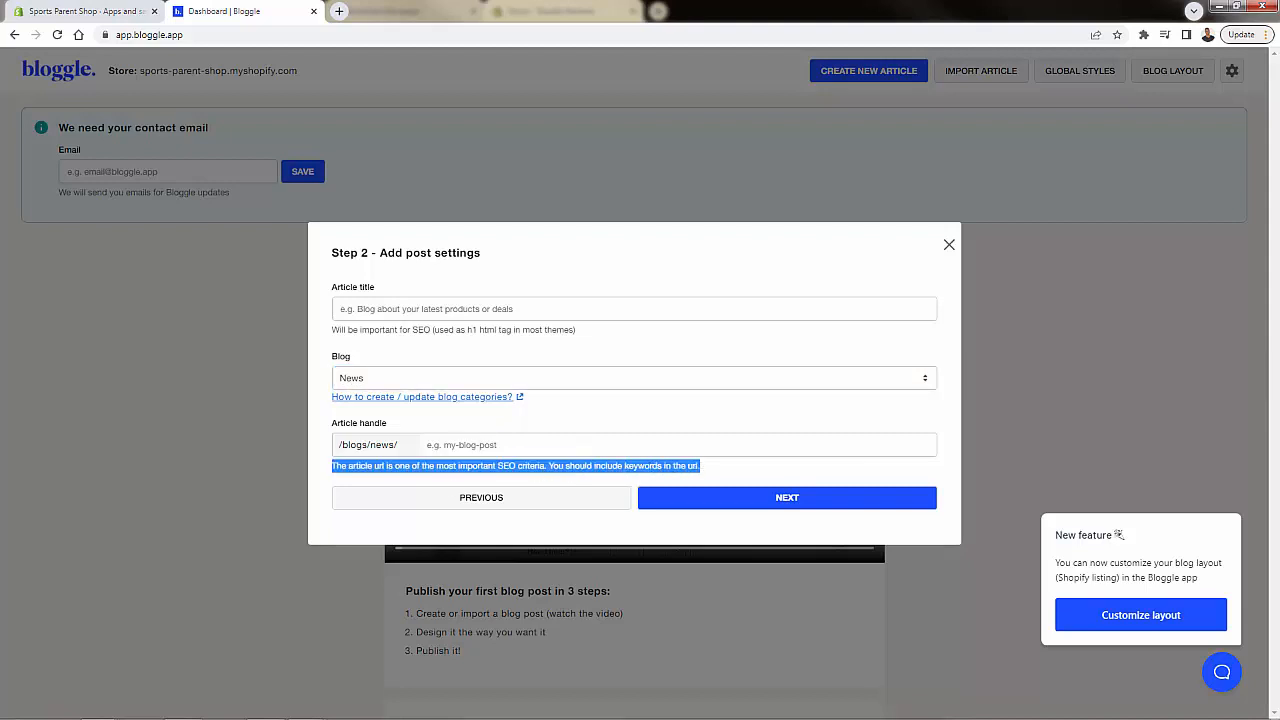
text(5 Great Gifts For Sports Moms & Dads)
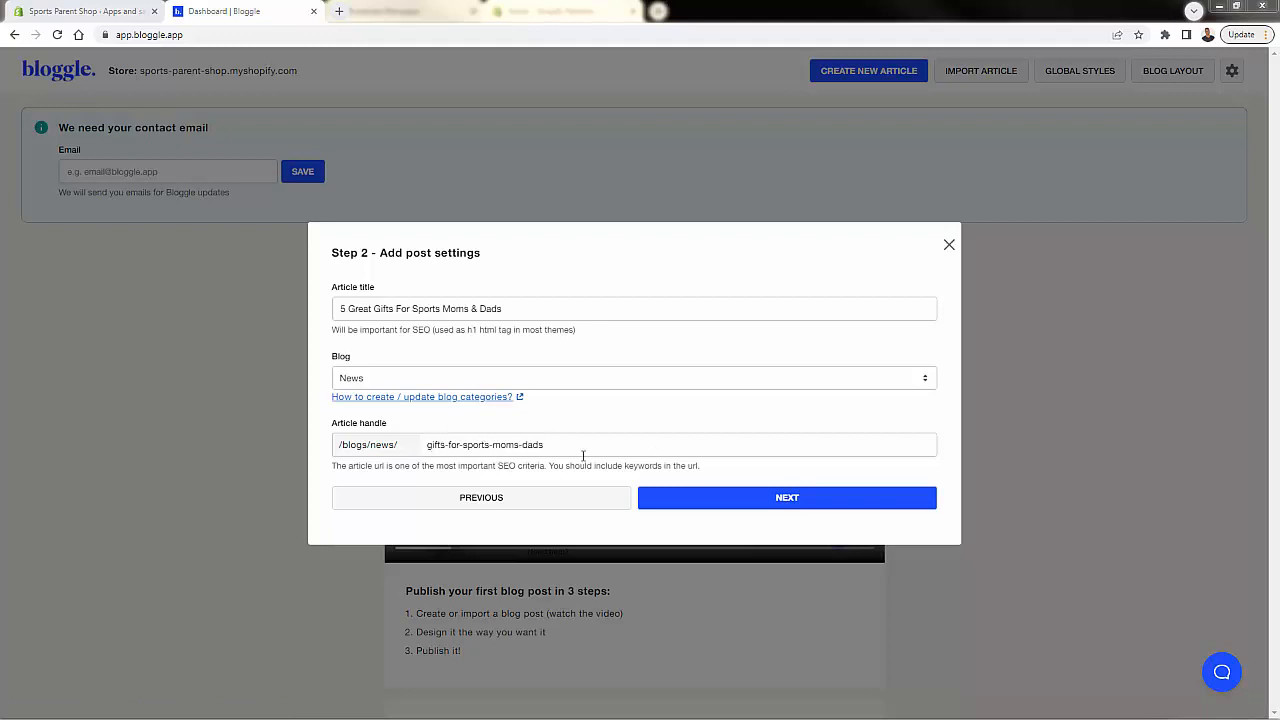
mouse_move(460, 477)
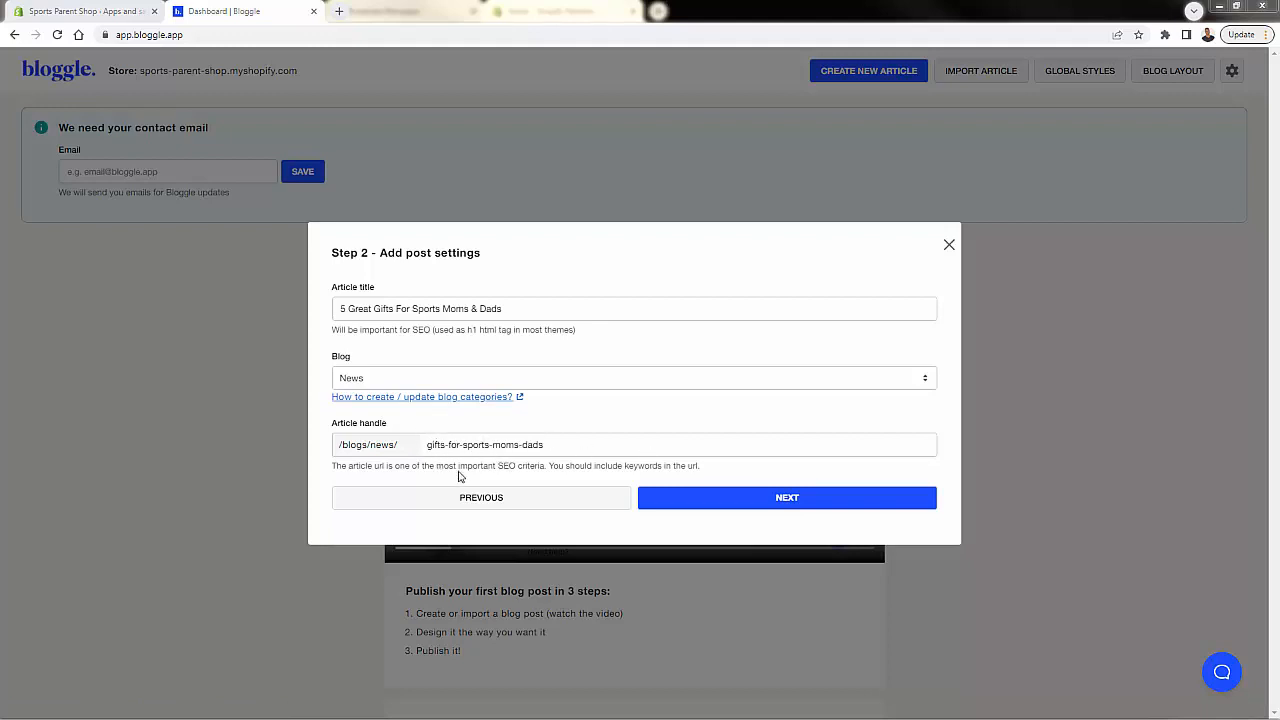
click(787, 497)
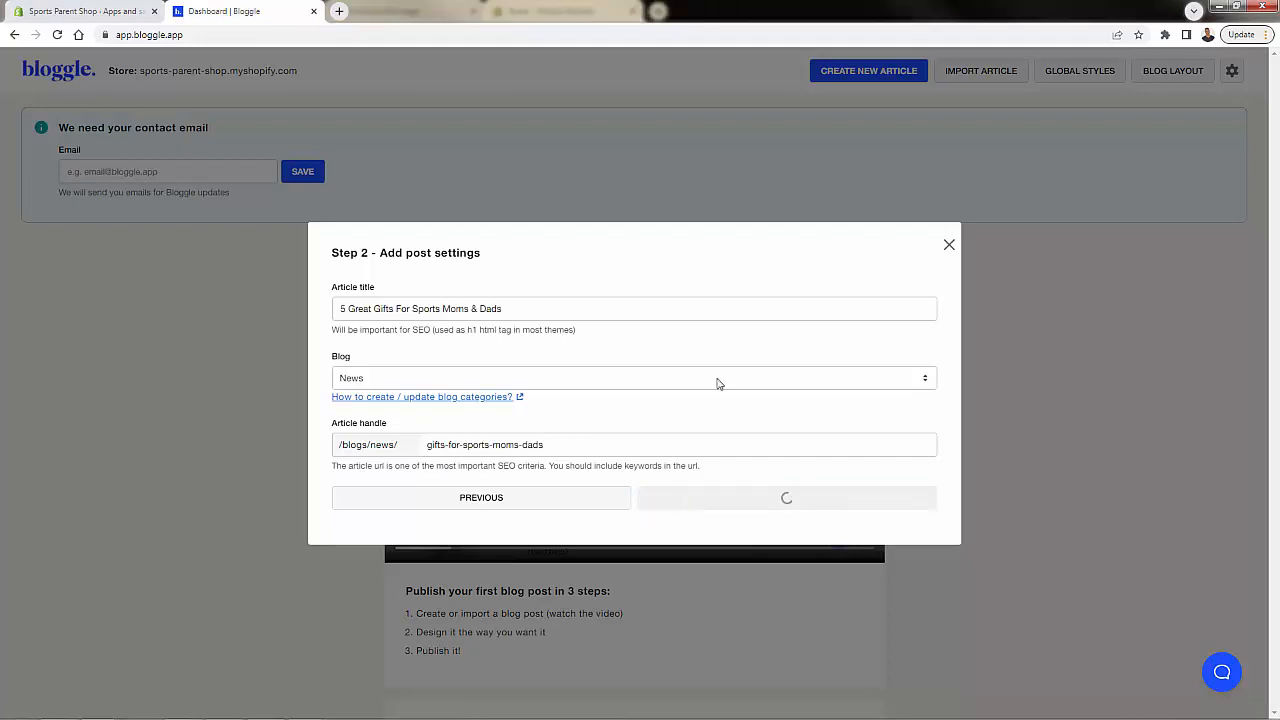
mouse_move(40, 440)
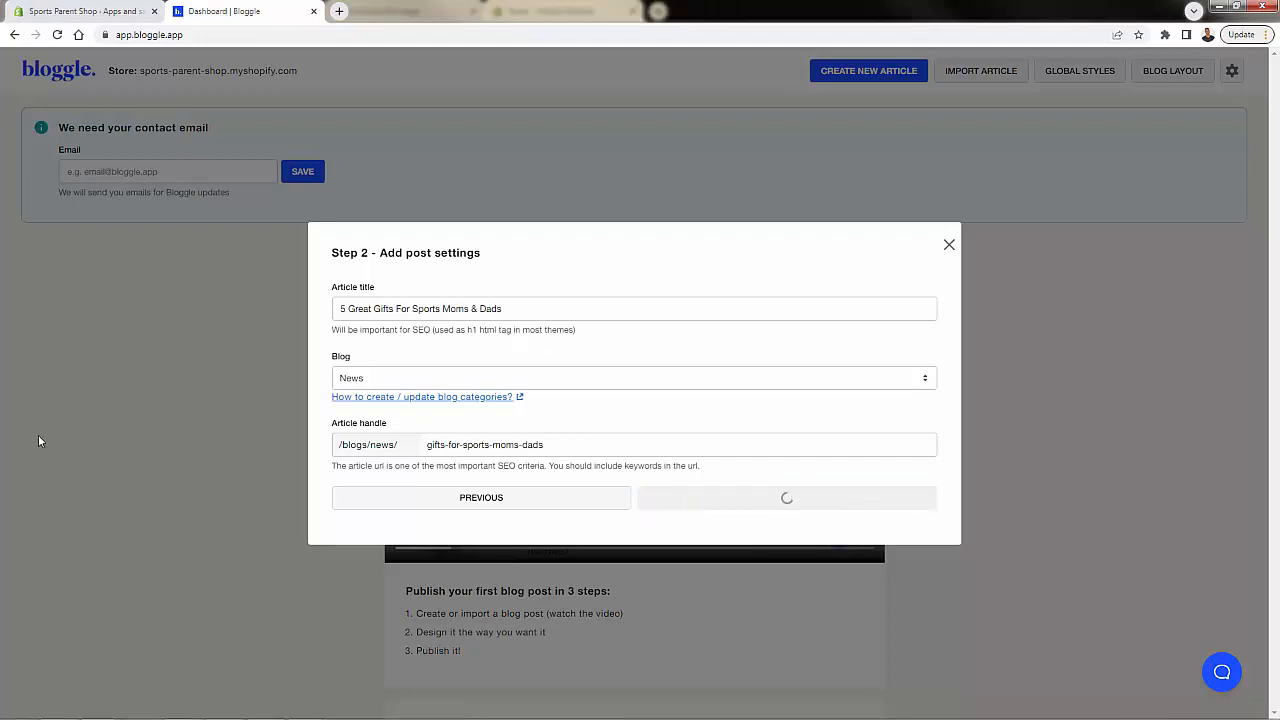
click(787, 497)
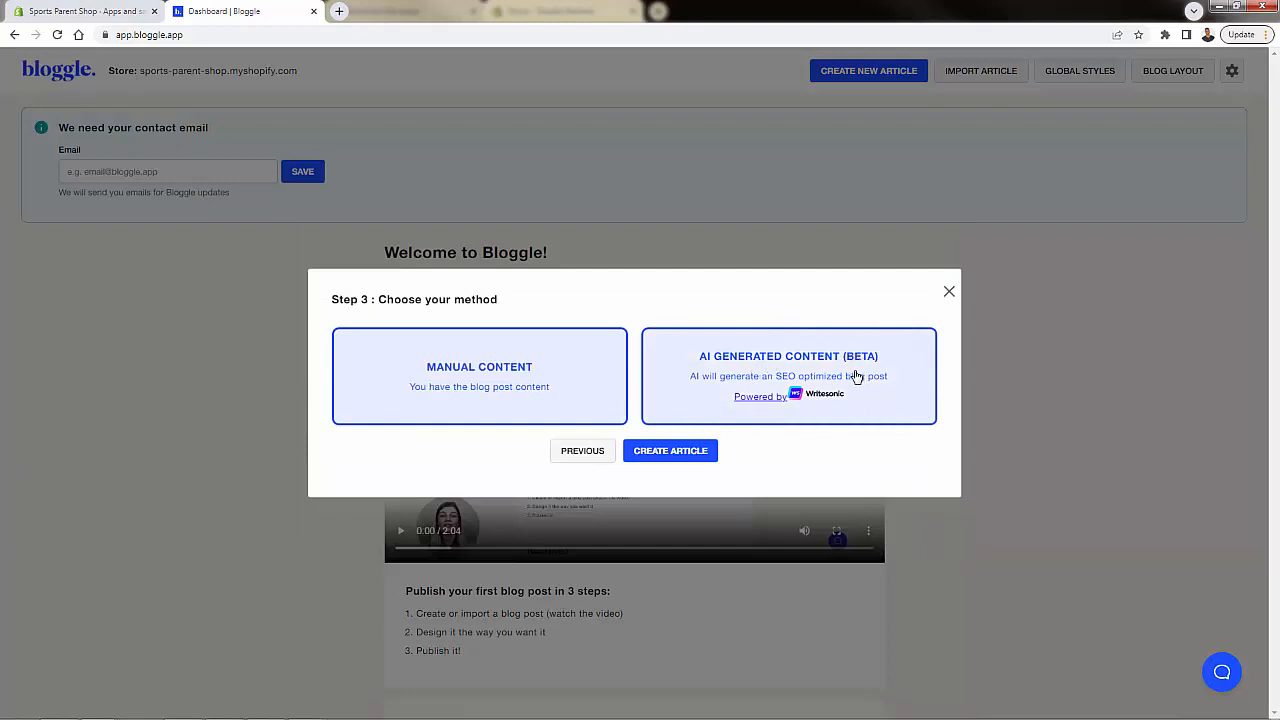
mouse_move(822, 400)
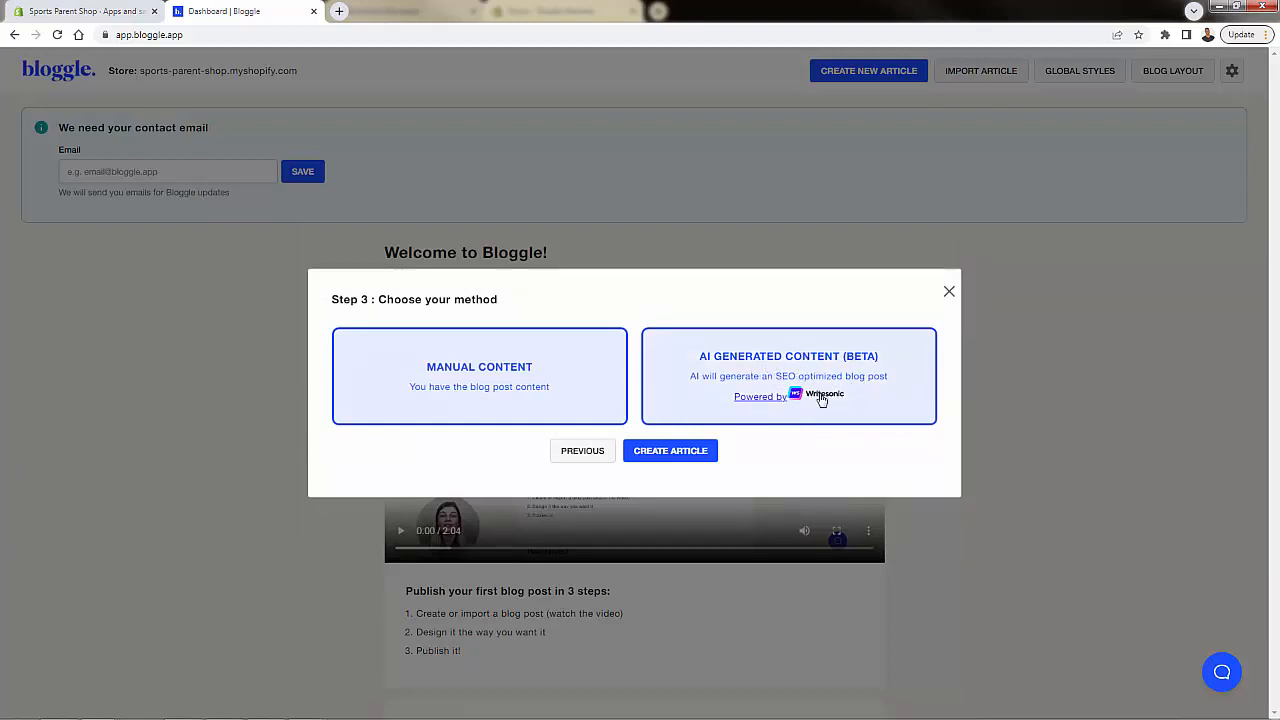
Step: Pick Manual Content as the new article's content method
click(479, 375)
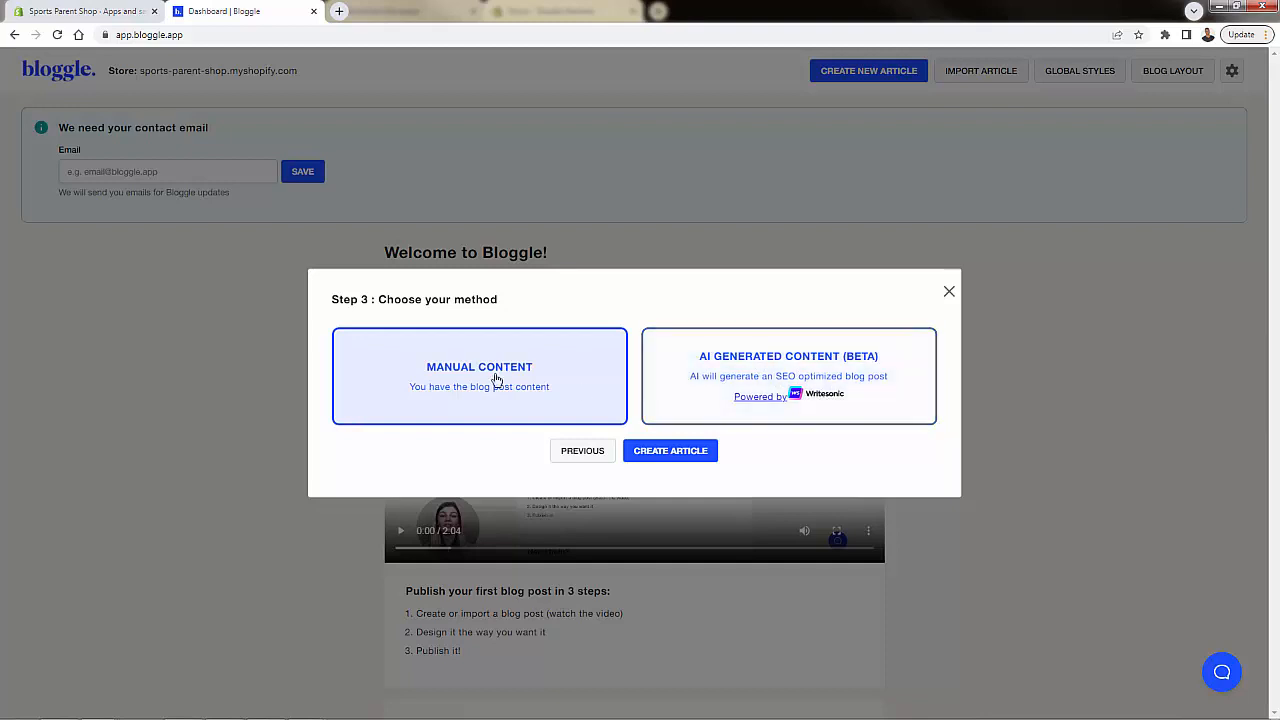
click(670, 450)
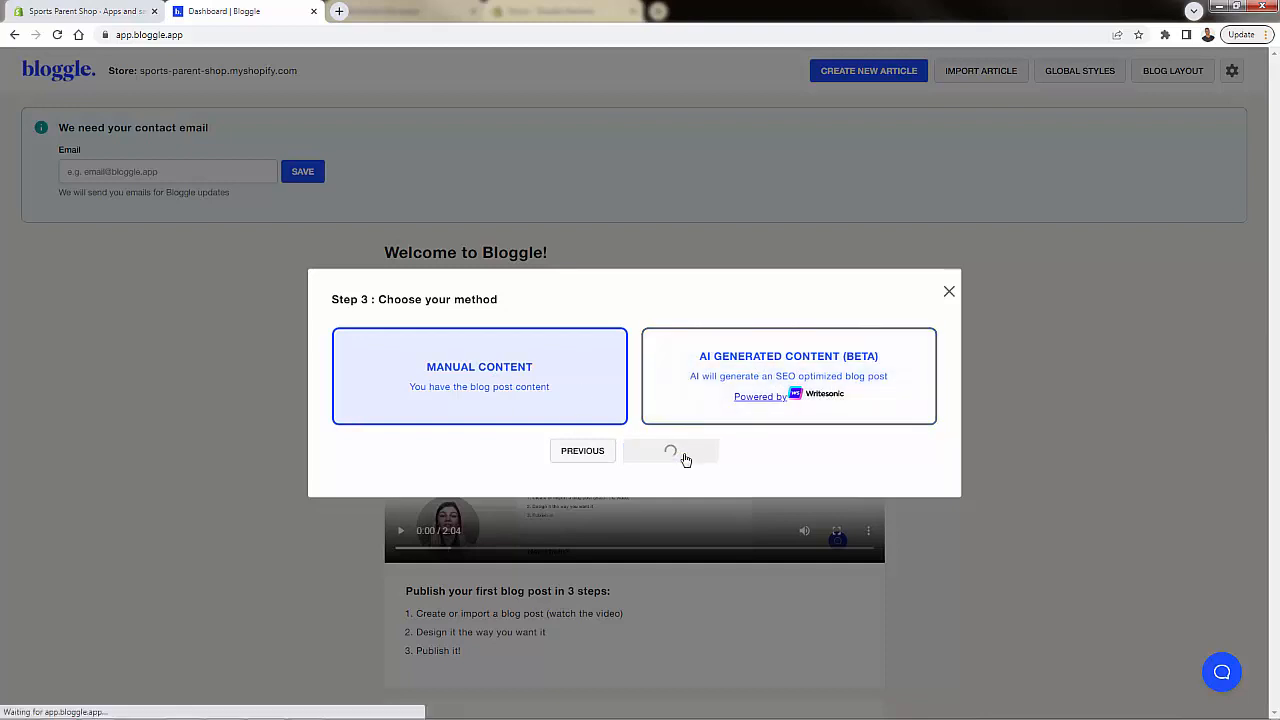
Step: Make the quote '5 Amazing Gifts For Sports Parents', left-aligned, bold and non-italic
click(670, 451)
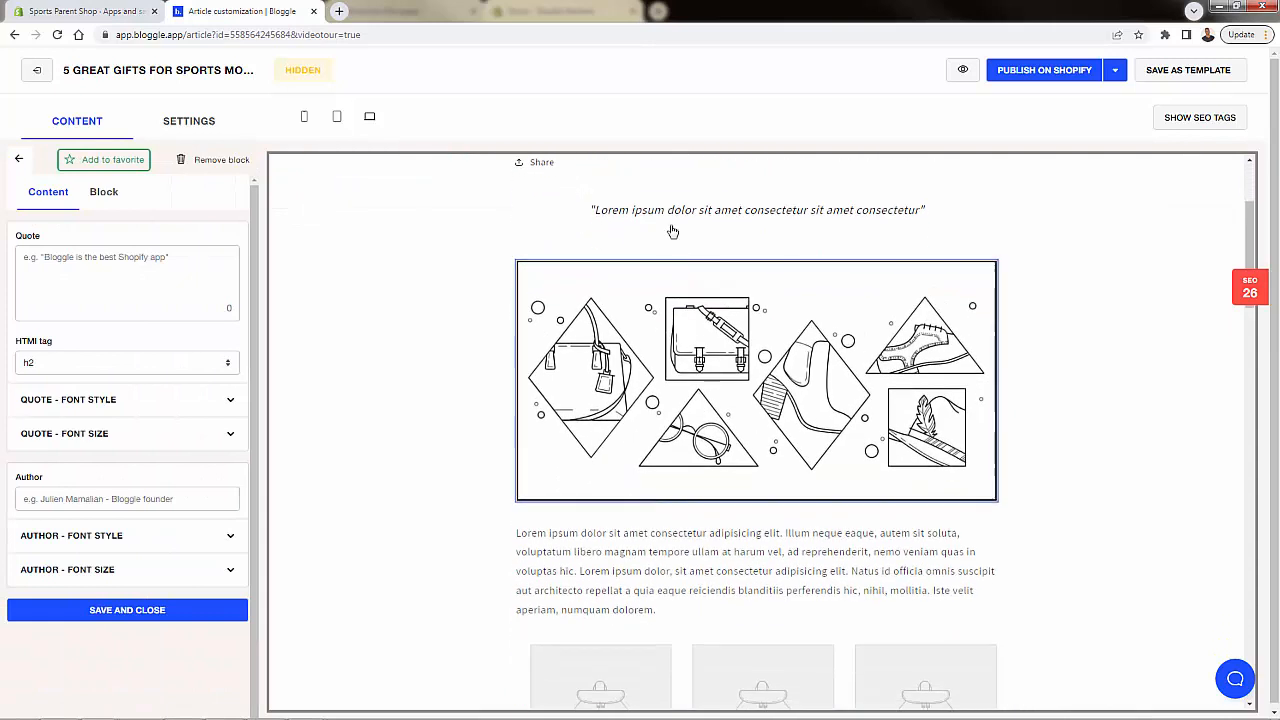
text(5)
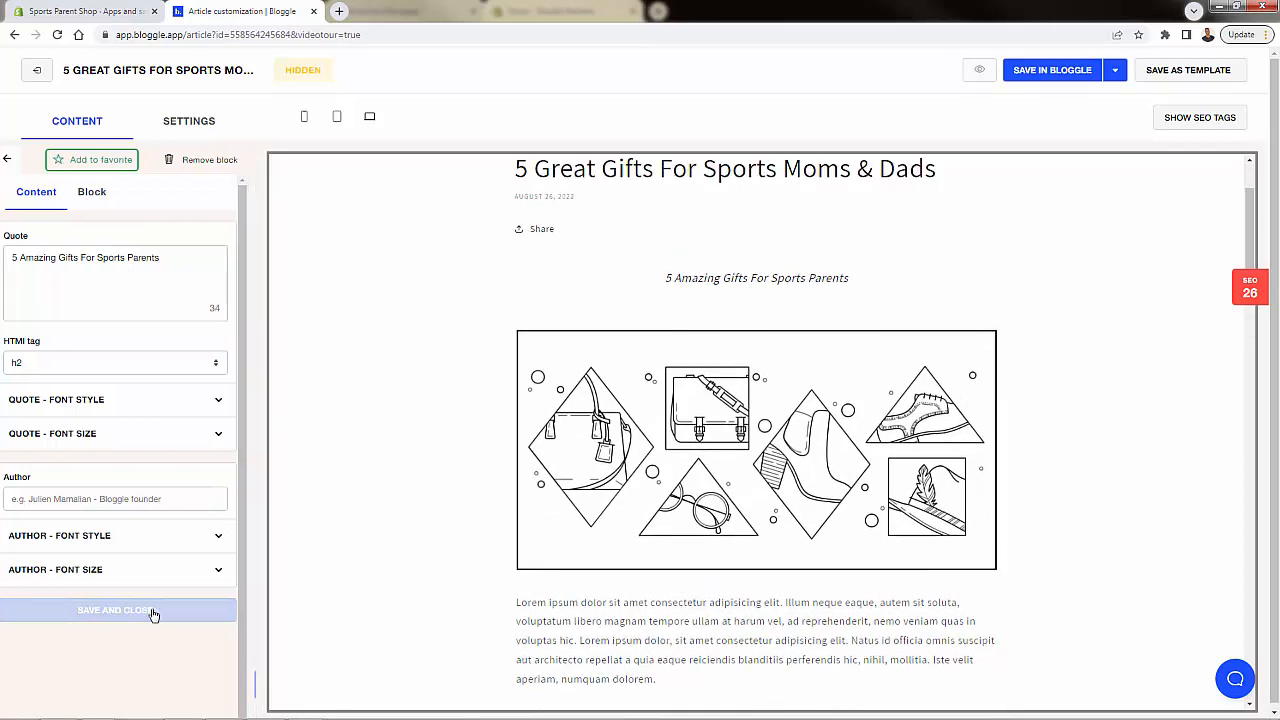
click(116, 610)
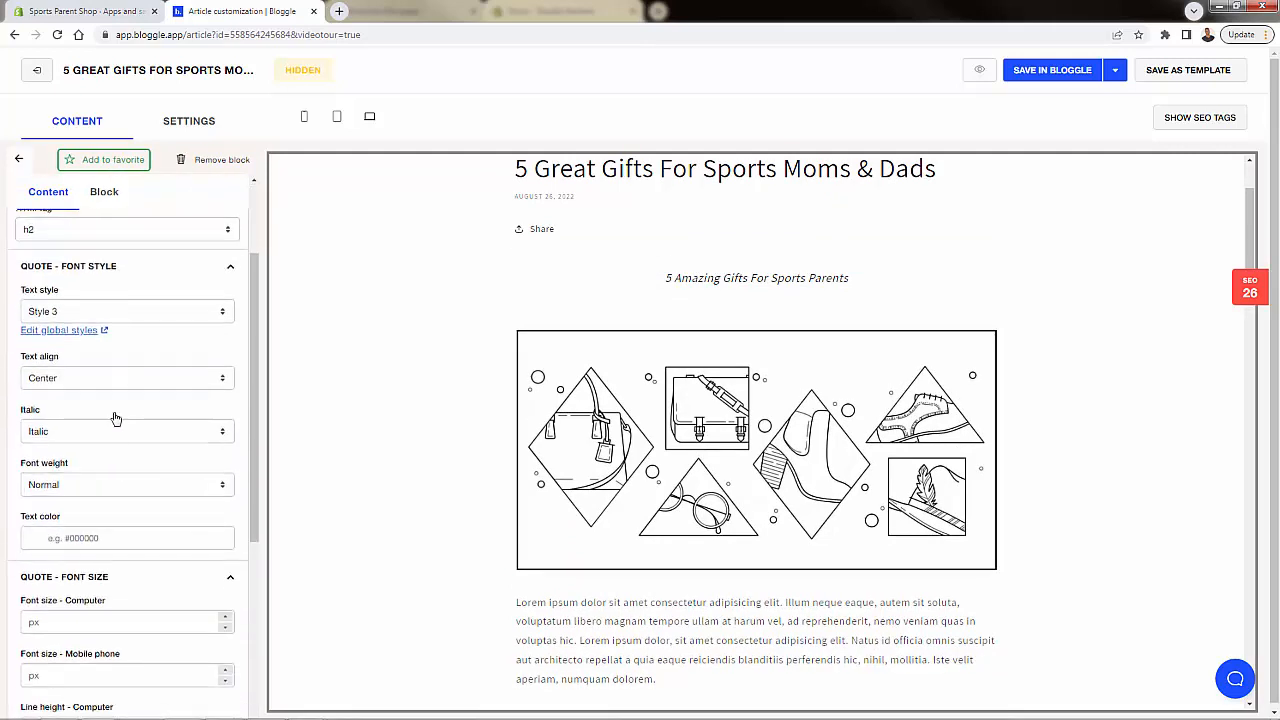
click(127, 378)
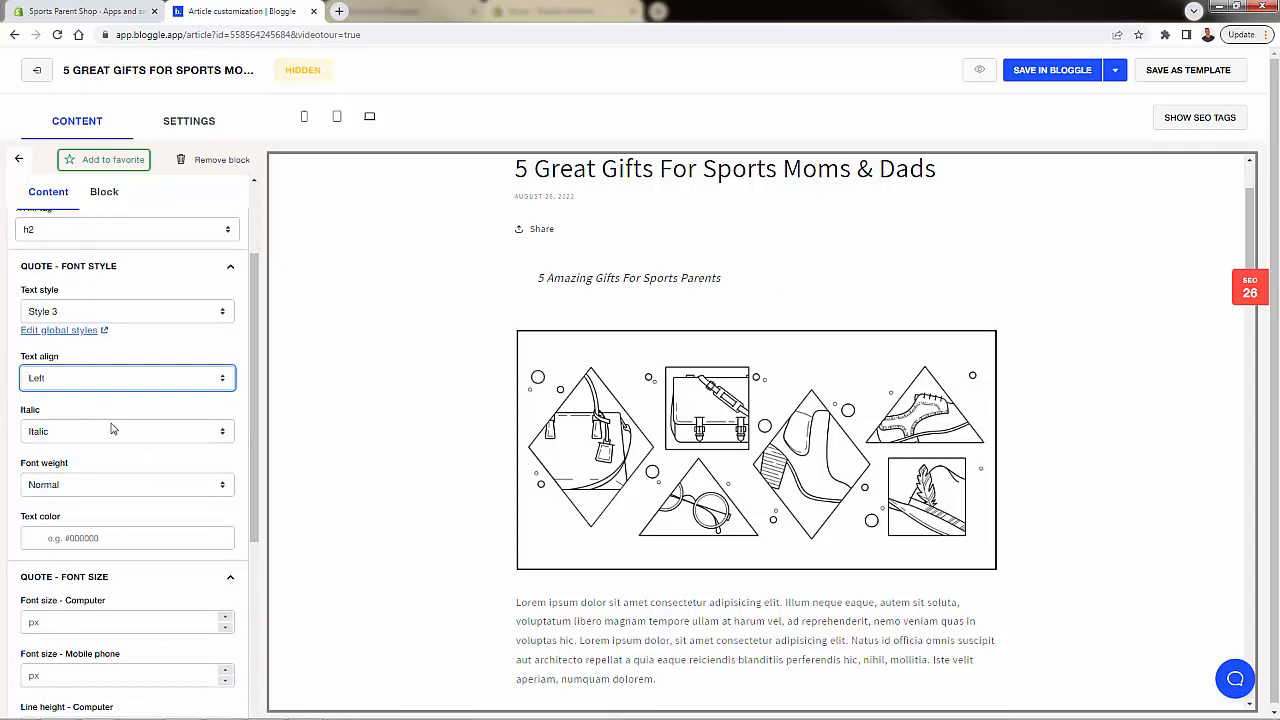
click(127, 484)
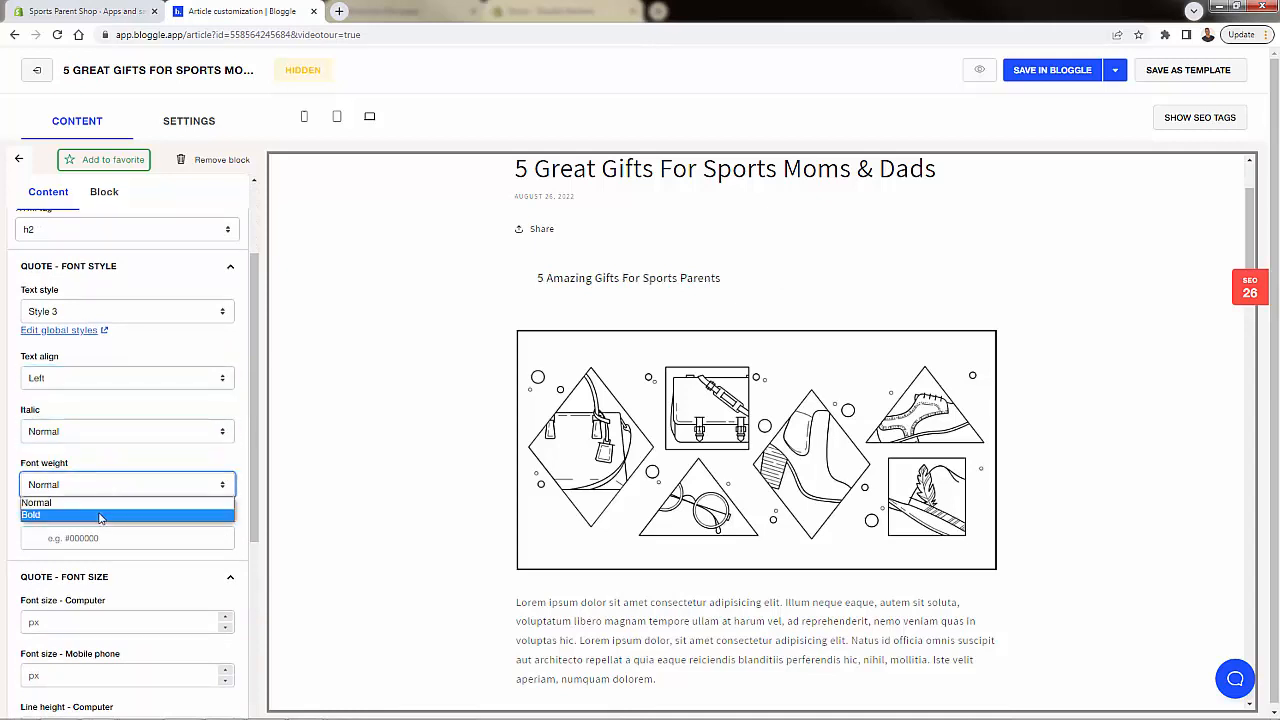
click(31, 514)
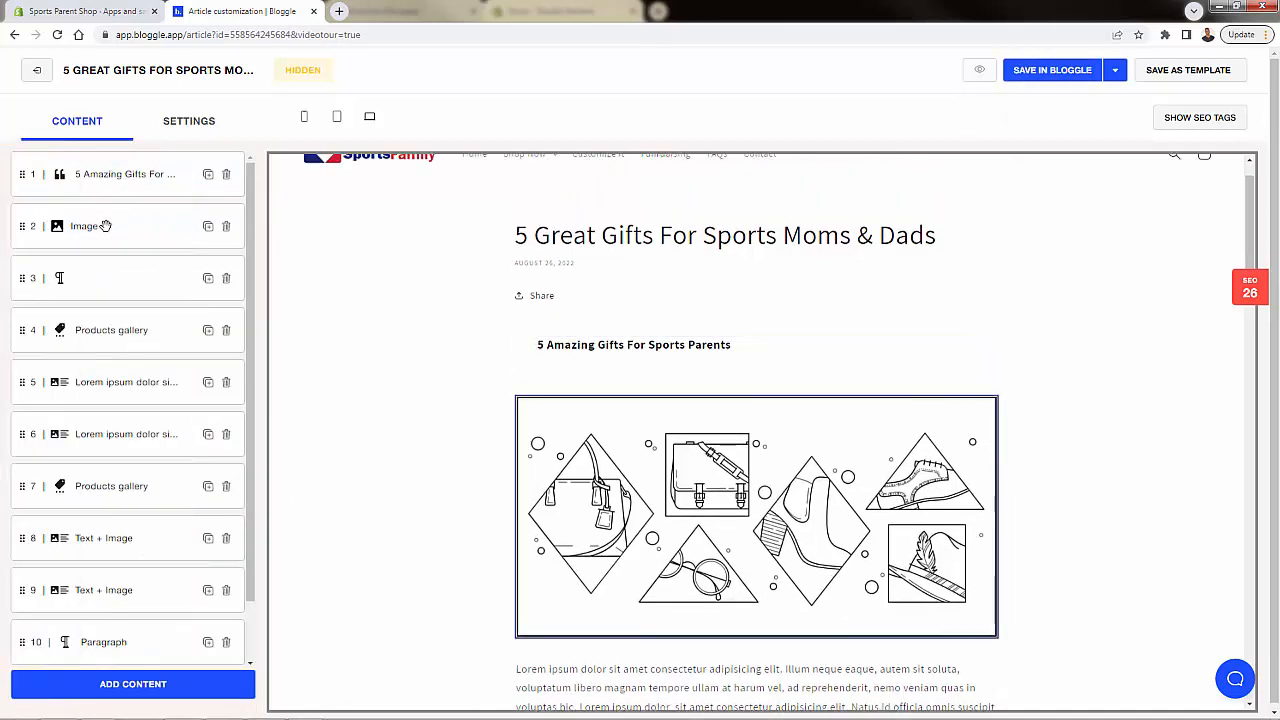
Step: Swap the image block's illustration for the American football field photo
click(85, 226)
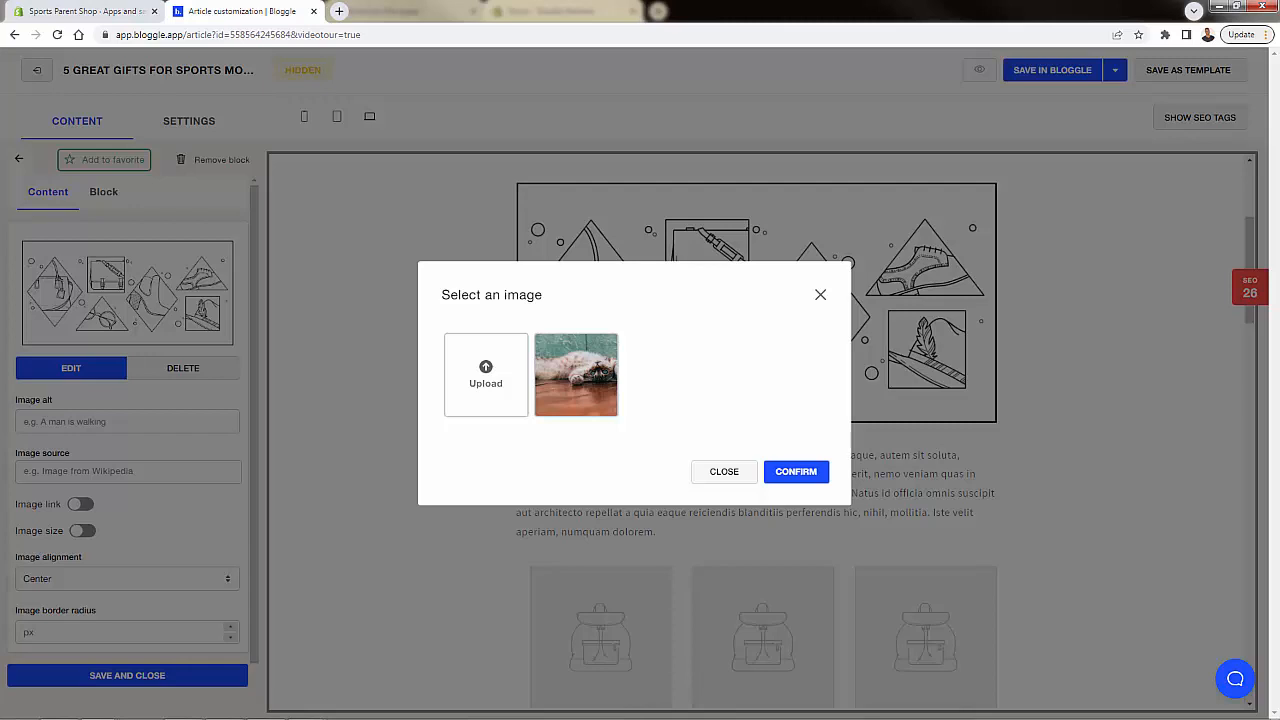
click(795, 471)
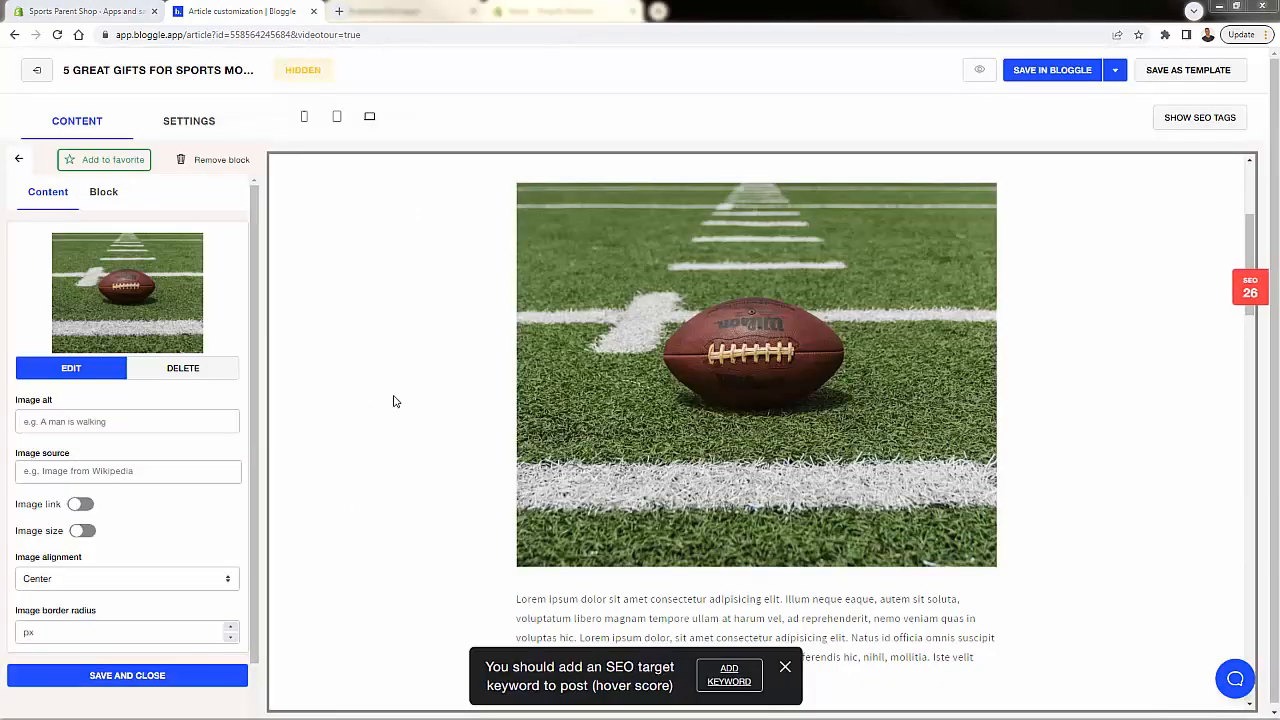
click(19, 159)
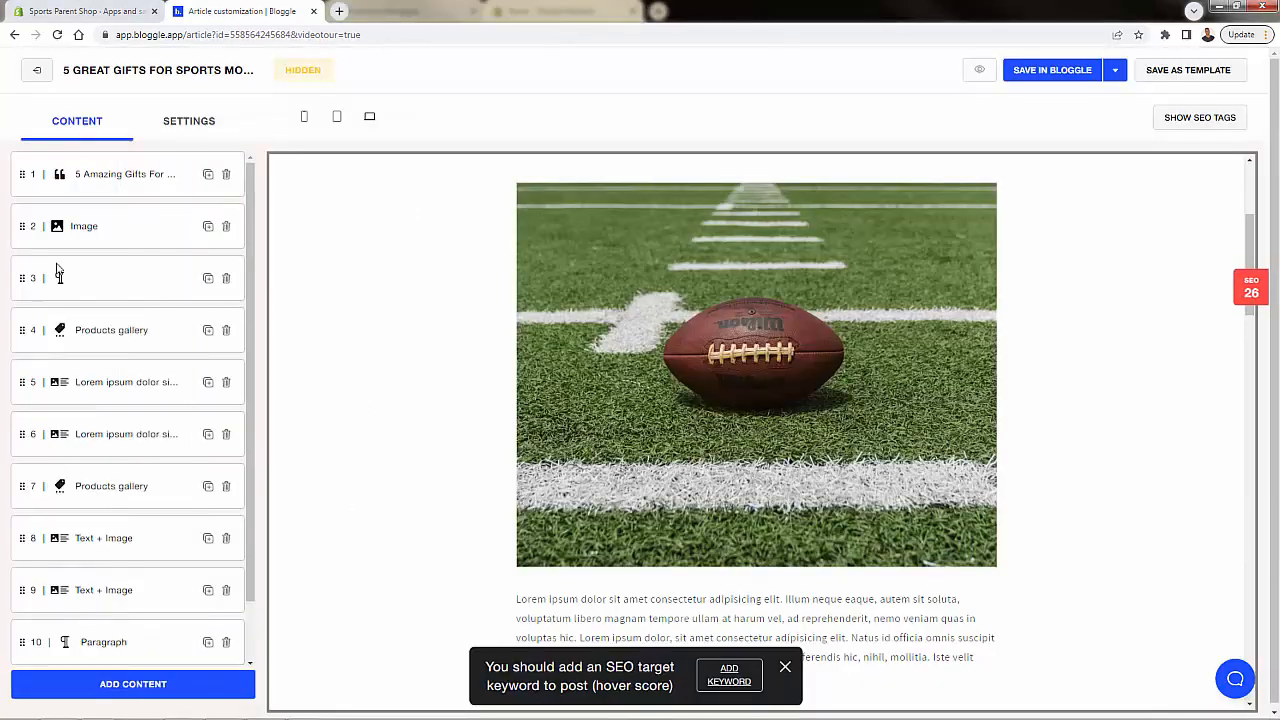
Step: Fill the paragraph below the photo with text and scroll to the first products gallery
scroll(down, 3)
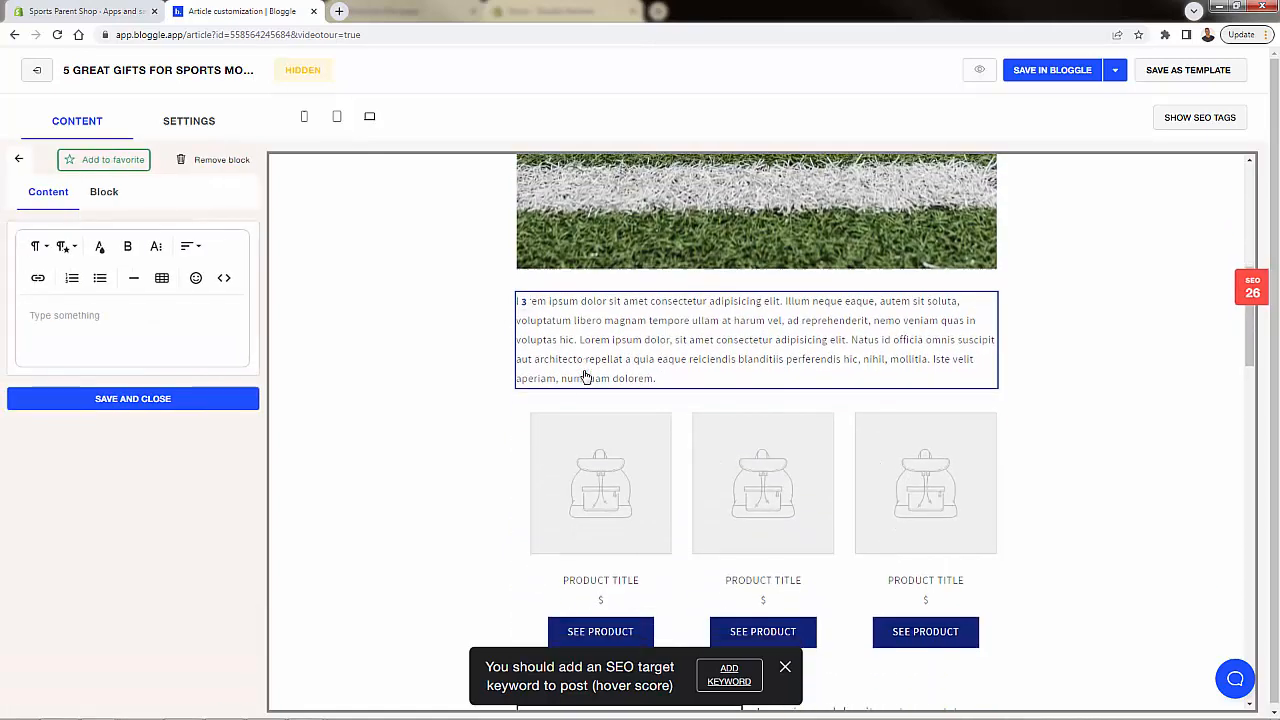
scroll(down, 3)
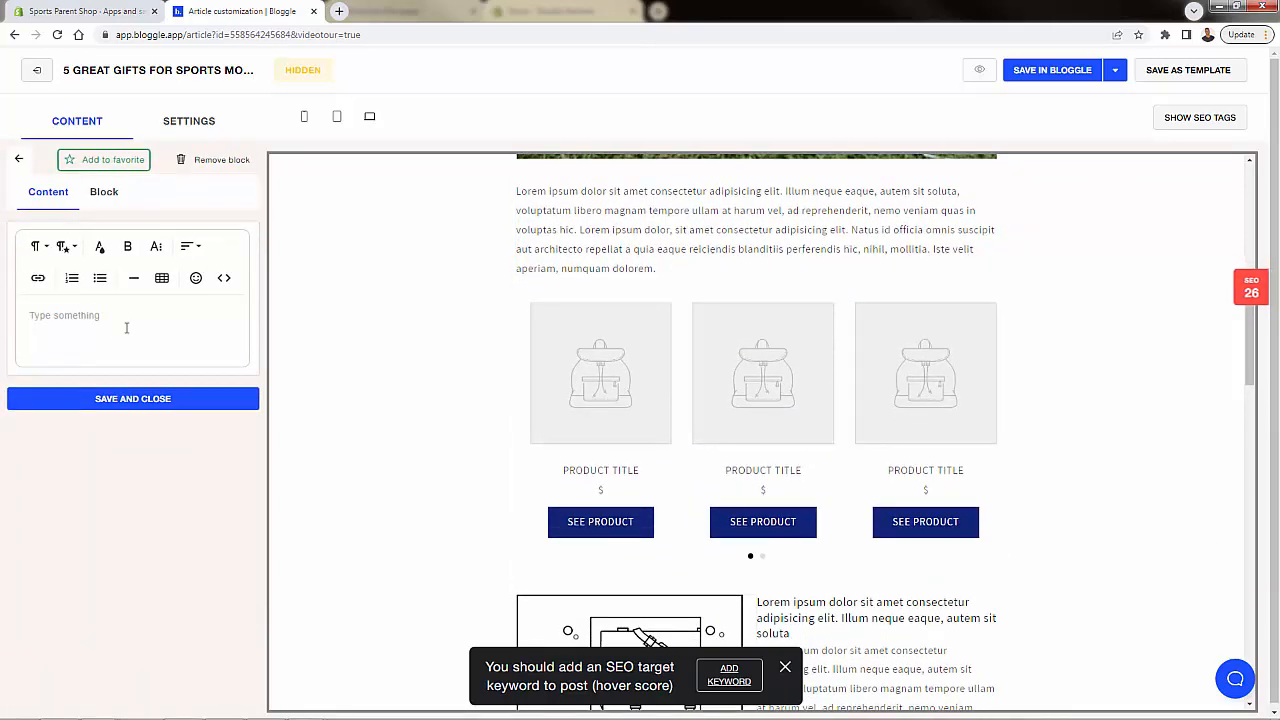
text(Content here)
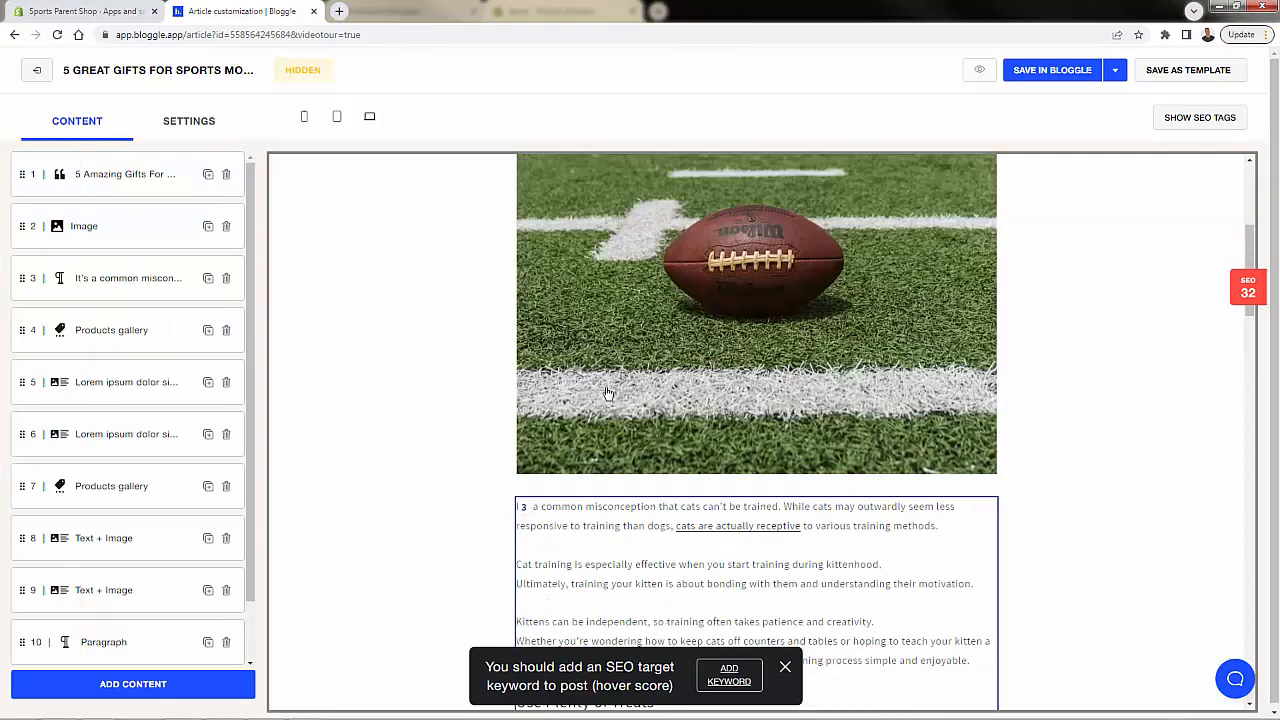
scroll(down, 3)
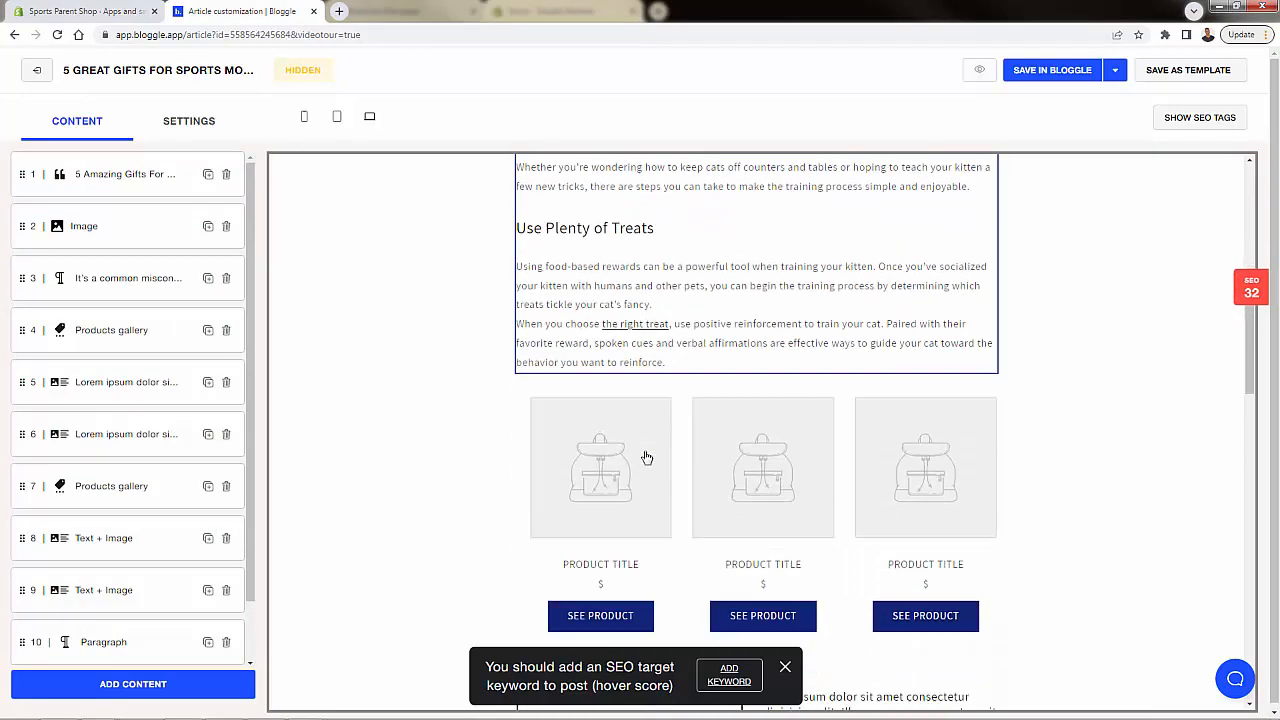
scroll(down, 3)
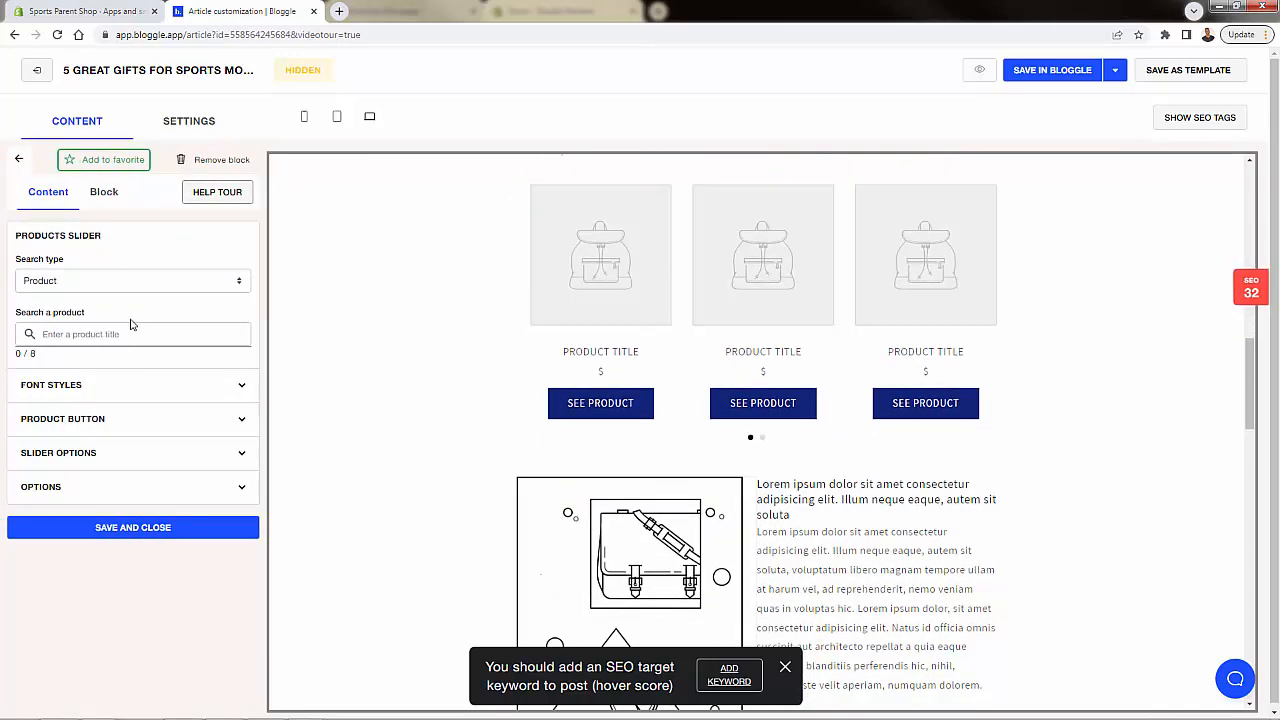
Step: Add the On The Field, Pitch Please and Caffeine And Basketball T-shirts, then save
click(763, 403)
text(Tee)
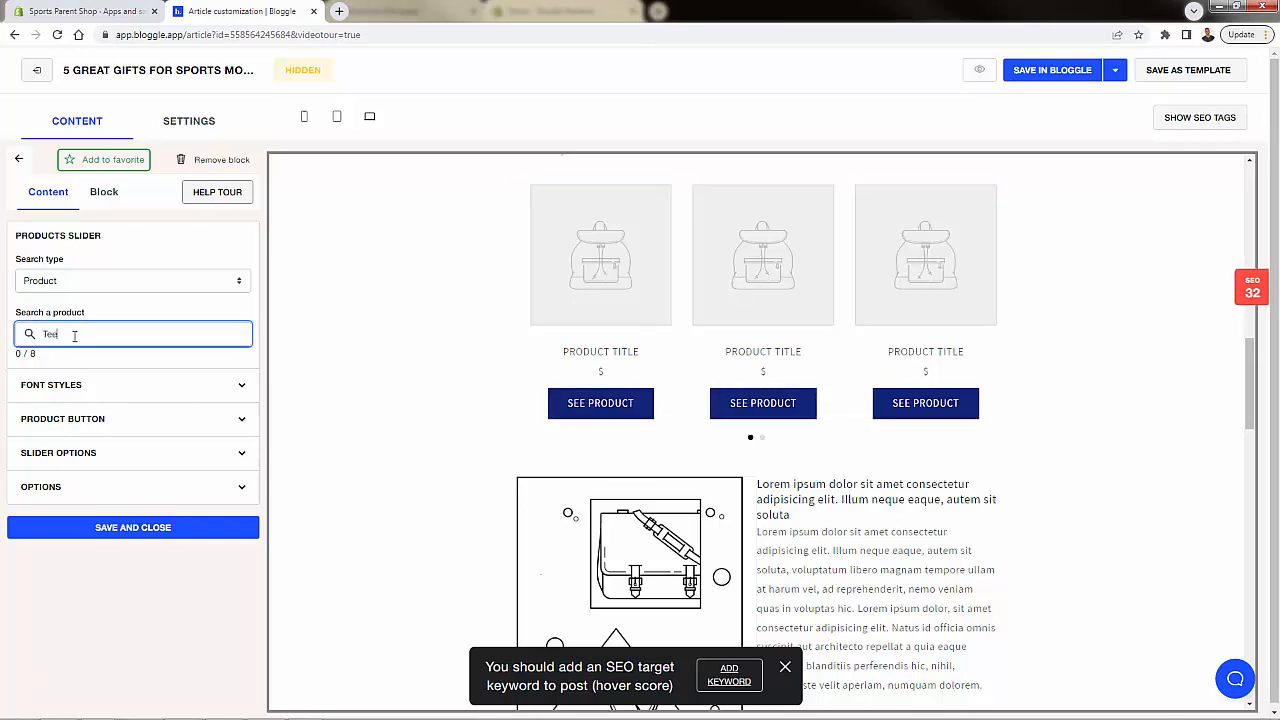
text(T)
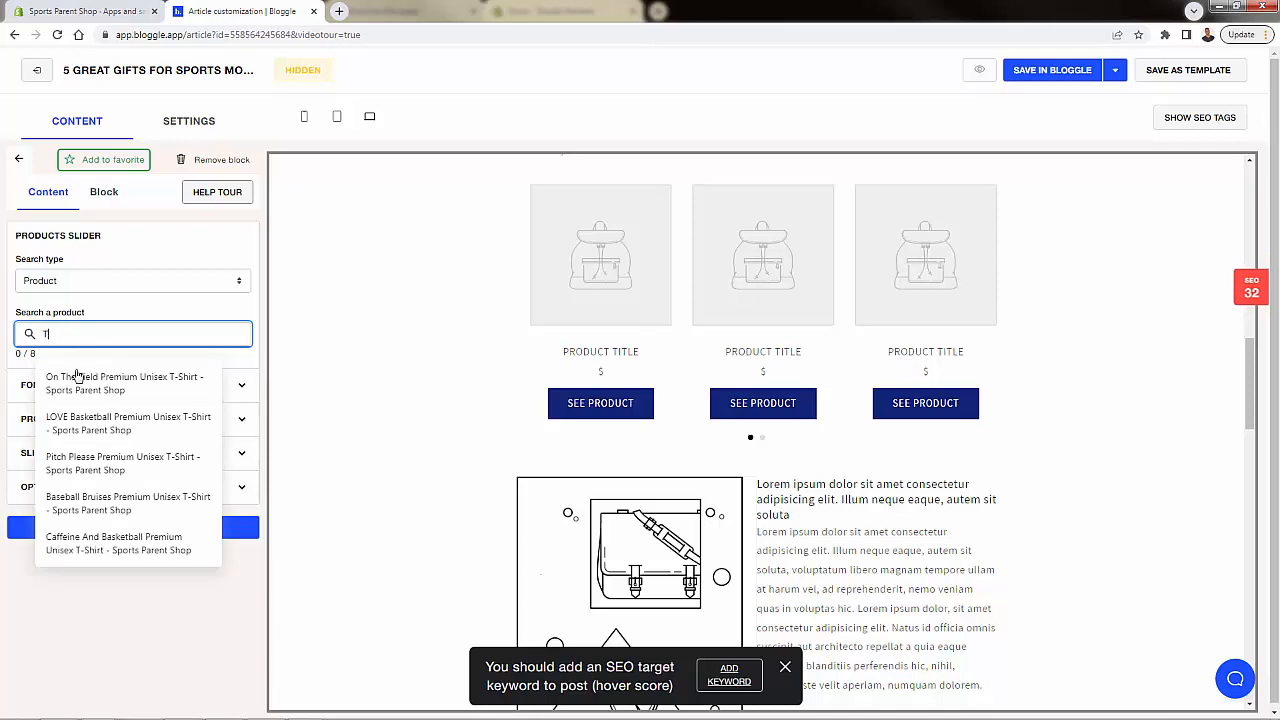
click(124, 383)
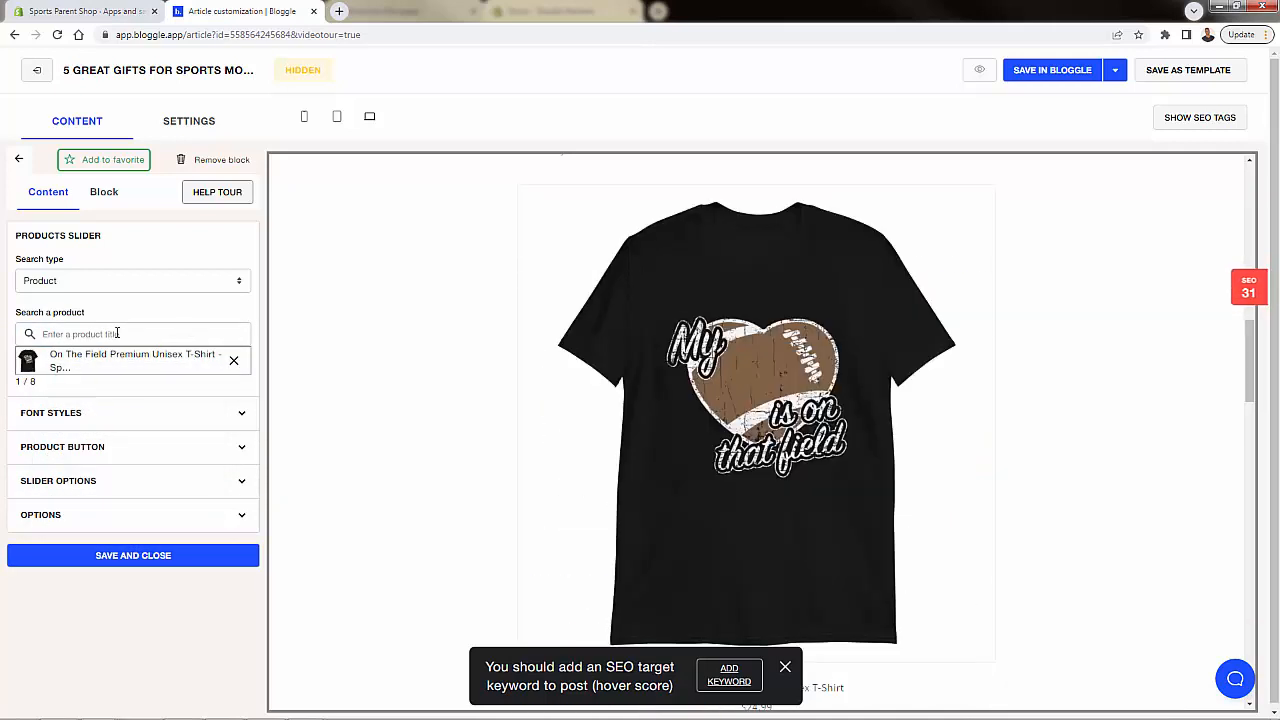
click(132, 333)
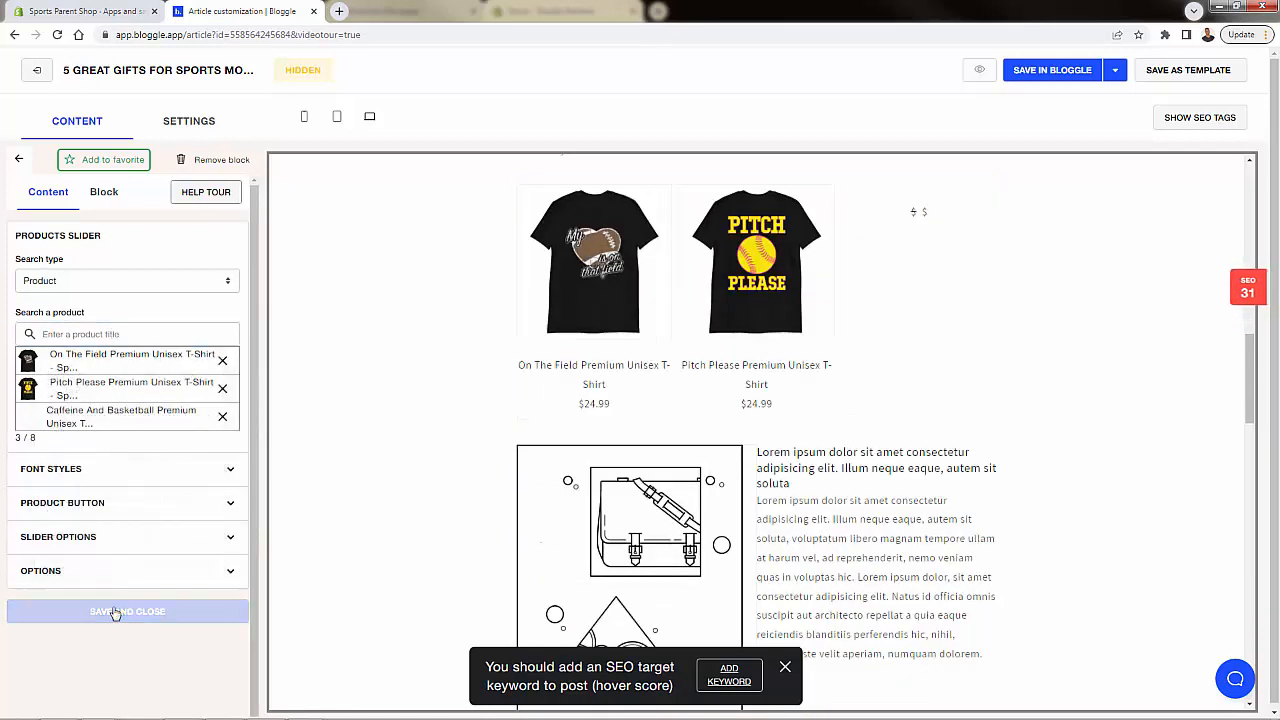
click(127, 611)
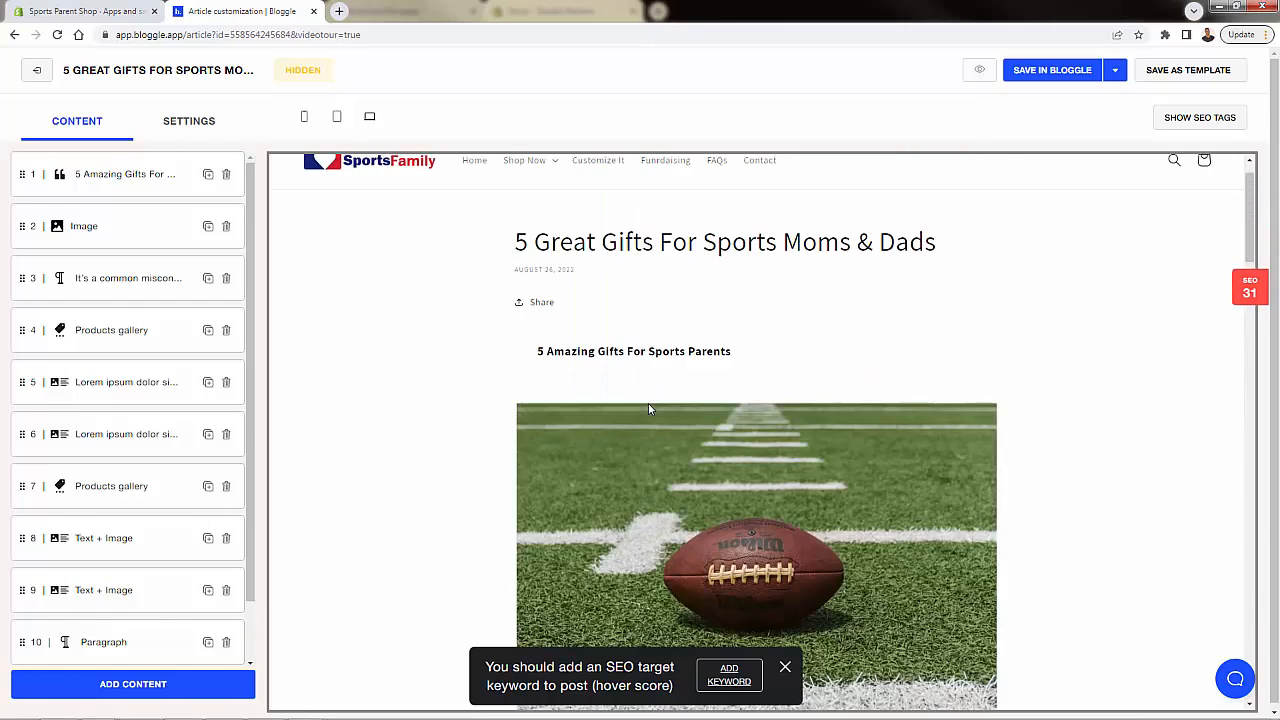
Step: Scroll down the article past the placeholder Text + Image block and second products gallery
scroll(down, 3)
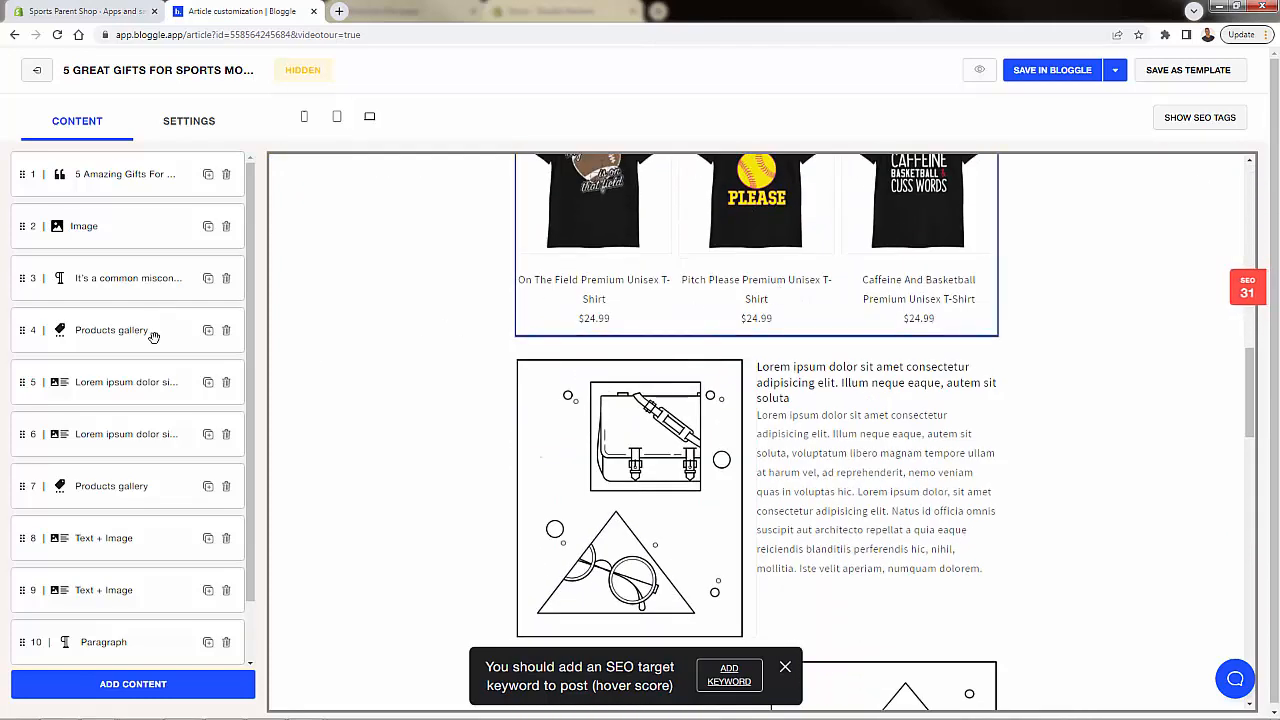
scroll(down, 3)
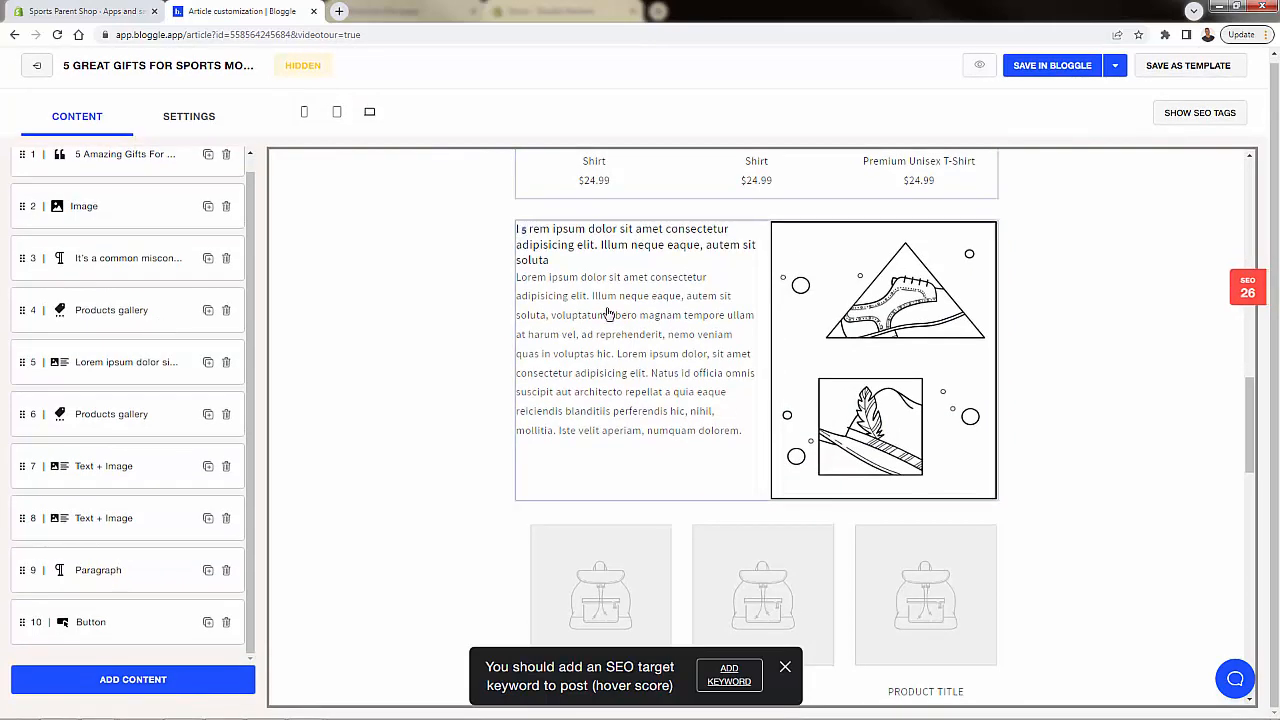
scroll(down, 3)
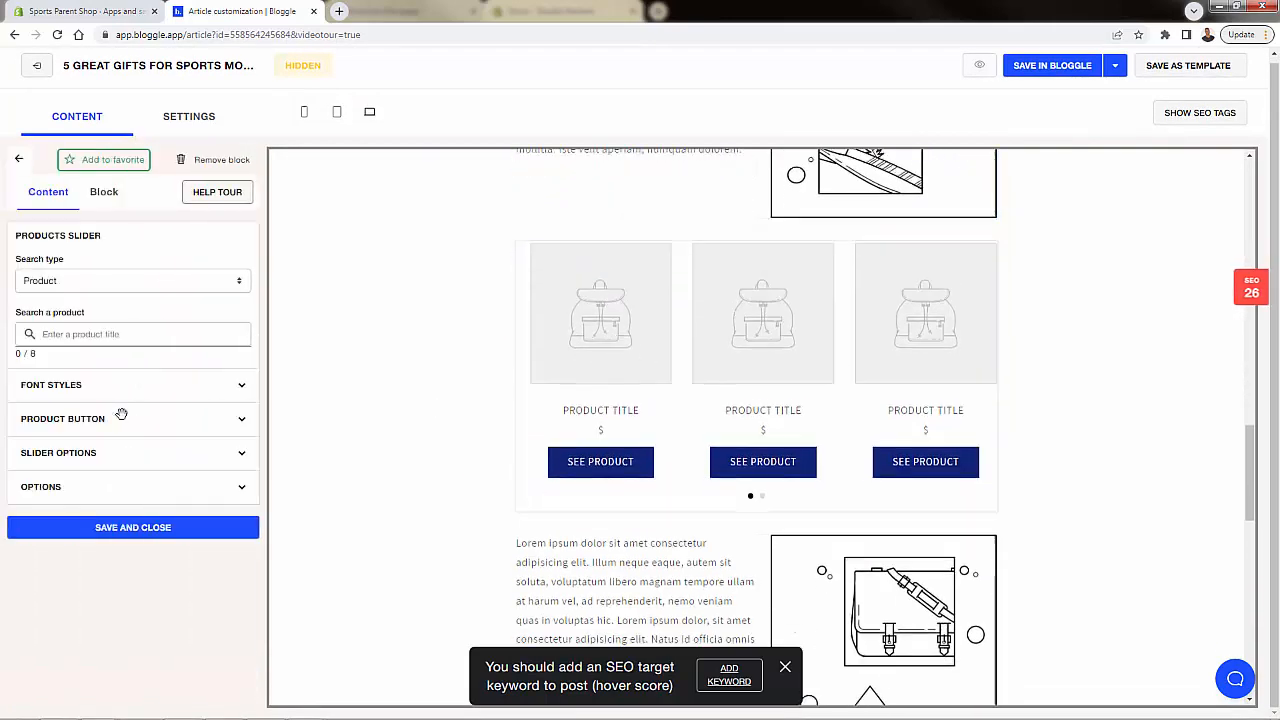
scroll(down, 3)
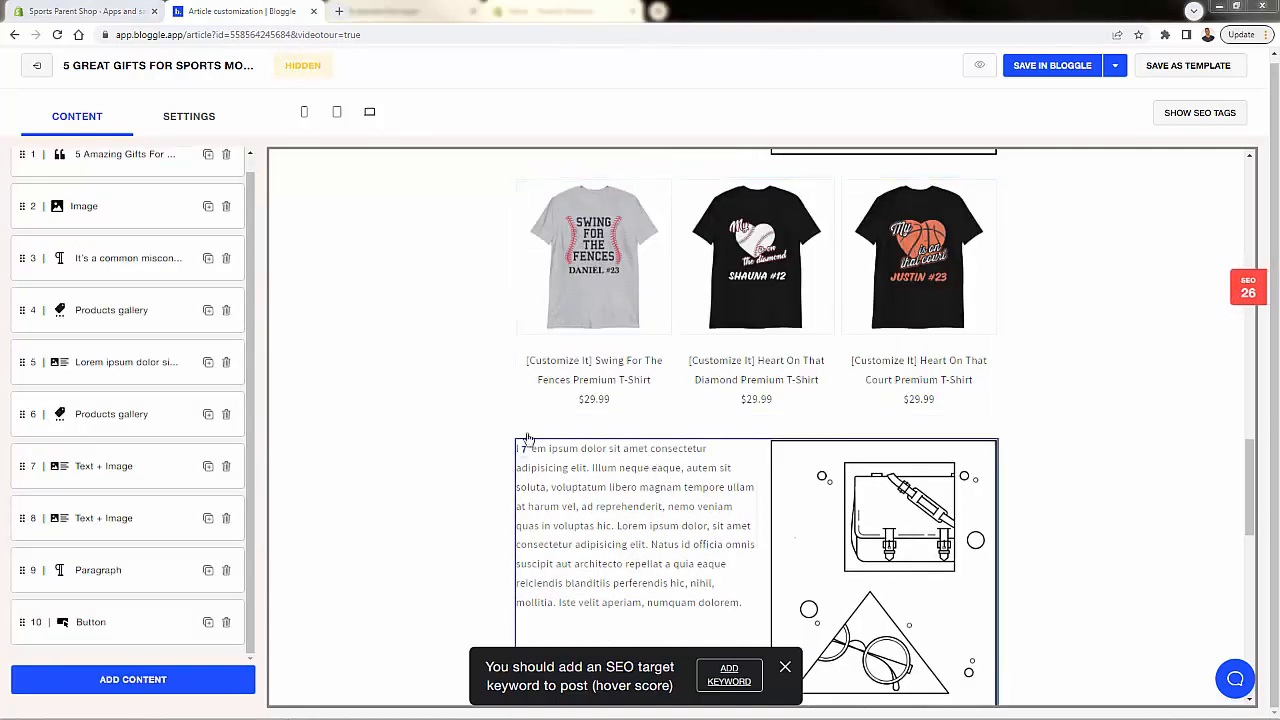
scroll(down, 3)
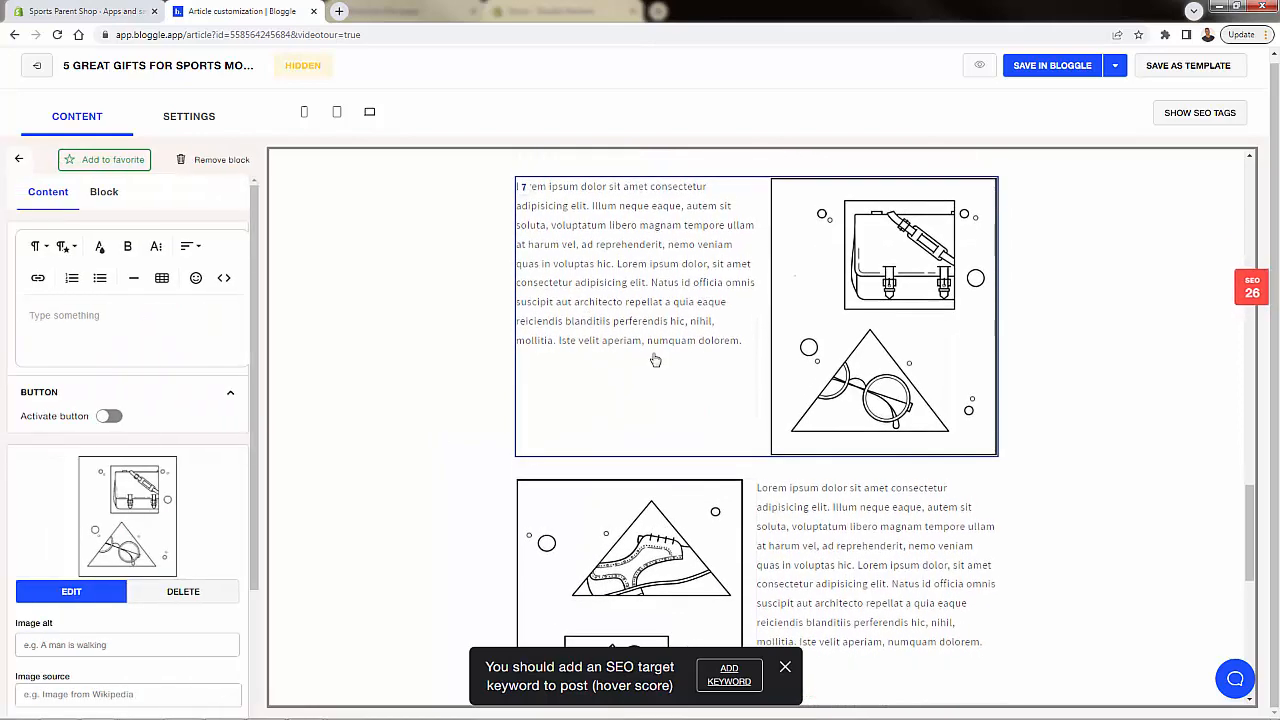
Step: Pair 'All of our products are super high quality.' with a soccer ball photo; delete the next placeholder
click(71, 591)
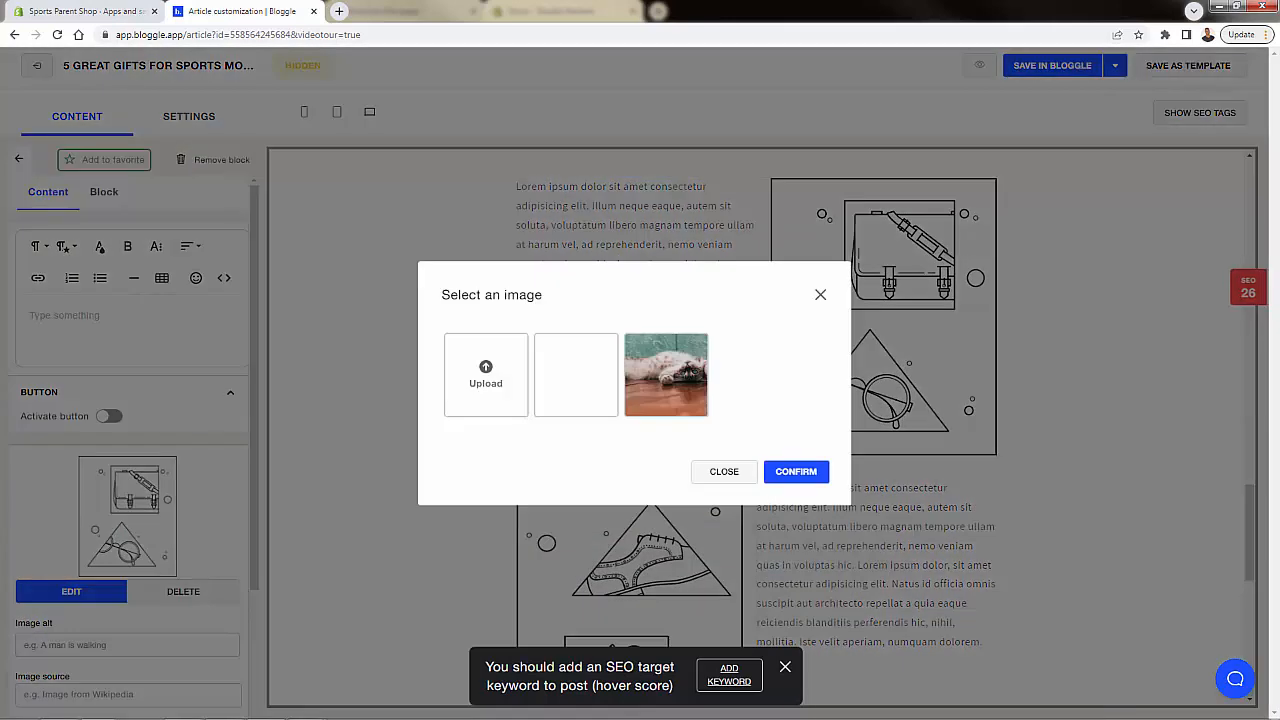
click(796, 471)
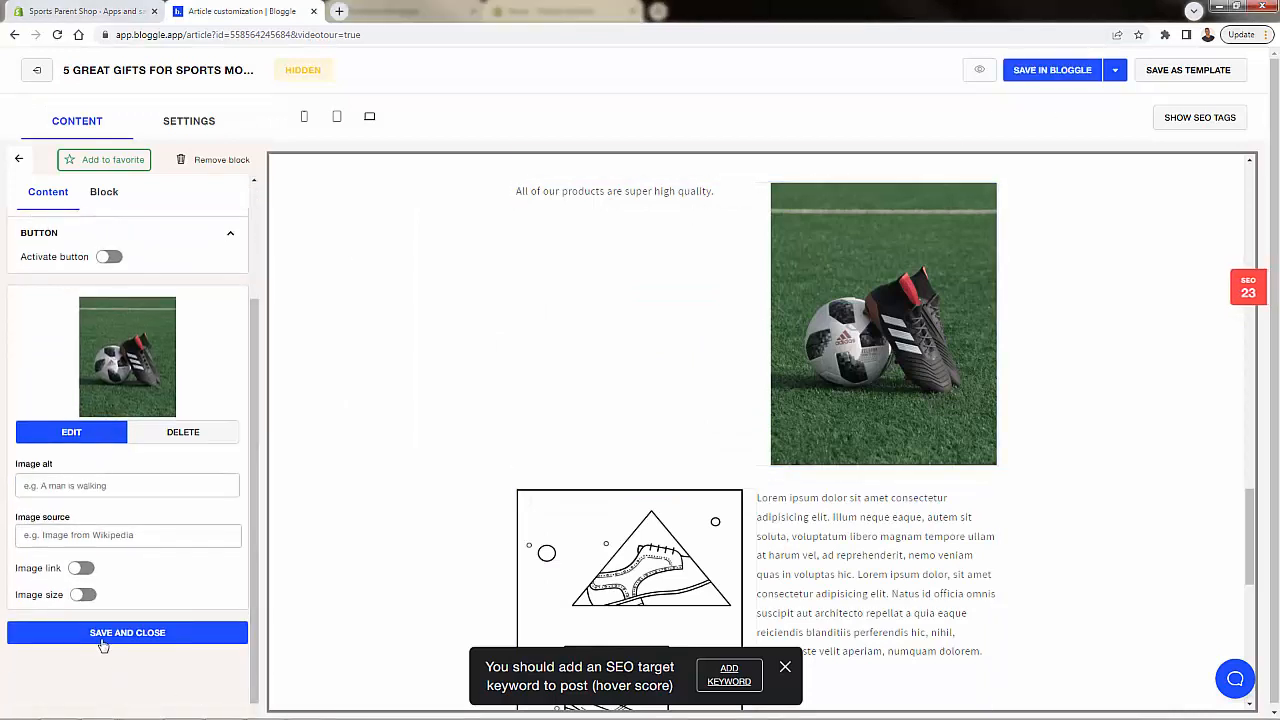
click(127, 632)
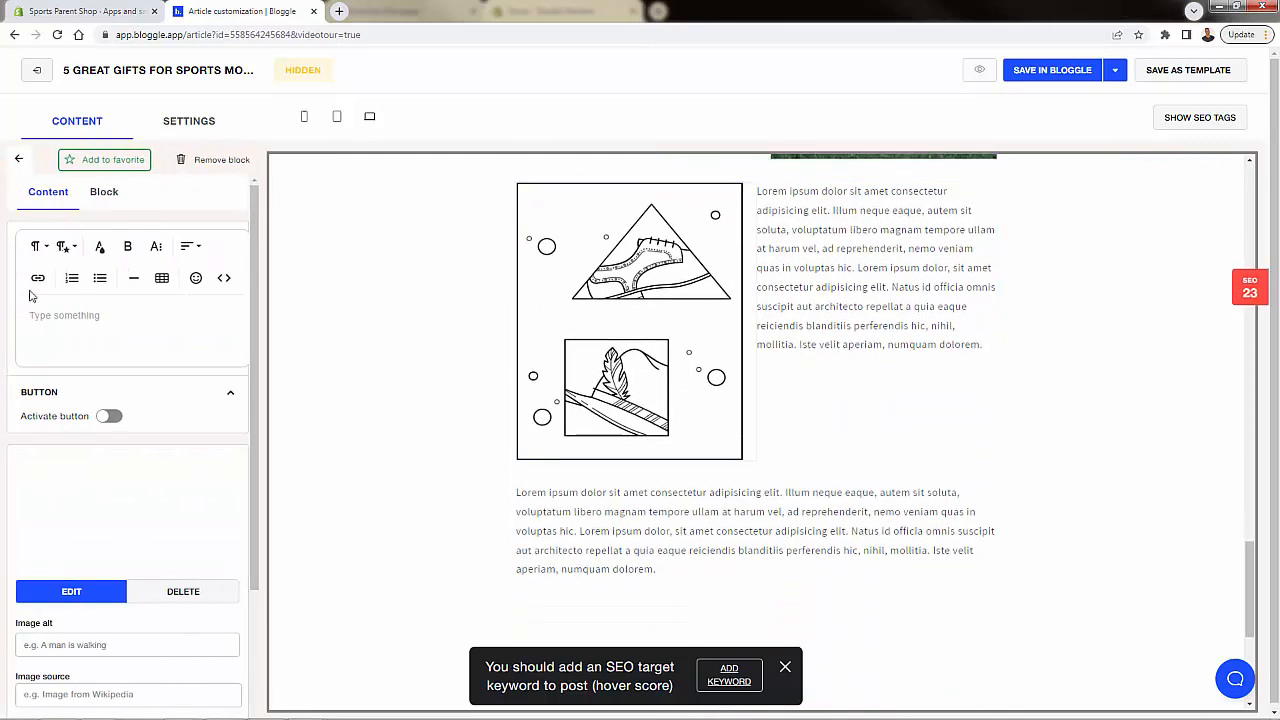
click(221, 159)
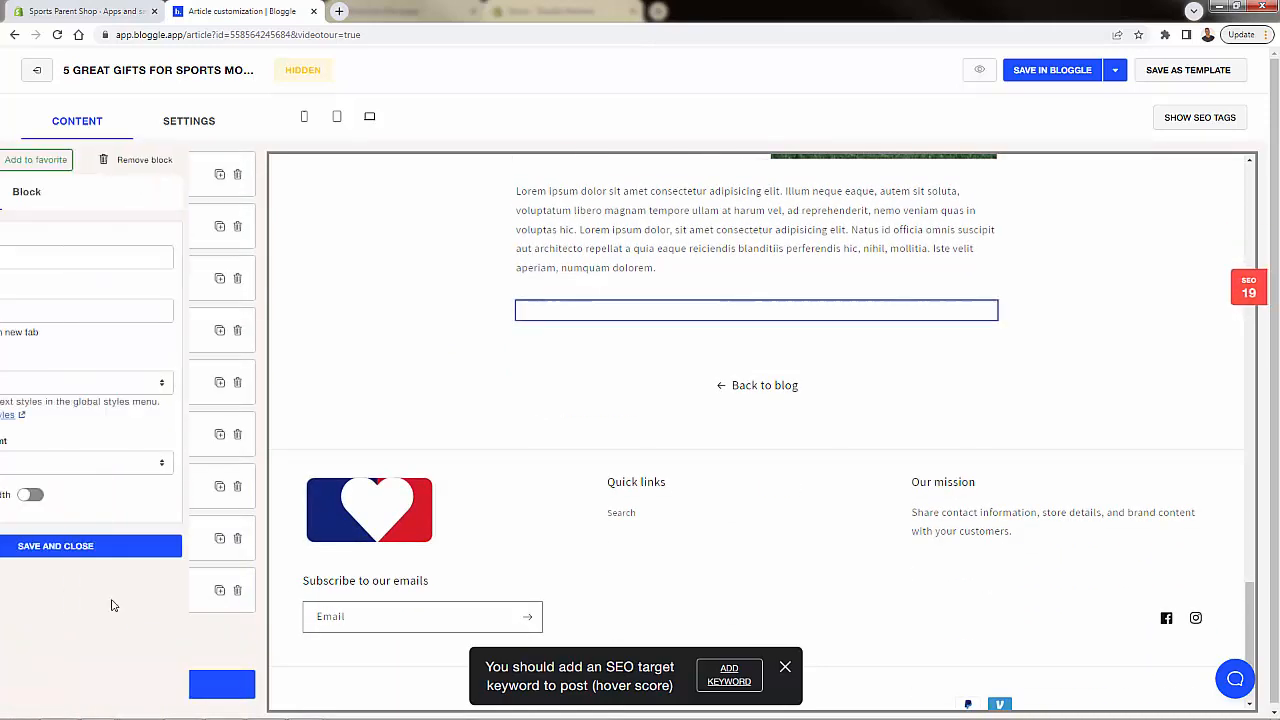
Step: Label the button 'Shop Our Top Sellers', link it to the personalized collection, and save
click(756, 310)
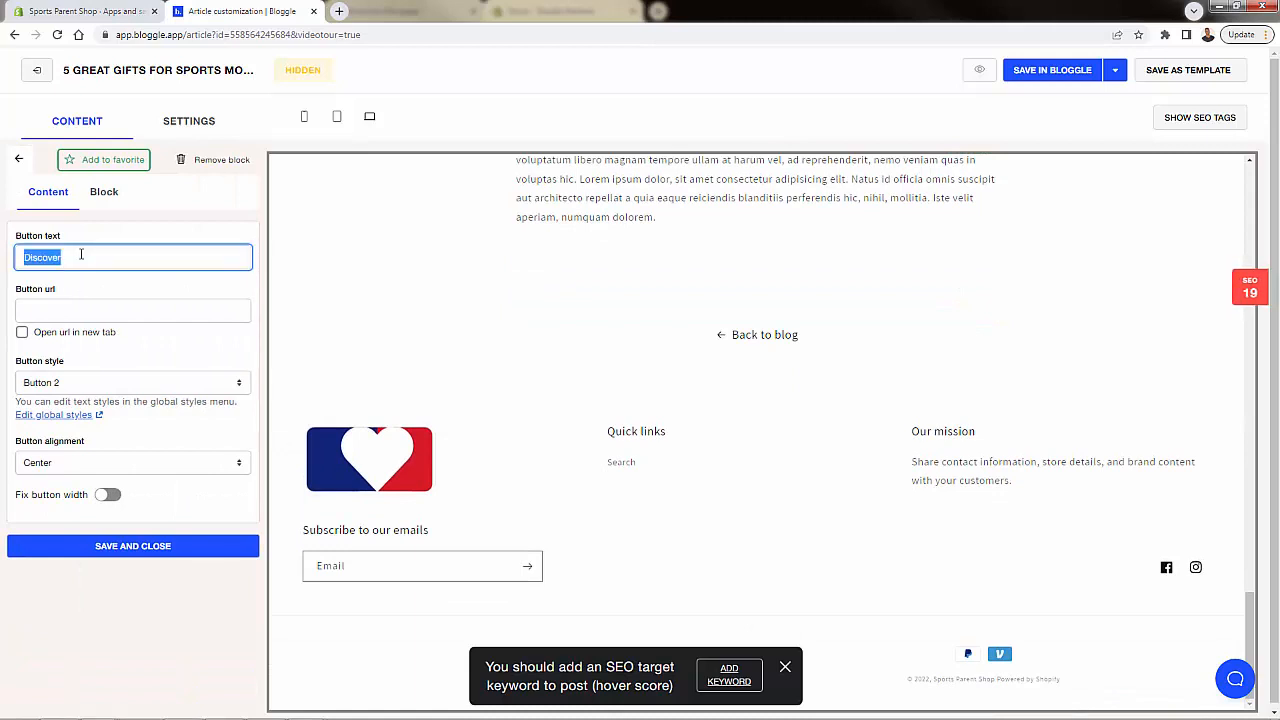
text(Shop Our Top Sellers)
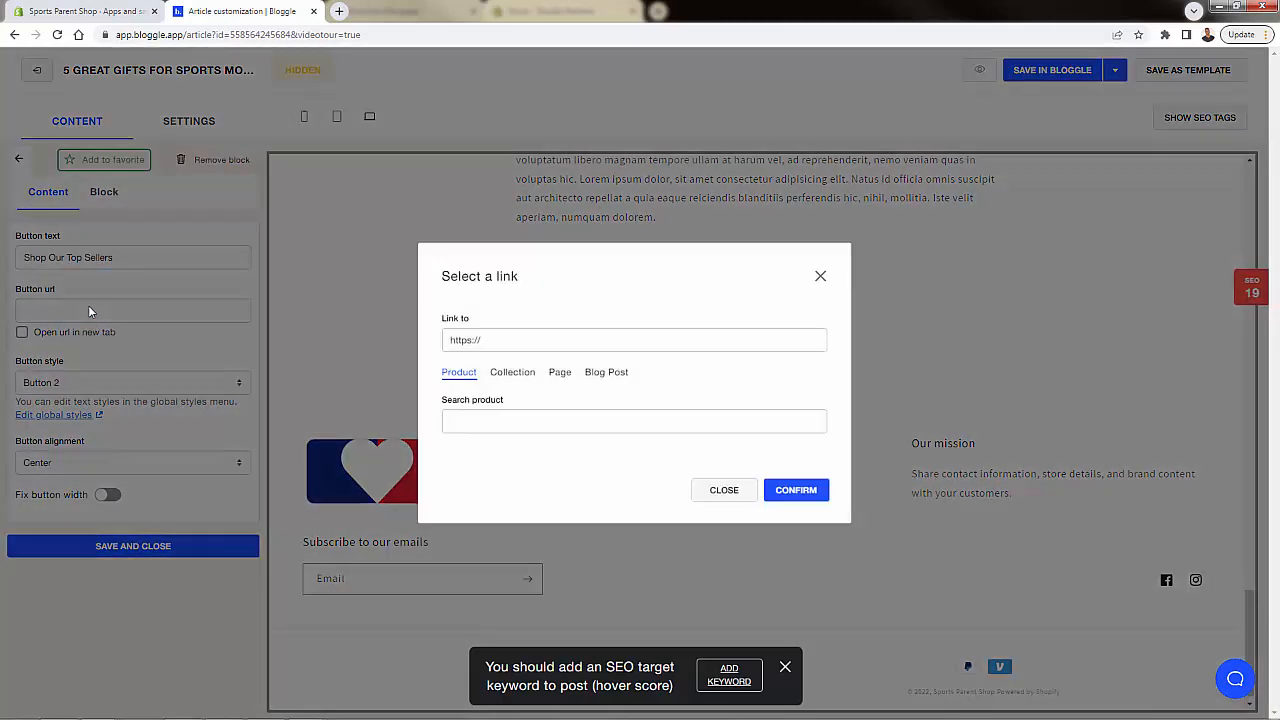
click(512, 372)
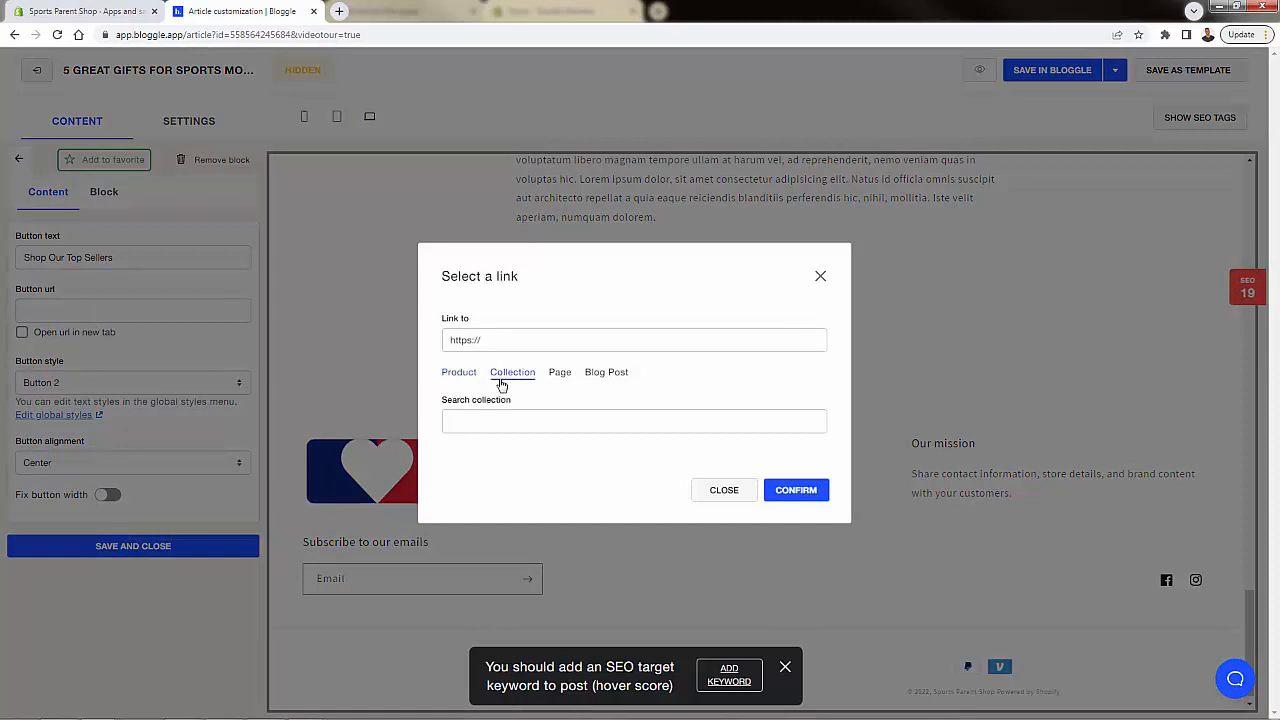
click(634, 420)
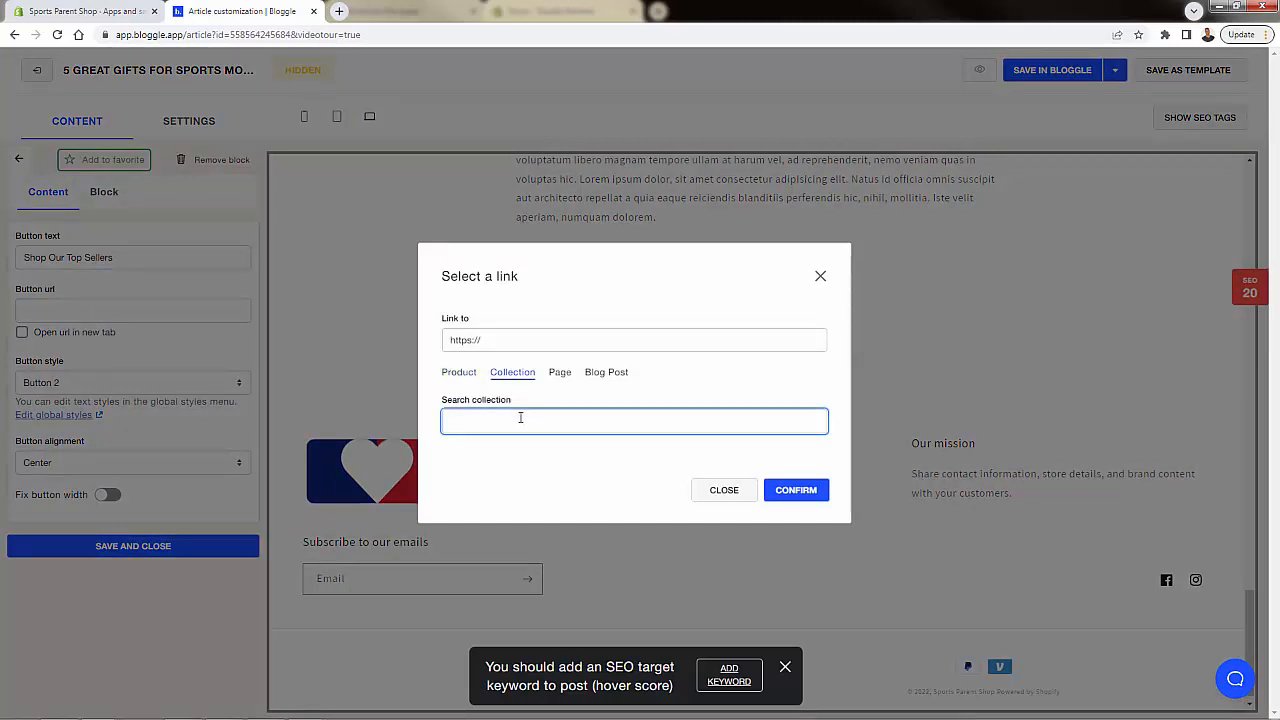
text(Custom)
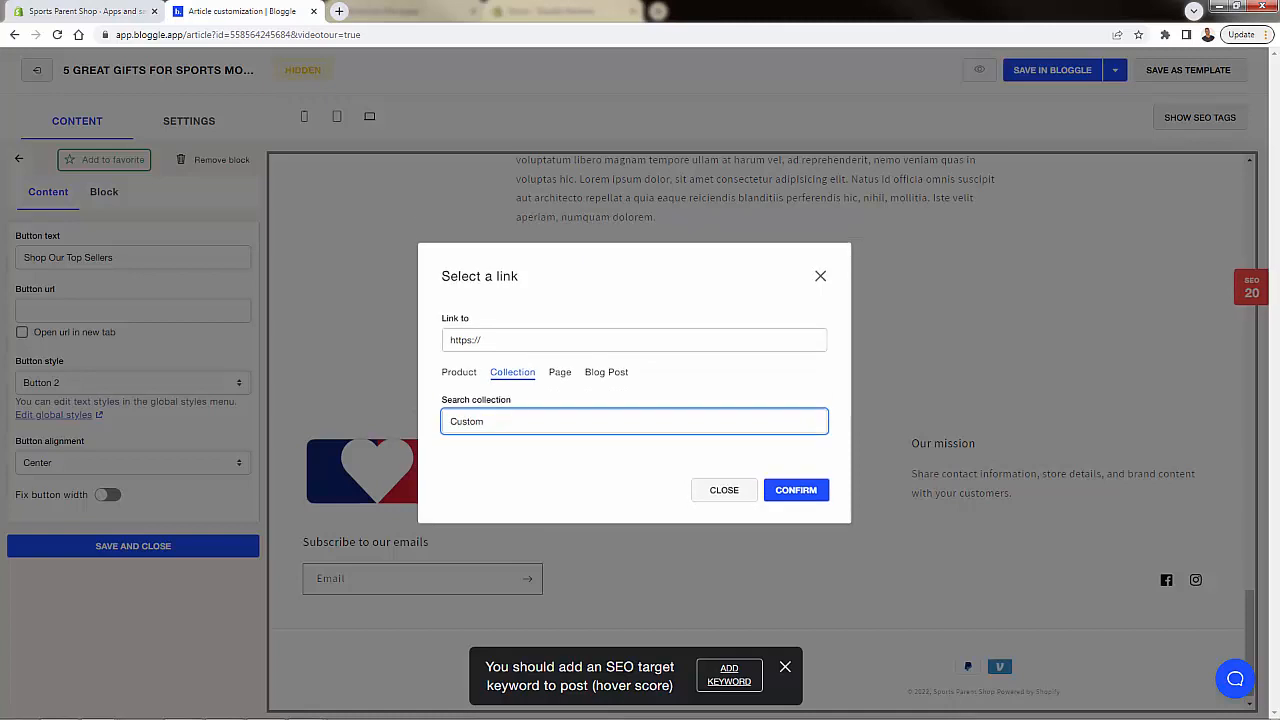
click(796, 489)
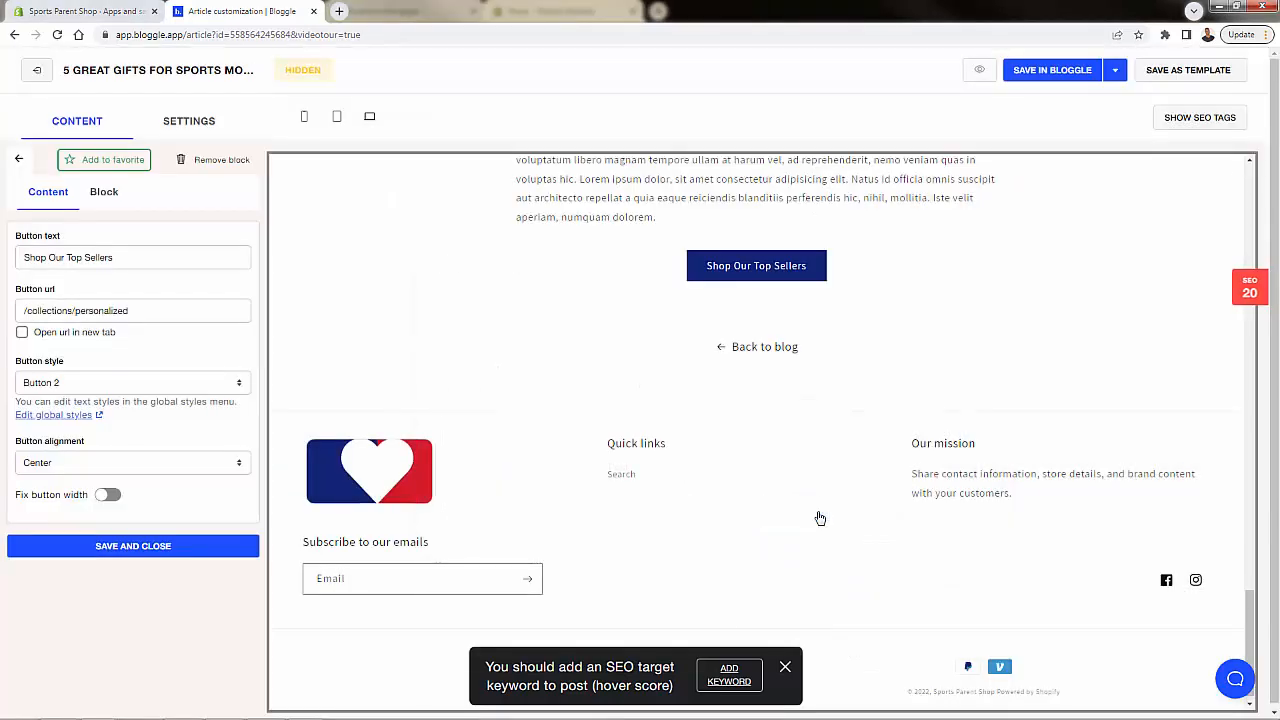
click(1051, 70)
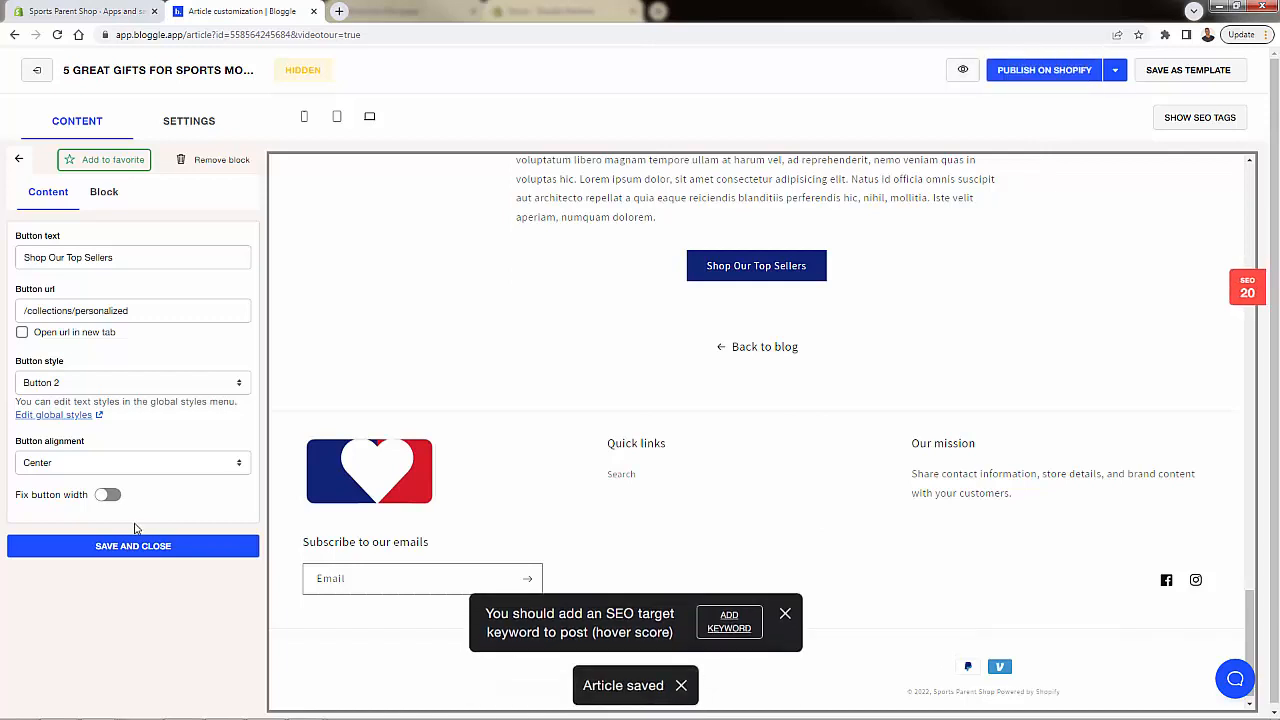
click(133, 545)
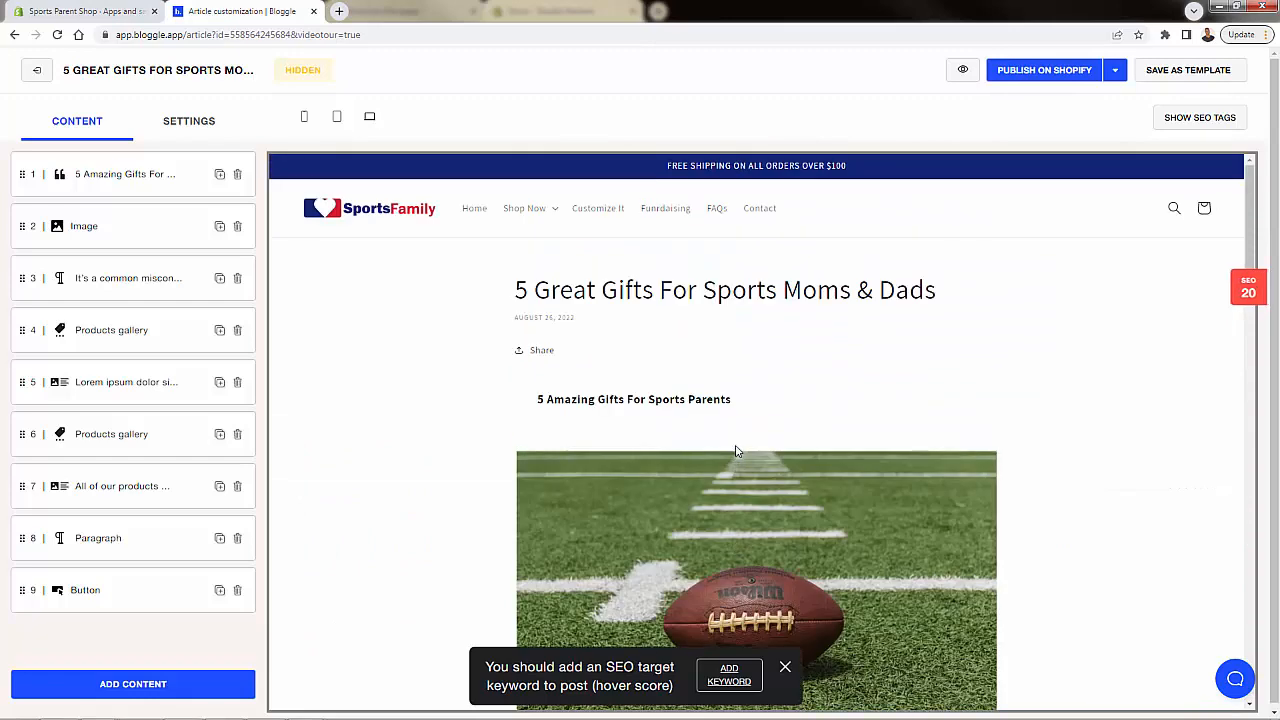
mouse_move(419, 461)
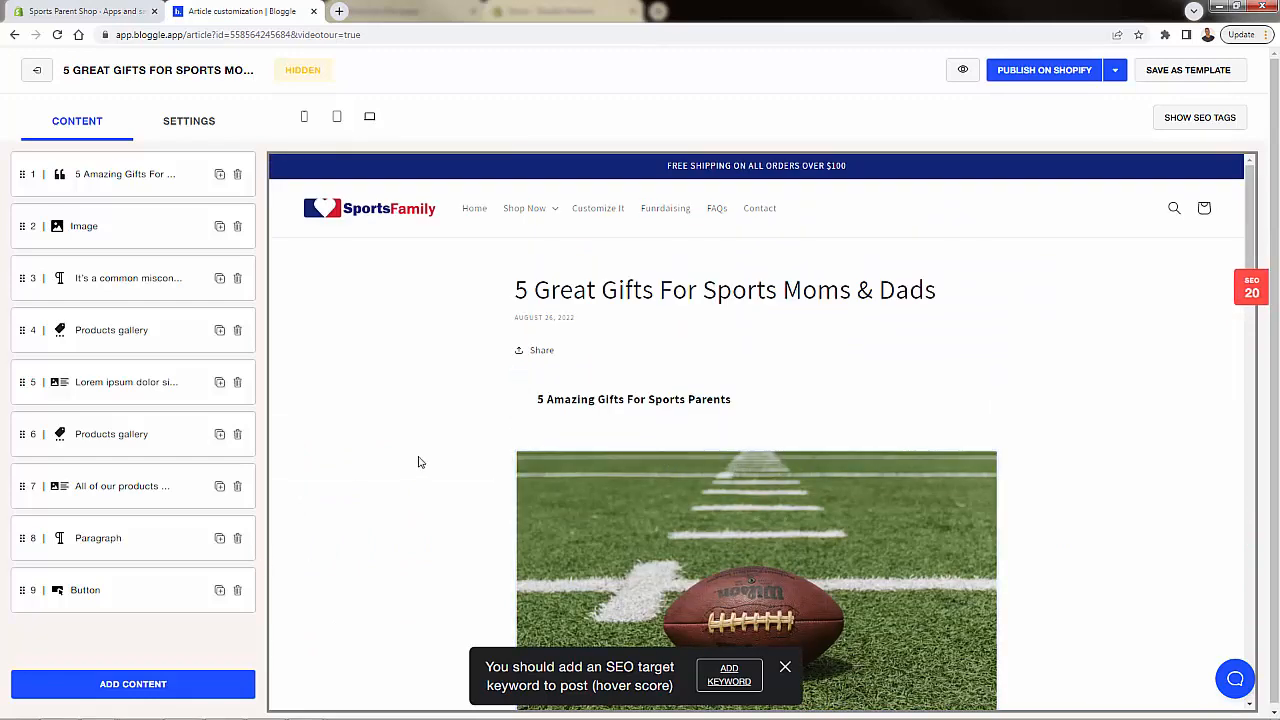
scroll(down, 3)
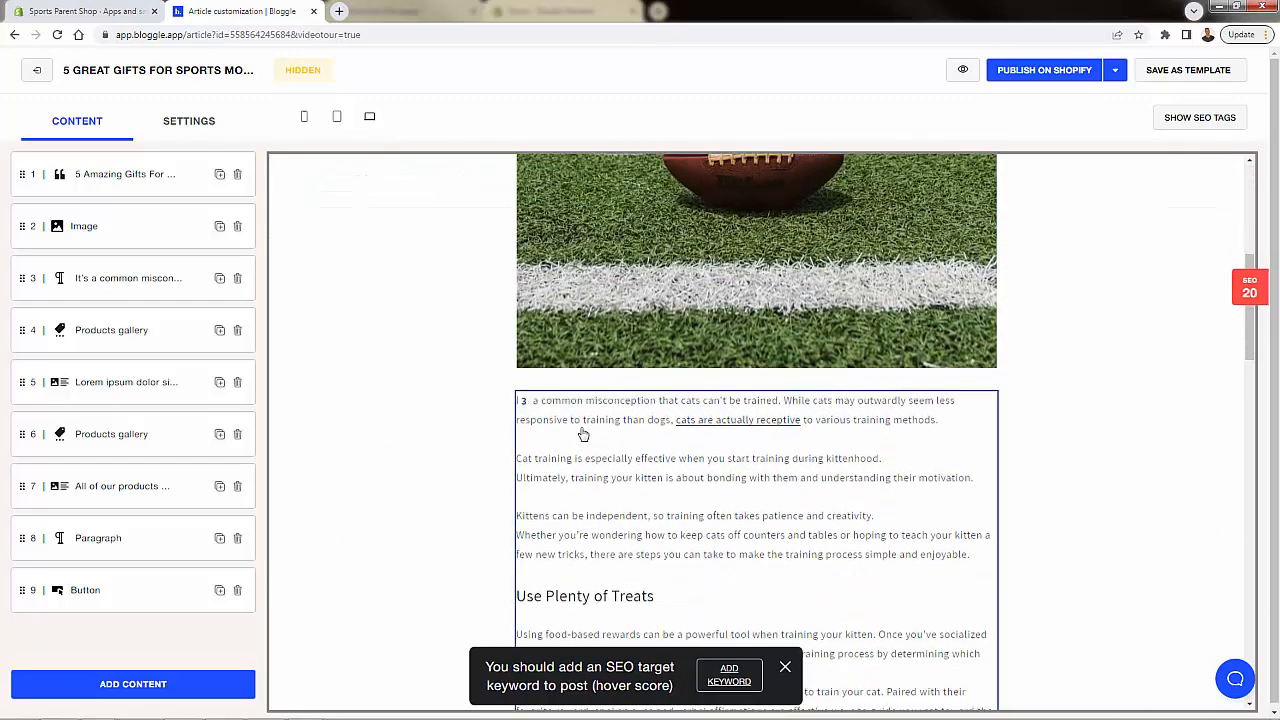
scroll(down, 3)
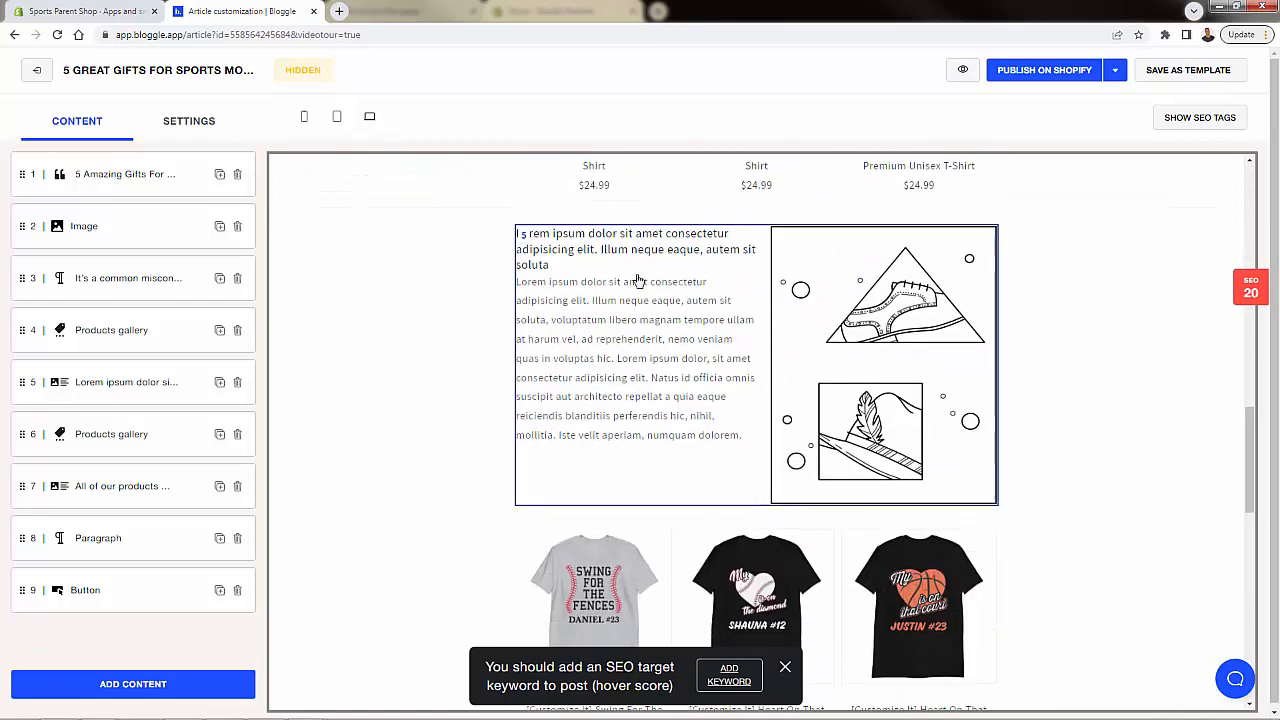
scroll(down, 3)
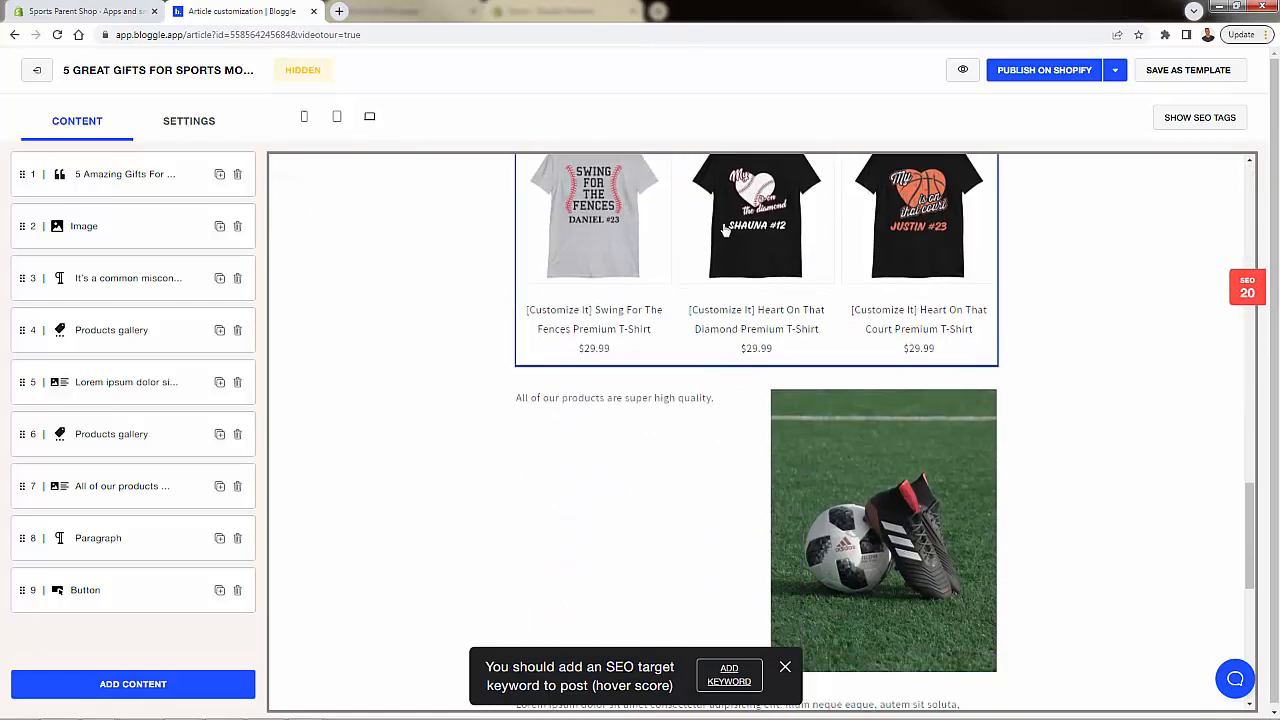
scroll(down, 3)
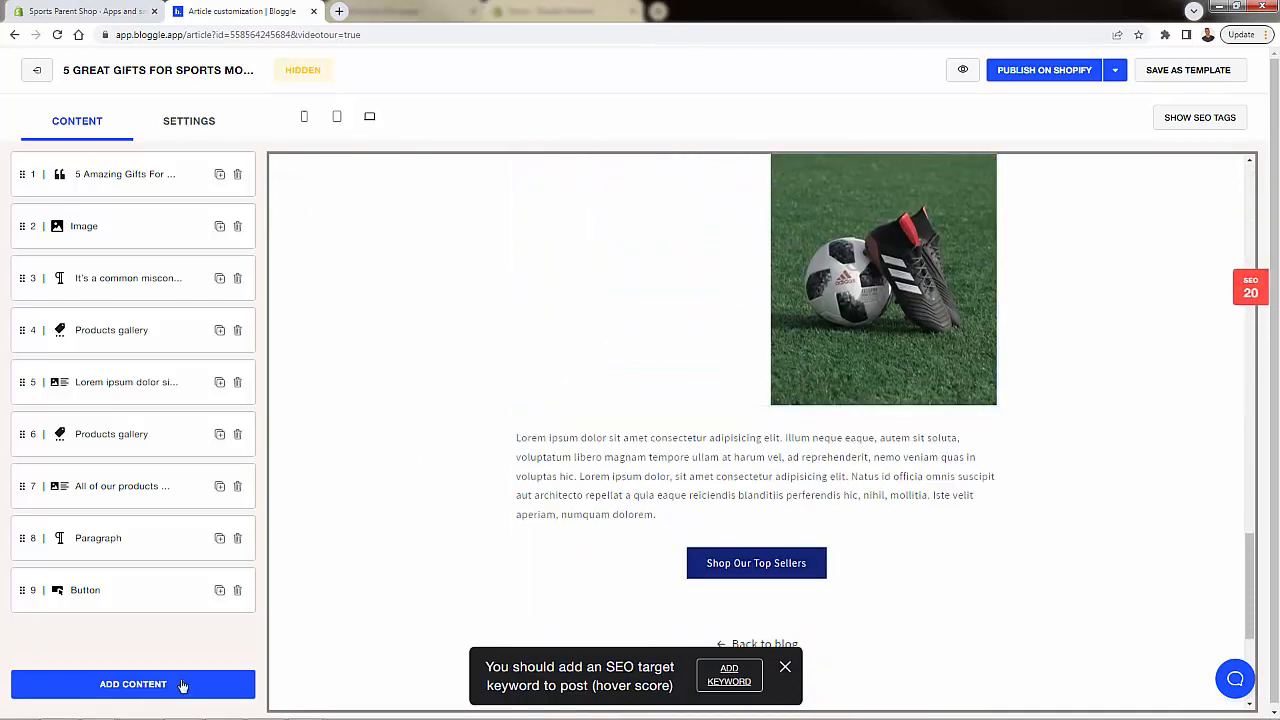
Step: Add a One product block with the Big Football Dad Premium Unisex T-Shirt below the button
click(133, 684)
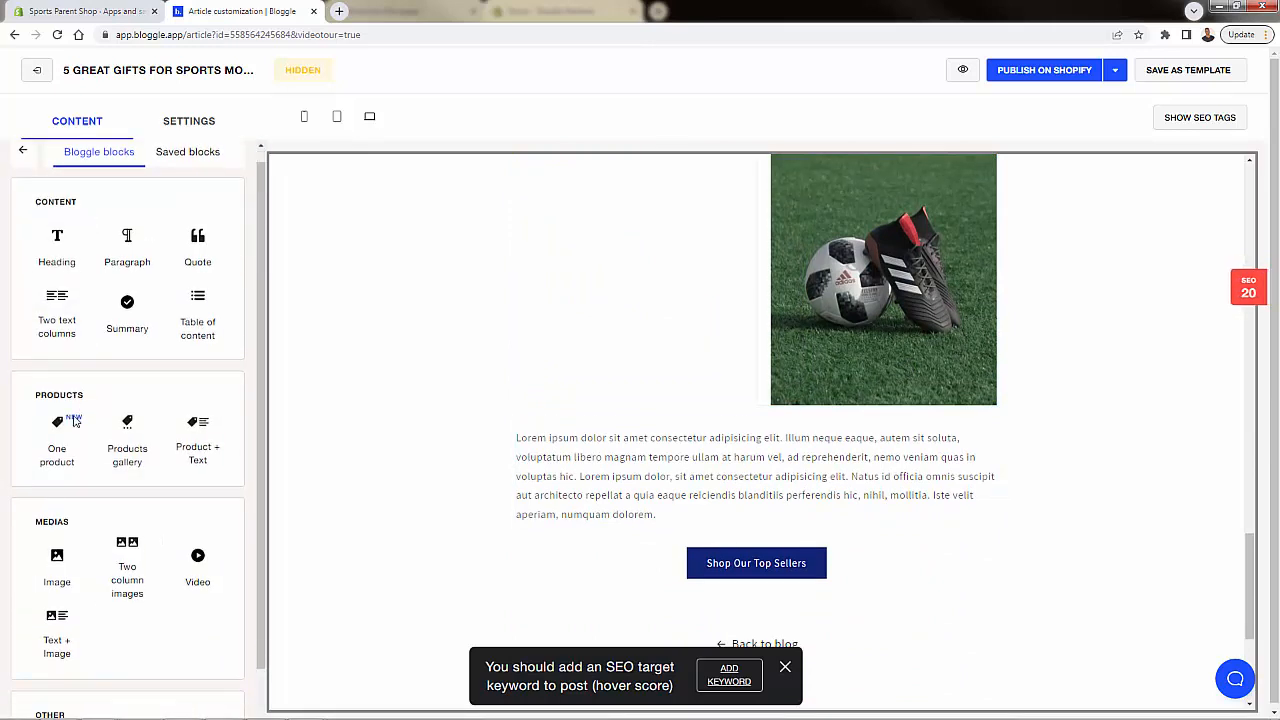
scroll(down, 3)
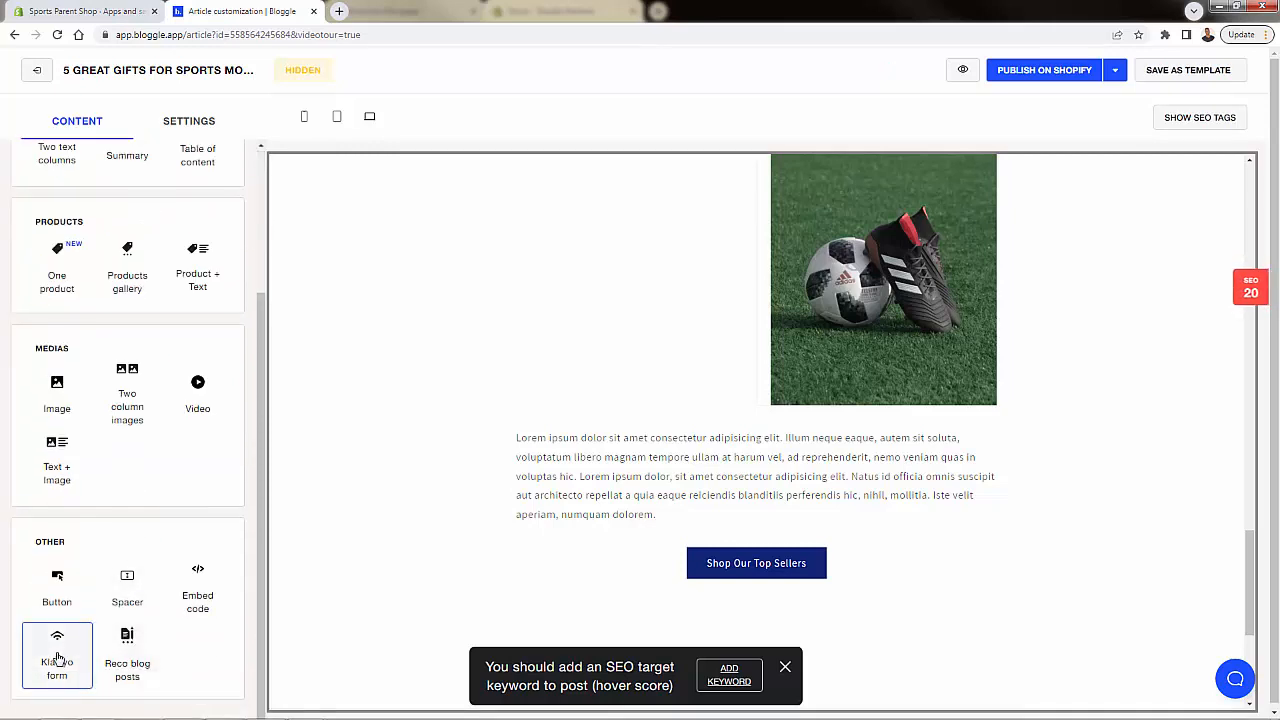
click(57, 655)
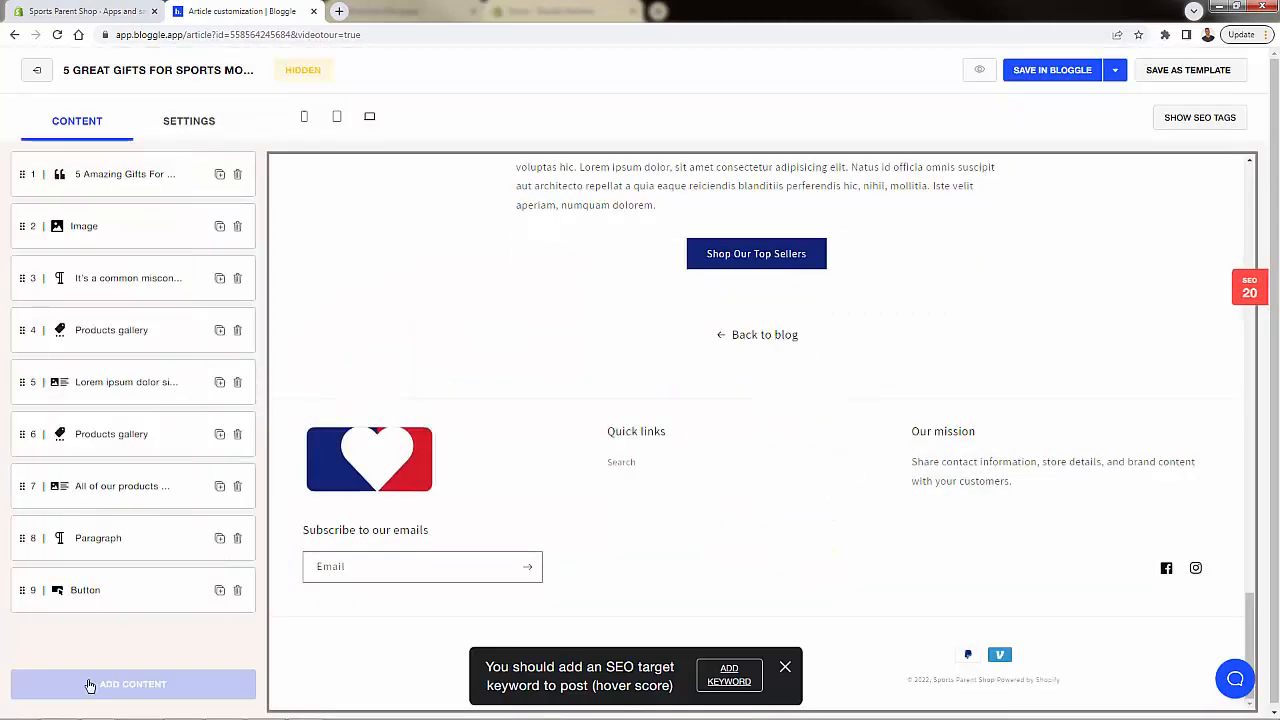
click(133, 684)
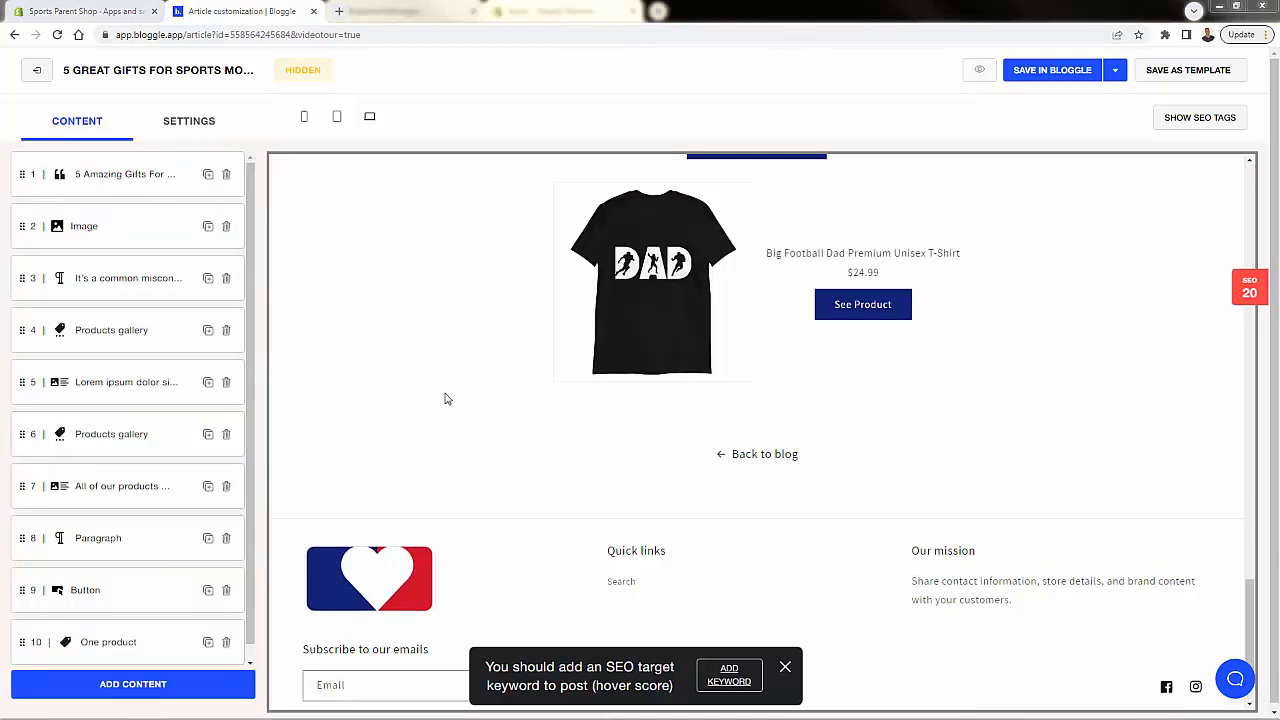
mouse_move(183, 344)
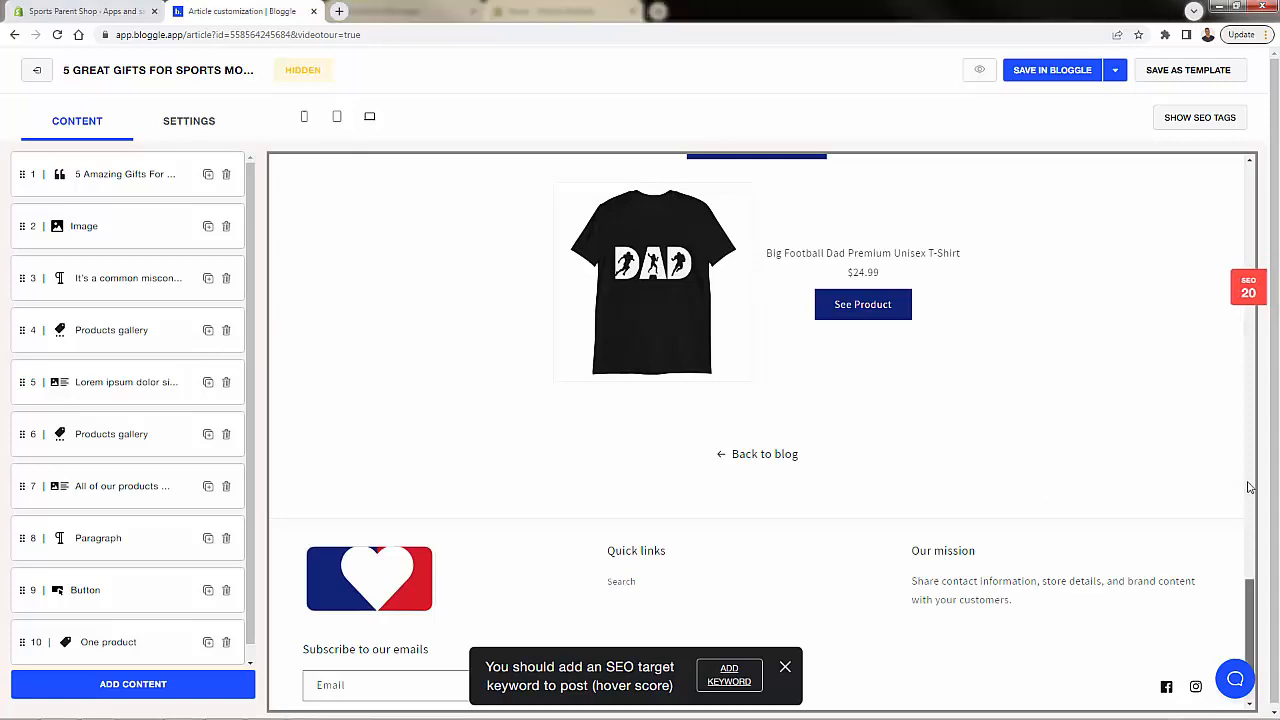
Step: Preview the article at tablet and phone widths, scrolling through the mobile view
click(337, 116)
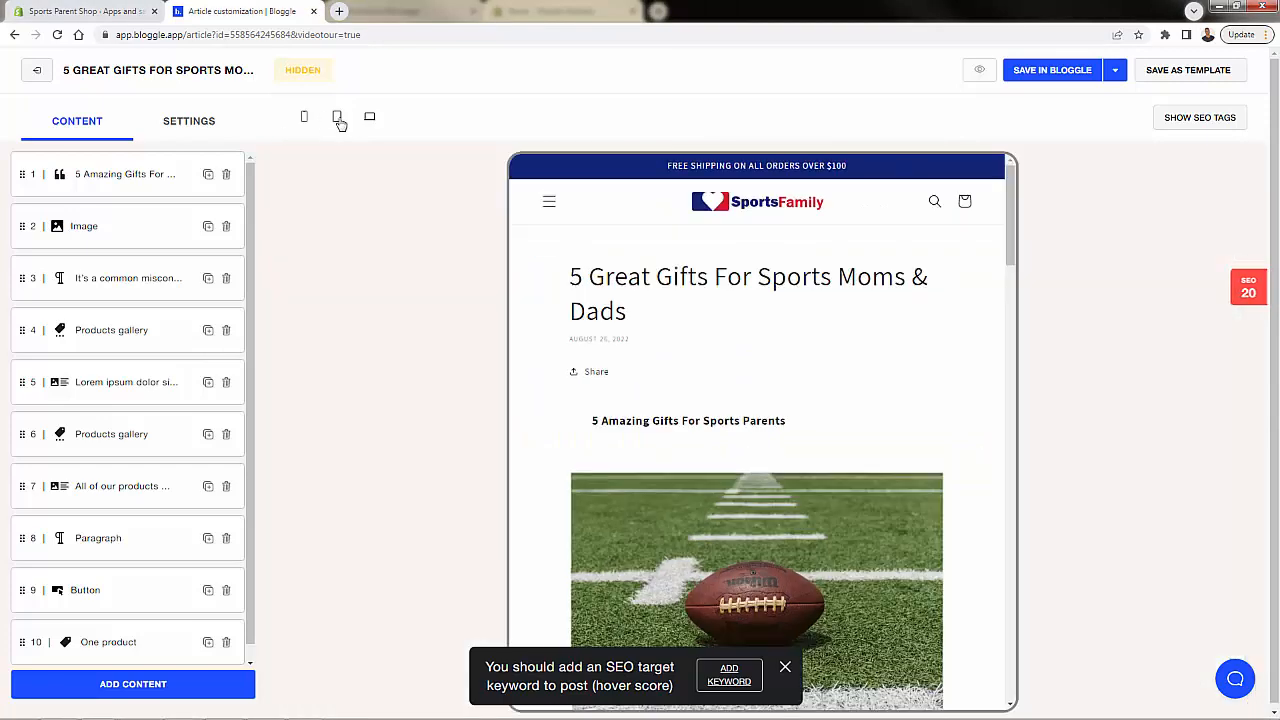
click(337, 117)
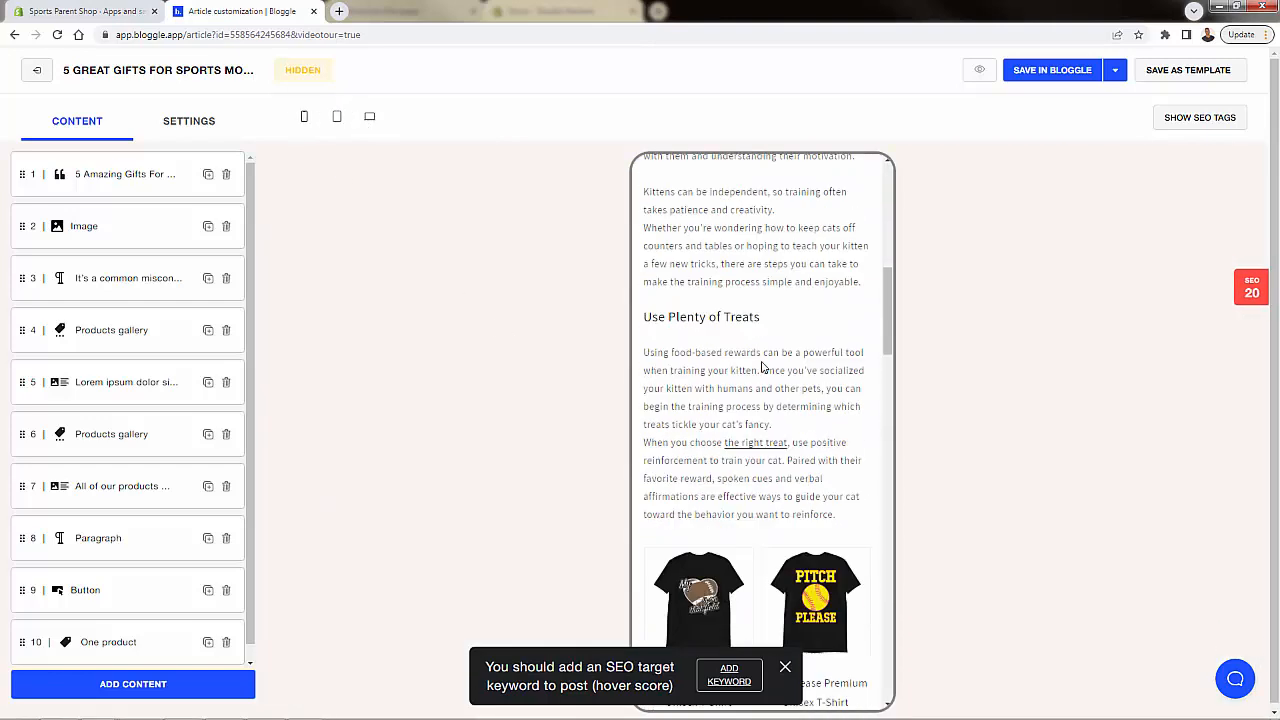
scroll(down, 3)
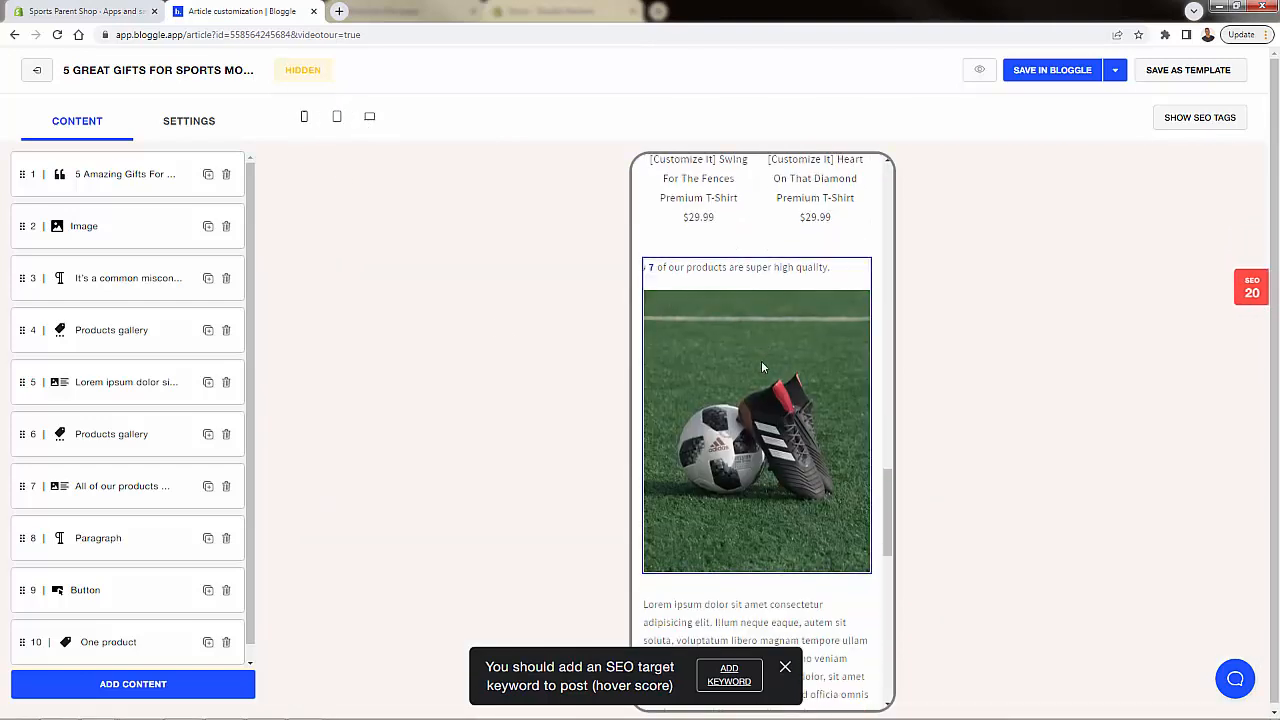
scroll(down, 3)
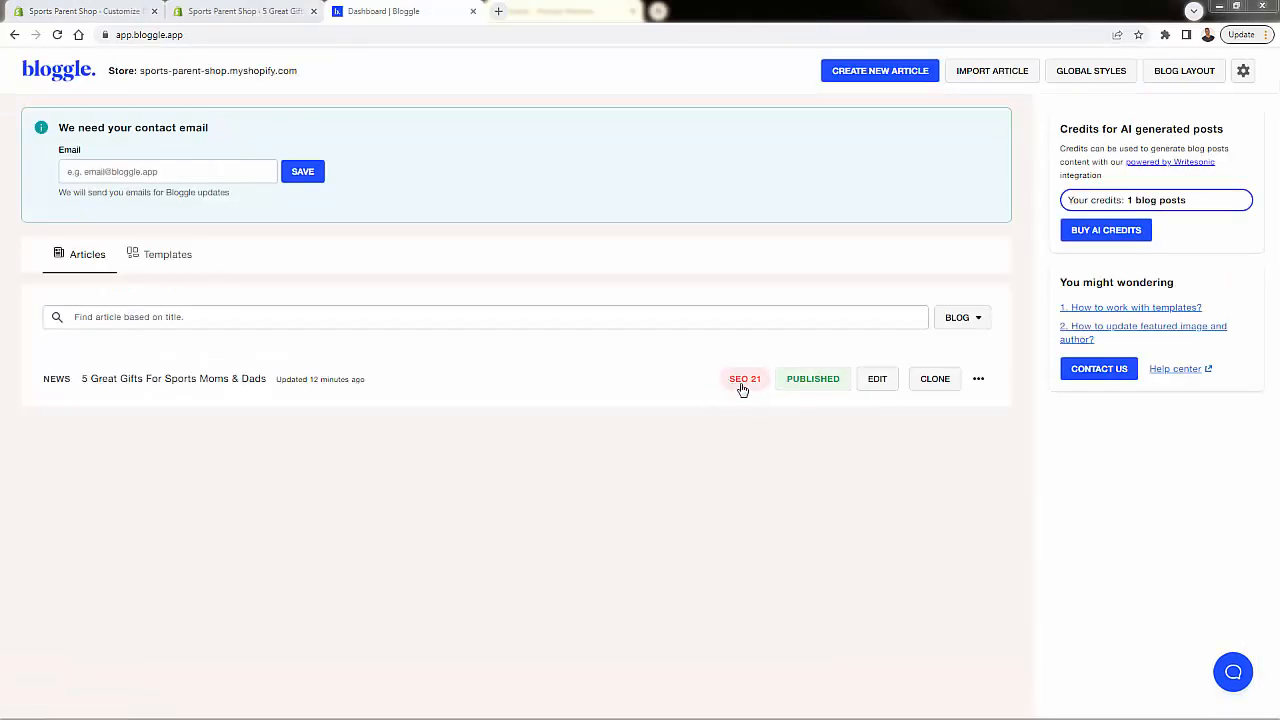
Step: Reopen the published article and review its SEO report: score 21, twelve issues
click(876, 378)
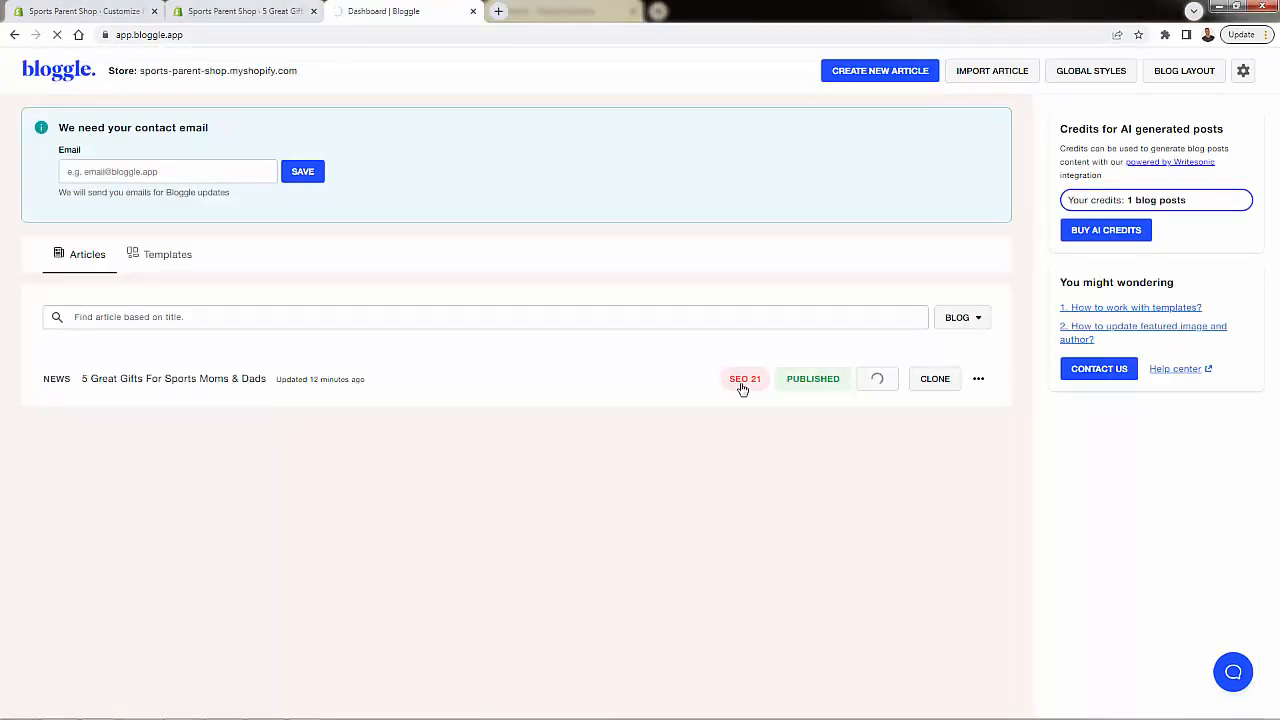
click(174, 378)
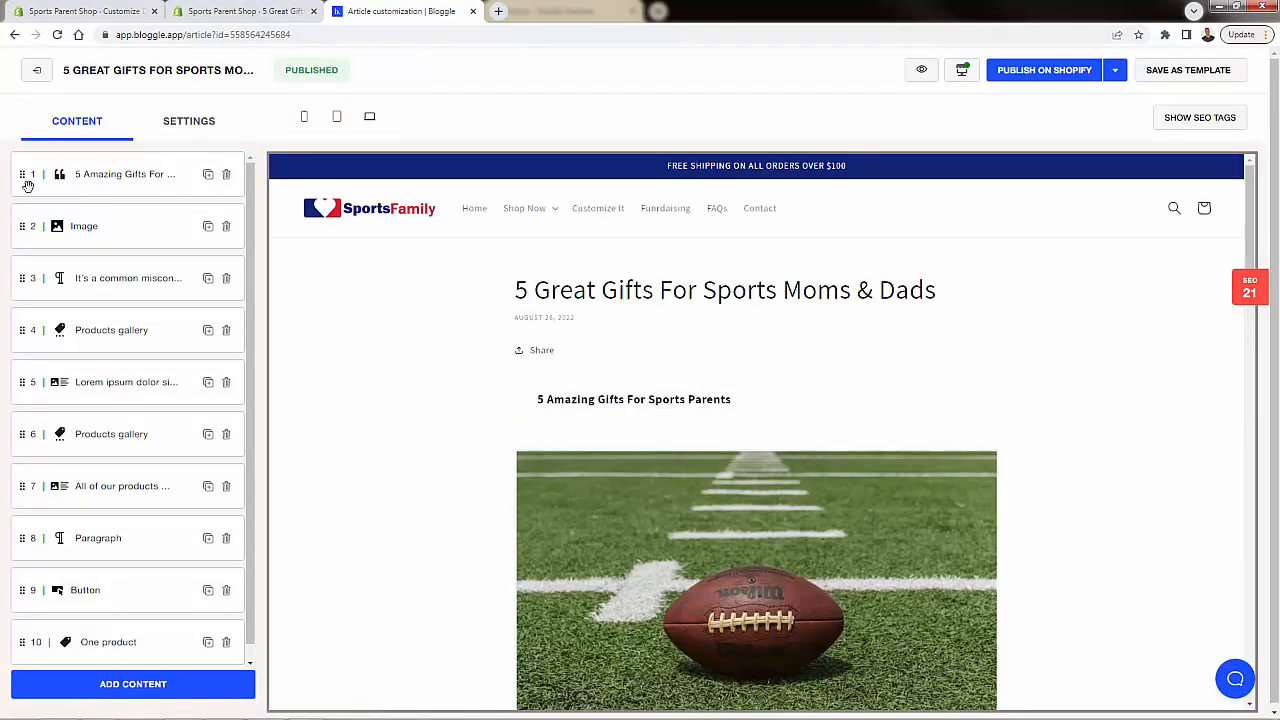
mouse_move(313, 445)
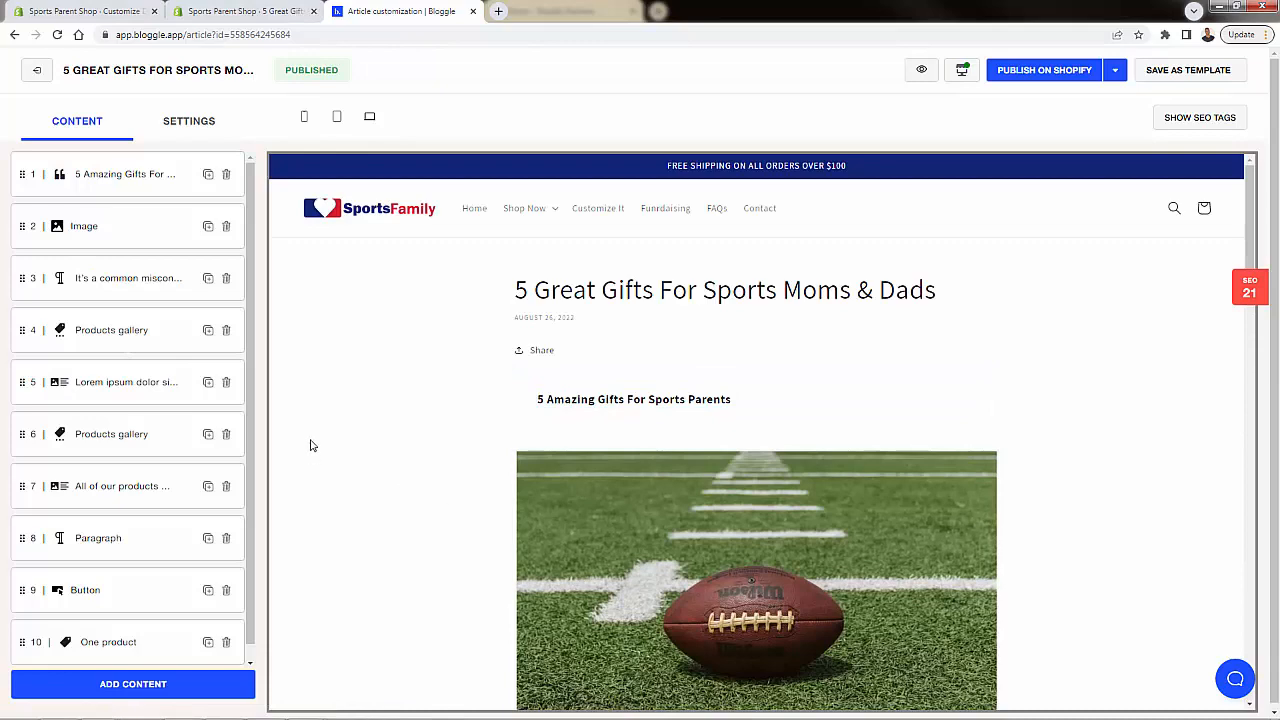
click(1250, 287)
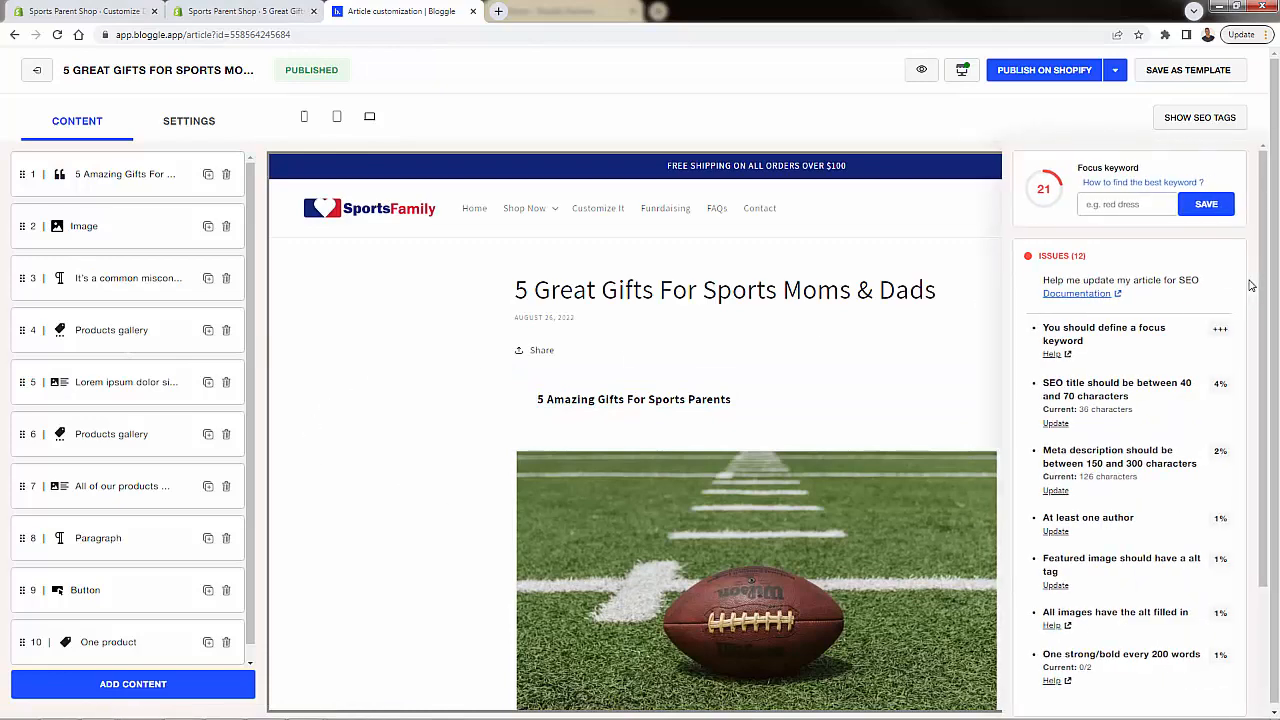
scroll(down, 3)
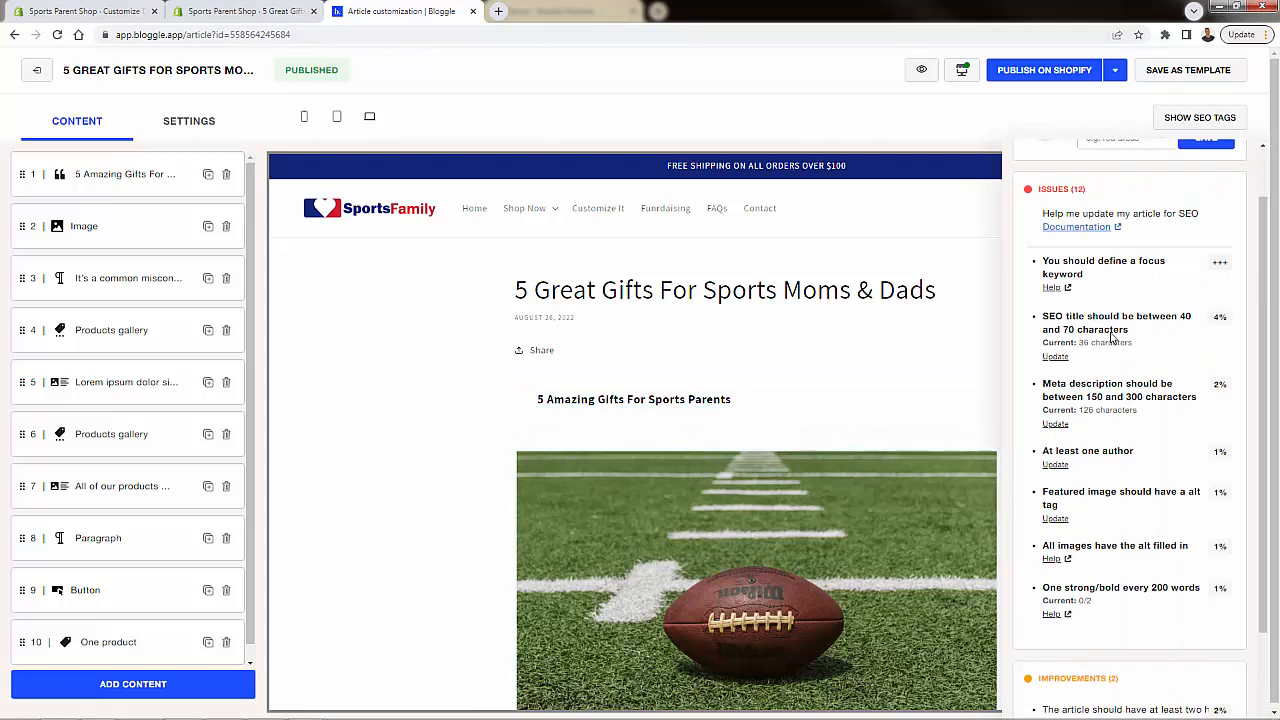
scroll(down, 3)
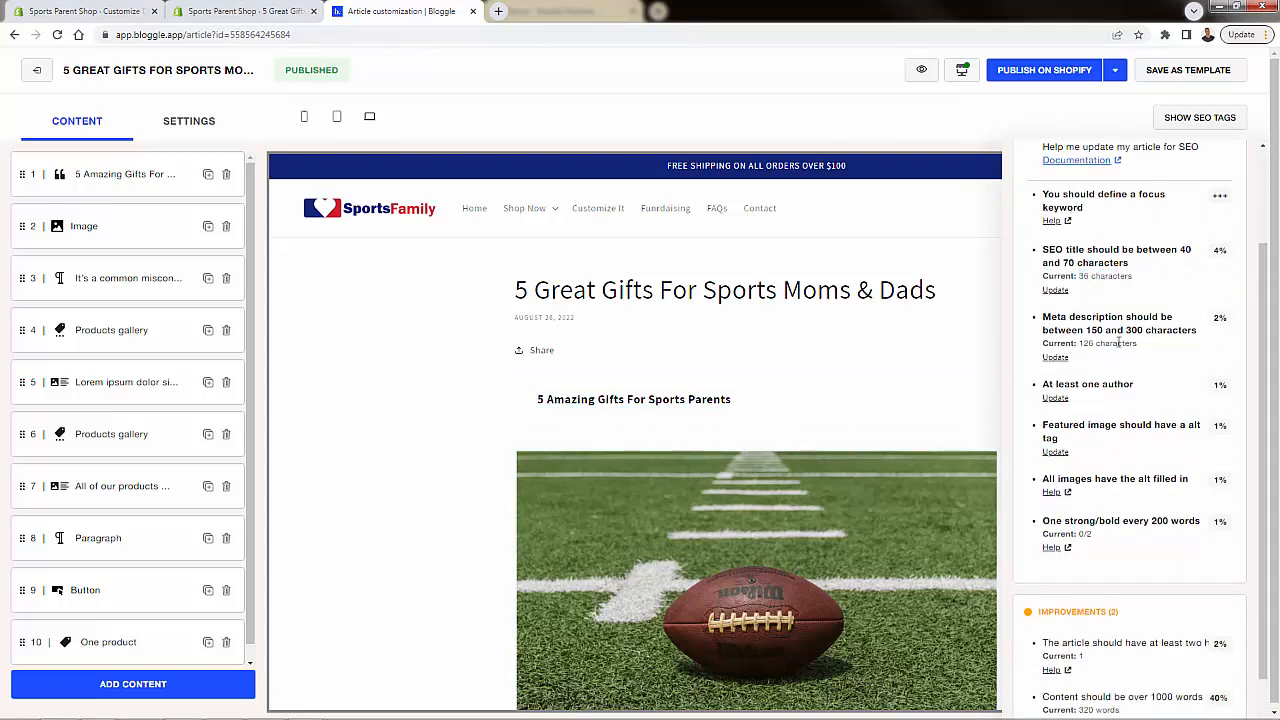
scroll(down, 3)
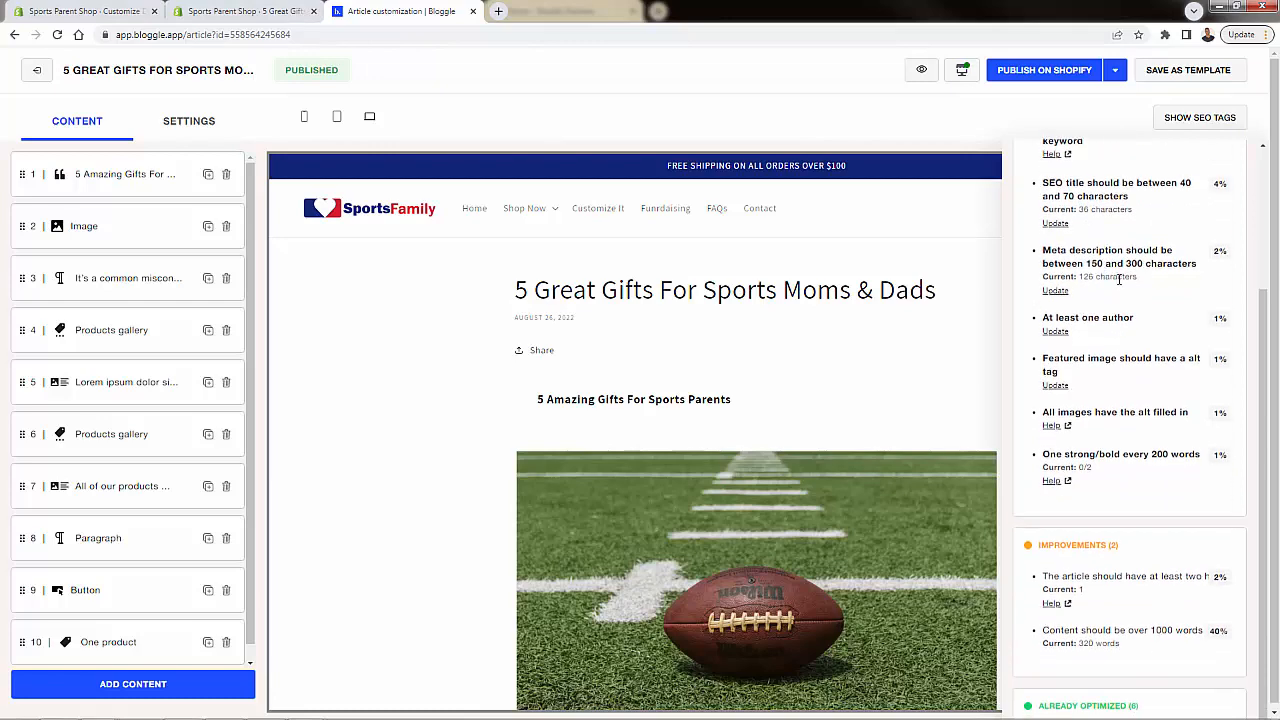
scroll(down, 3)
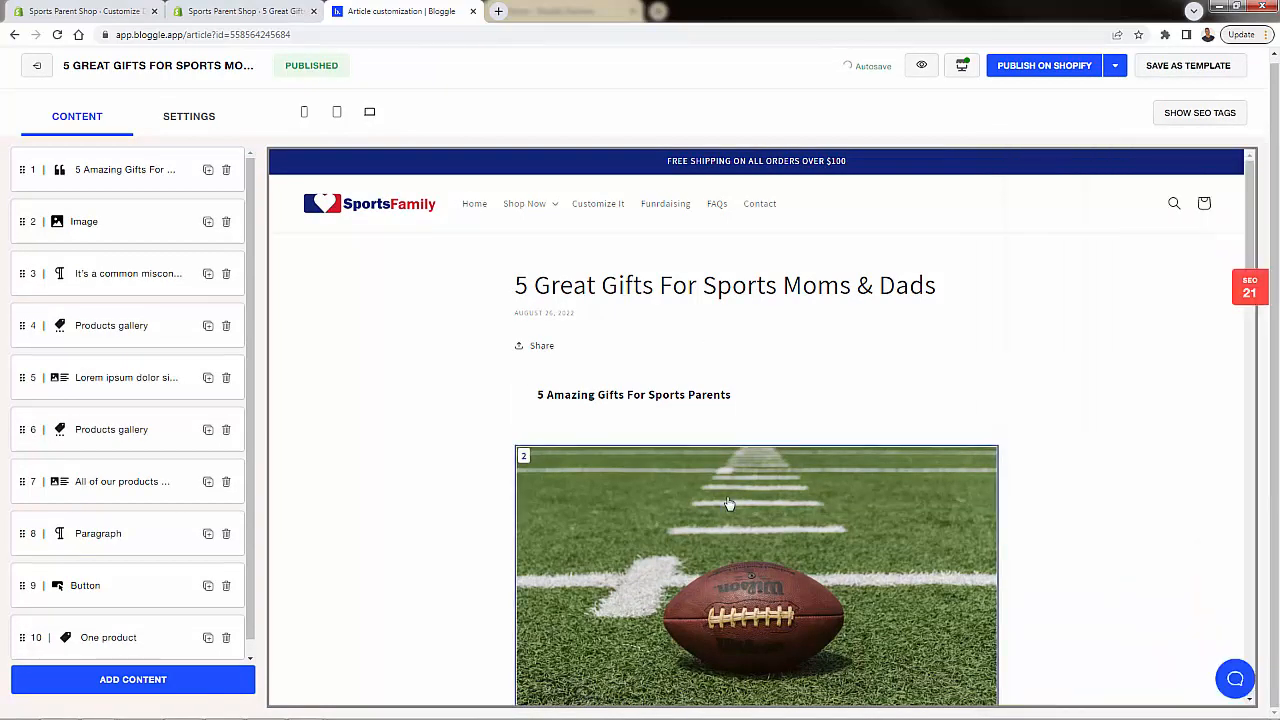
Step: Enter 'Sports Parent Store' as the football field image's alt text and save the article
scroll(down, 3)
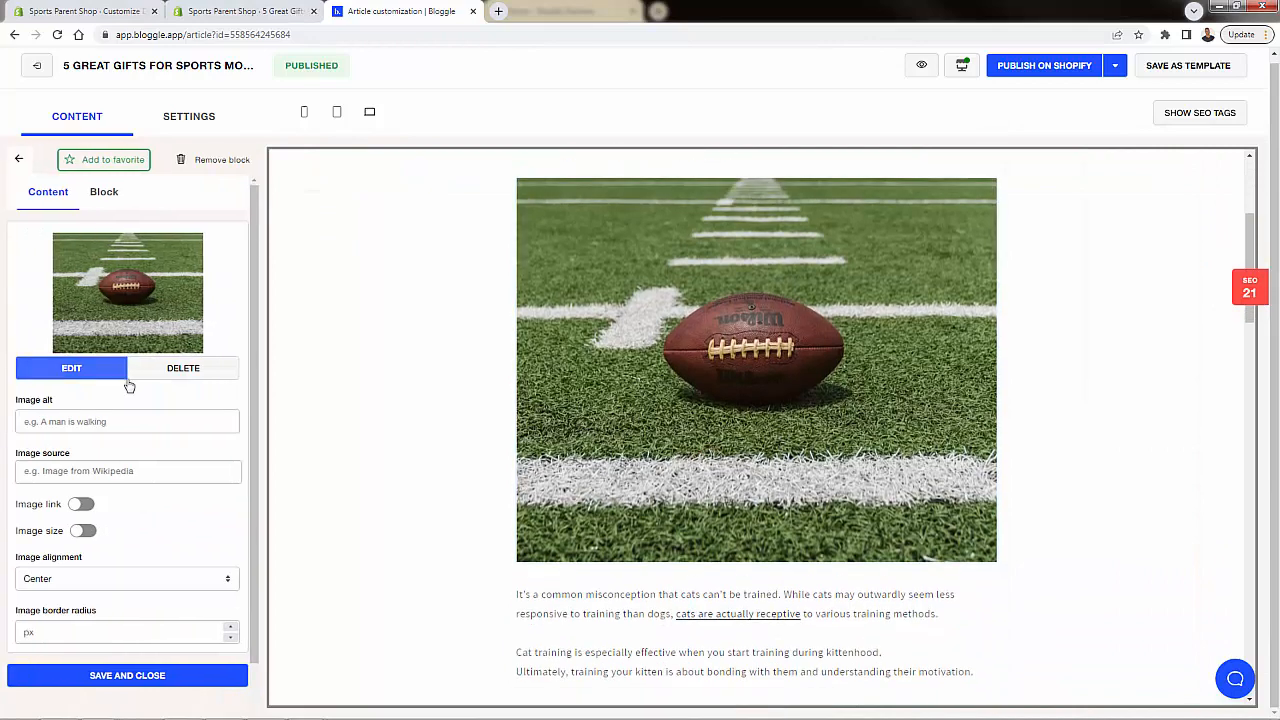
text(DSp)
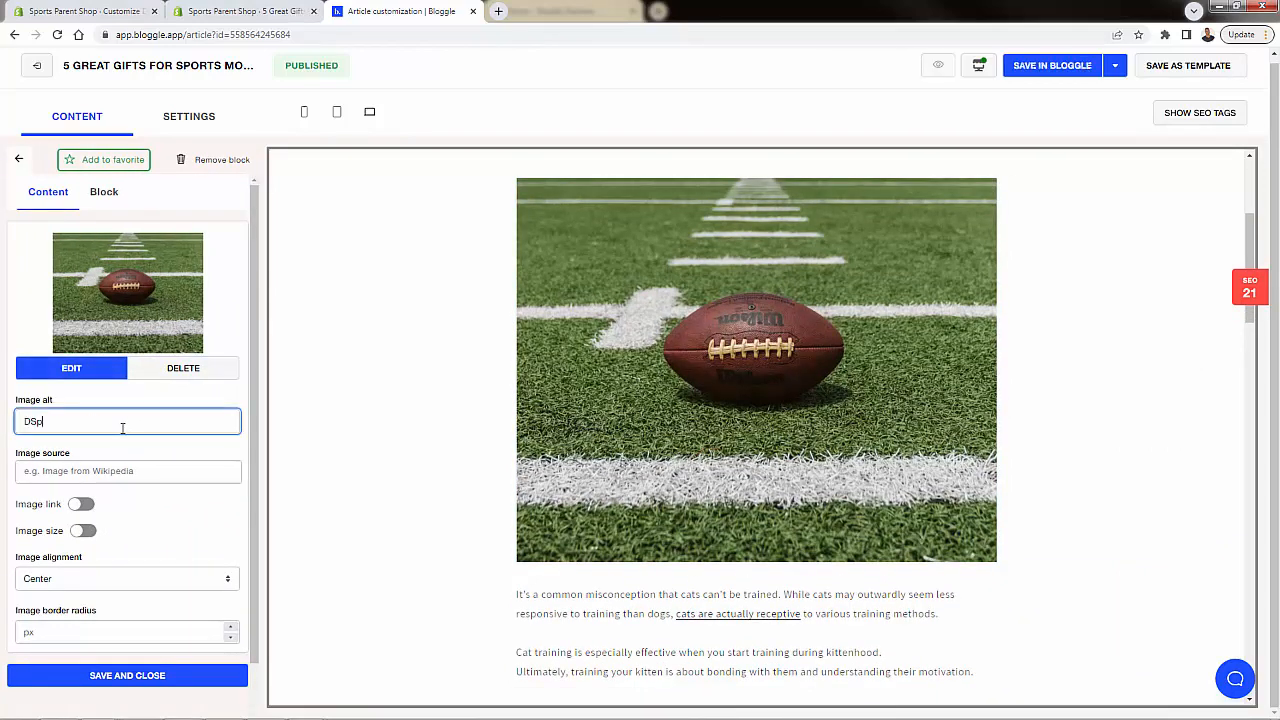
text(Sports Parent Store)
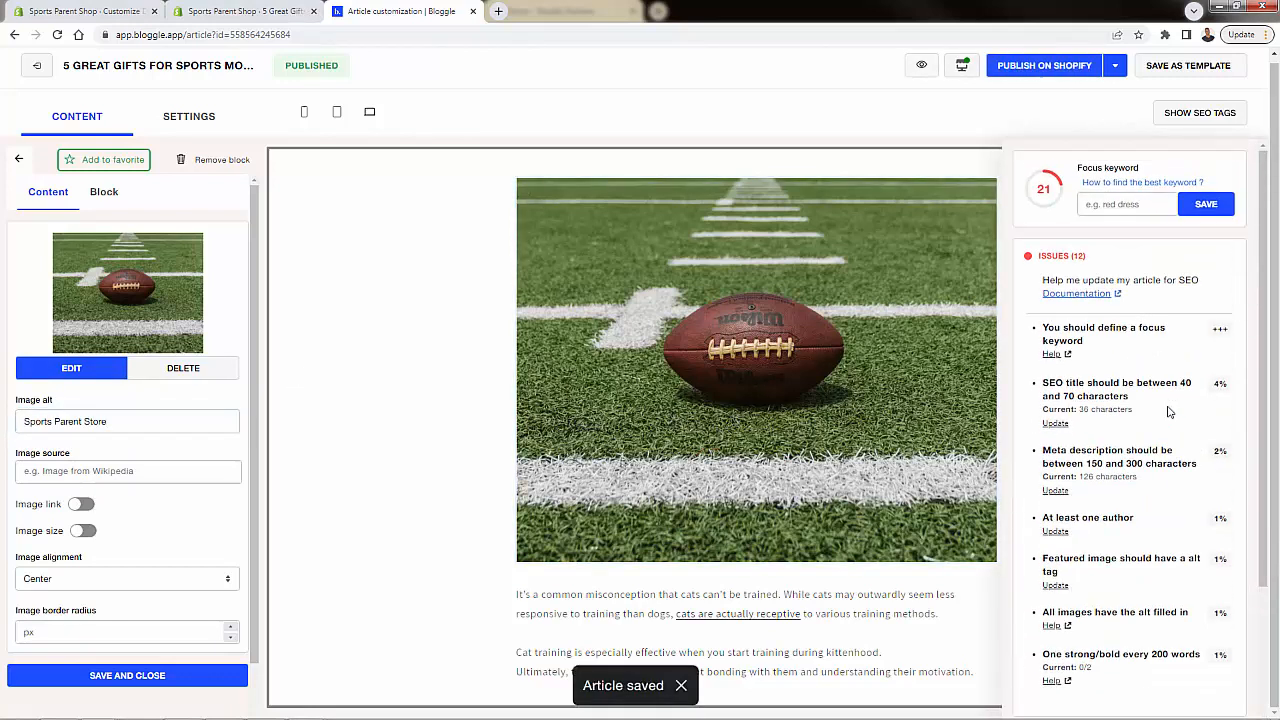
scroll(down, 3)
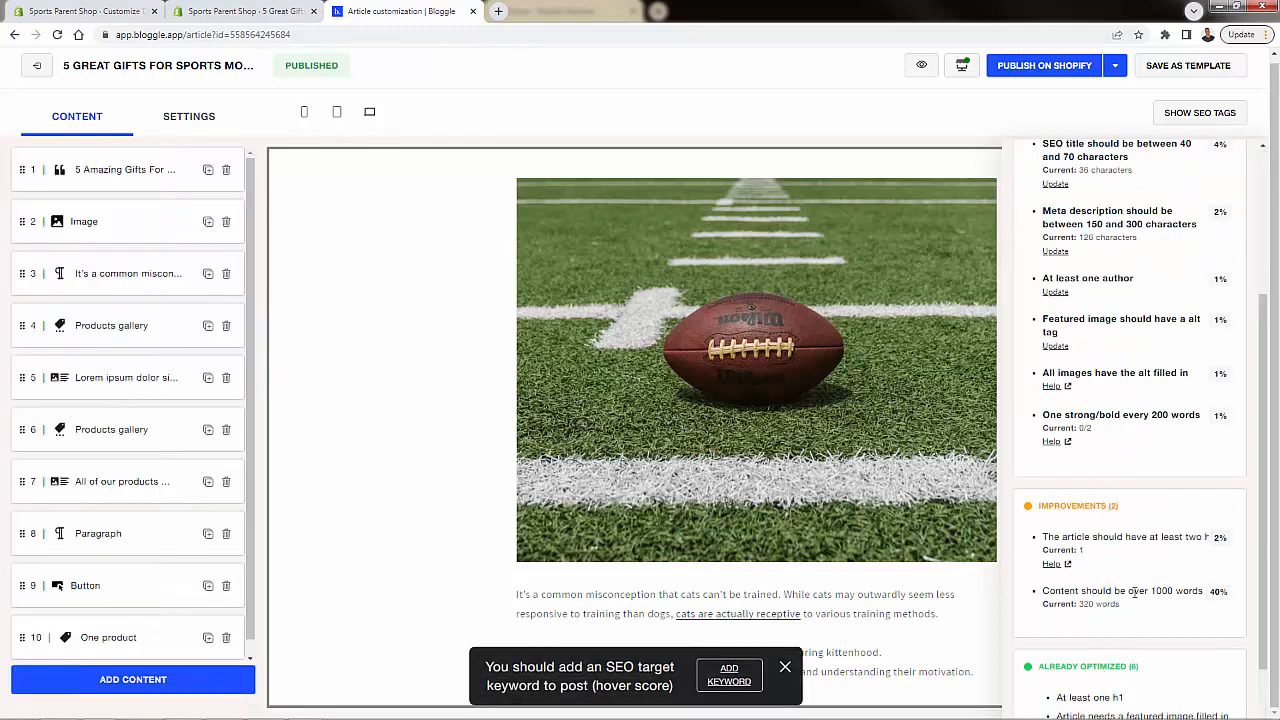
scroll(down, 3)
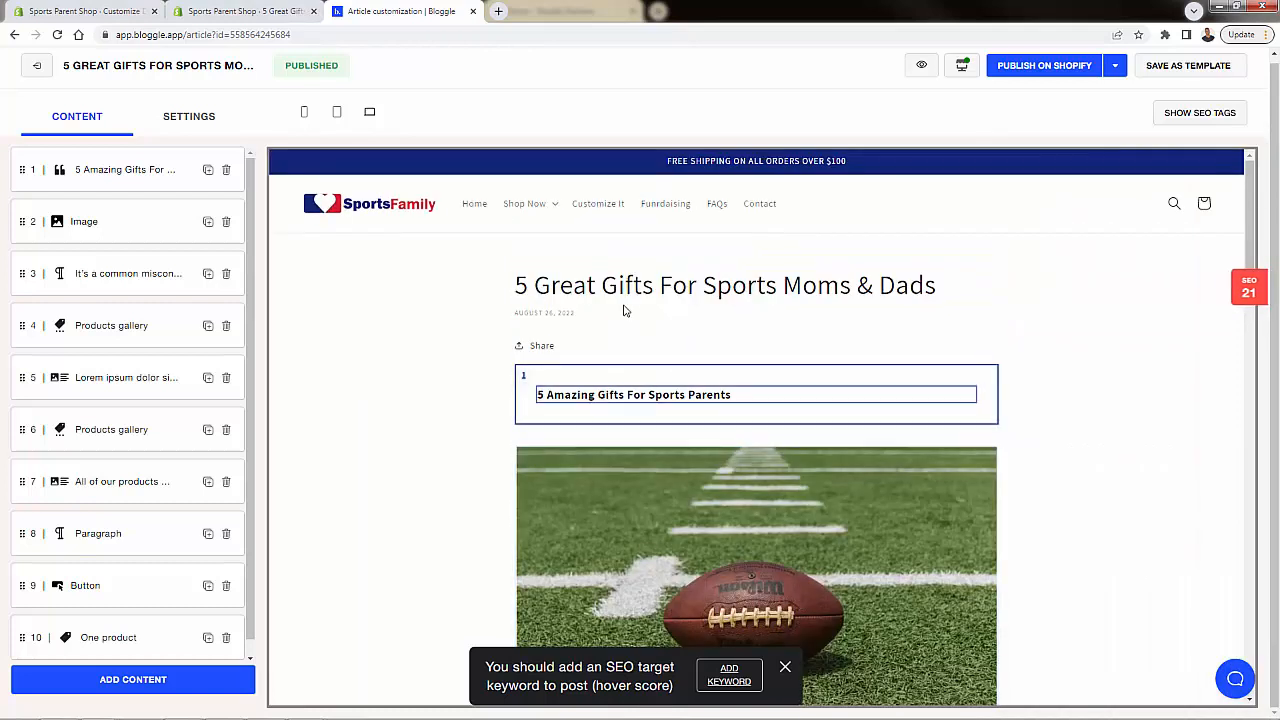
Step: Set 'sports moms' as the focus keyword and review the eight remaining issues at score 40
click(1248, 288)
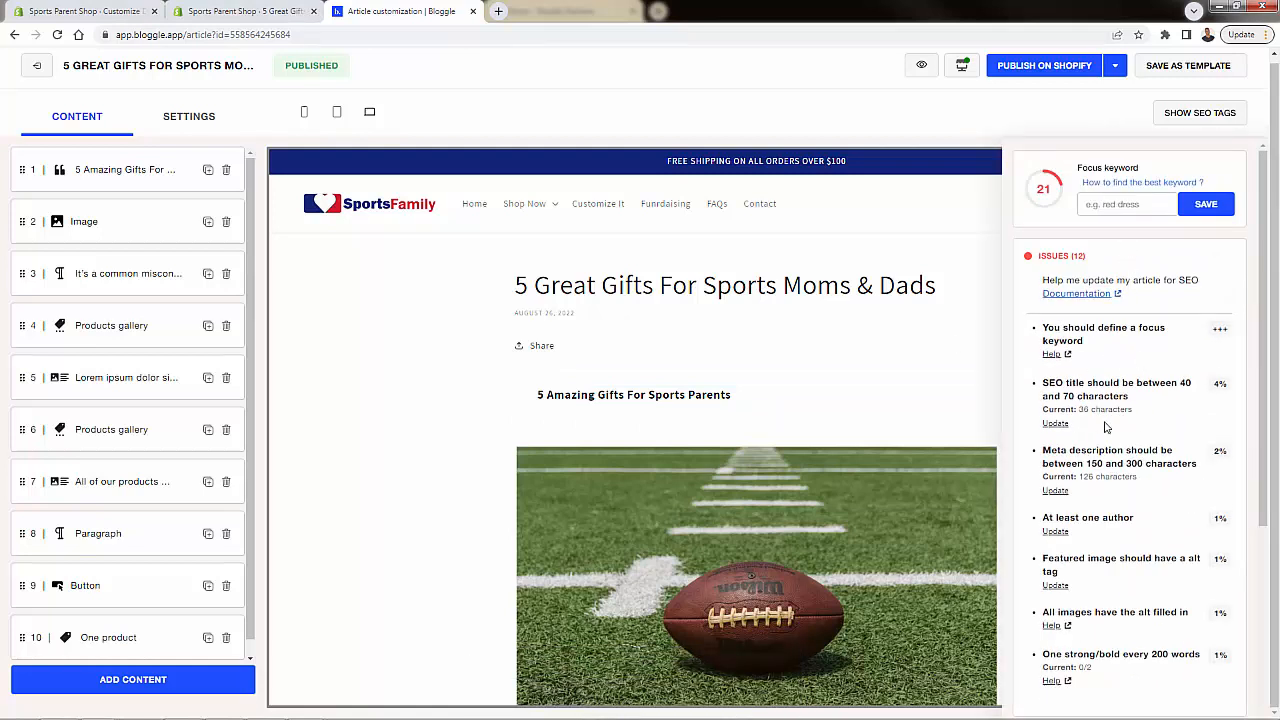
mouse_move(1128, 318)
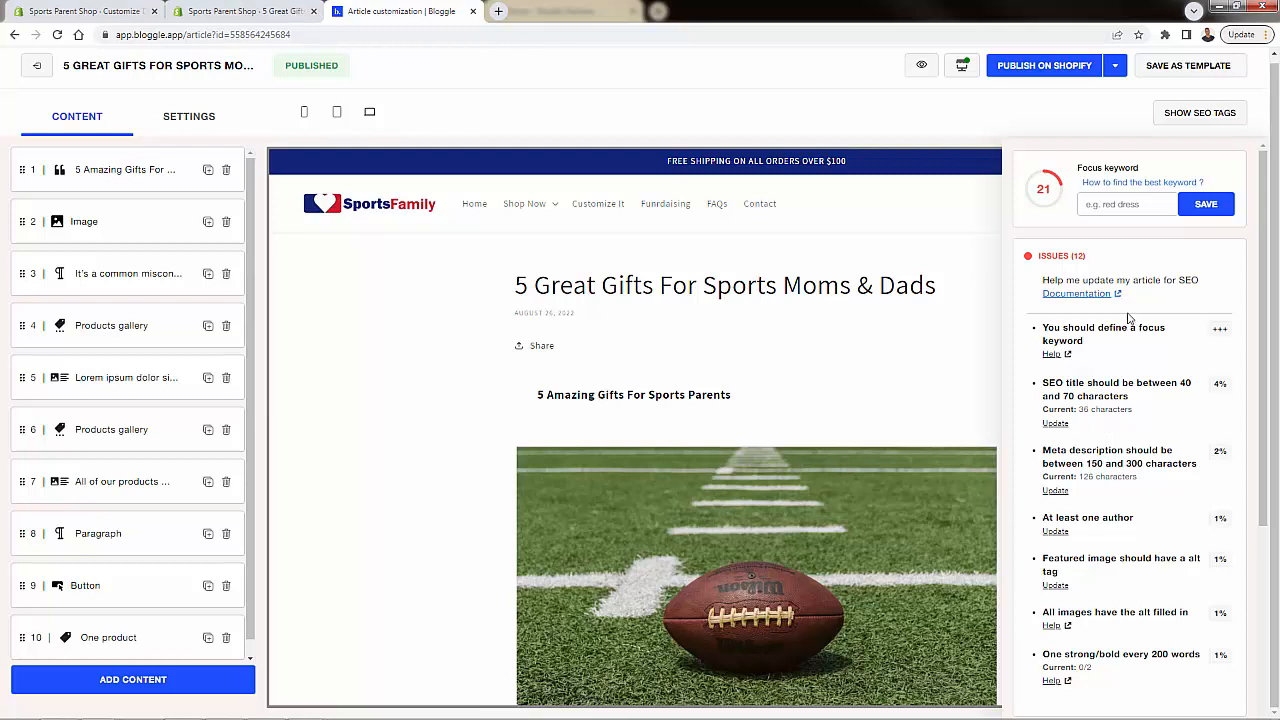
click(1127, 204)
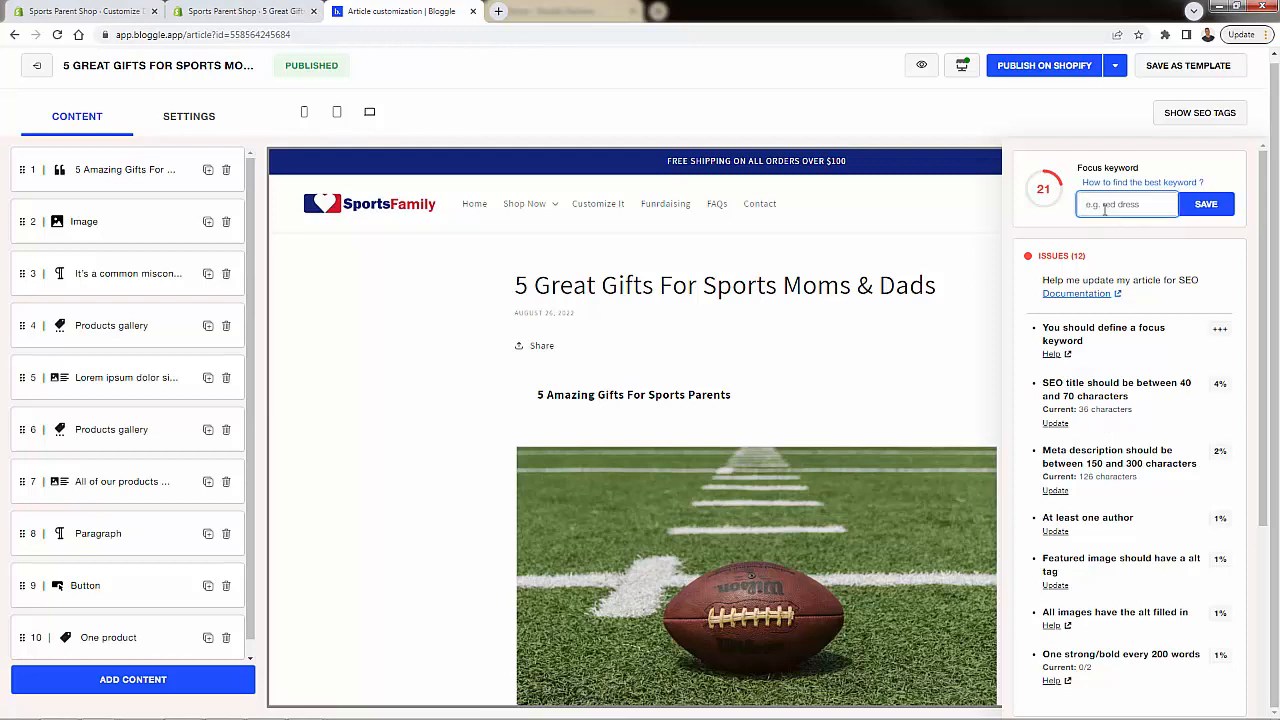
text(sports moms)
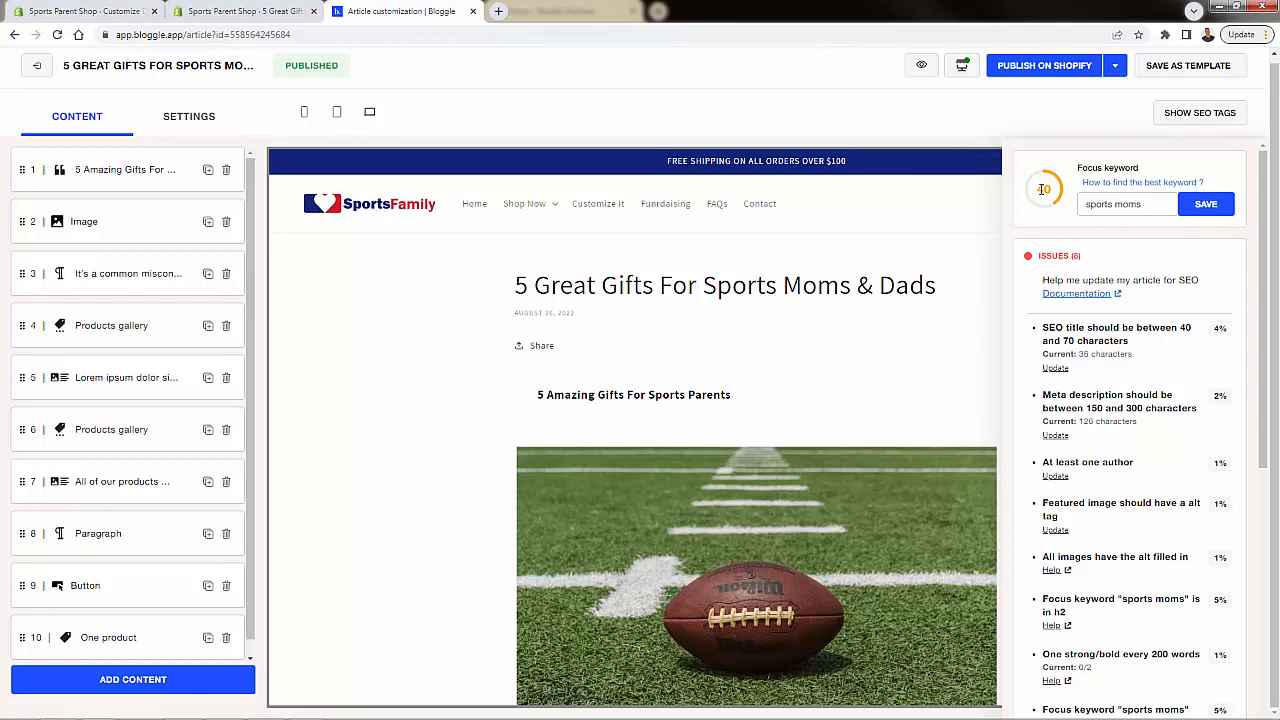
scroll(down, 3)
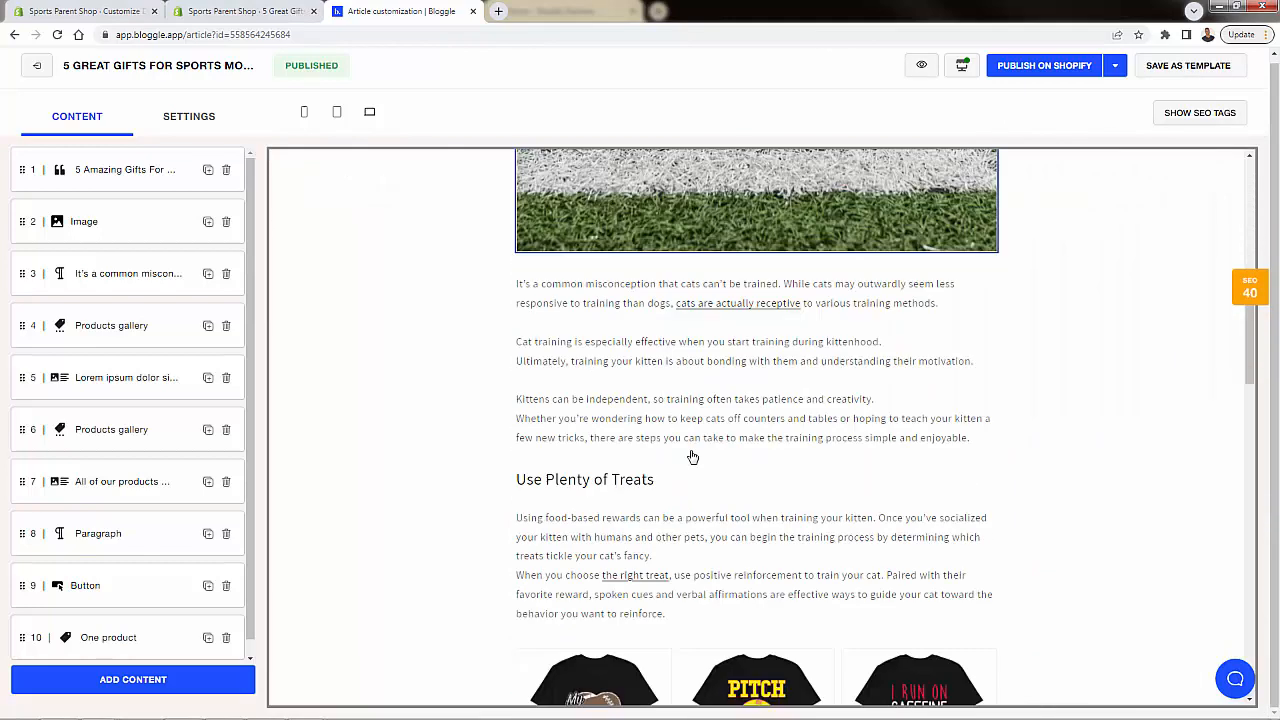
scroll(down, 3)
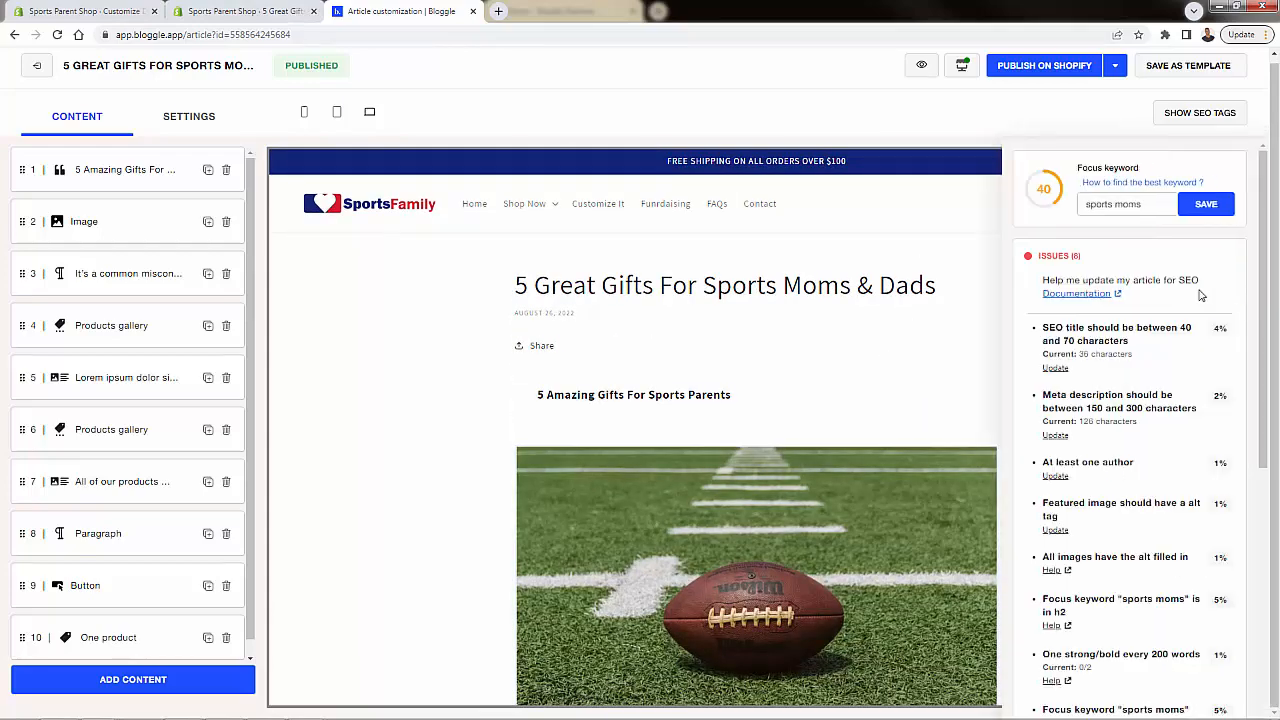
scroll(down, 3)
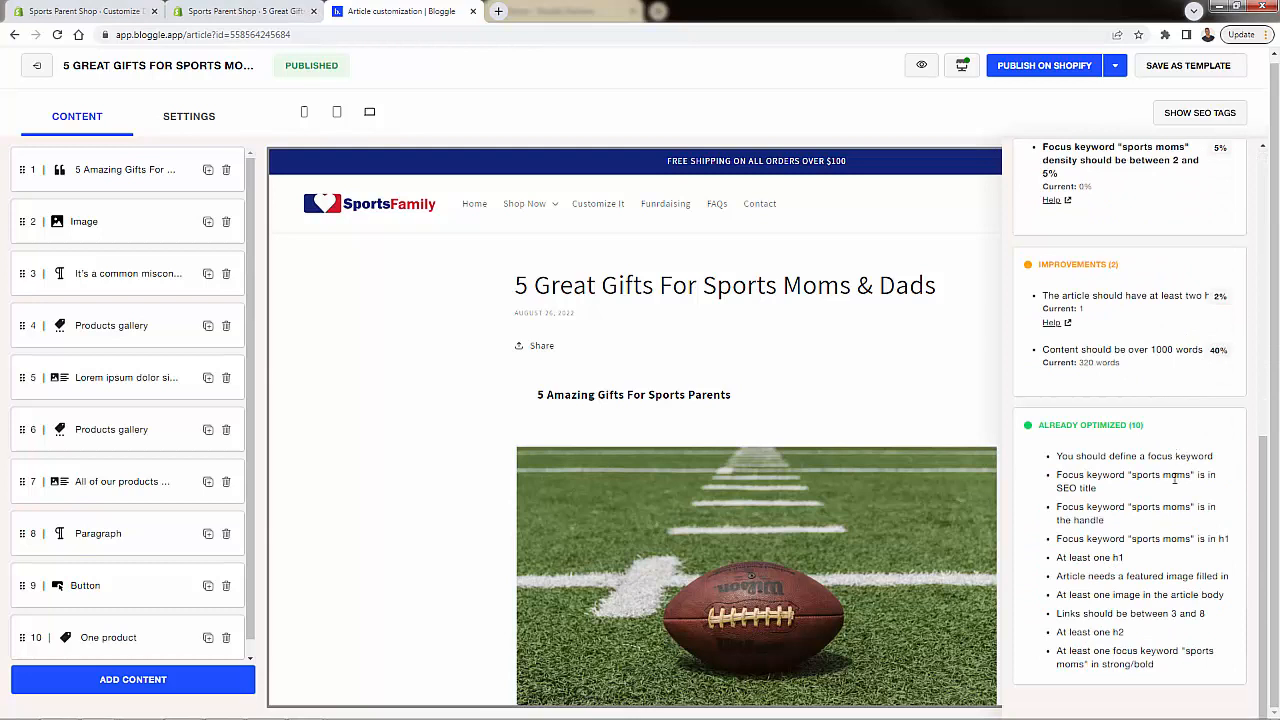
scroll(down, 3)
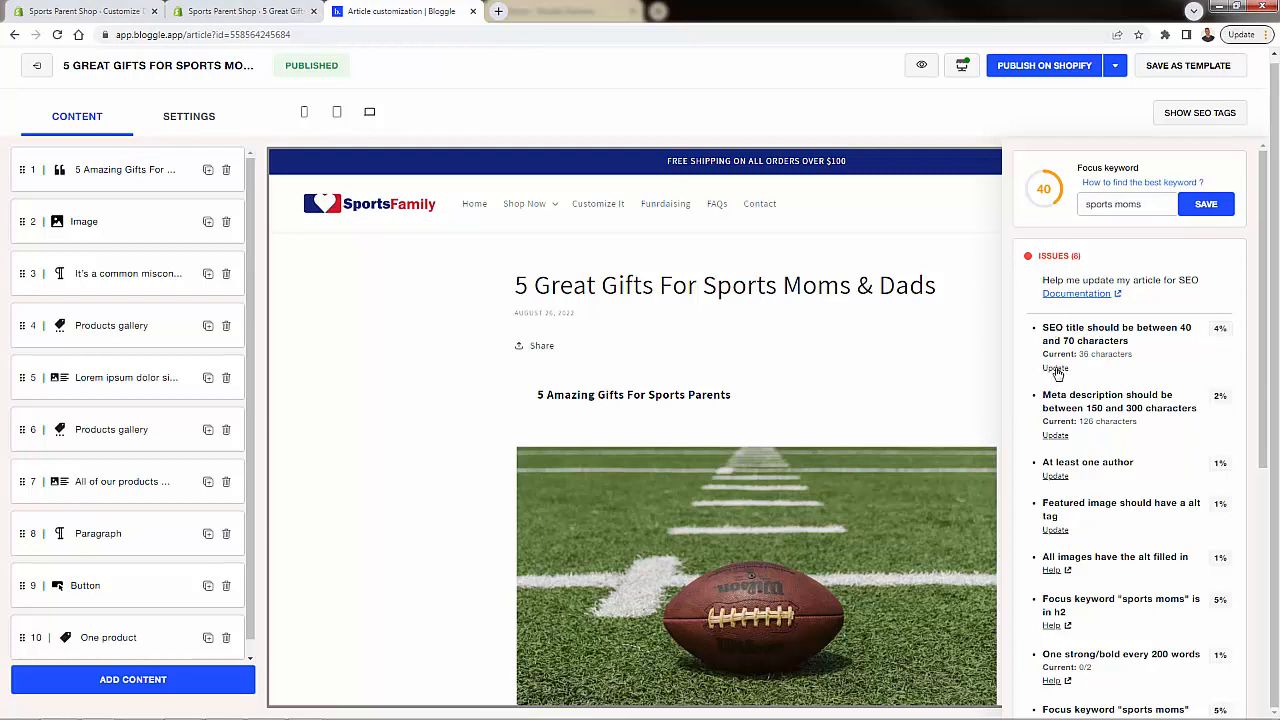
Step: Update the too-short SEO title and meta description, then recheck the report showing six issues
click(188, 116)
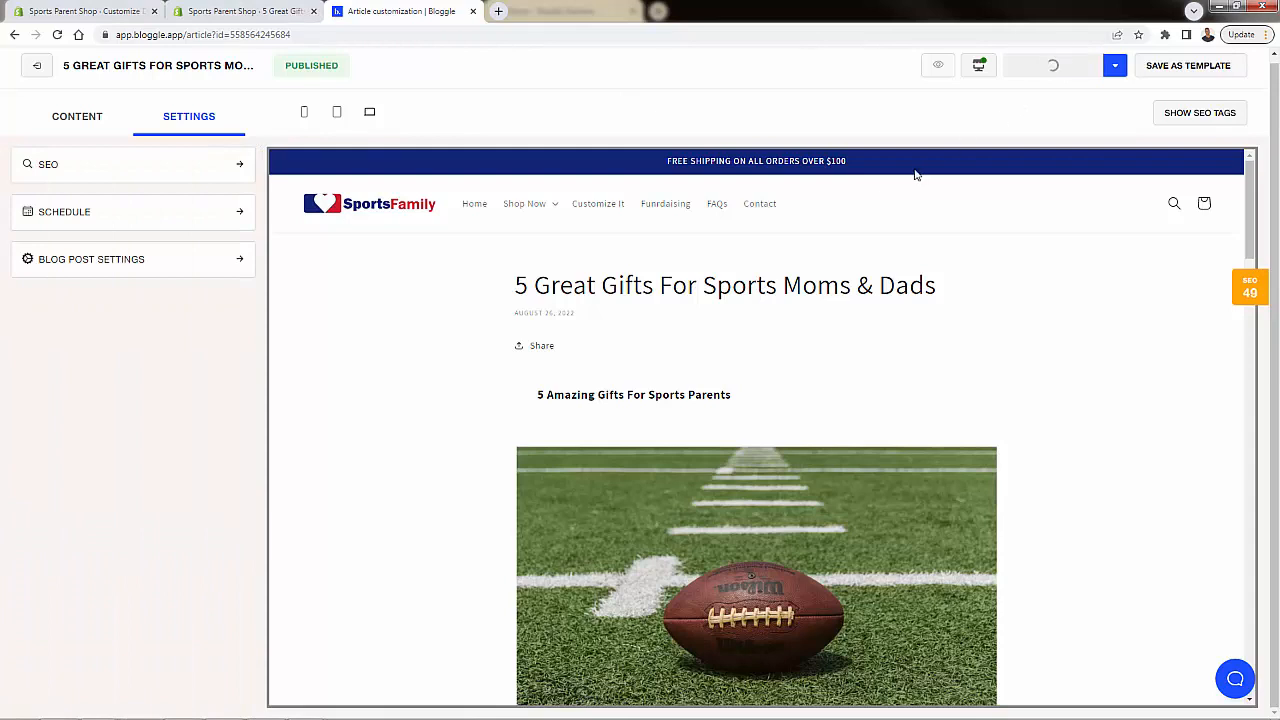
click(1250, 287)
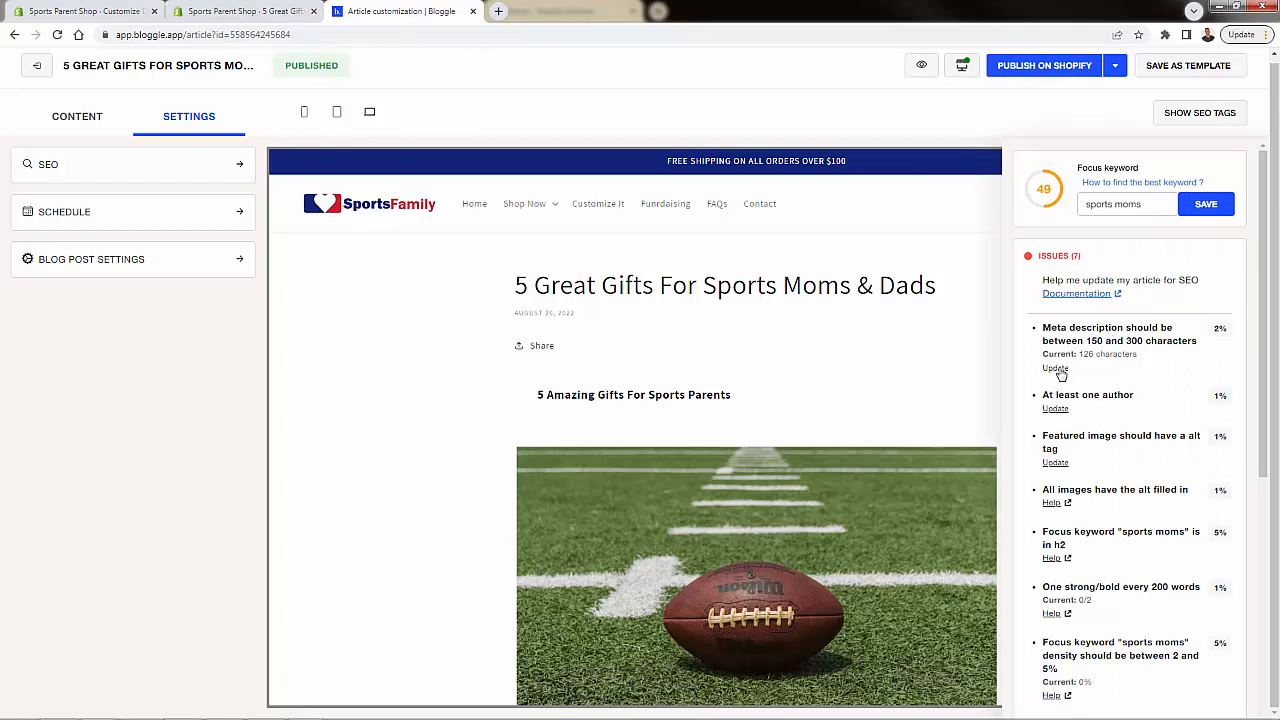
click(48, 163)
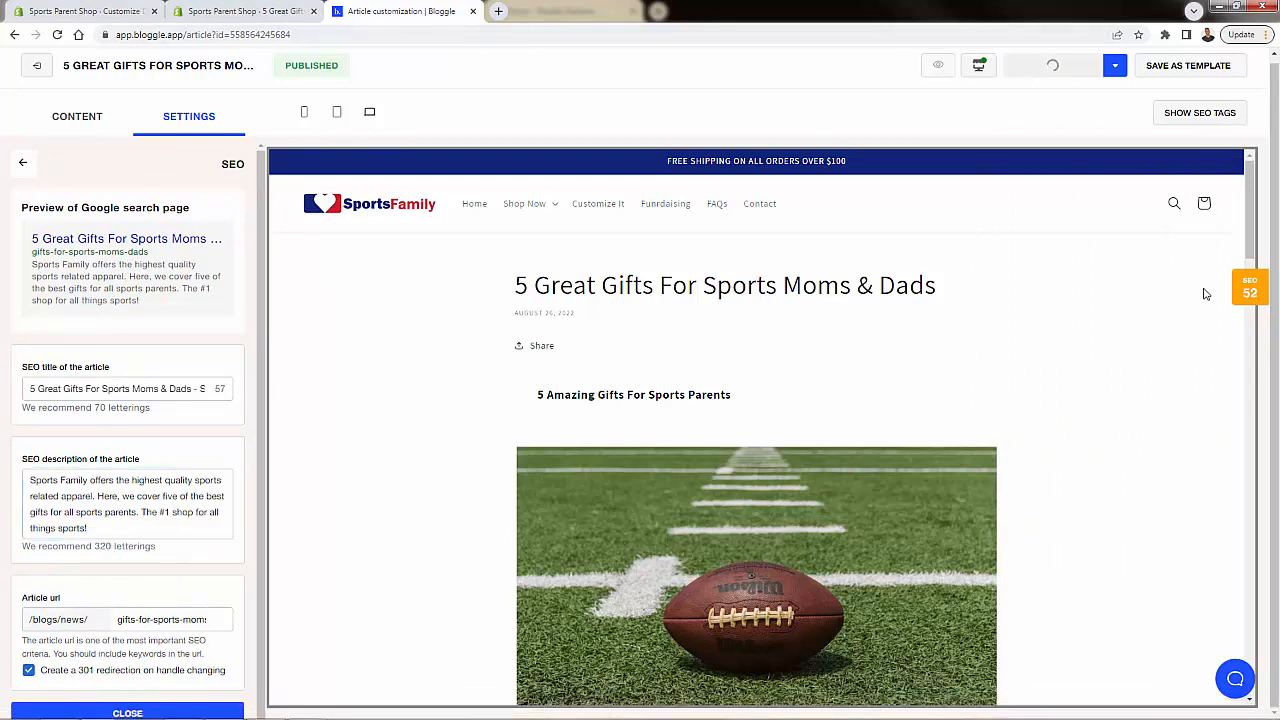
click(1249, 289)
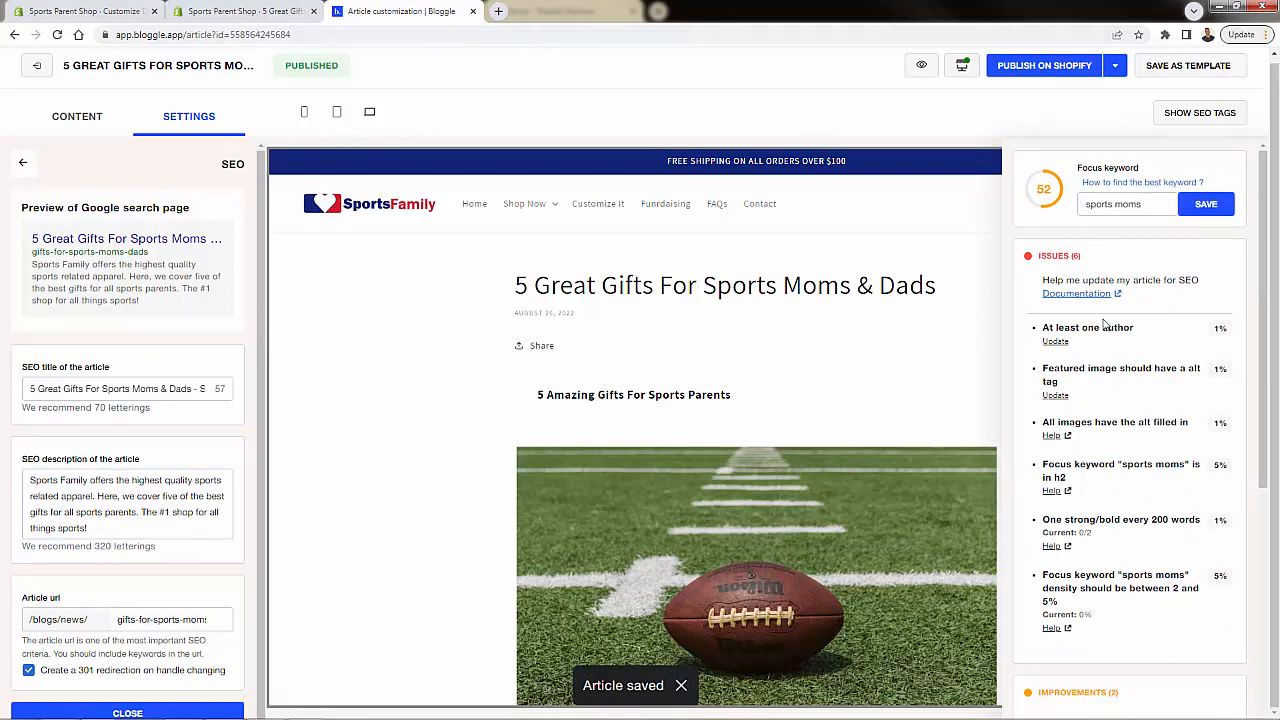
scroll(down, 3)
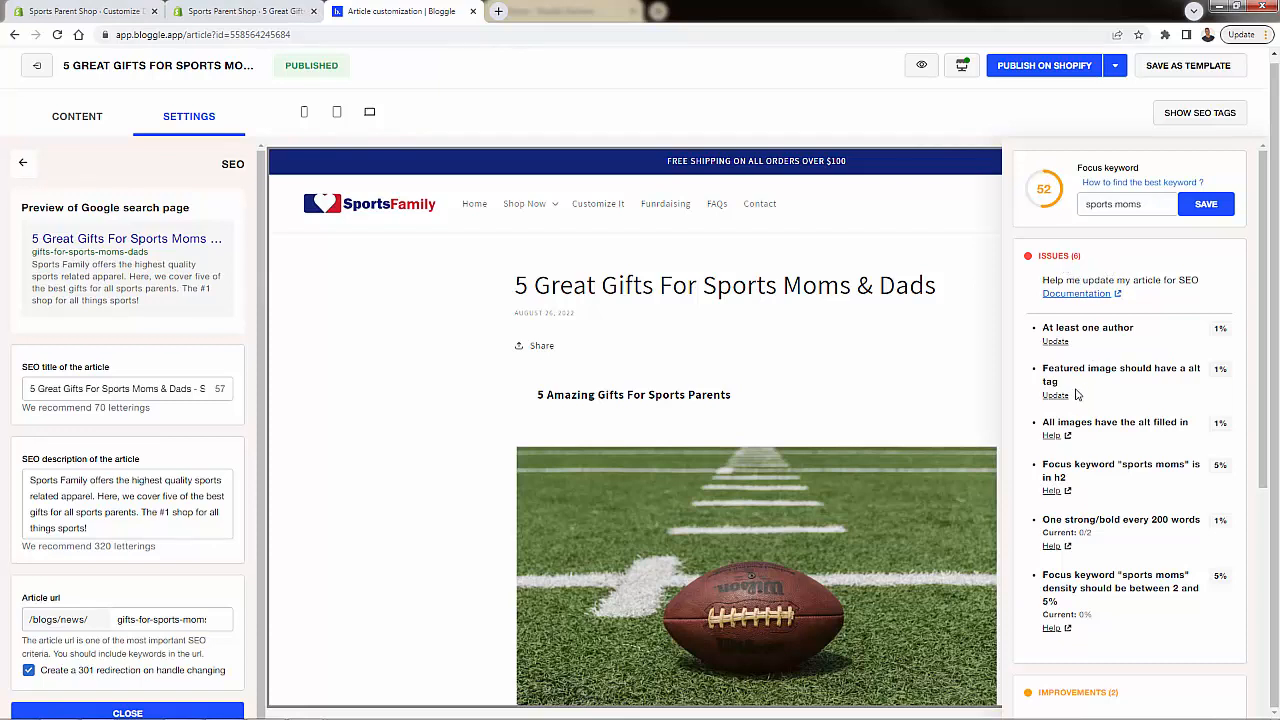
Step: Add the tag 'sports mom' in the post settings and save the article
click(23, 163)
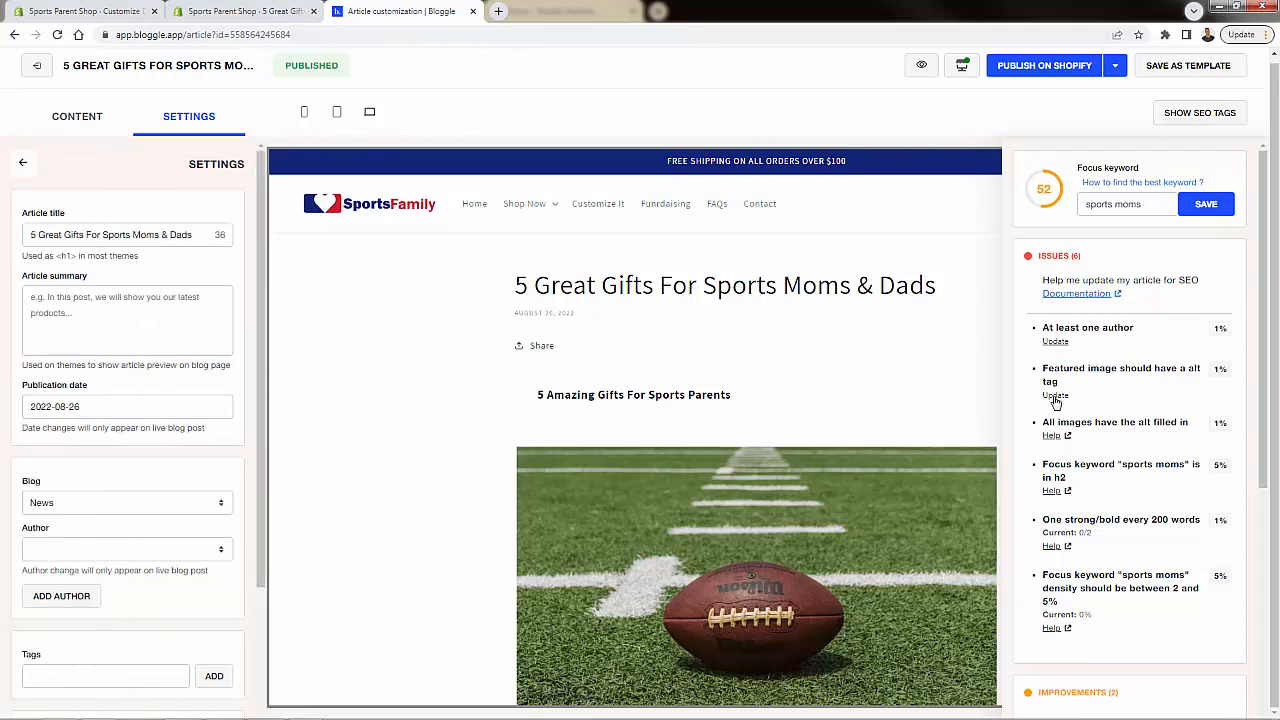
click(105, 675)
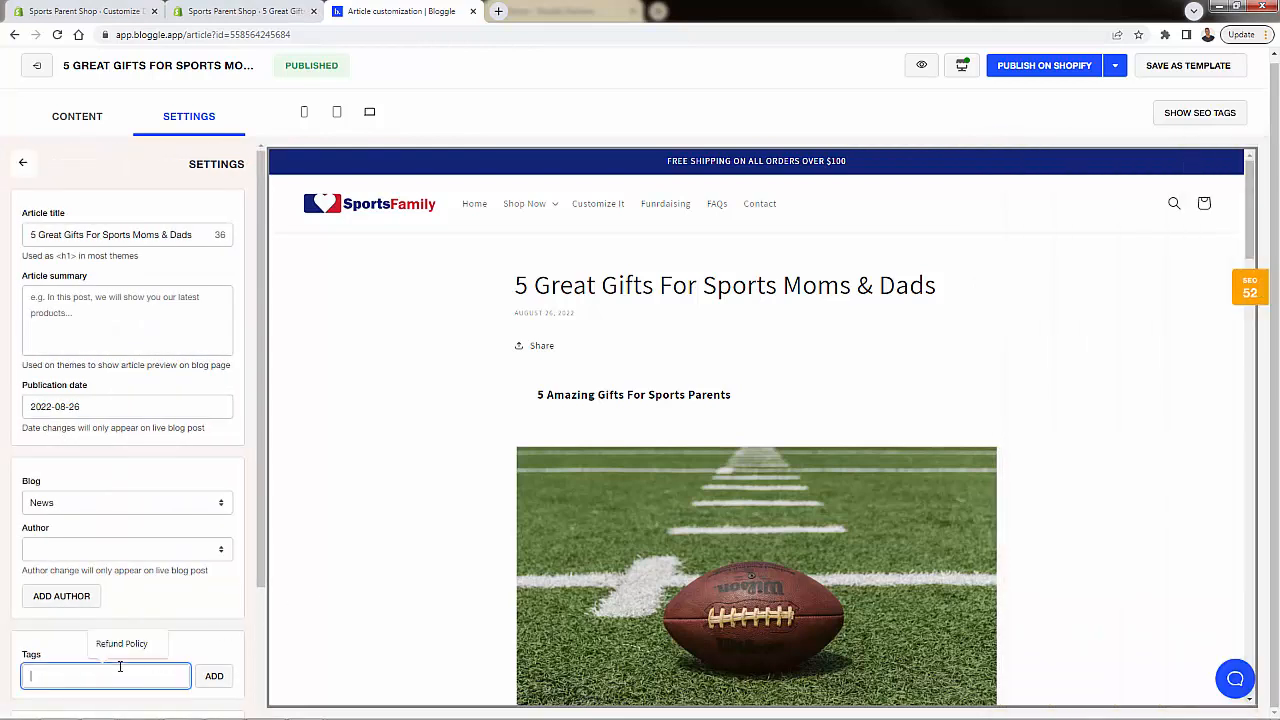
text(sports mom)
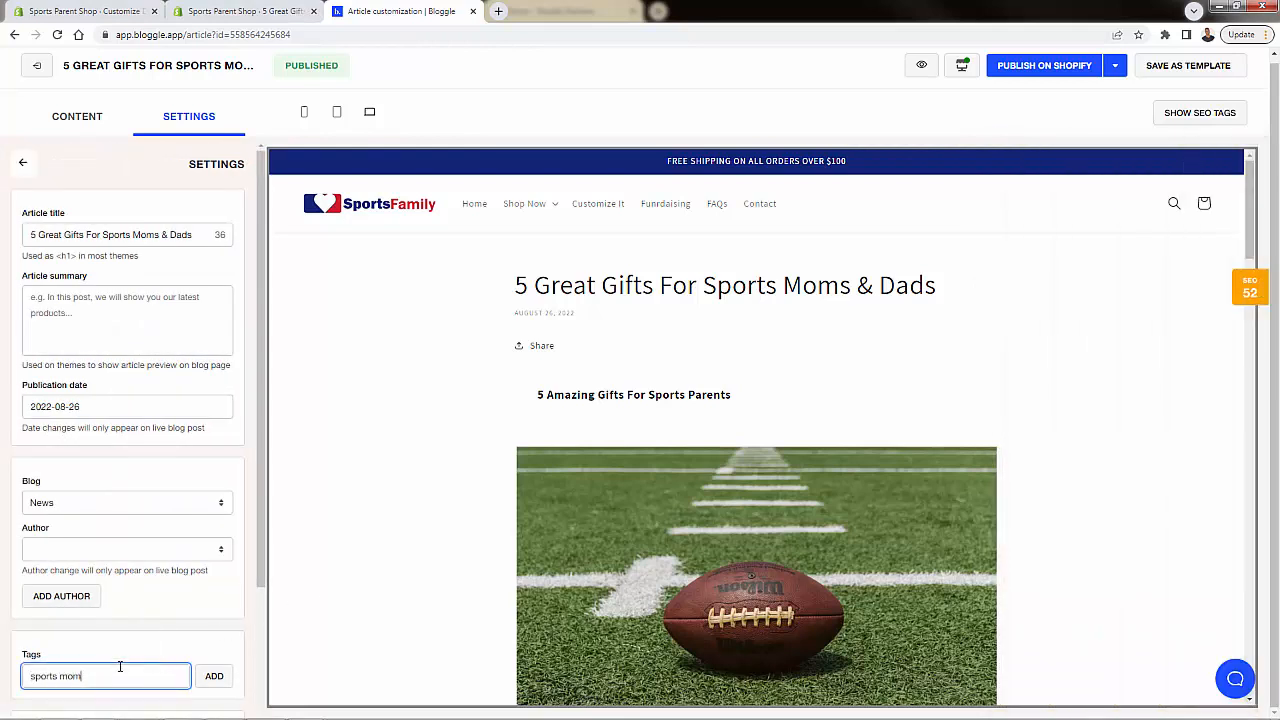
click(214, 676)
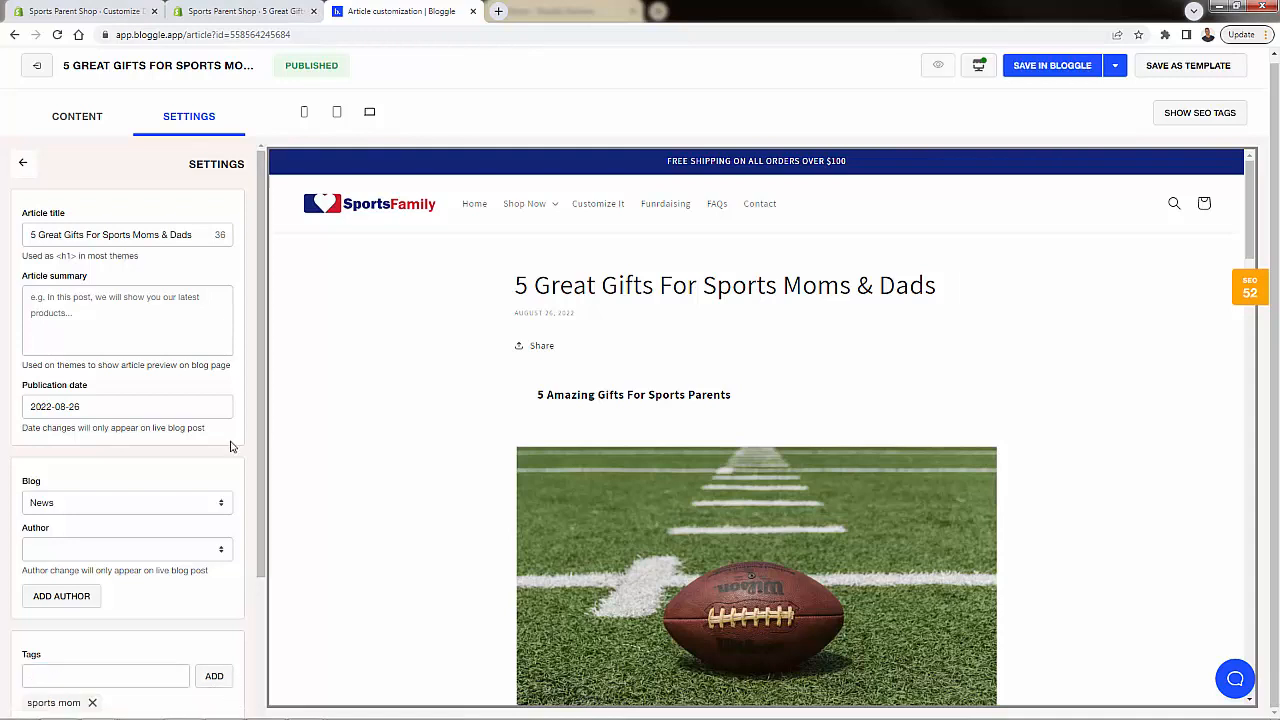
click(1051, 65)
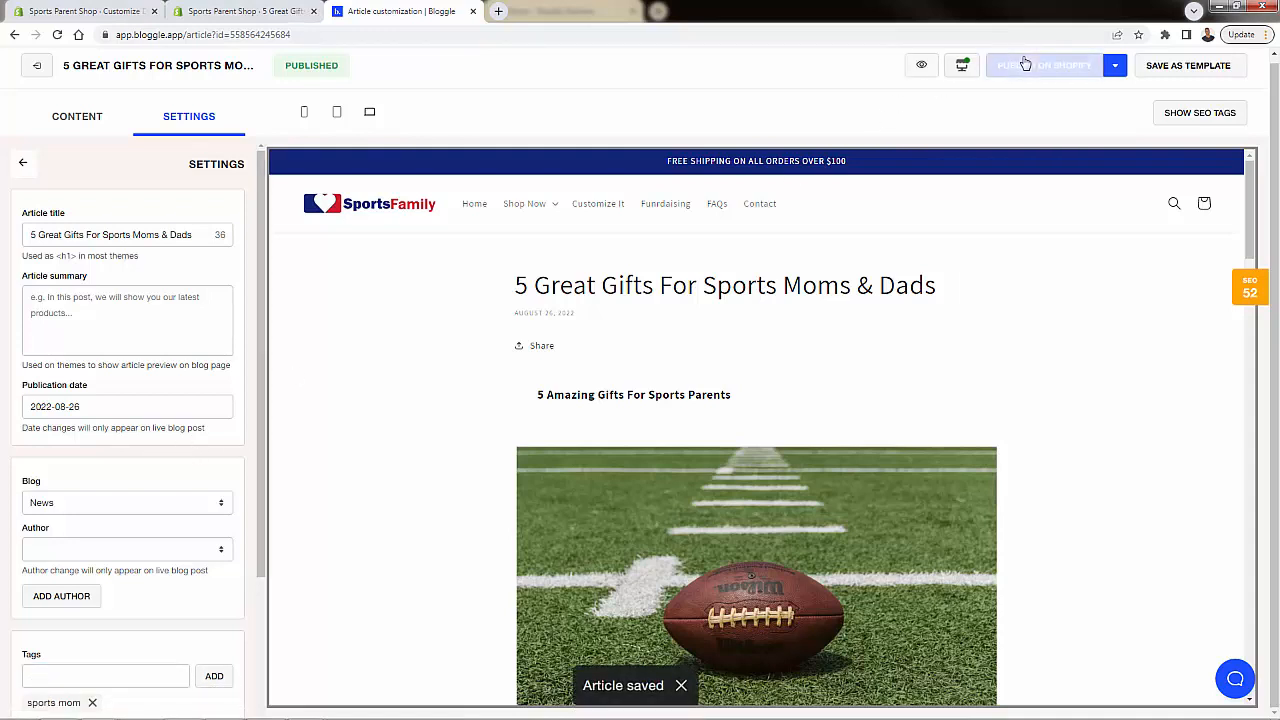
Step: Reopen the SEO report from the score badge, still showing 52
click(1250, 289)
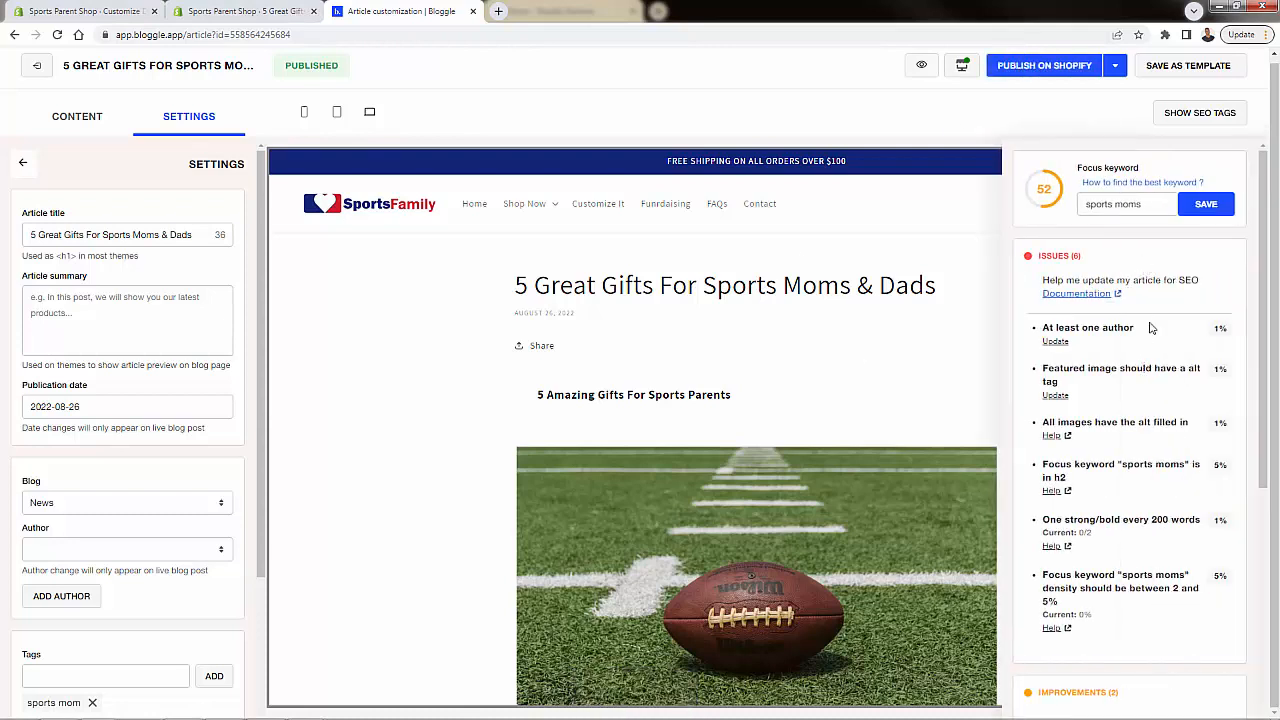
mouse_move(1095, 348)
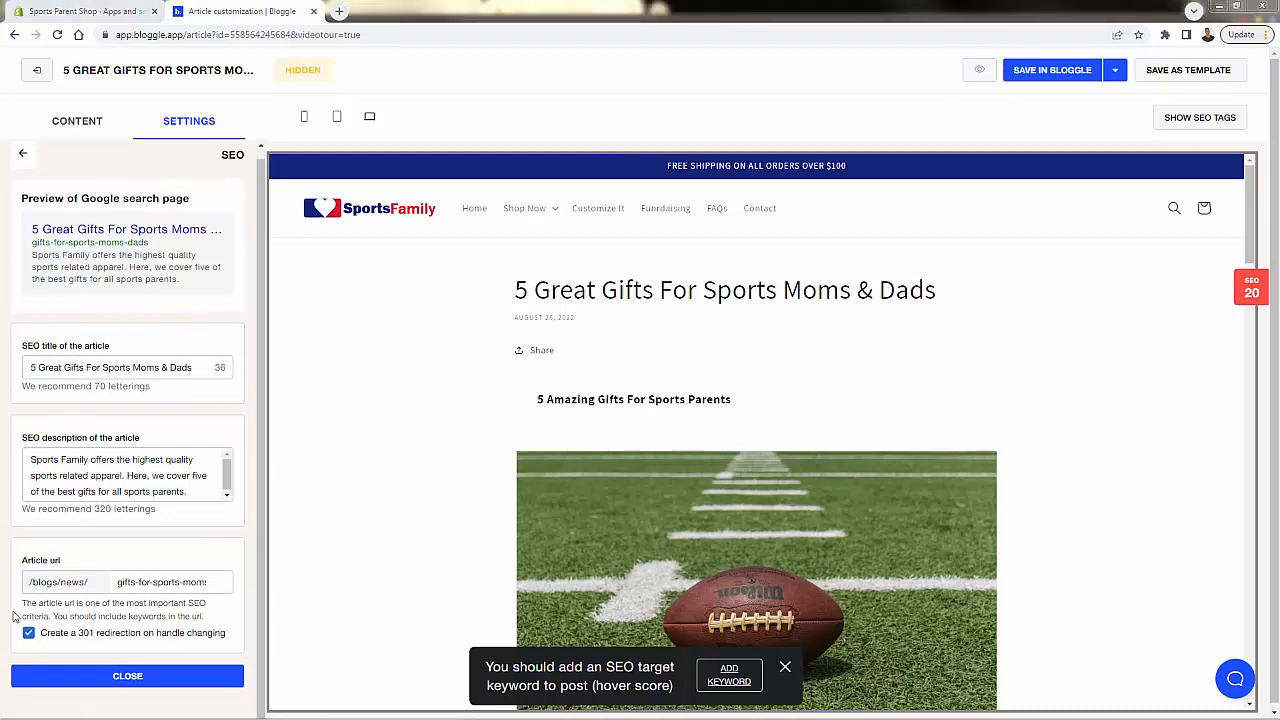
mouse_move(154, 553)
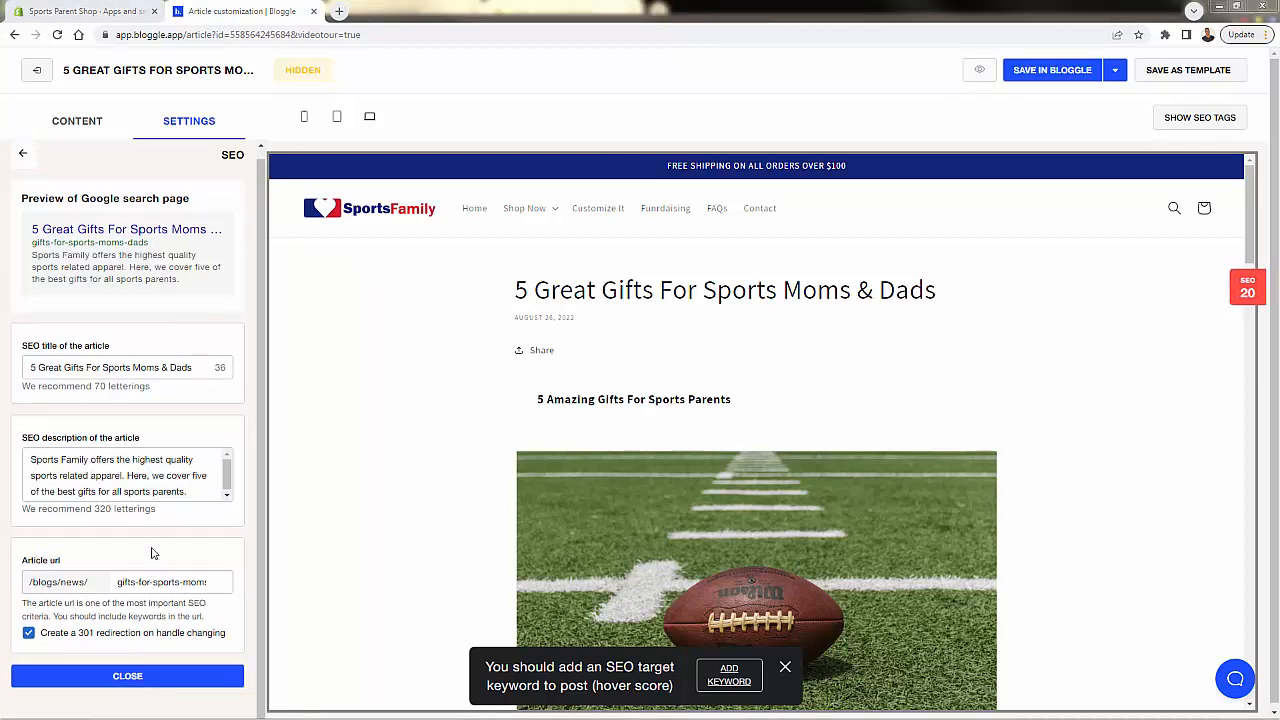
Step: Close the SEO settings, keeping changes, and publish the article to Shopify
click(1051, 70)
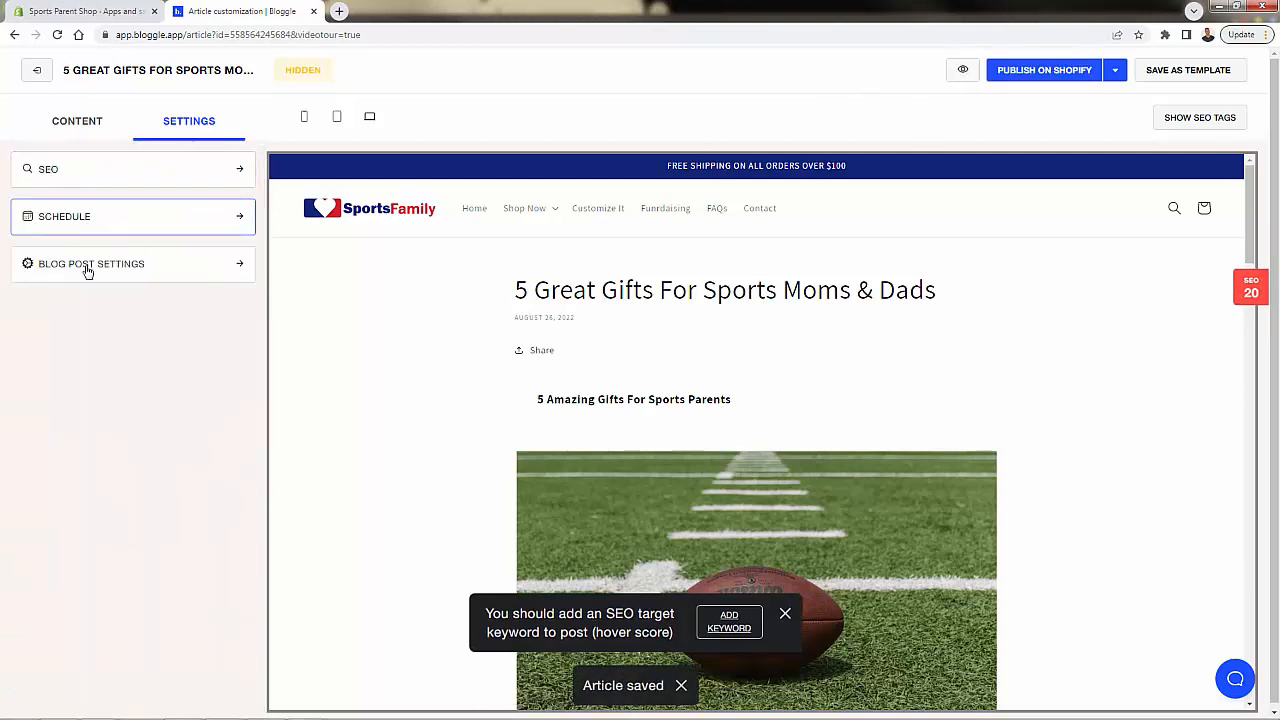
click(92, 263)
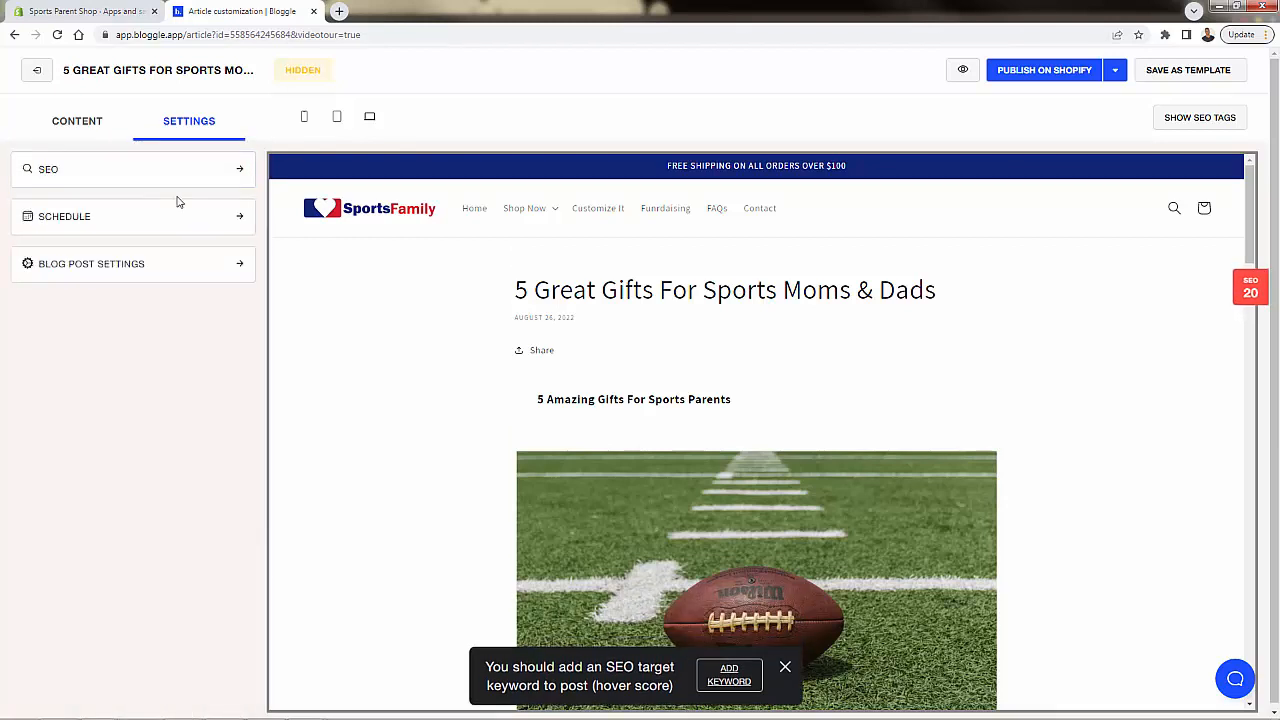
click(1043, 70)
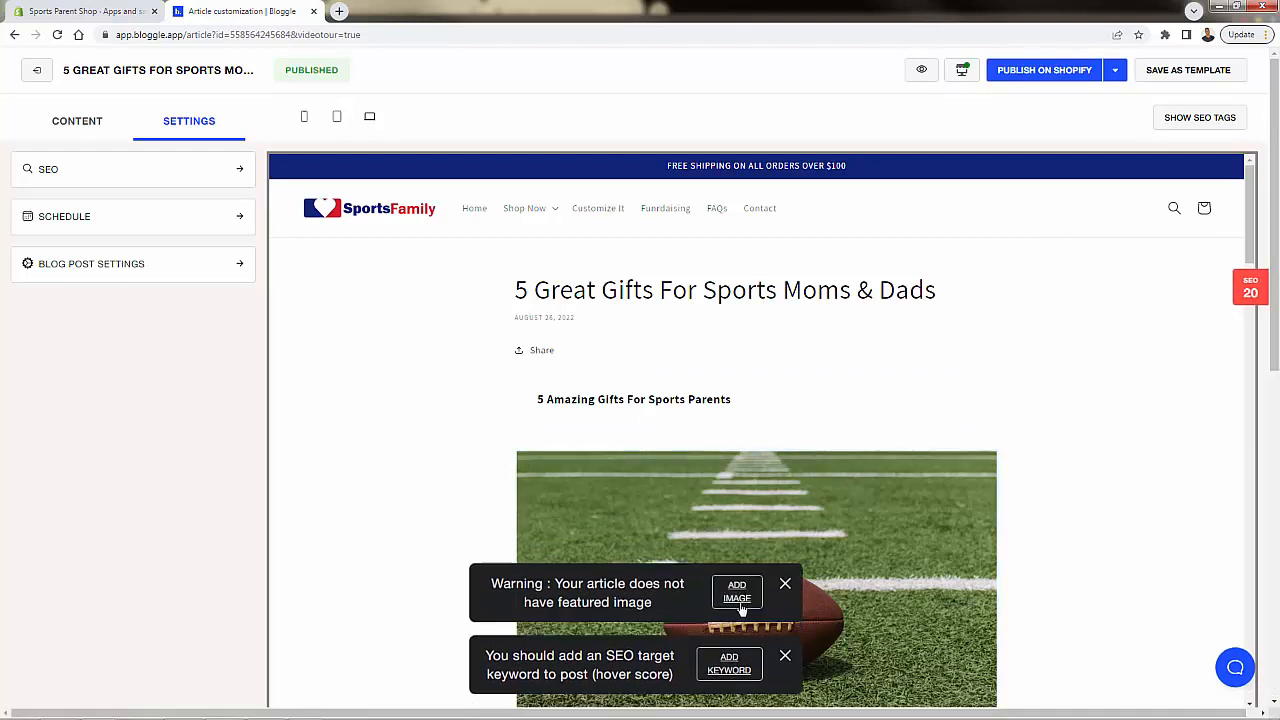
Step: Confirm the football-on-the-field photo as featured image and save the article
click(189, 120)
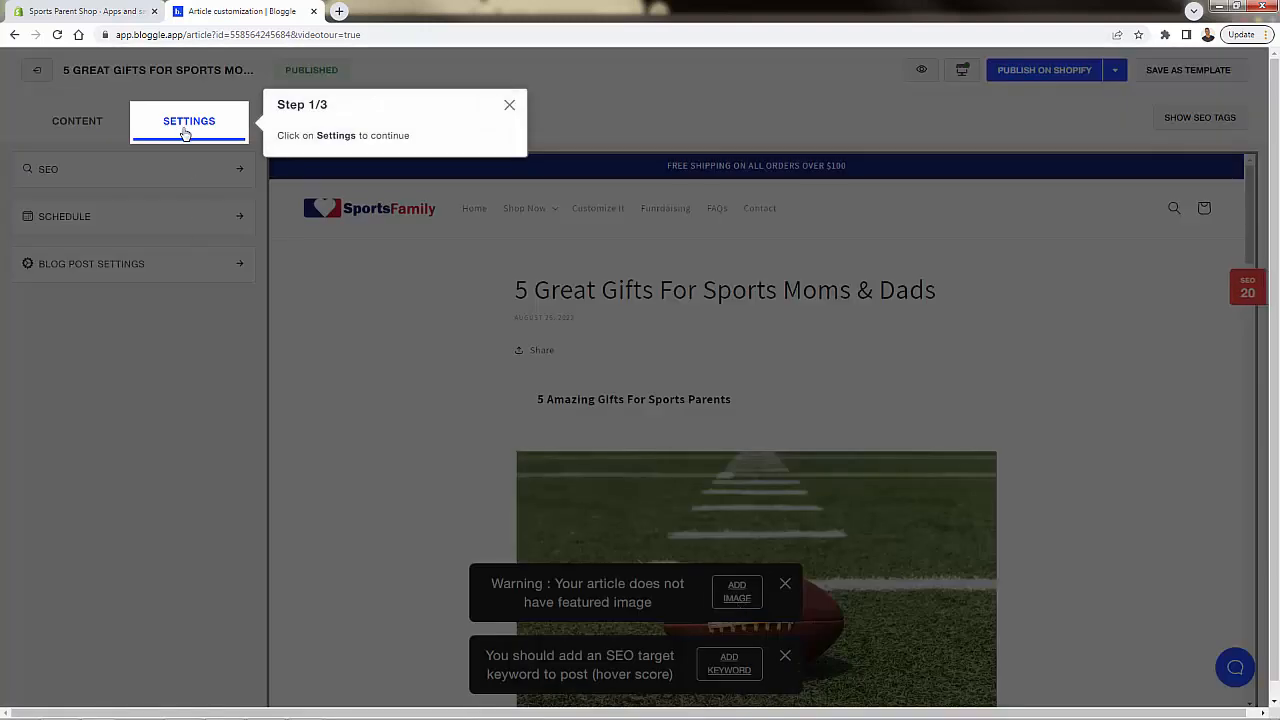
click(188, 120)
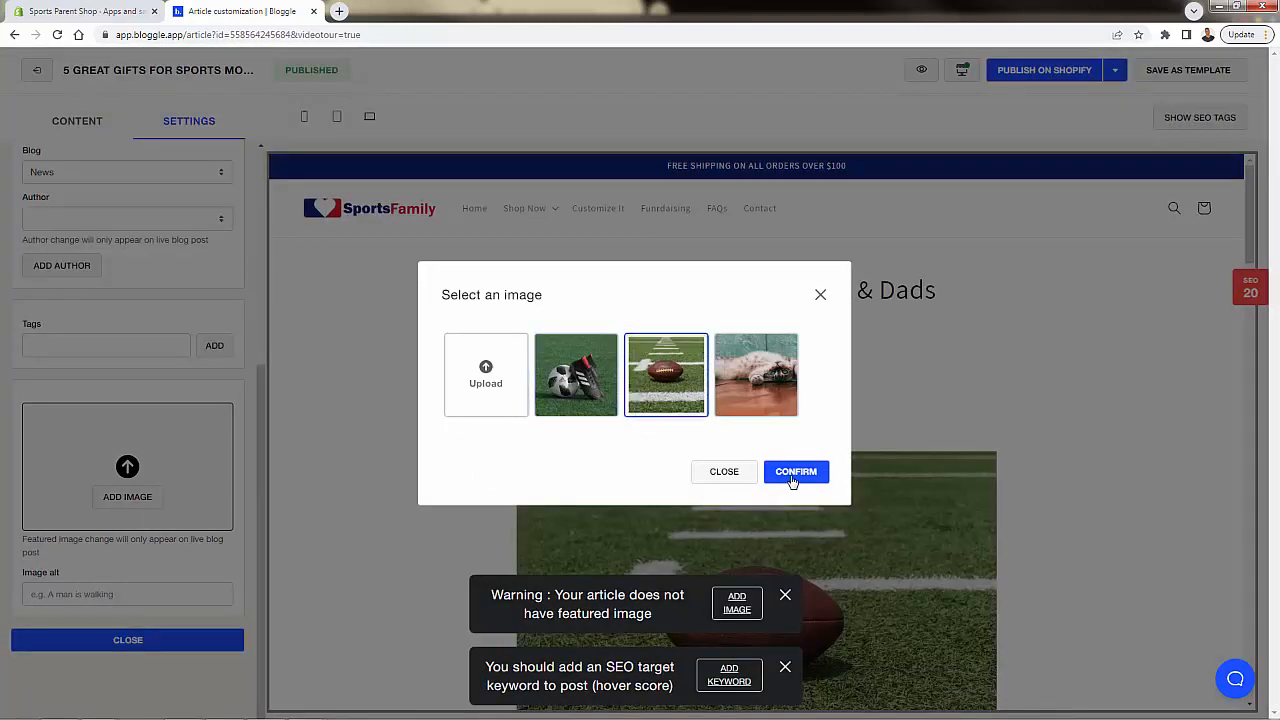
click(796, 471)
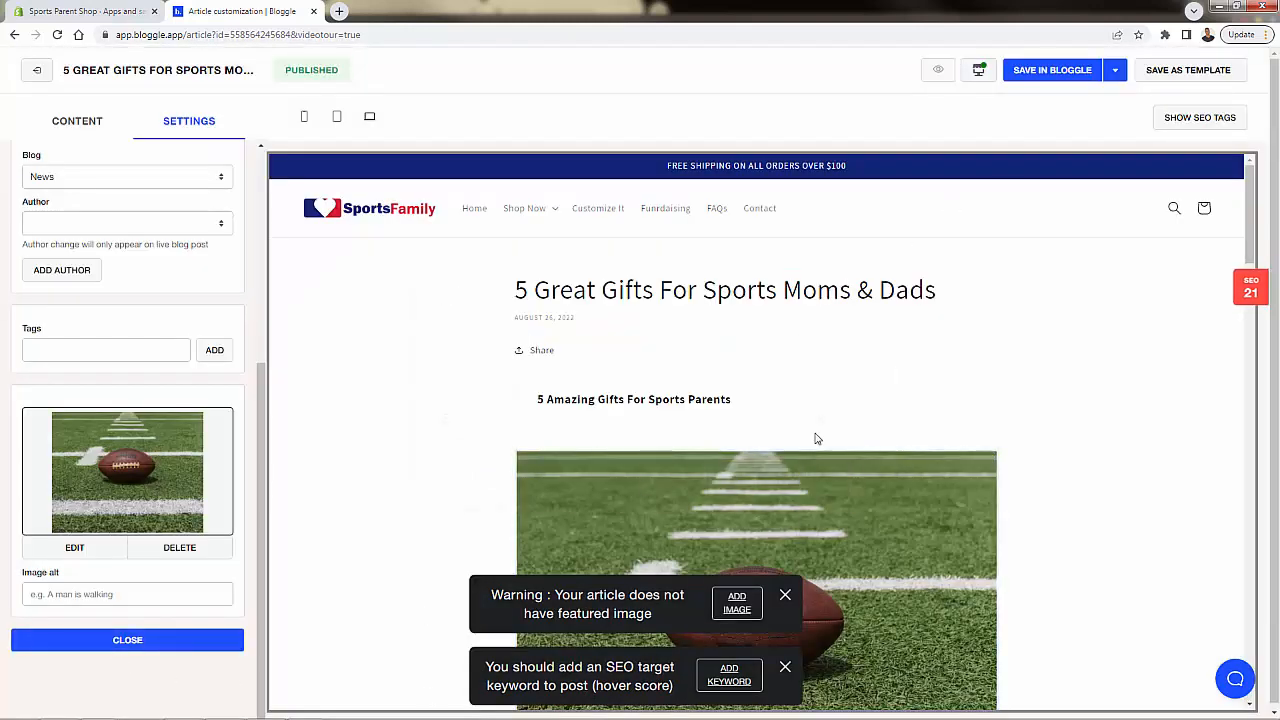
click(1051, 70)
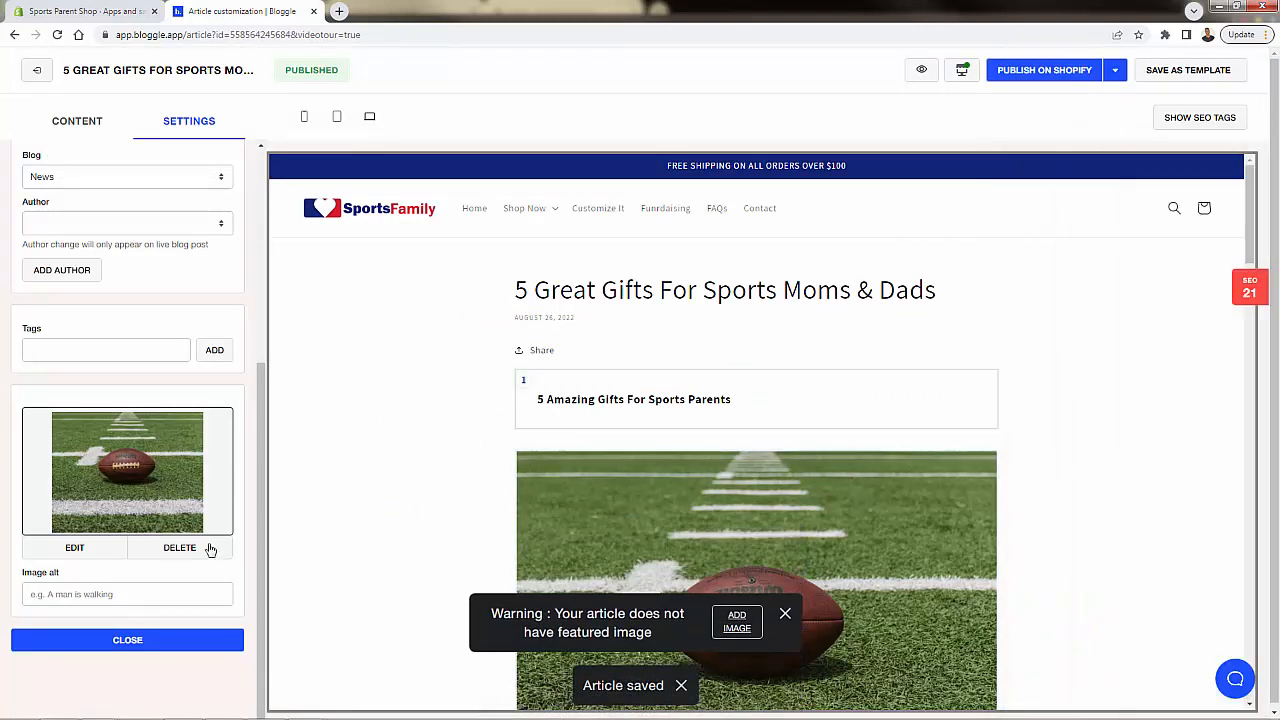
click(1043, 69)
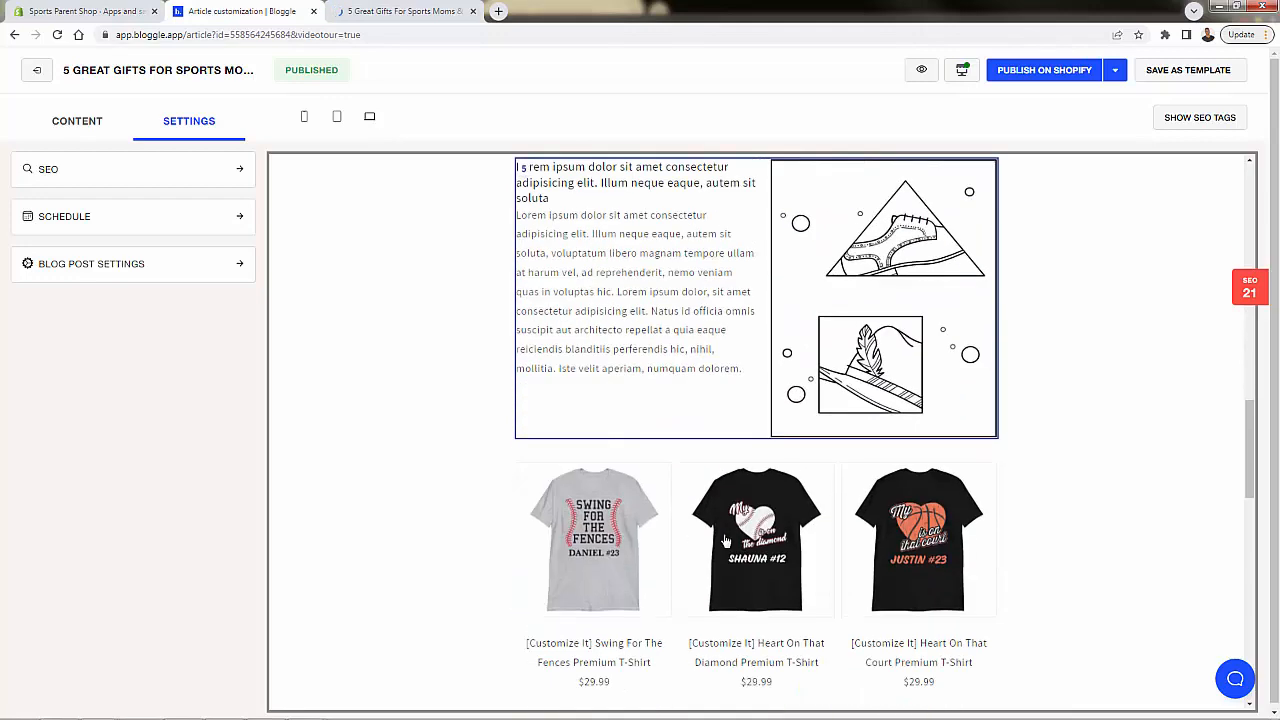
Step: Save the gift article as a new template named 'Ju'
click(1187, 70)
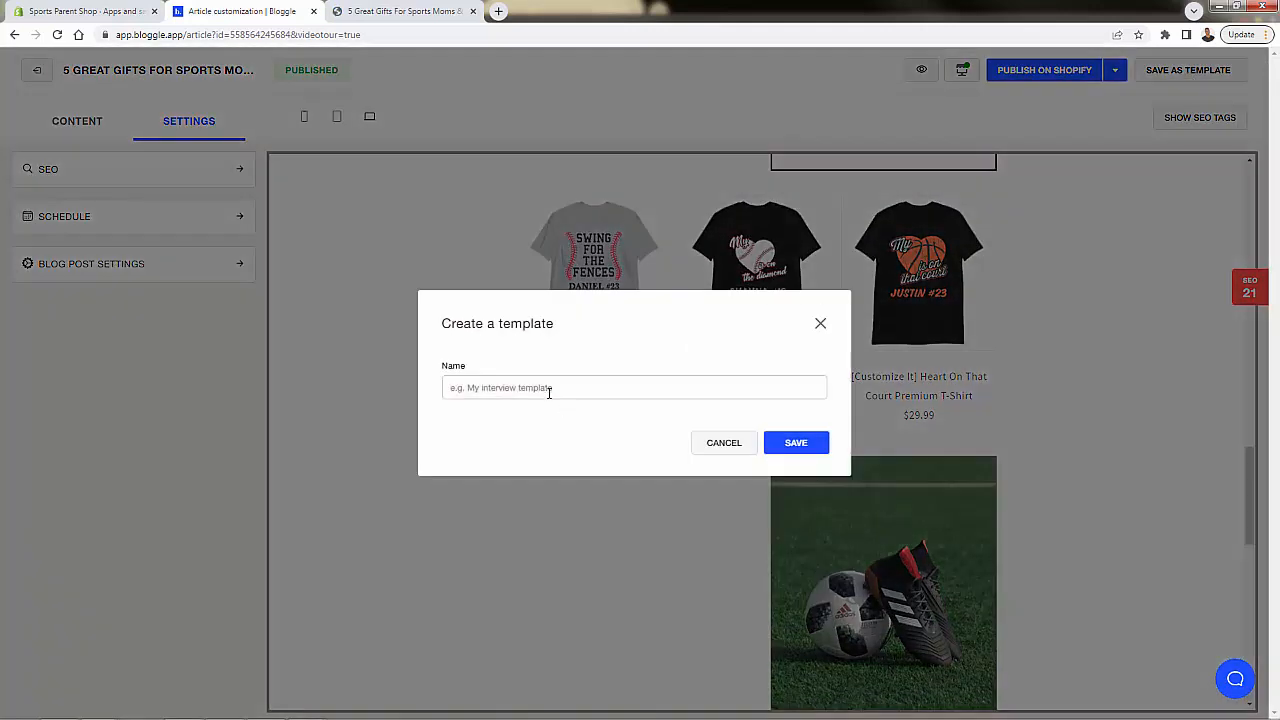
text(Justins Merchandi)
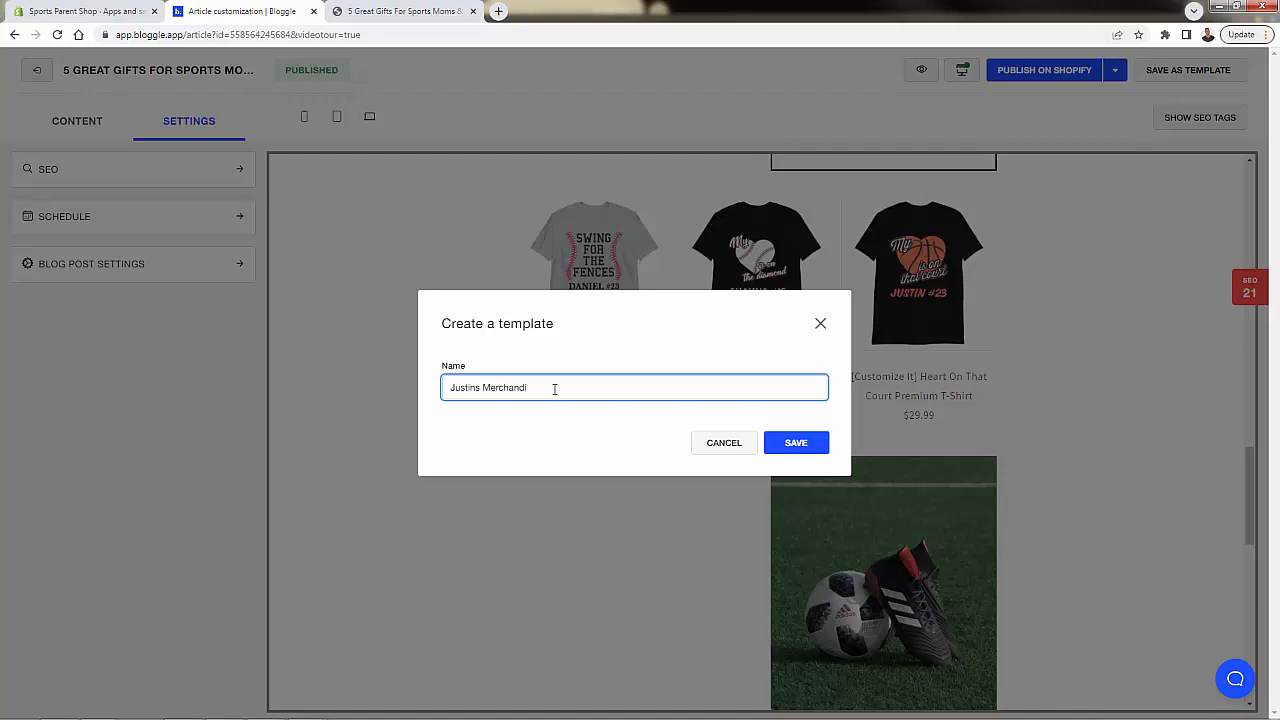
click(796, 443)
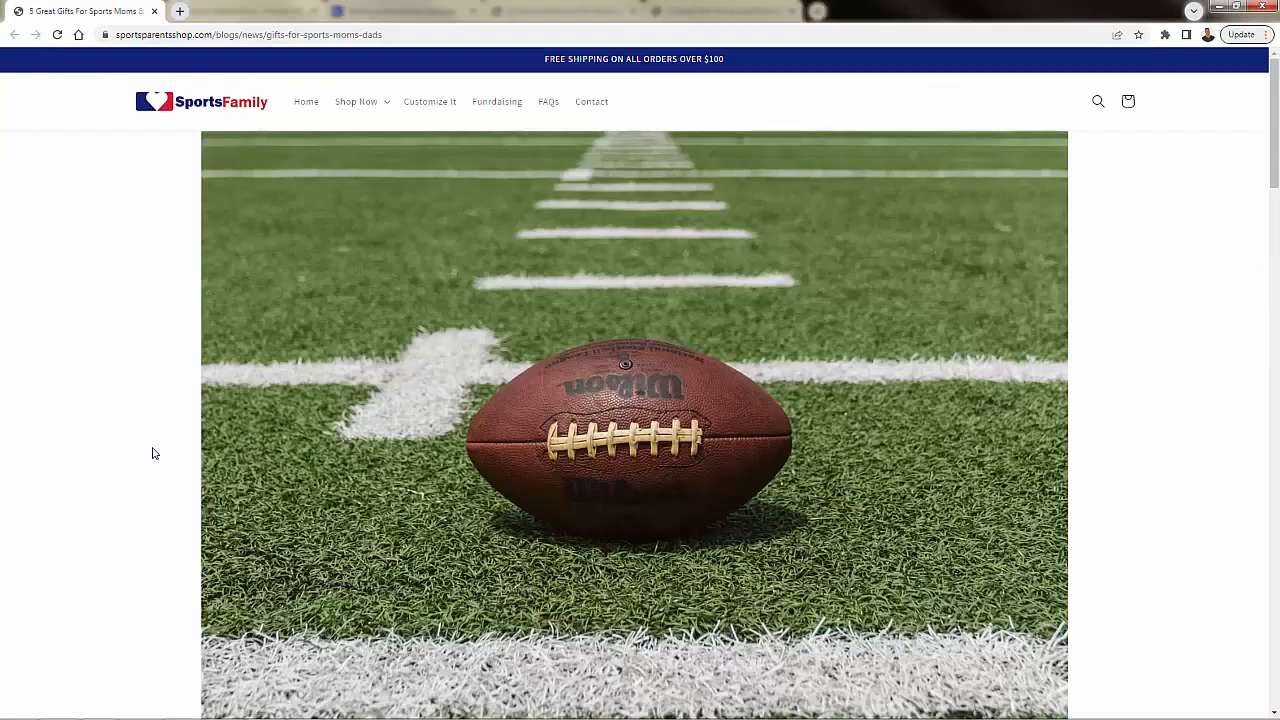
Step: Scroll through the live article and its T-shirt product pages, then return to the article
scroll(down, 3)
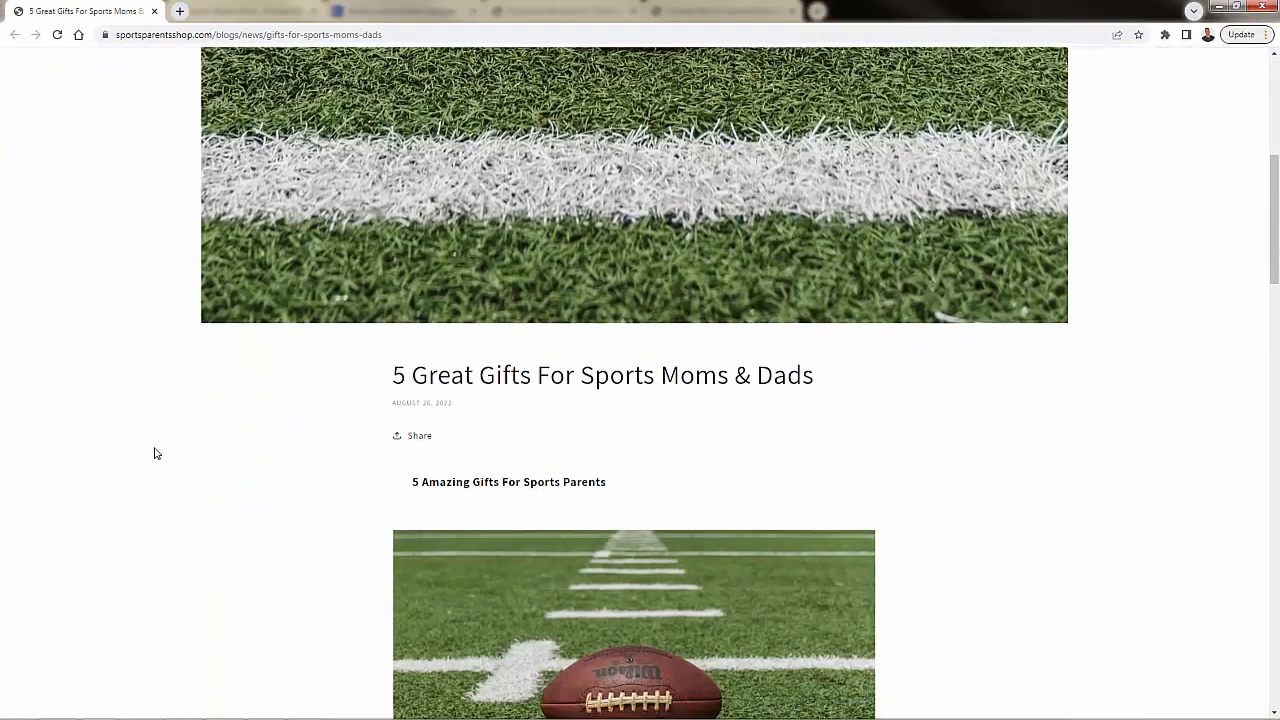
scroll(down, 3)
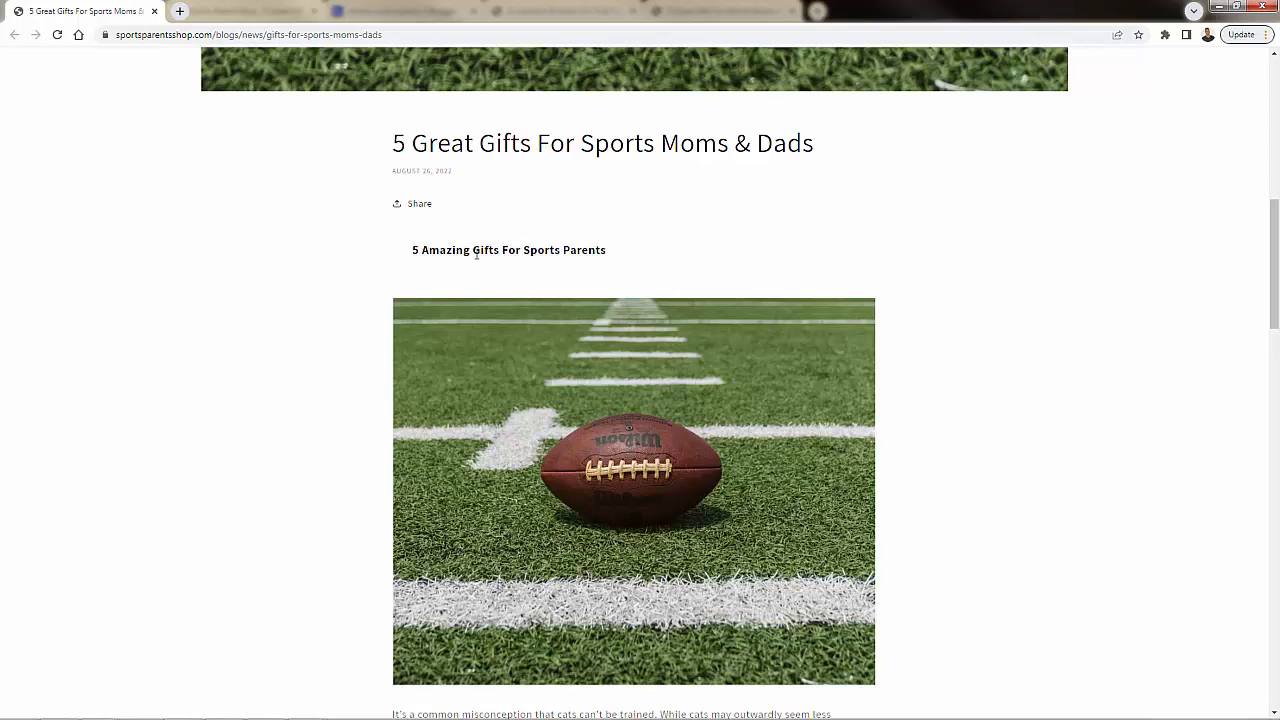
scroll(down, 3)
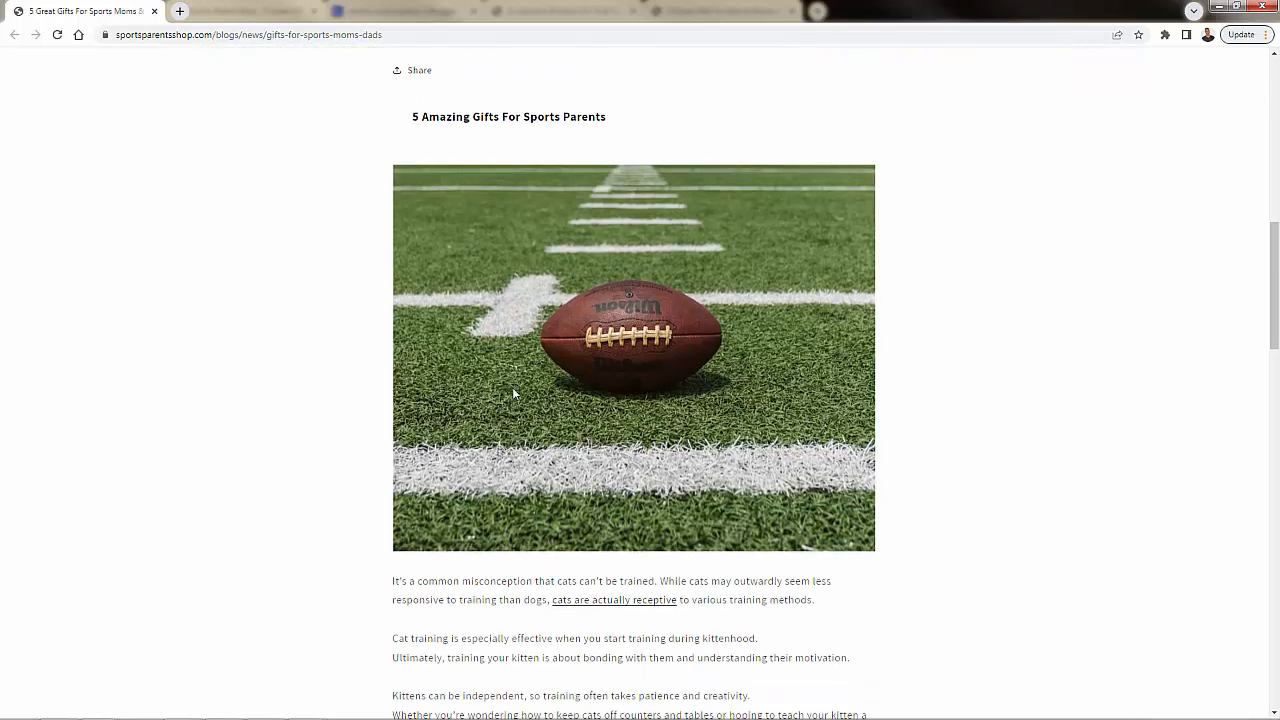
scroll(down, 3)
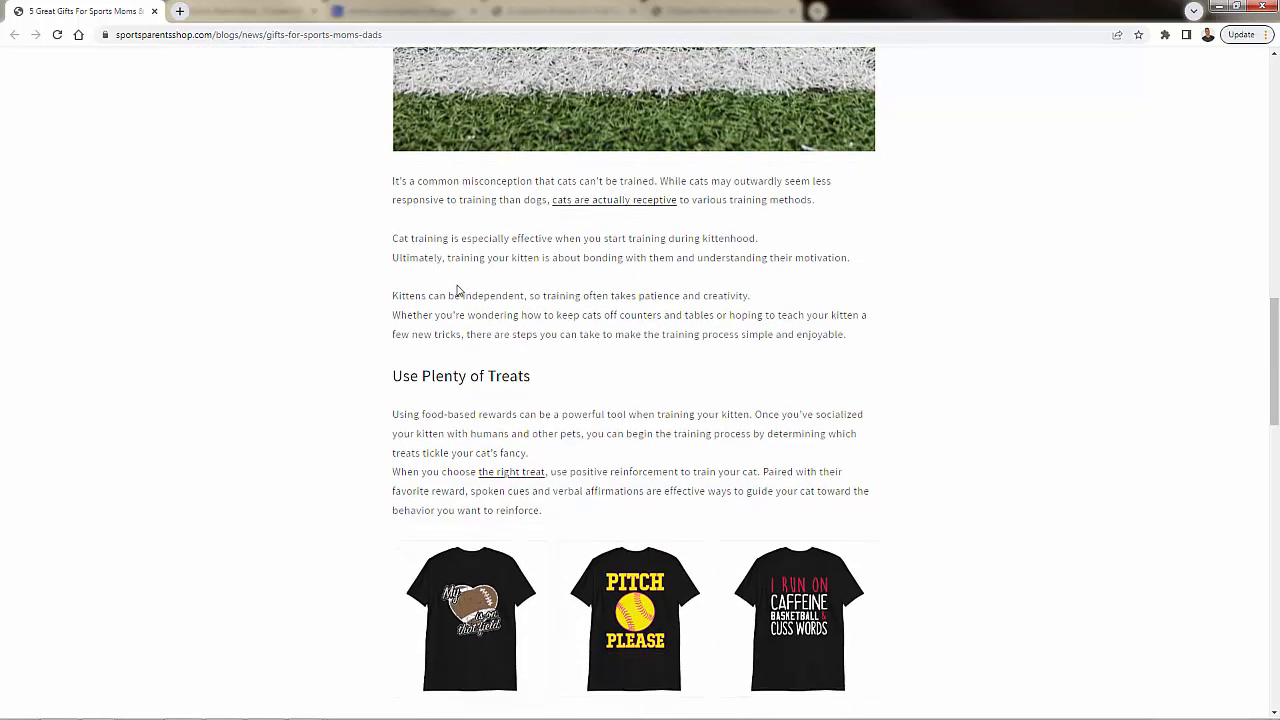
scroll(down, 3)
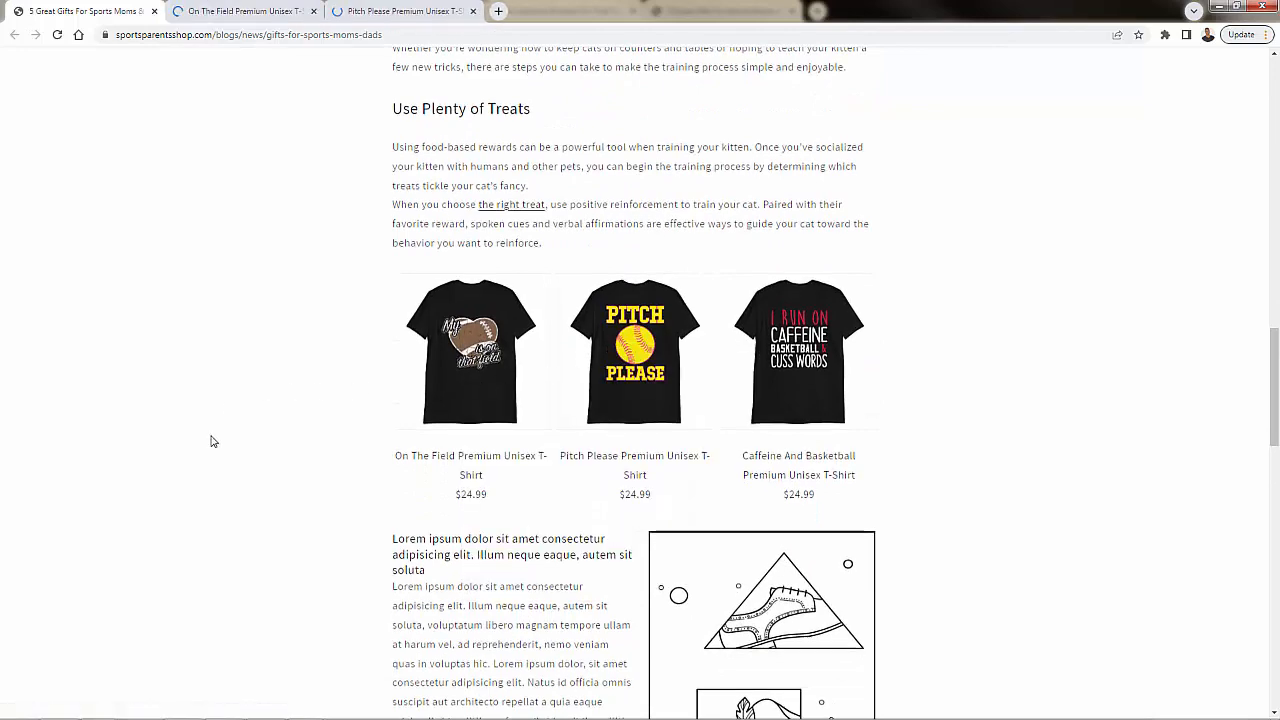
scroll(down, 3)
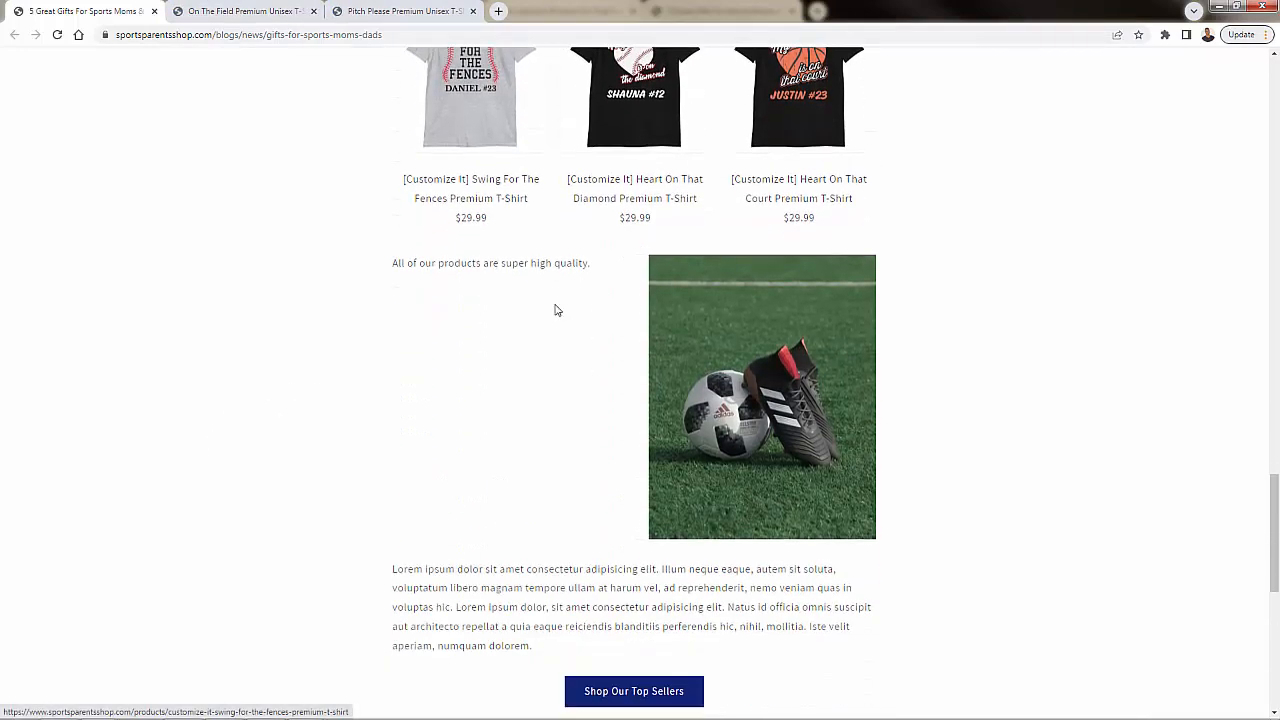
scroll(down, 3)
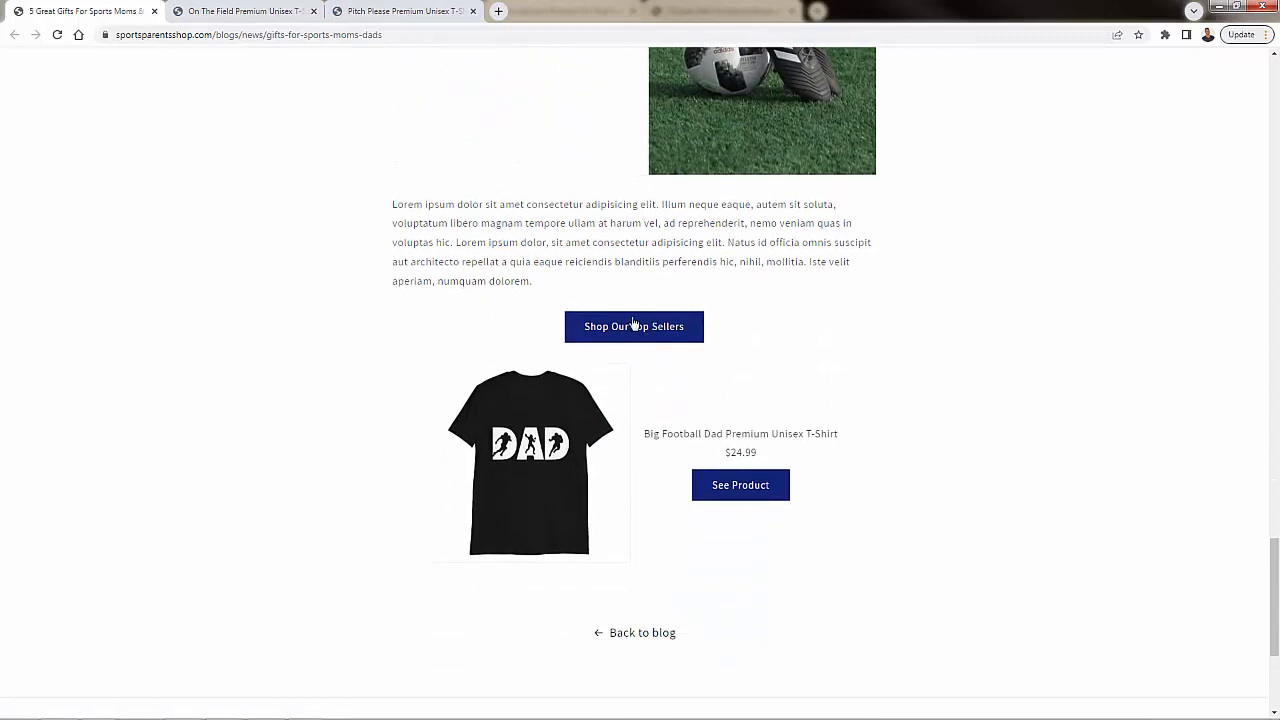
mouse_move(740, 485)
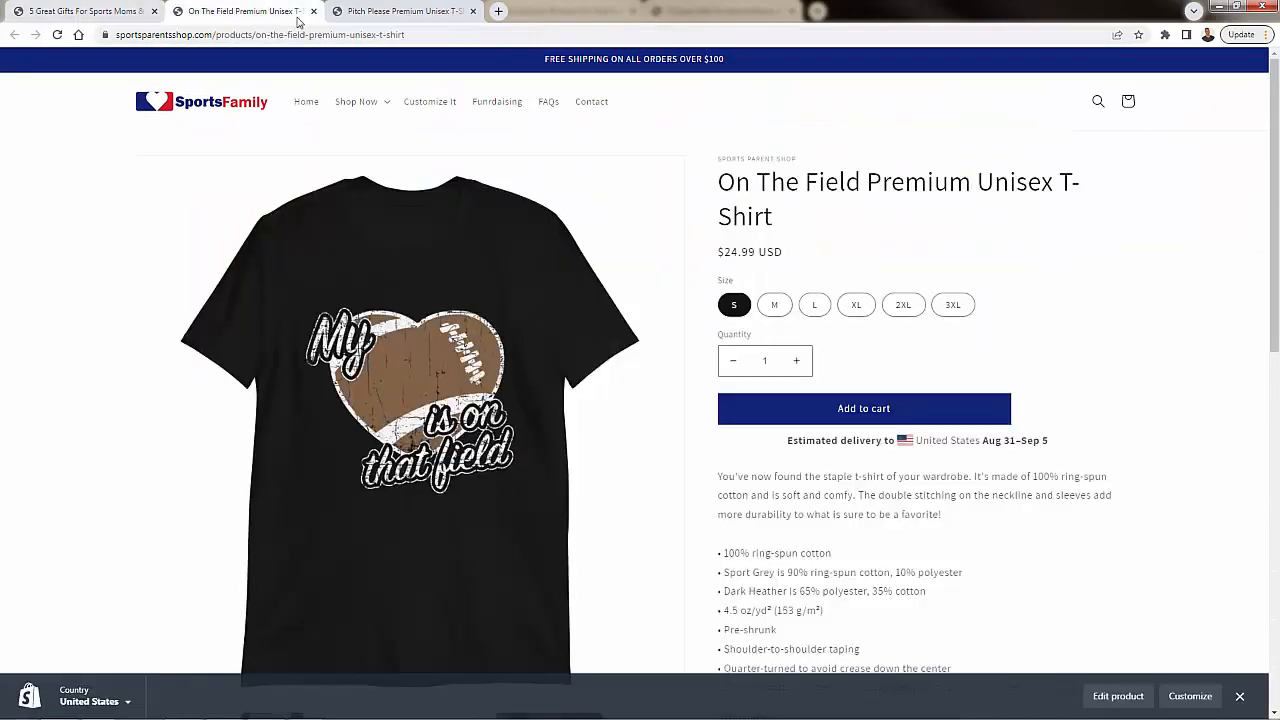
click(80, 11)
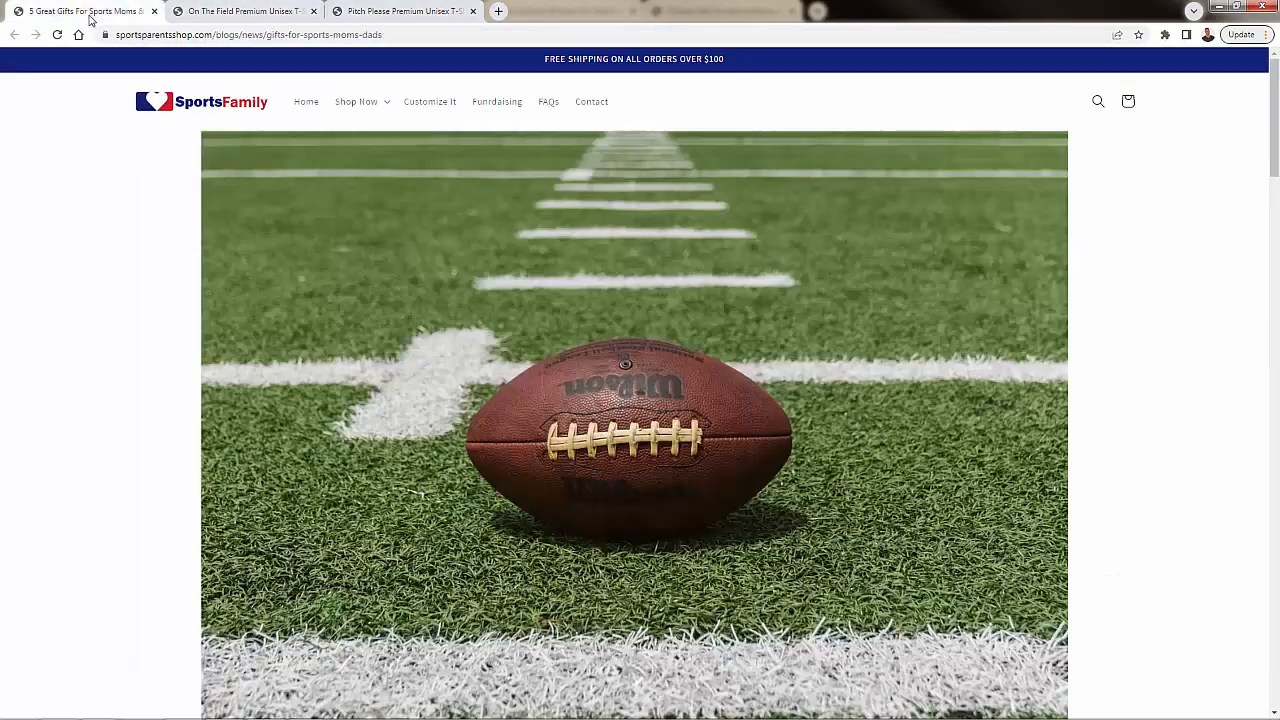
scroll(down, 3)
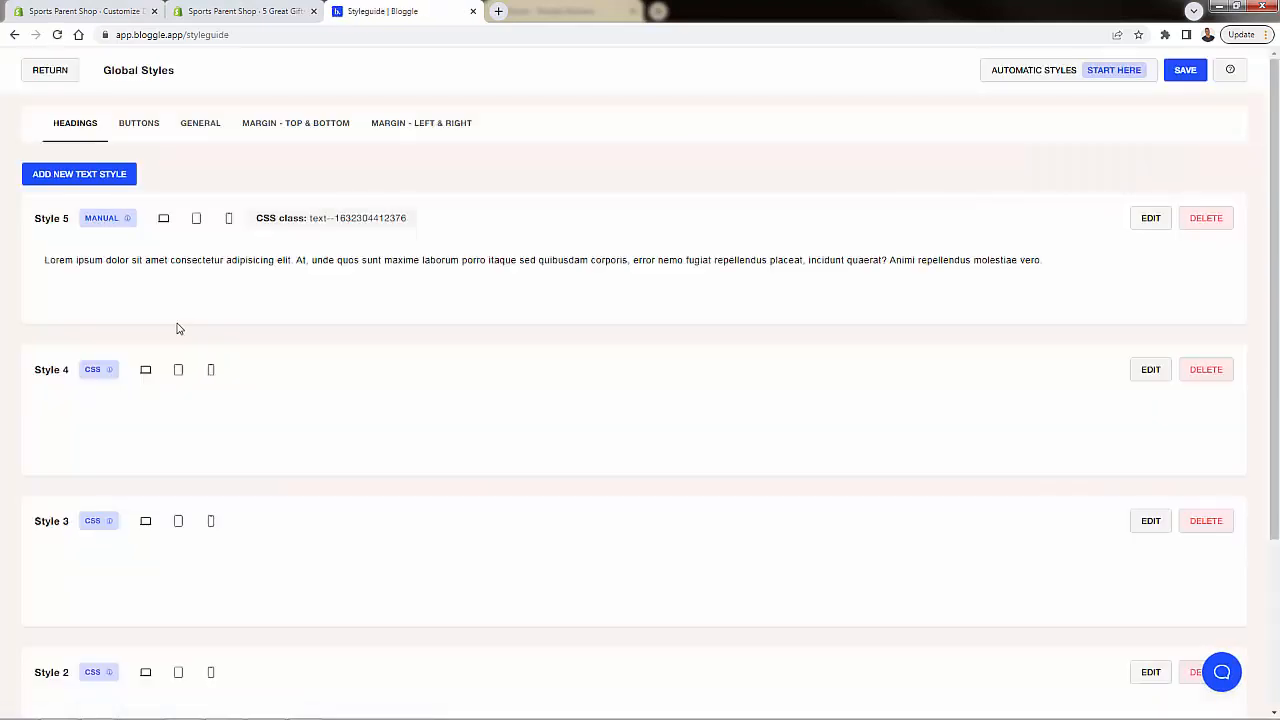
Step: Browse the Headings, Buttons and Margin style tabs, then return to the dashboard
scroll(down, 3)
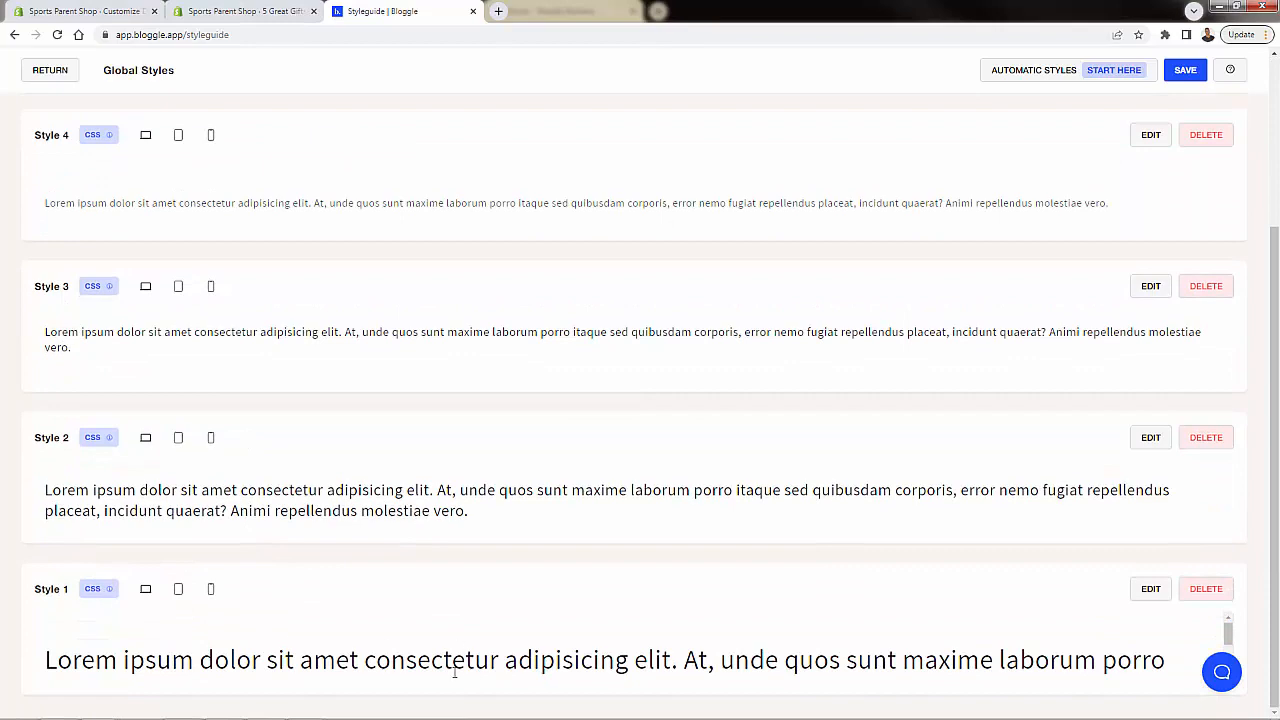
click(79, 174)
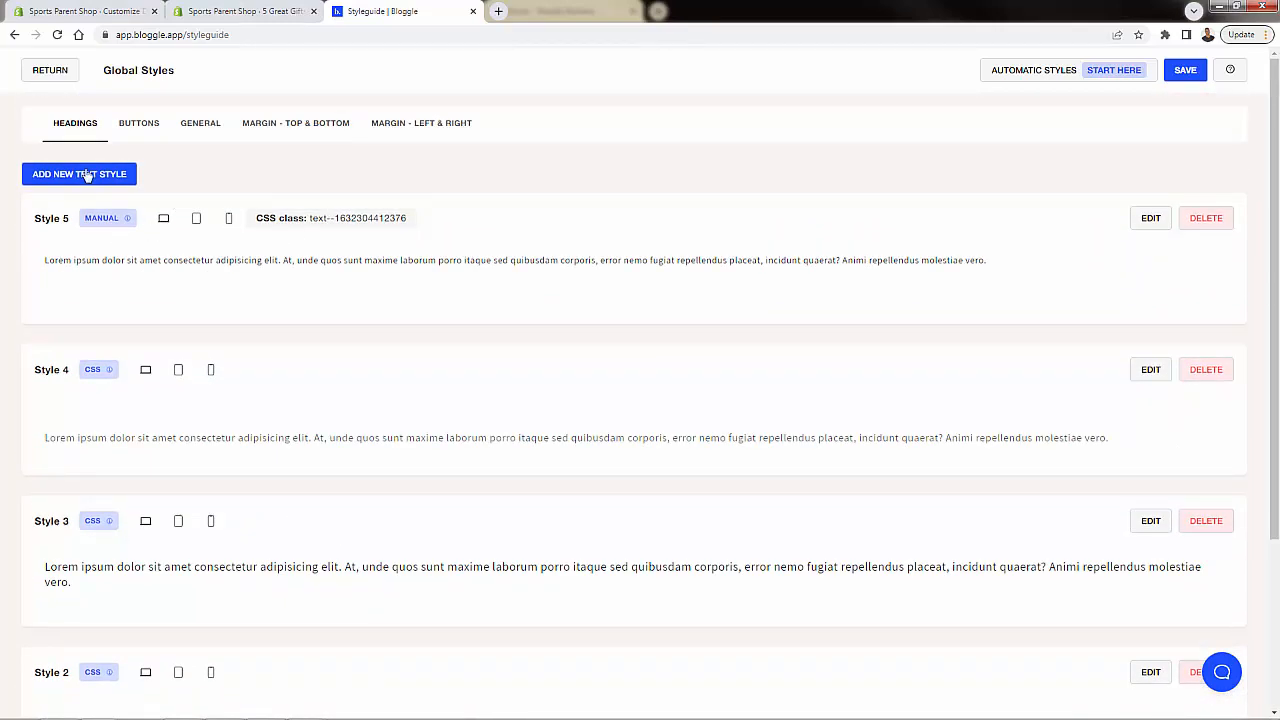
click(138, 122)
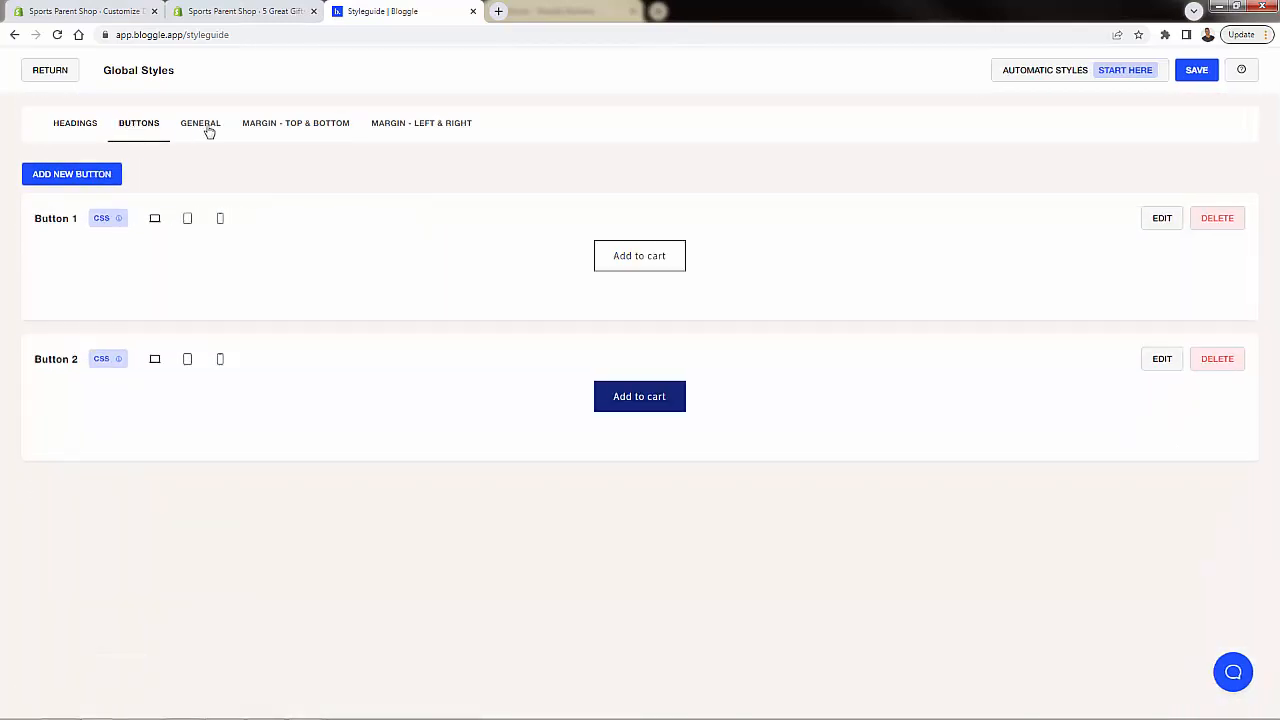
click(421, 123)
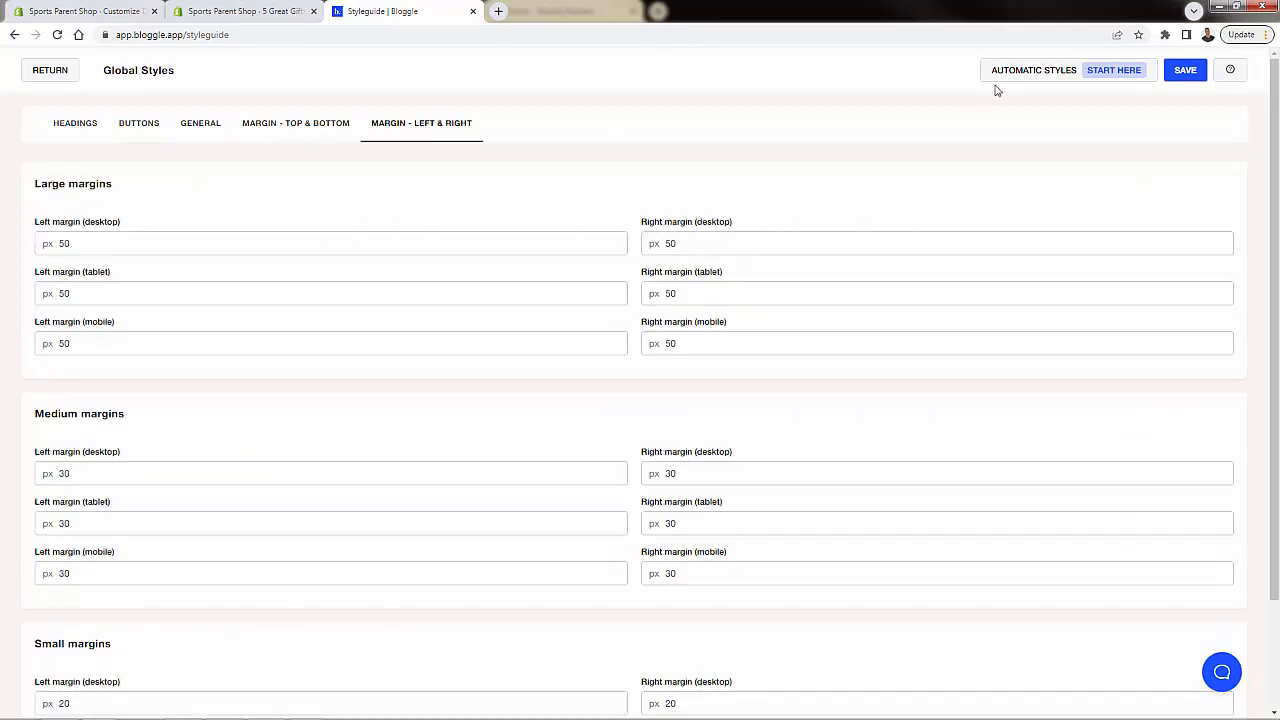
click(50, 70)
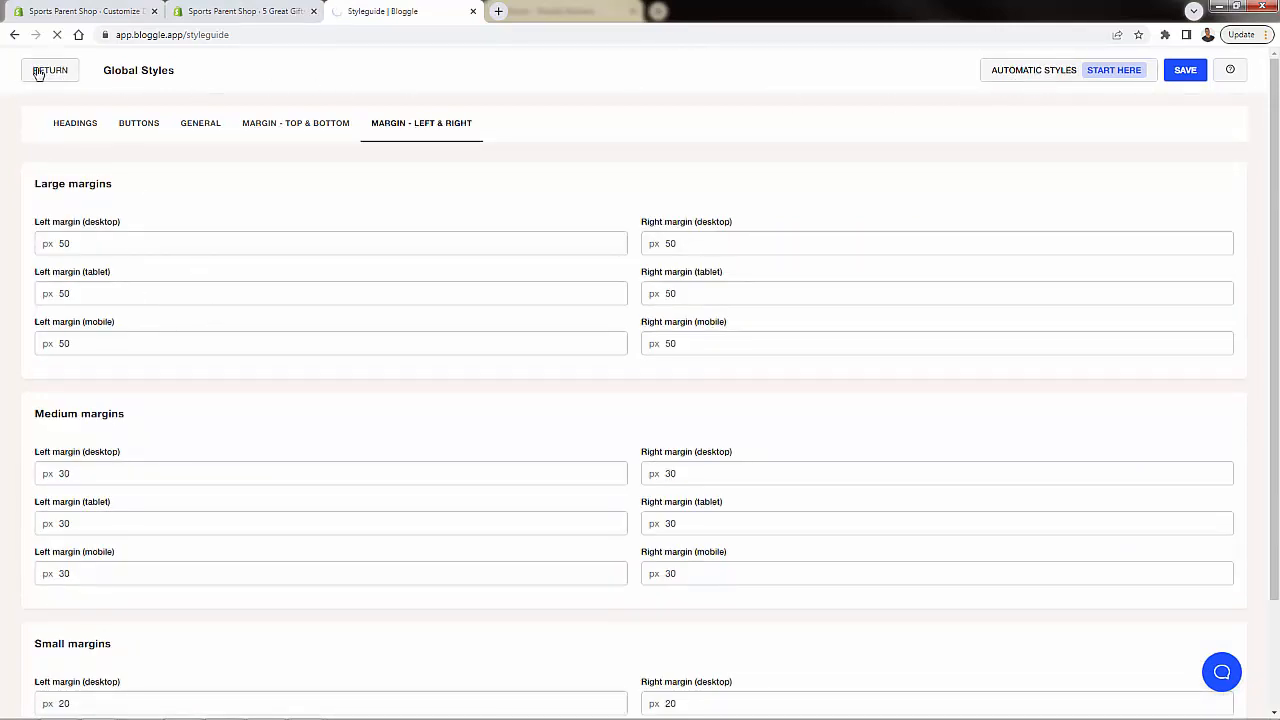
click(50, 70)
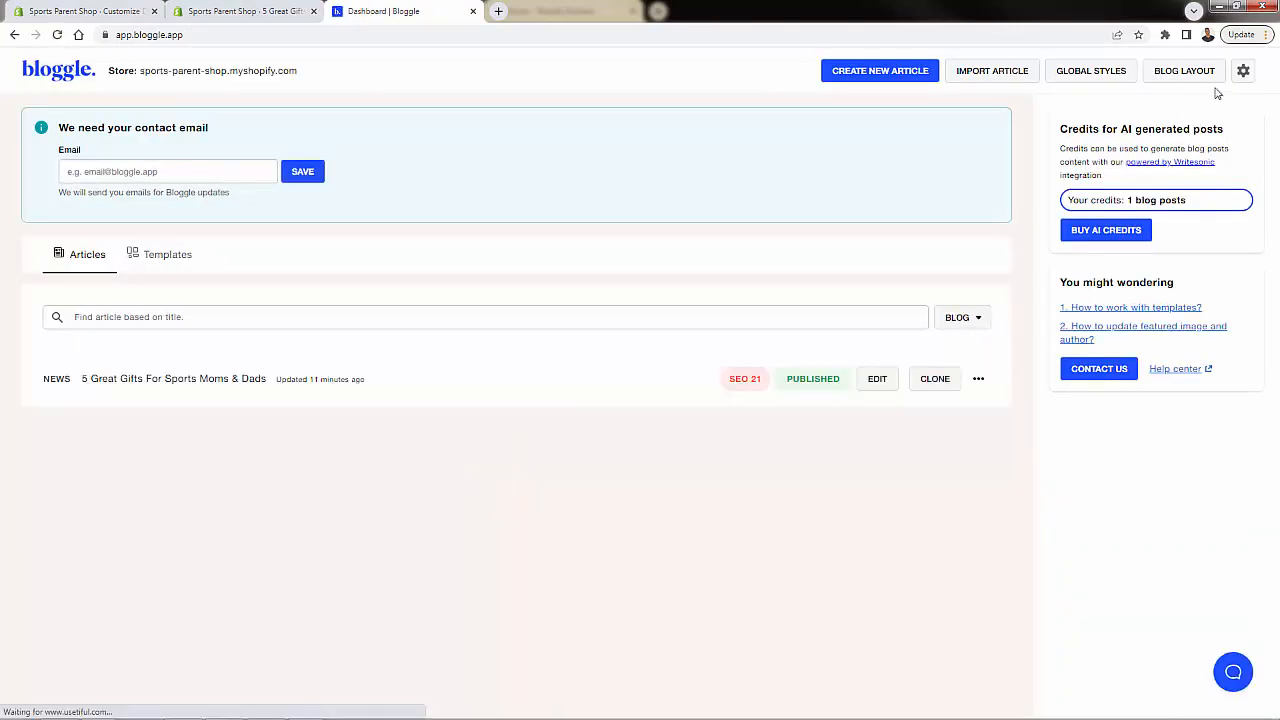
Step: Review the Blog Layout article column settings and publish the layout for the News blog
click(1184, 70)
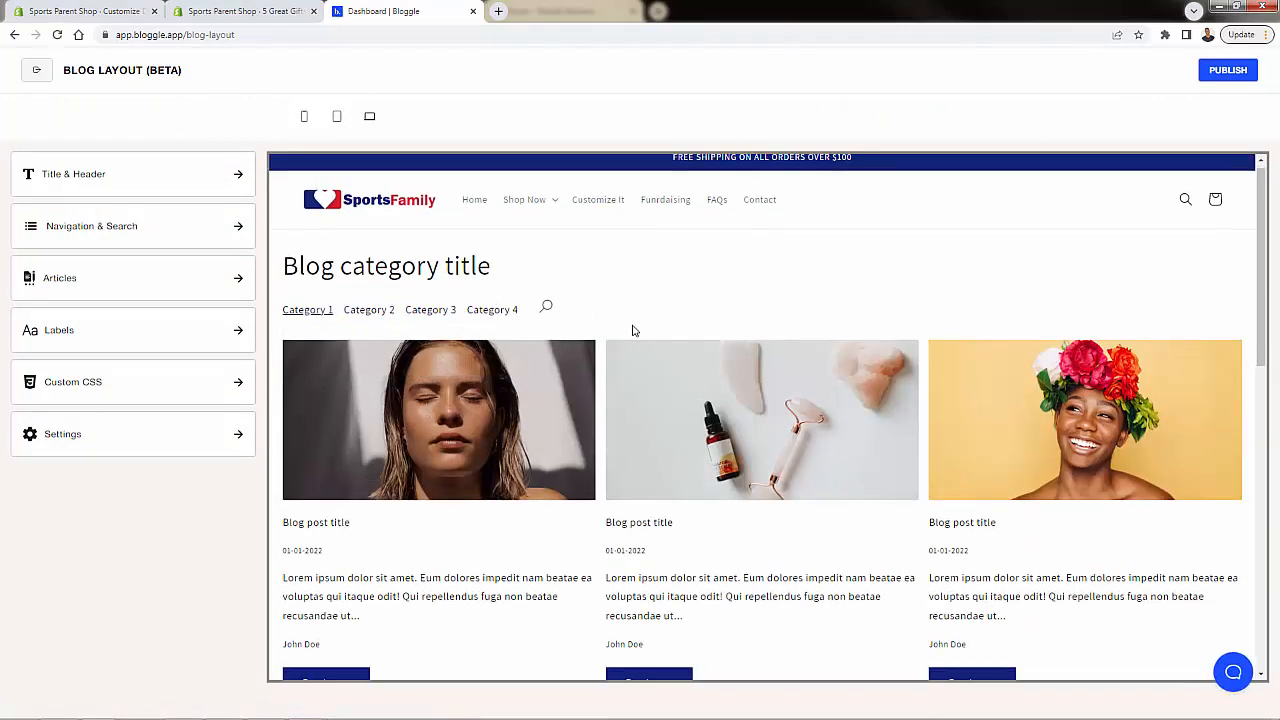
scroll(down, 3)
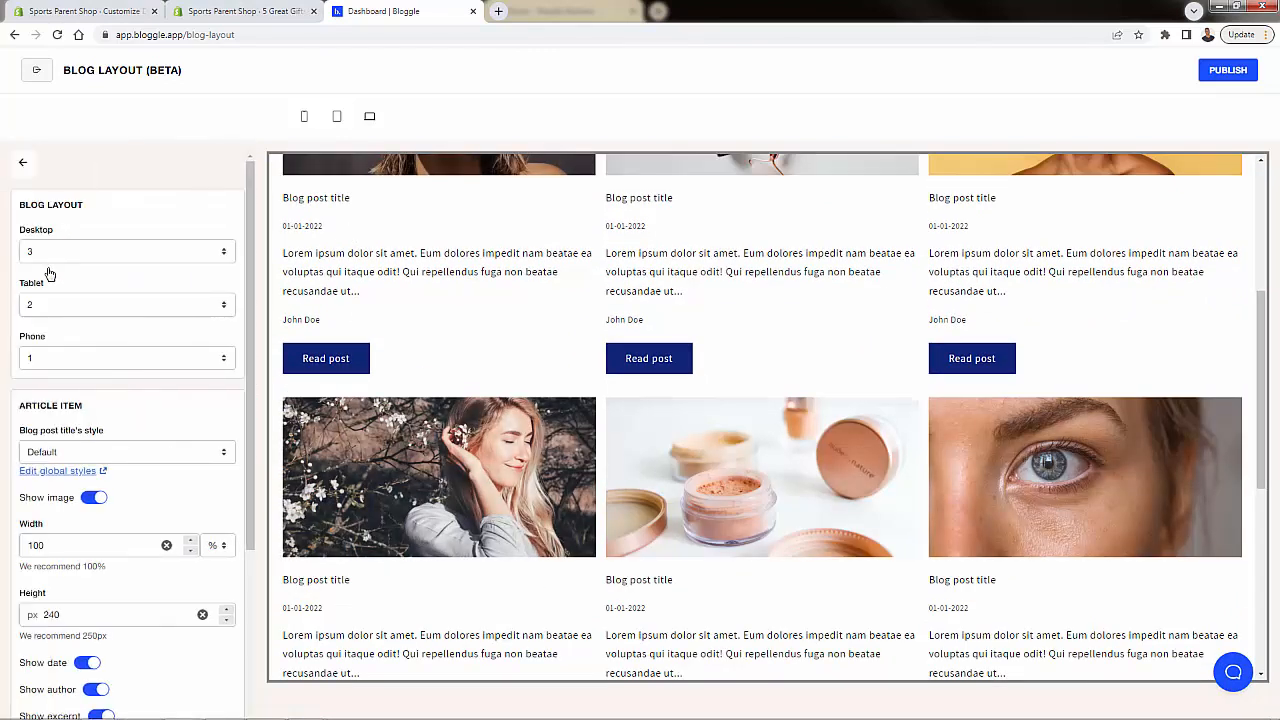
click(127, 251)
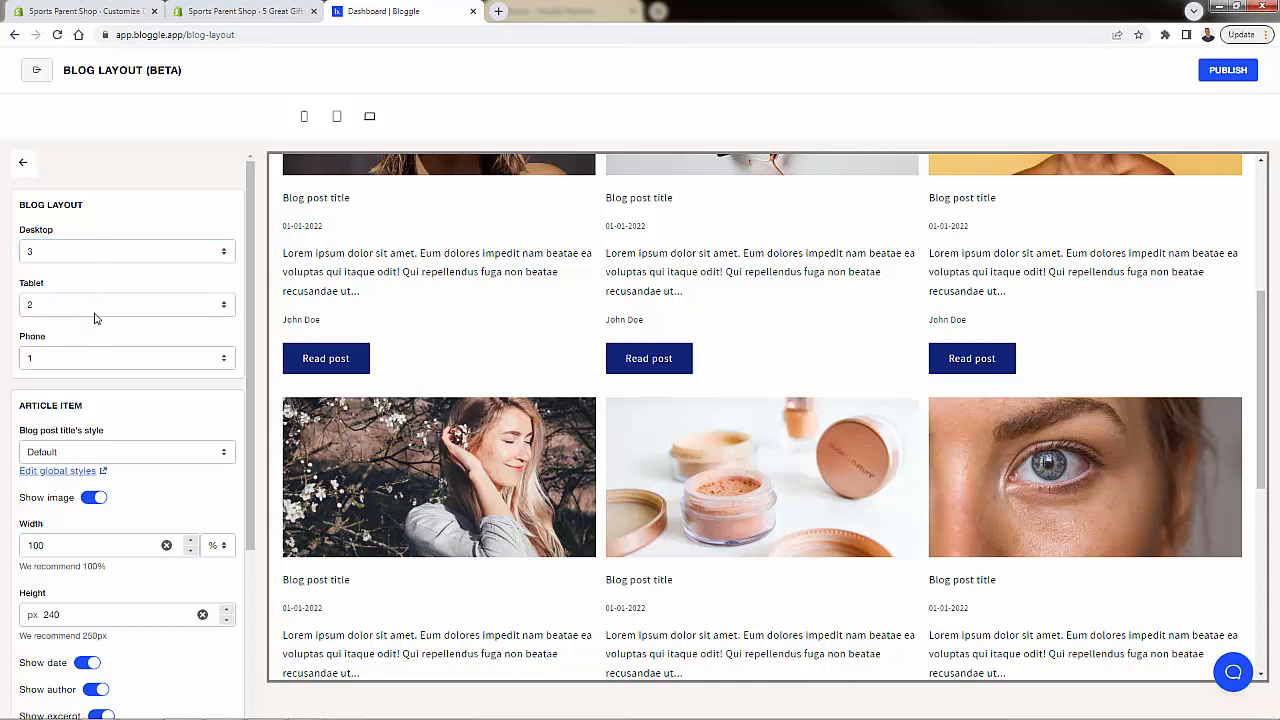
mouse_move(56, 225)
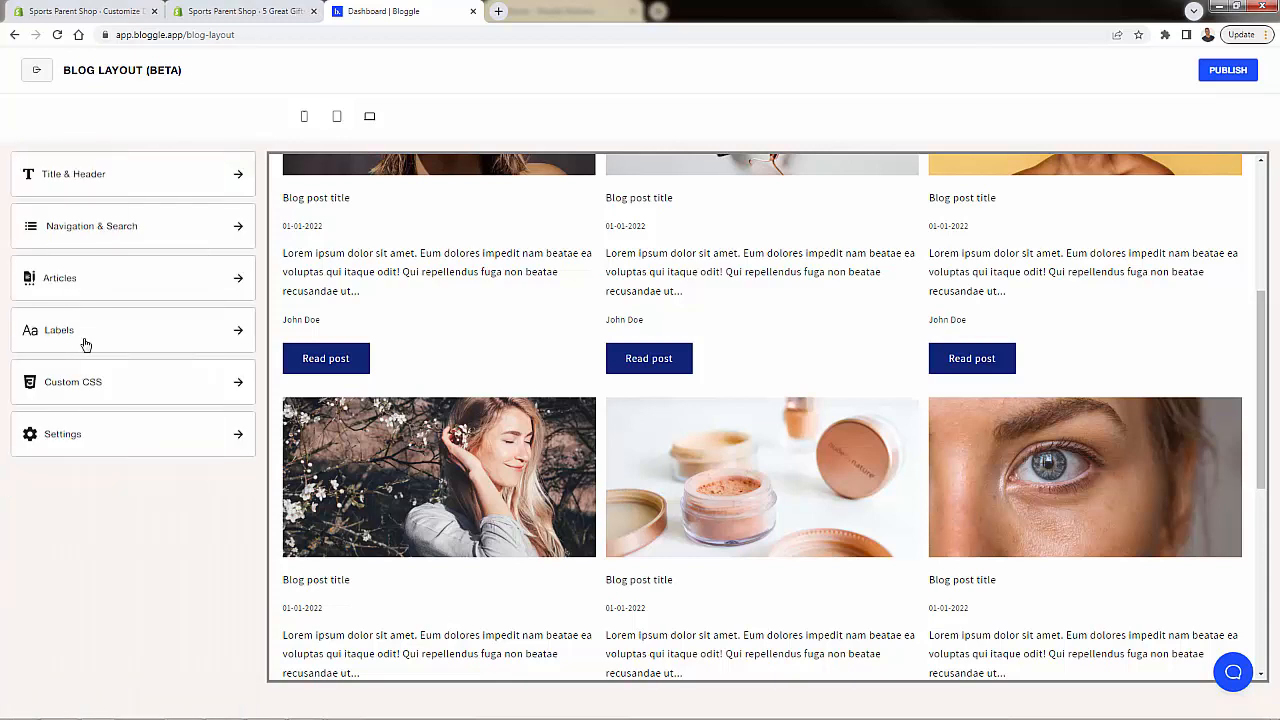
click(58, 330)
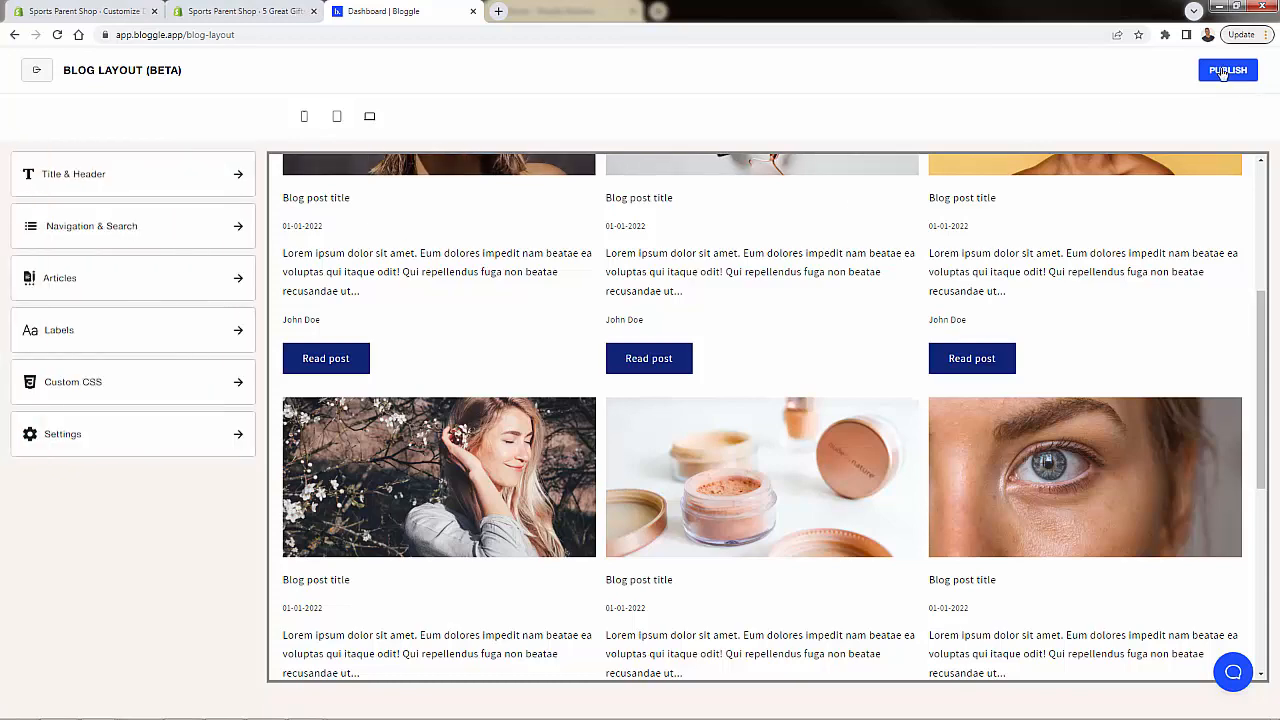
click(1227, 70)
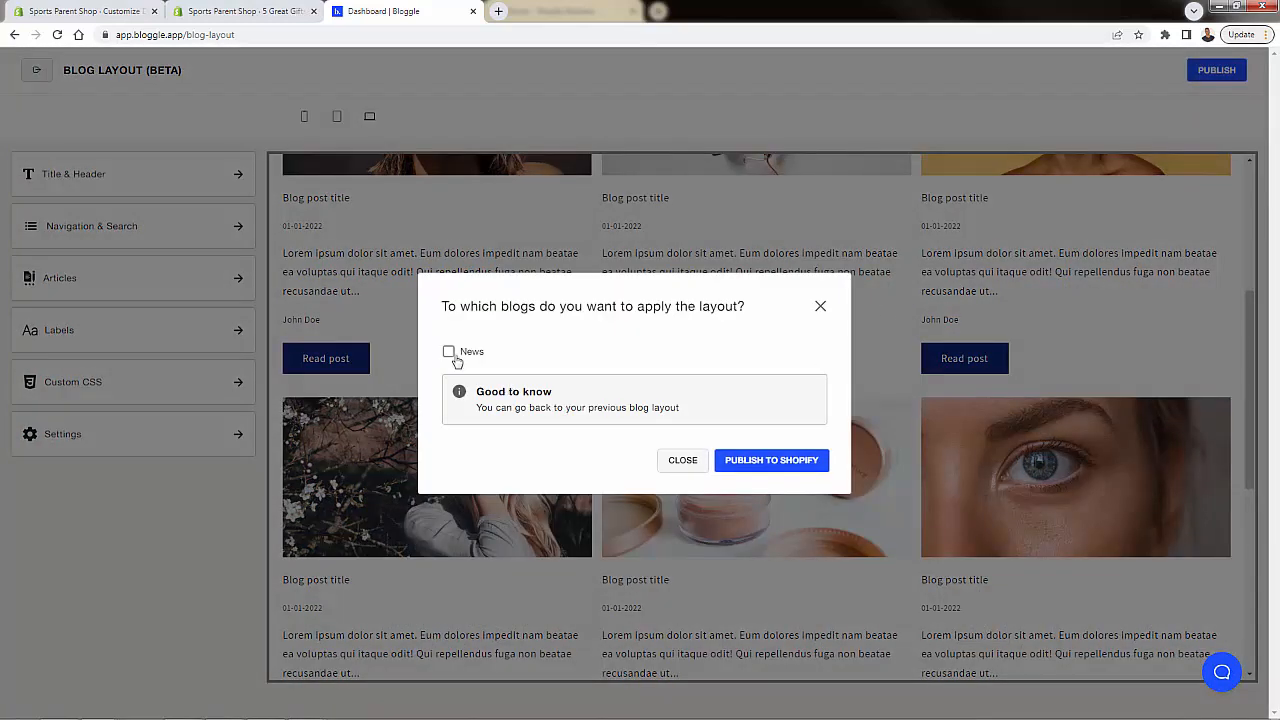
click(682, 460)
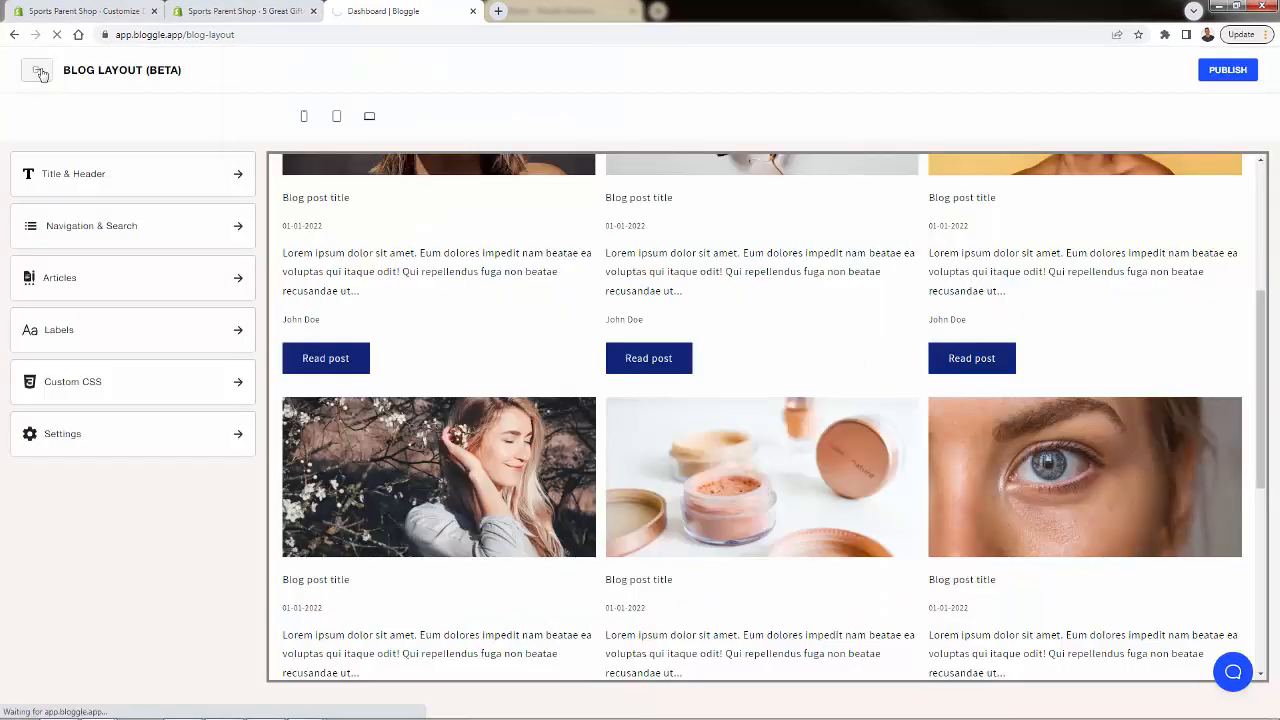